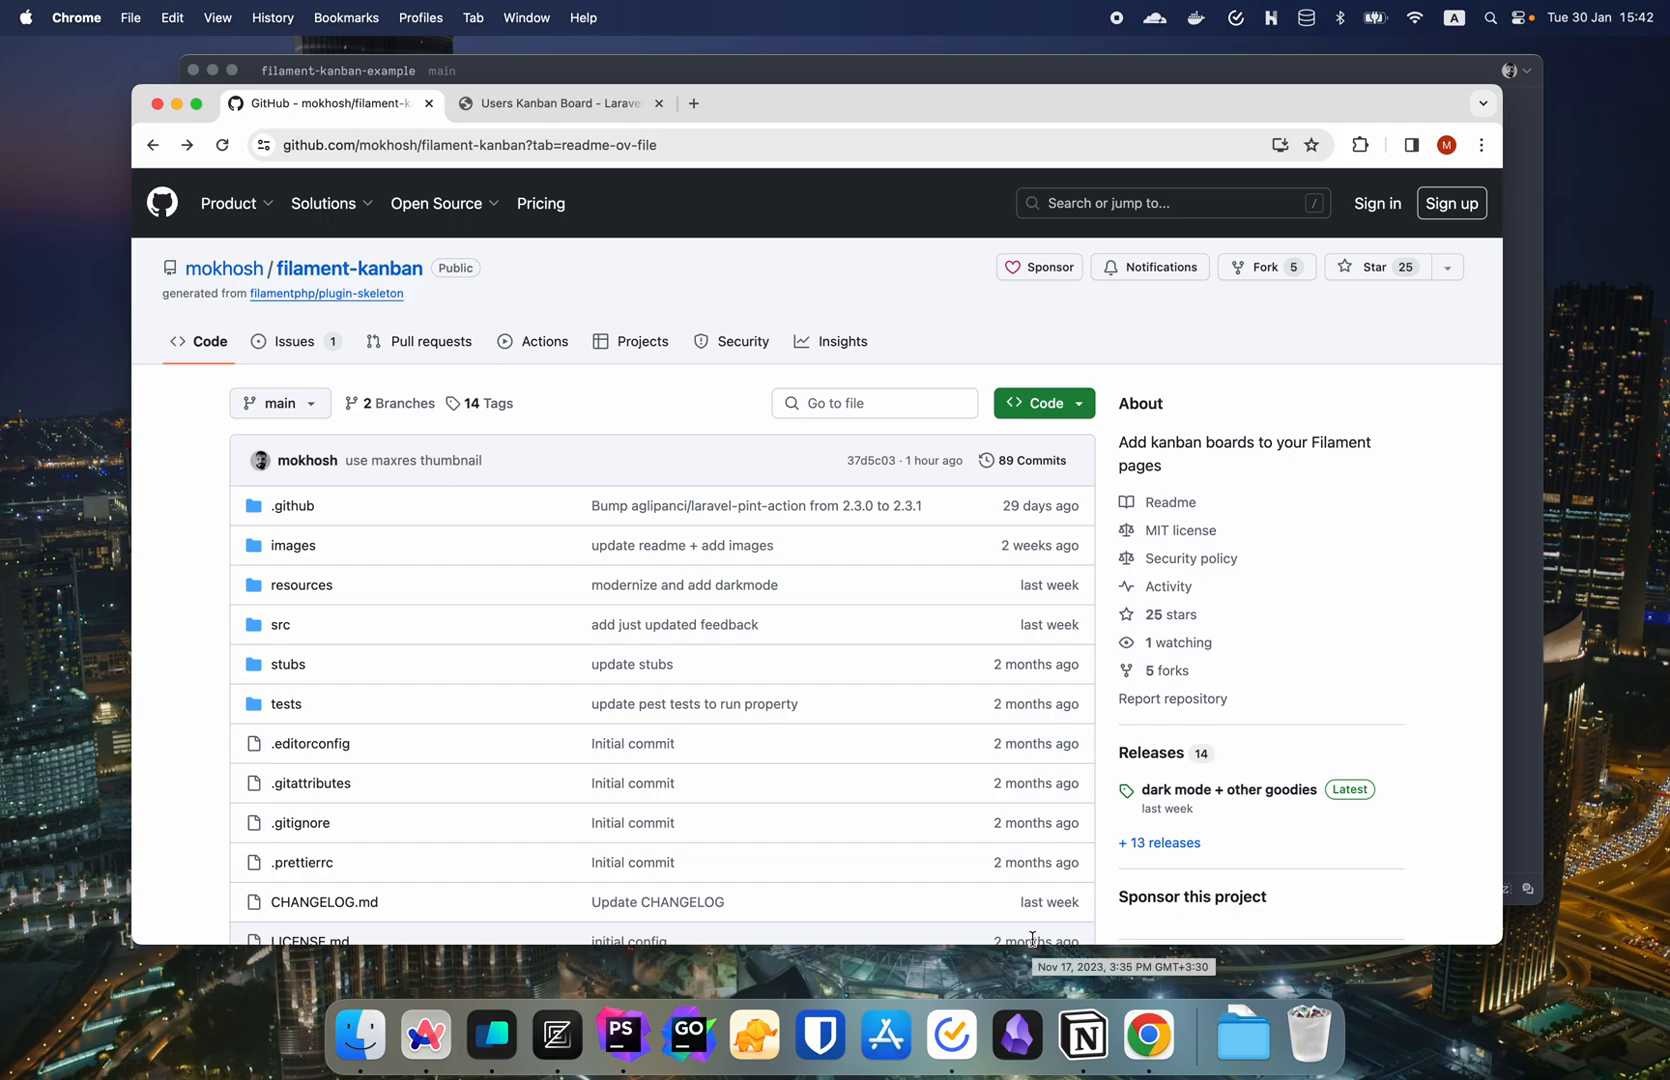
mouse_move(482, 858)
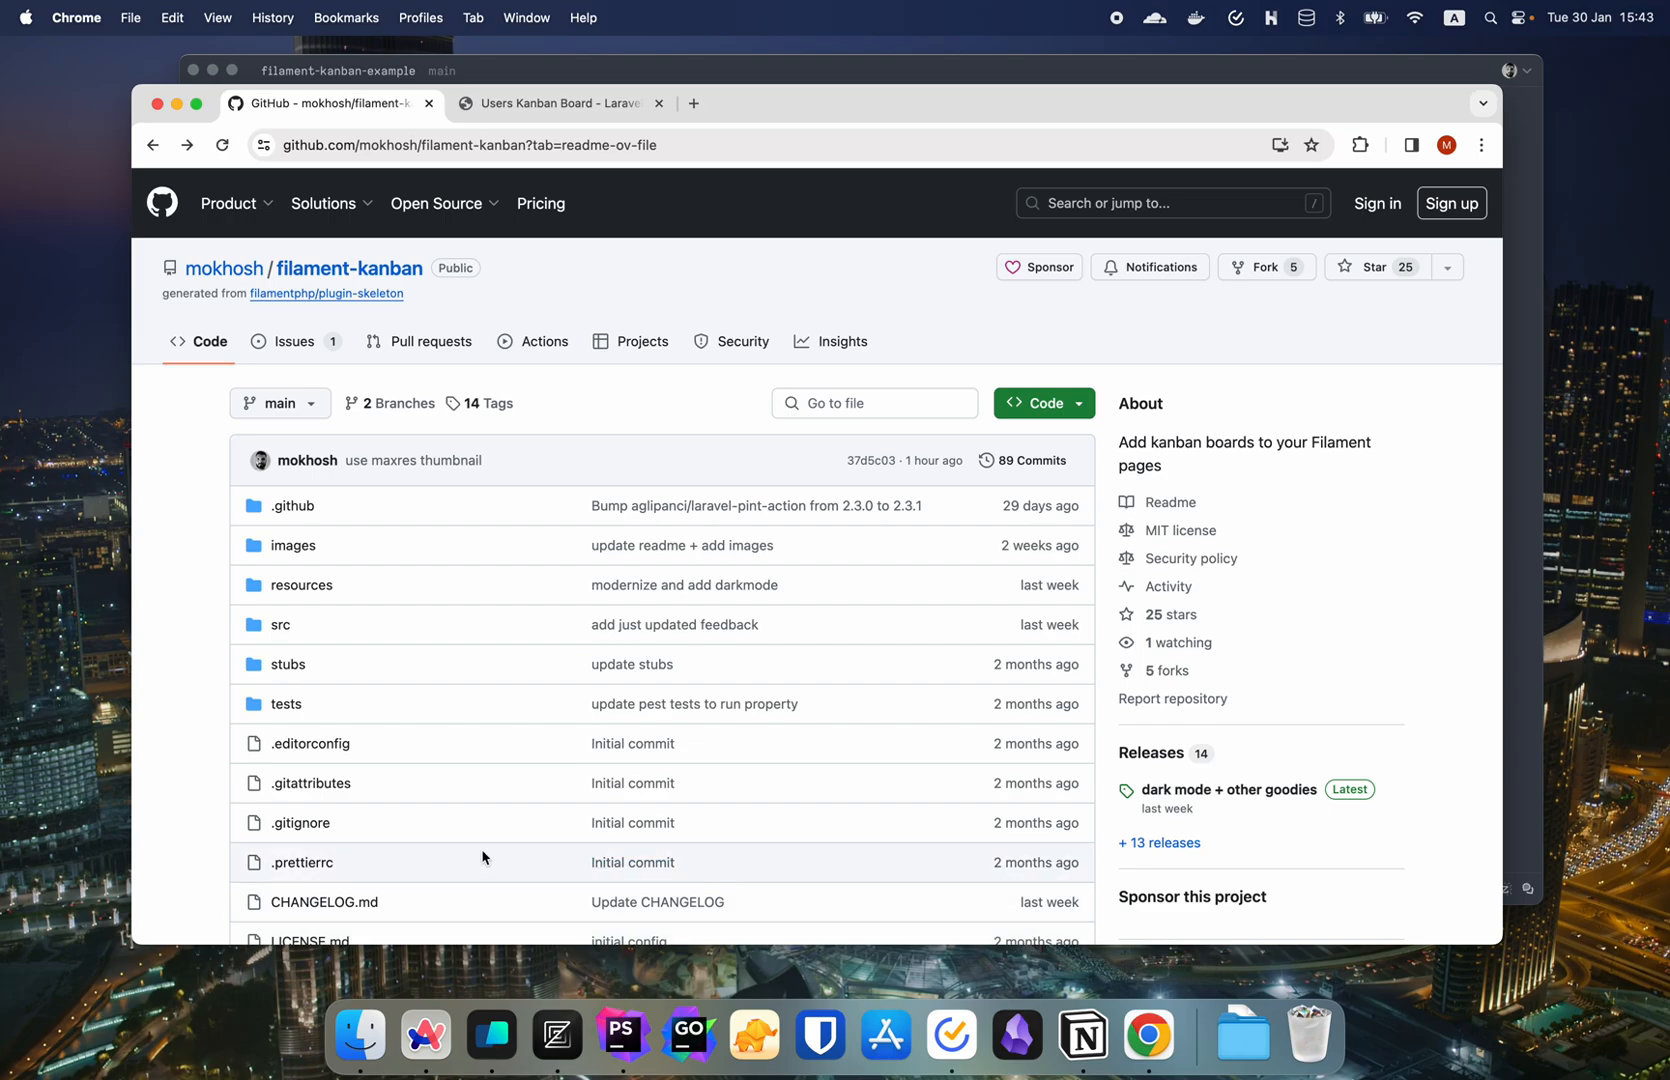
- Scroll the filament-kanban README down to its Customization section on navigation icon and attributes
scroll("down", 3)
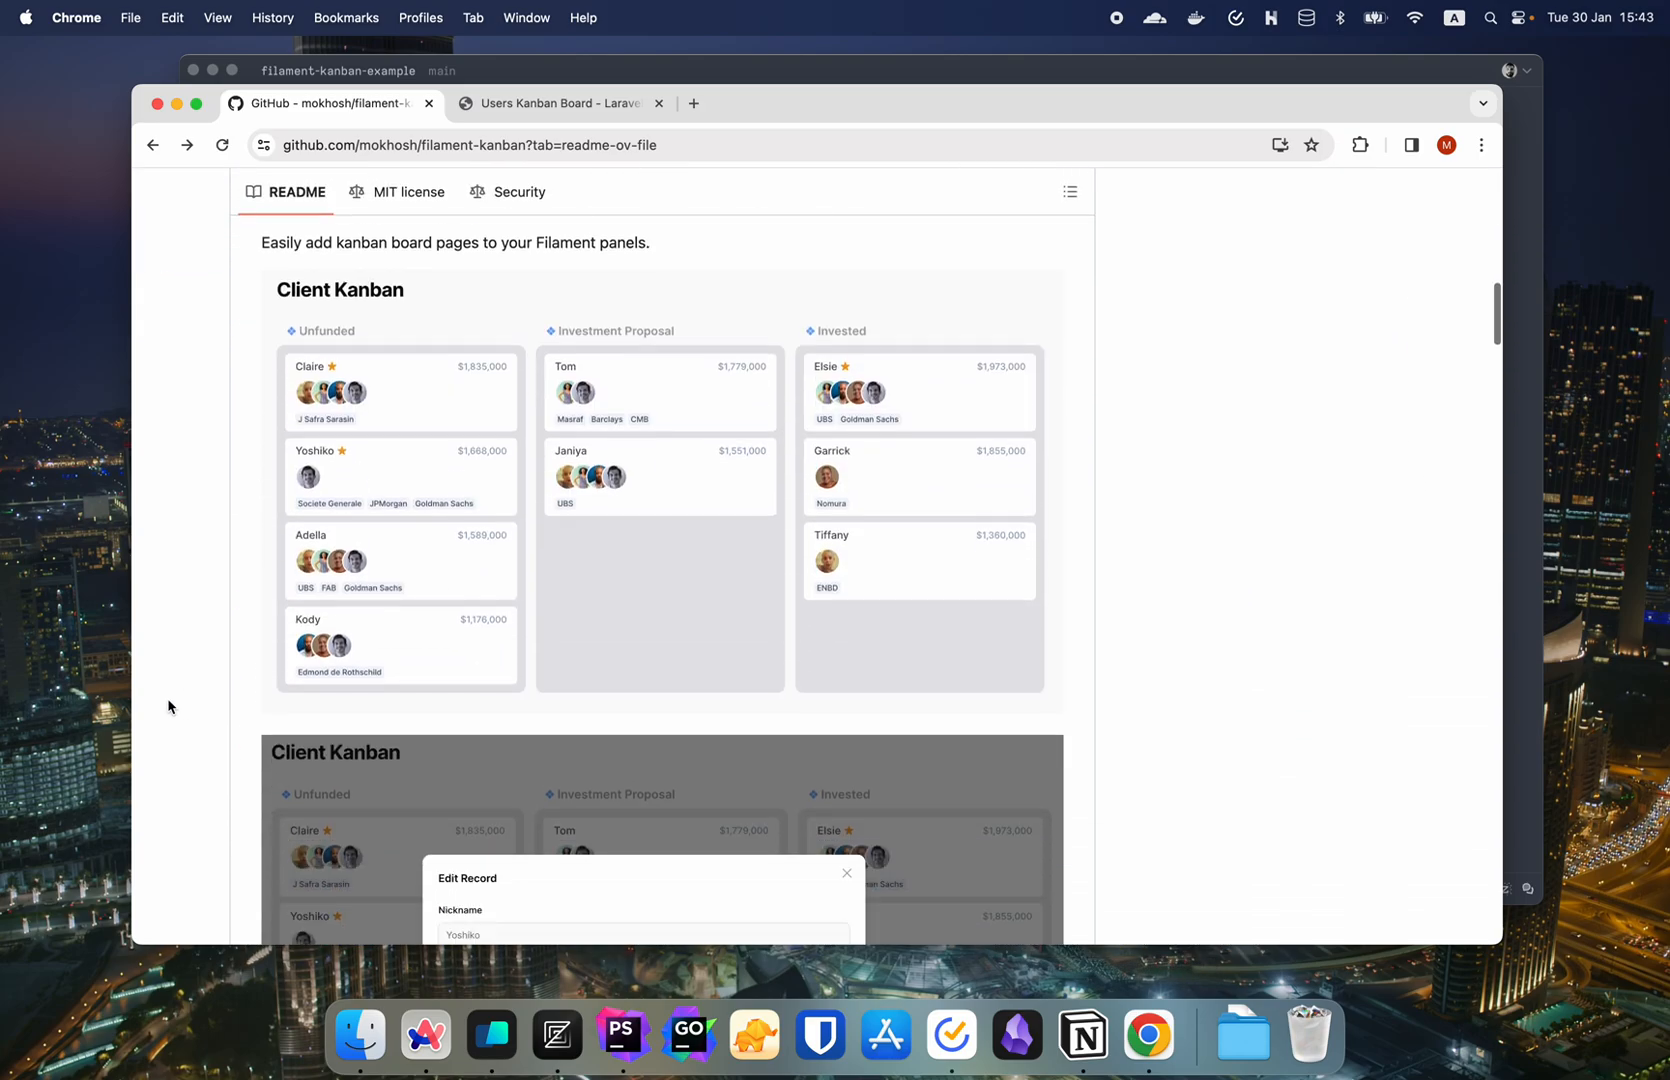
scroll("down", 3)
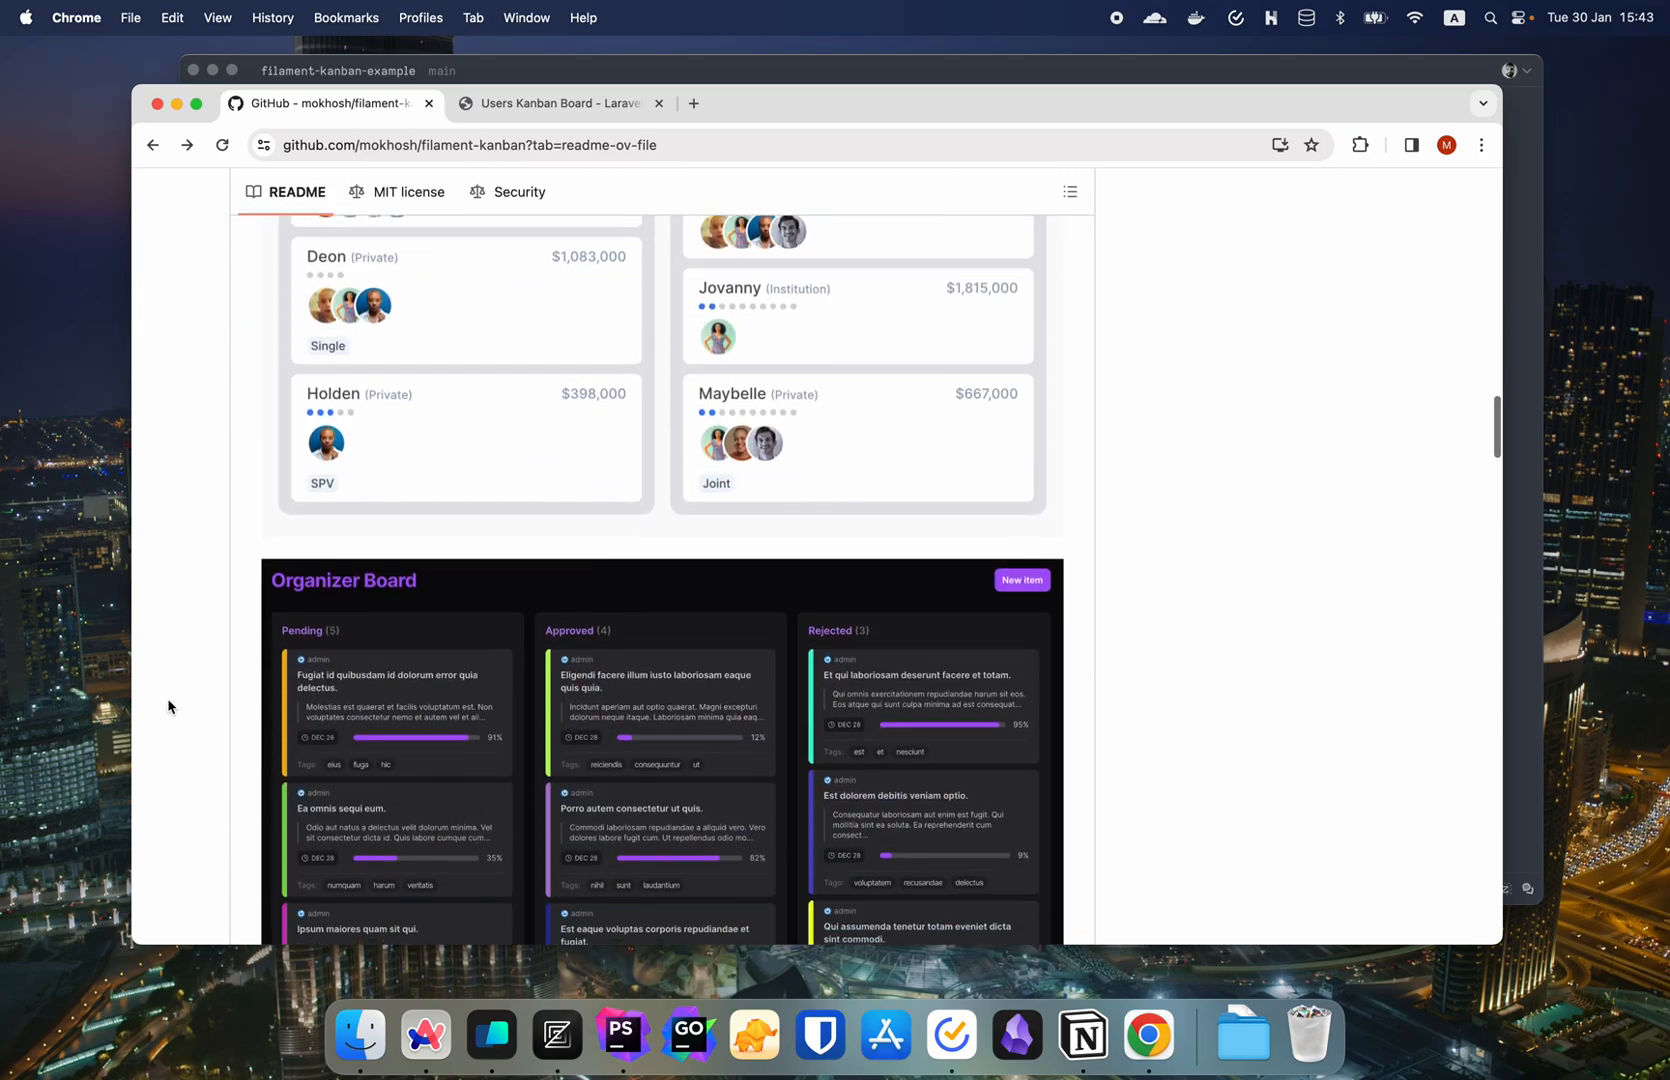
scroll("up", 3)
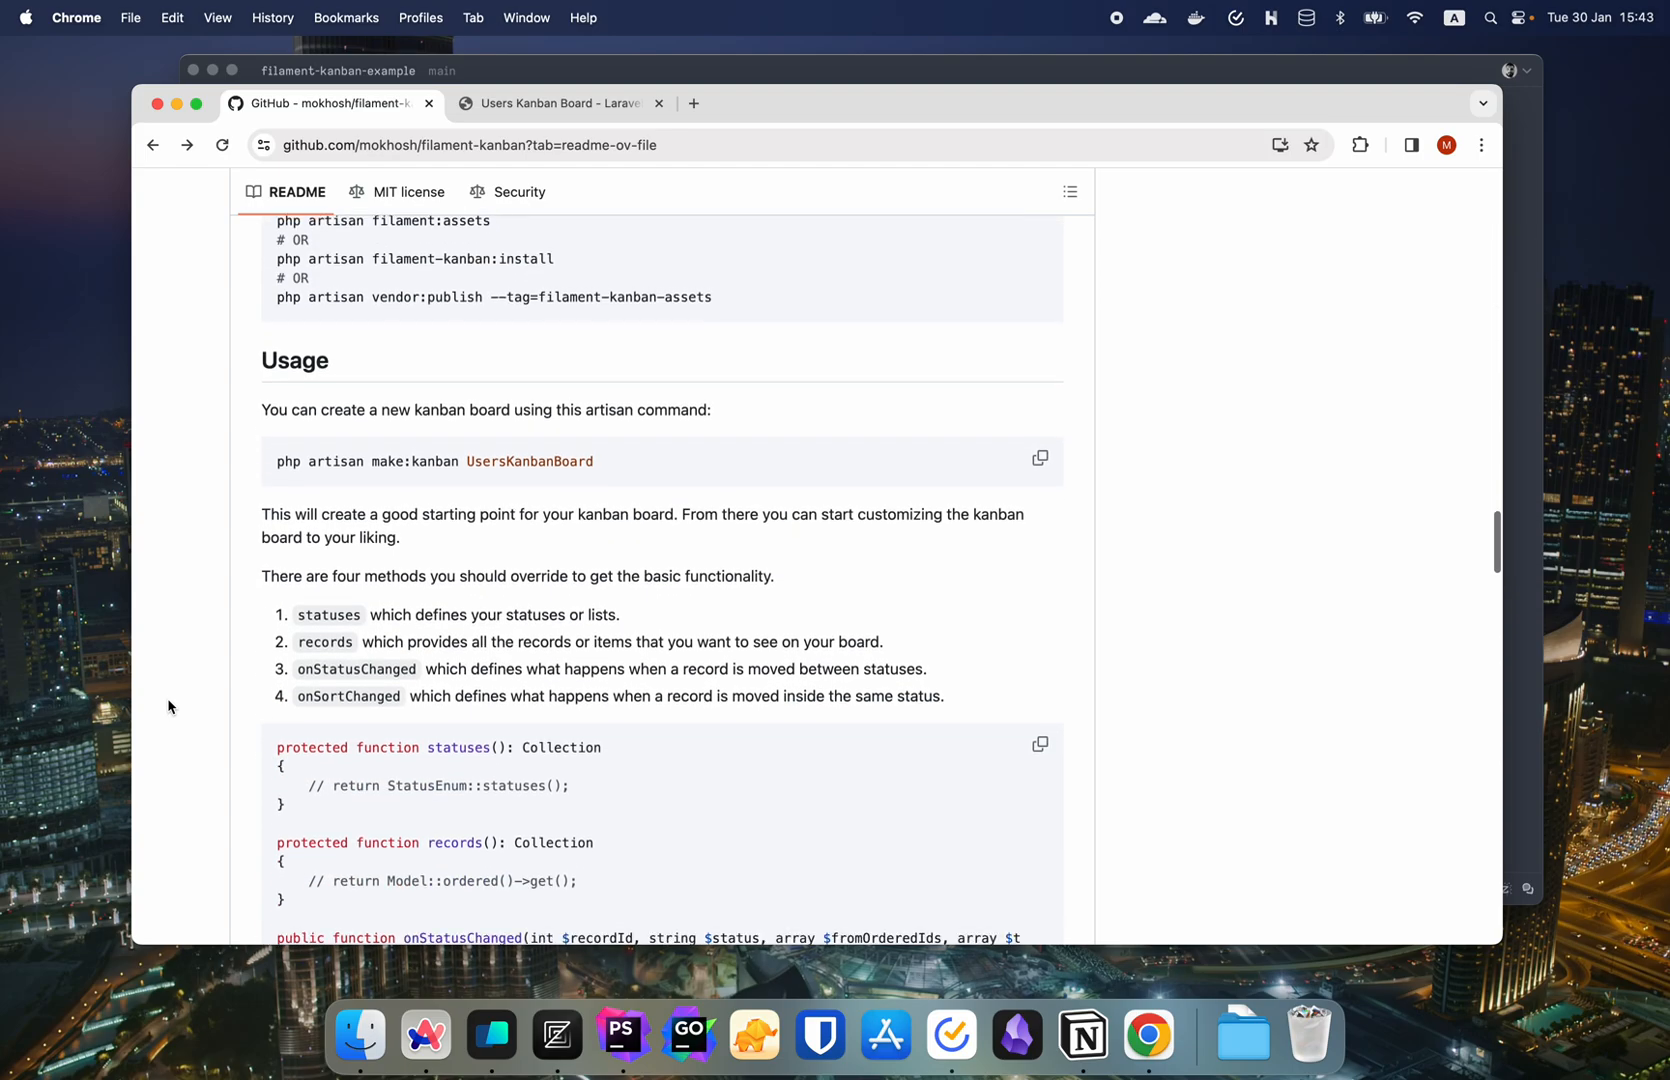
scroll("down", 3)
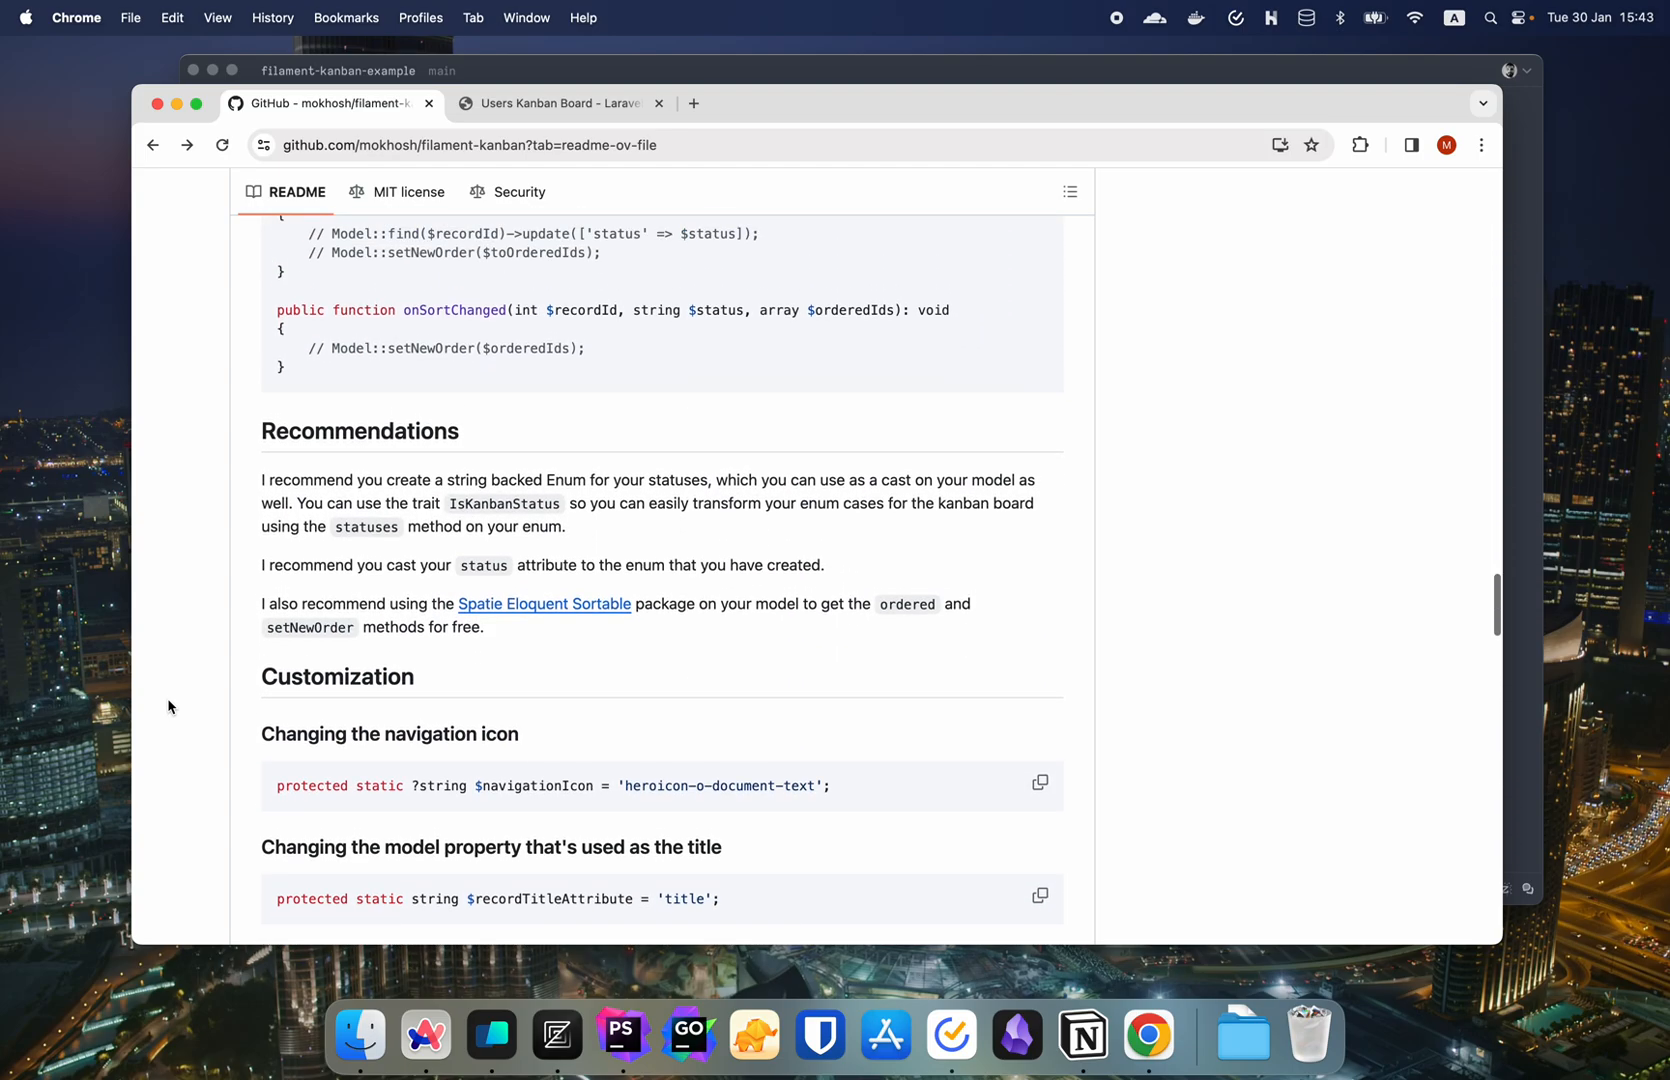
scroll("down", 3)
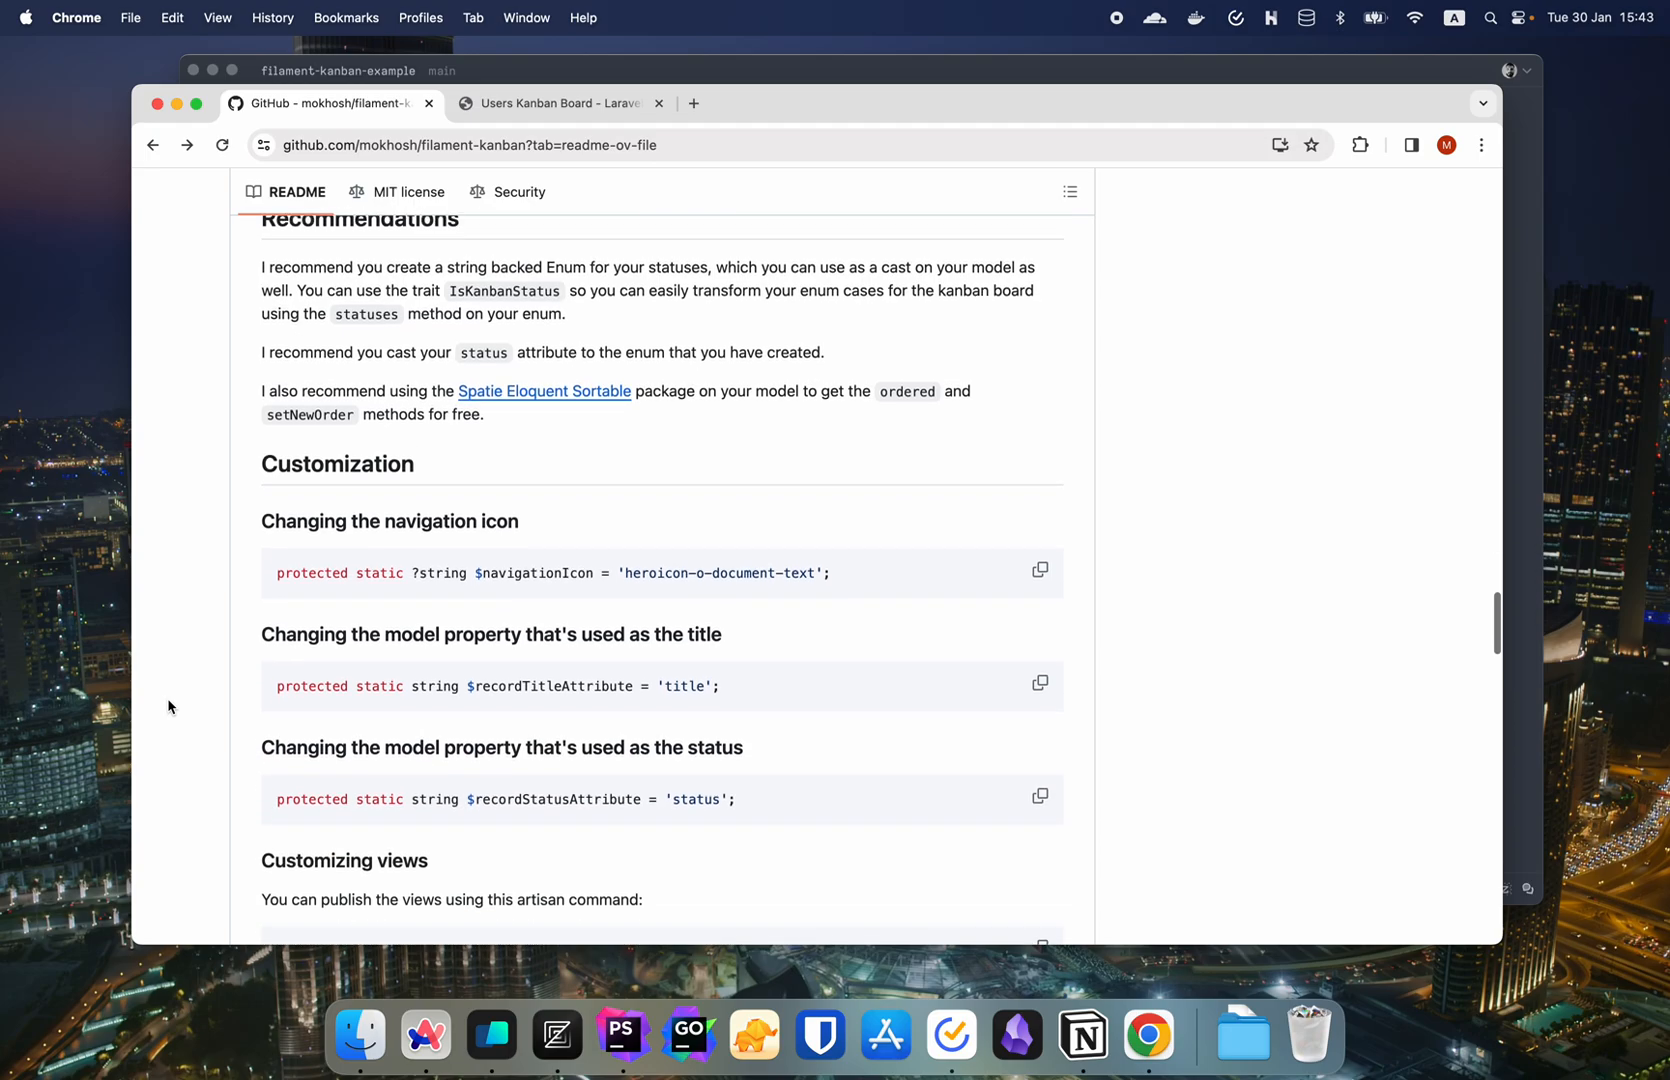
scroll("down", 3)
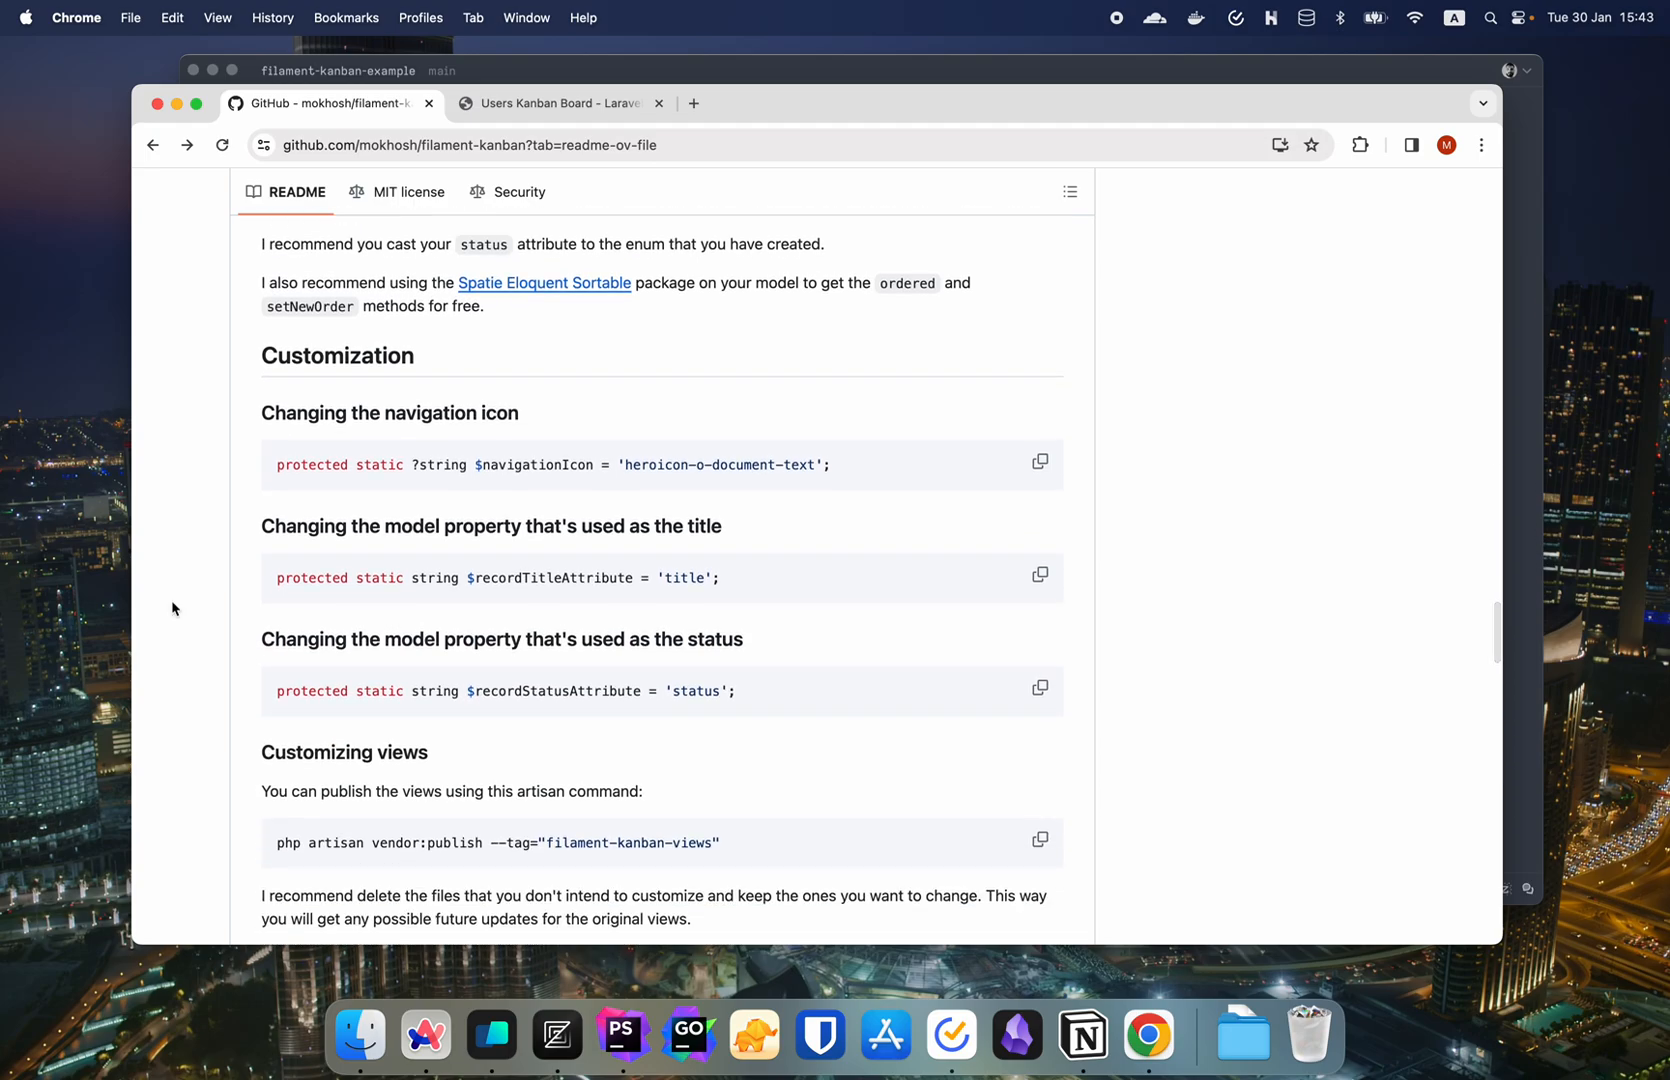
- Check the Users Kanban Board, grab the README's navigationIcon snippet and head to heroicons.com
left_click(554, 104)
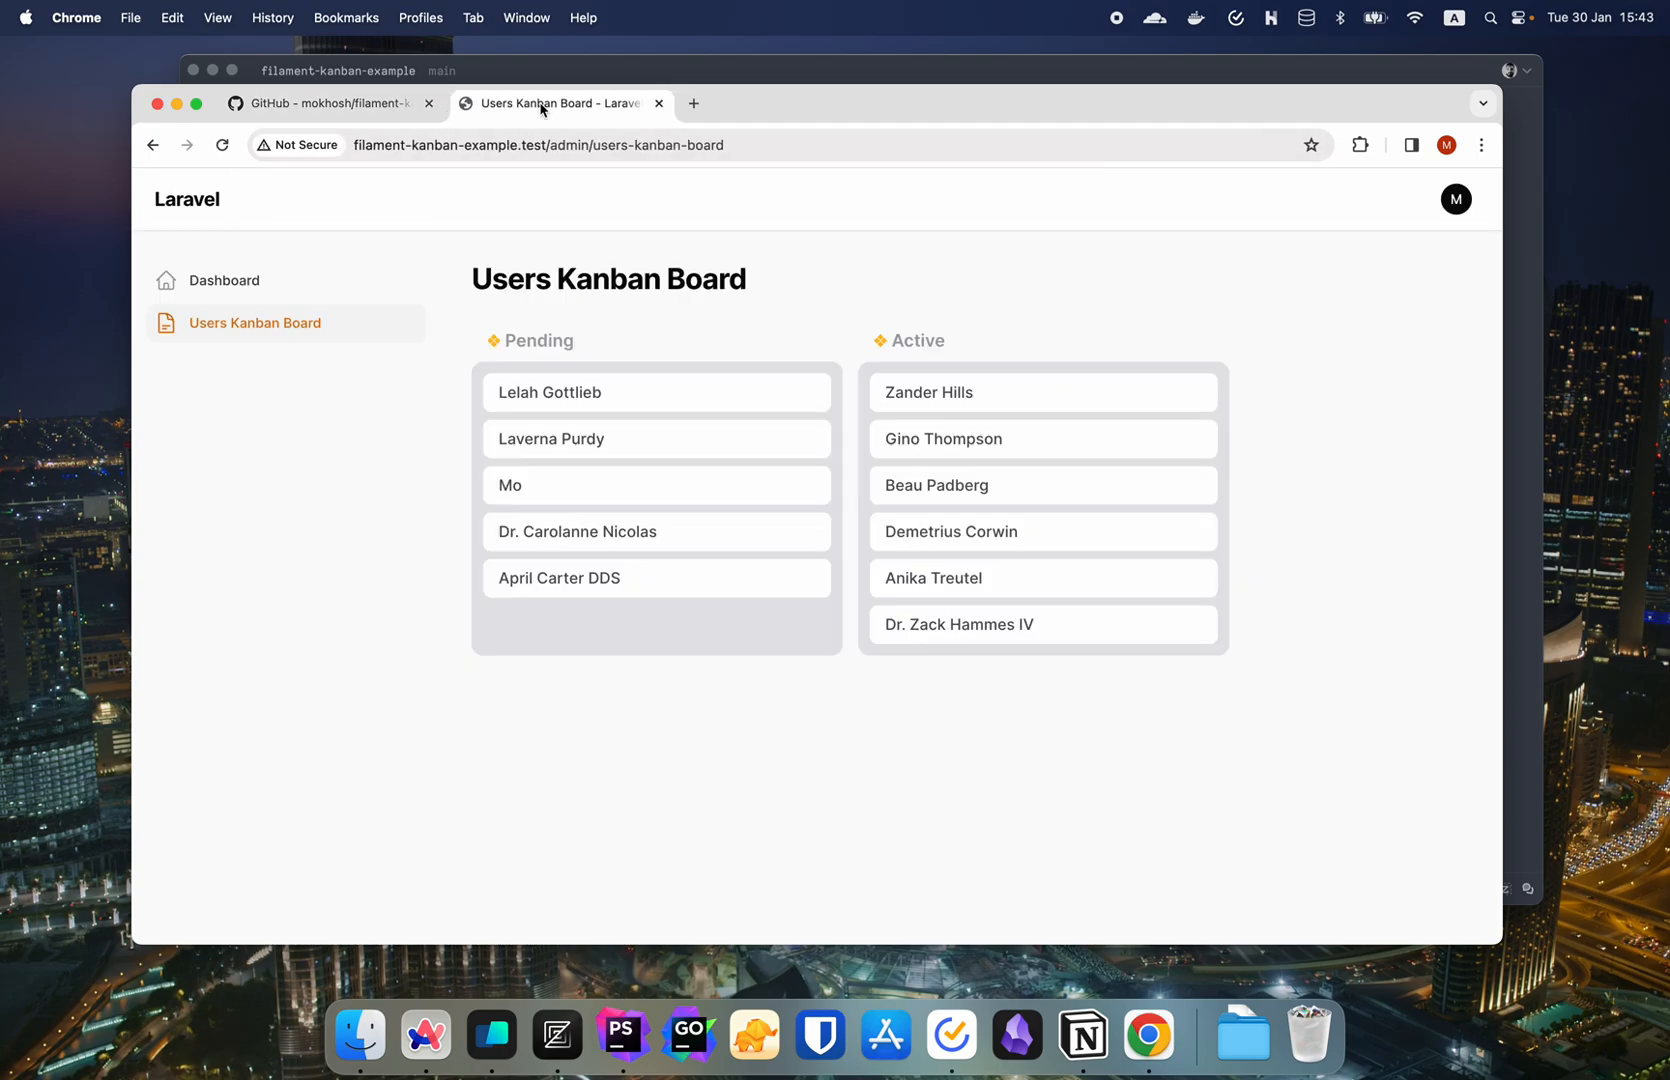
mouse_move(628, 242)
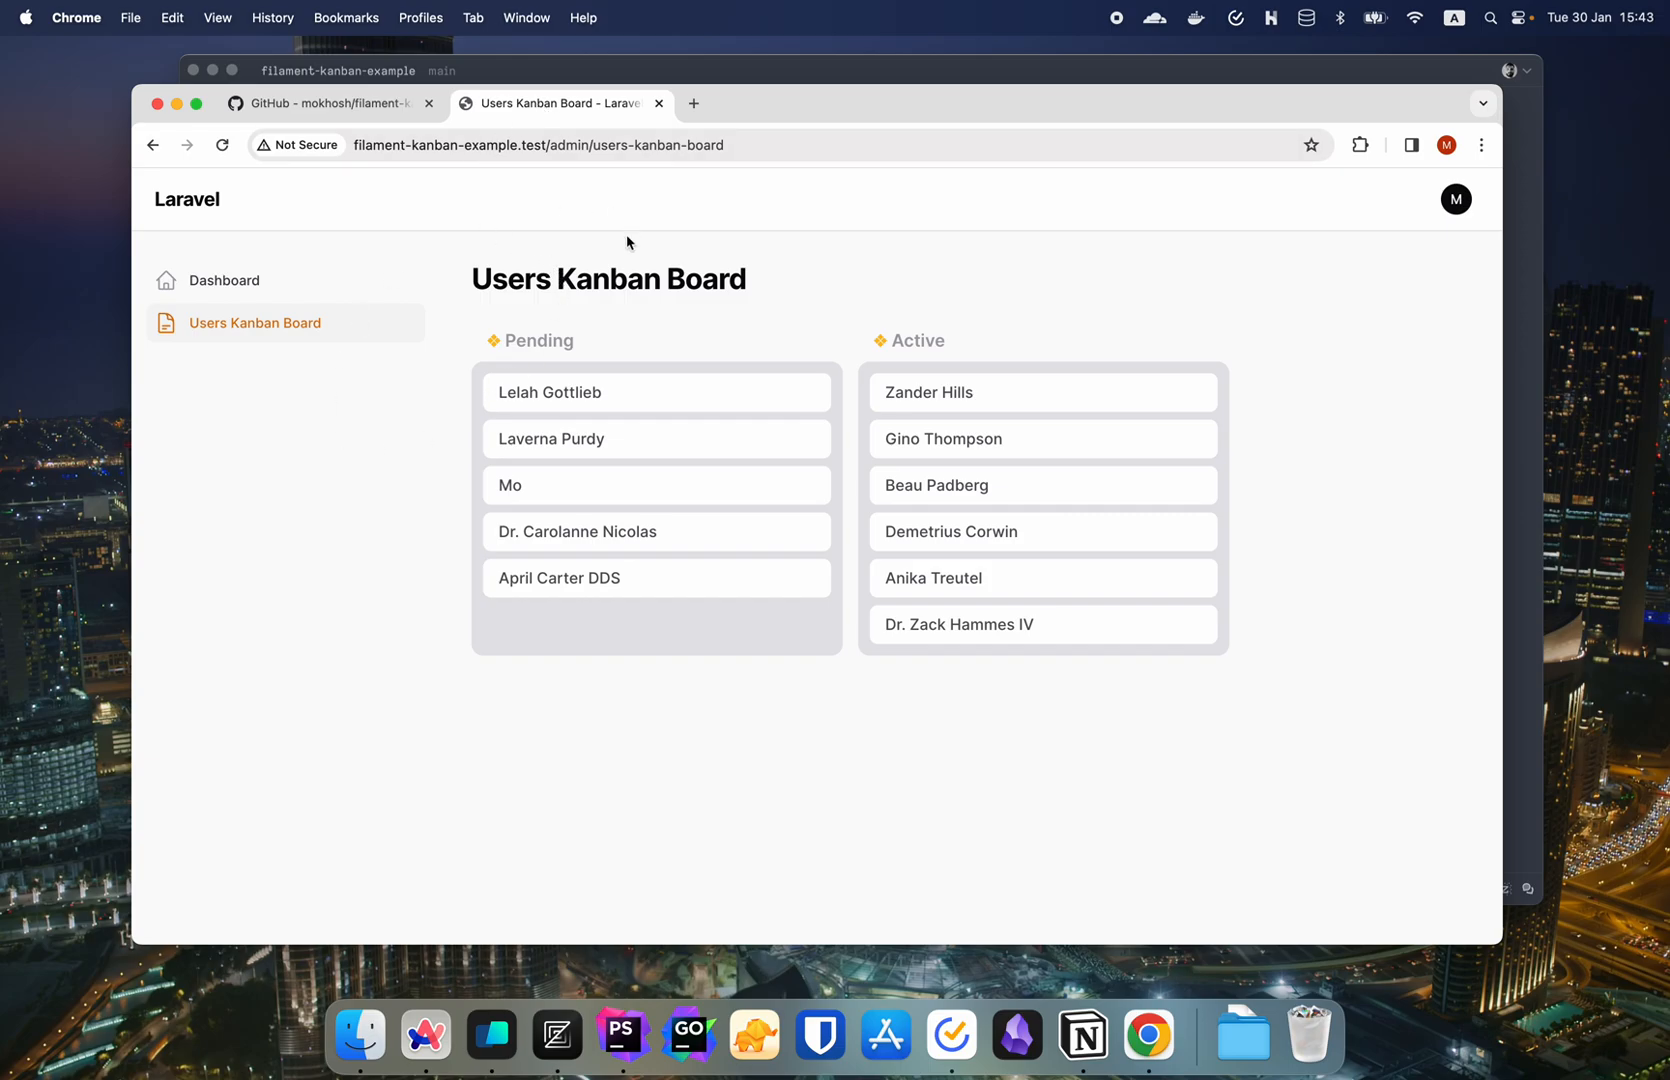
mouse_move(330, 104)
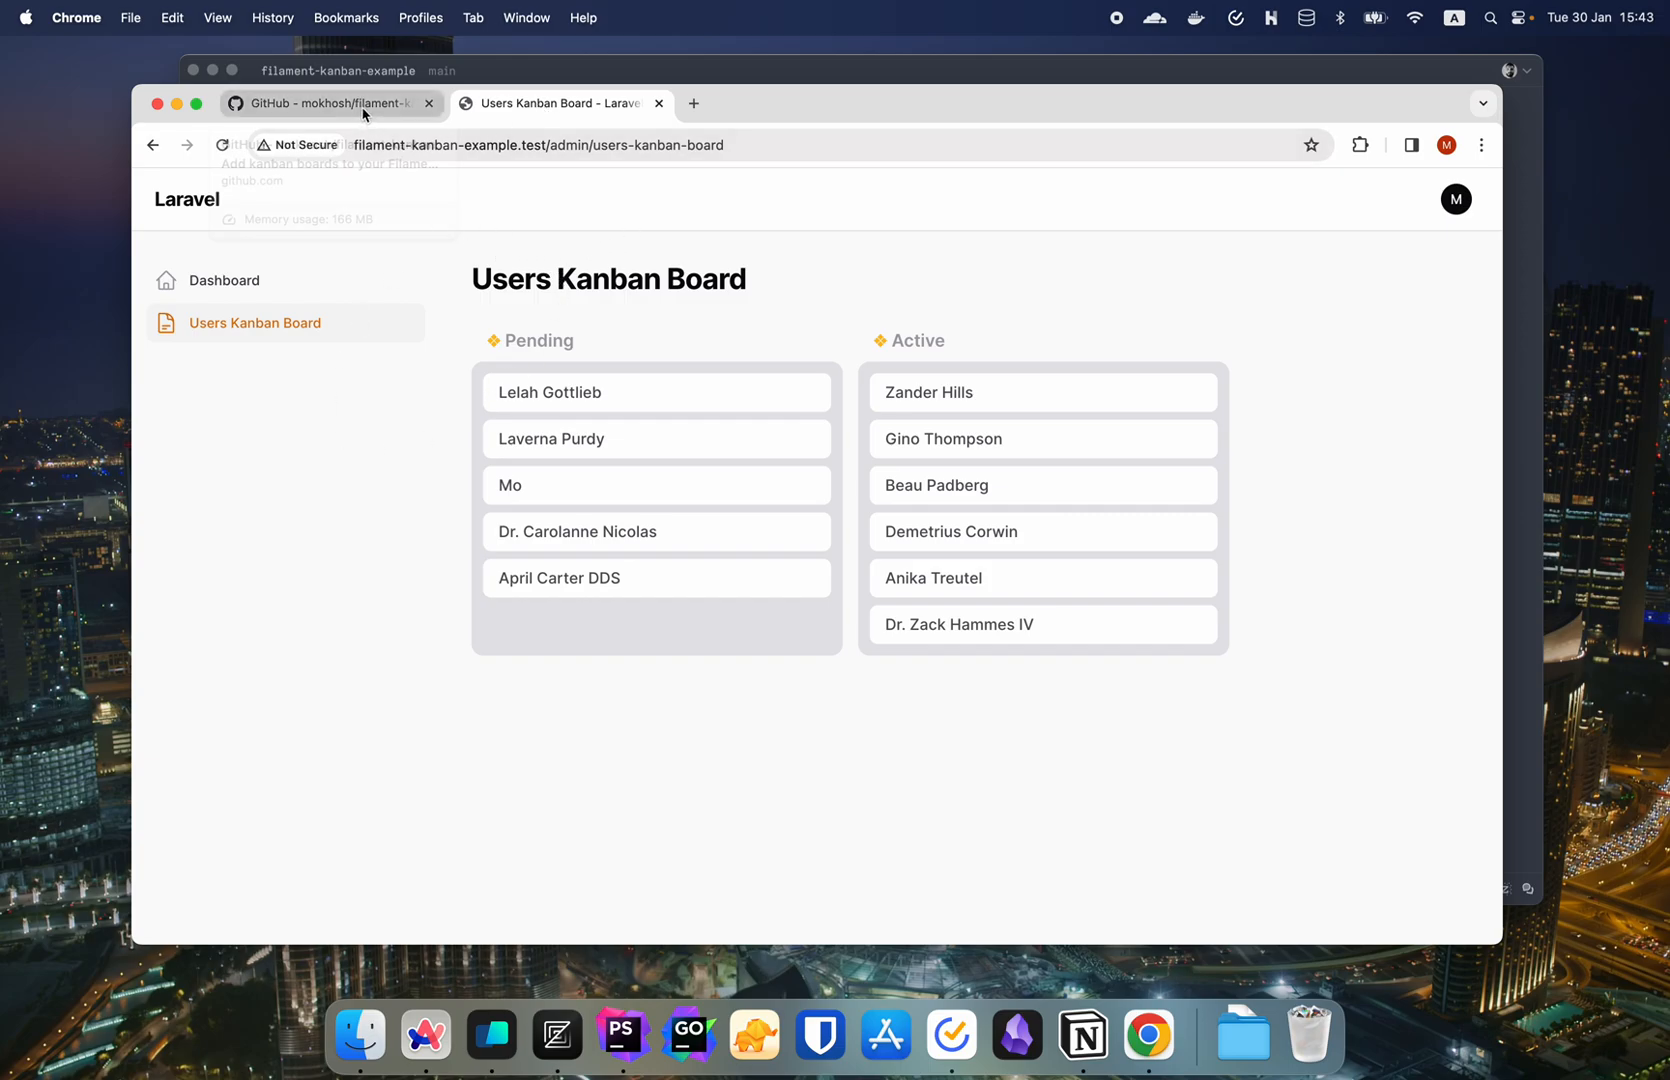
mouse_move(330, 104)
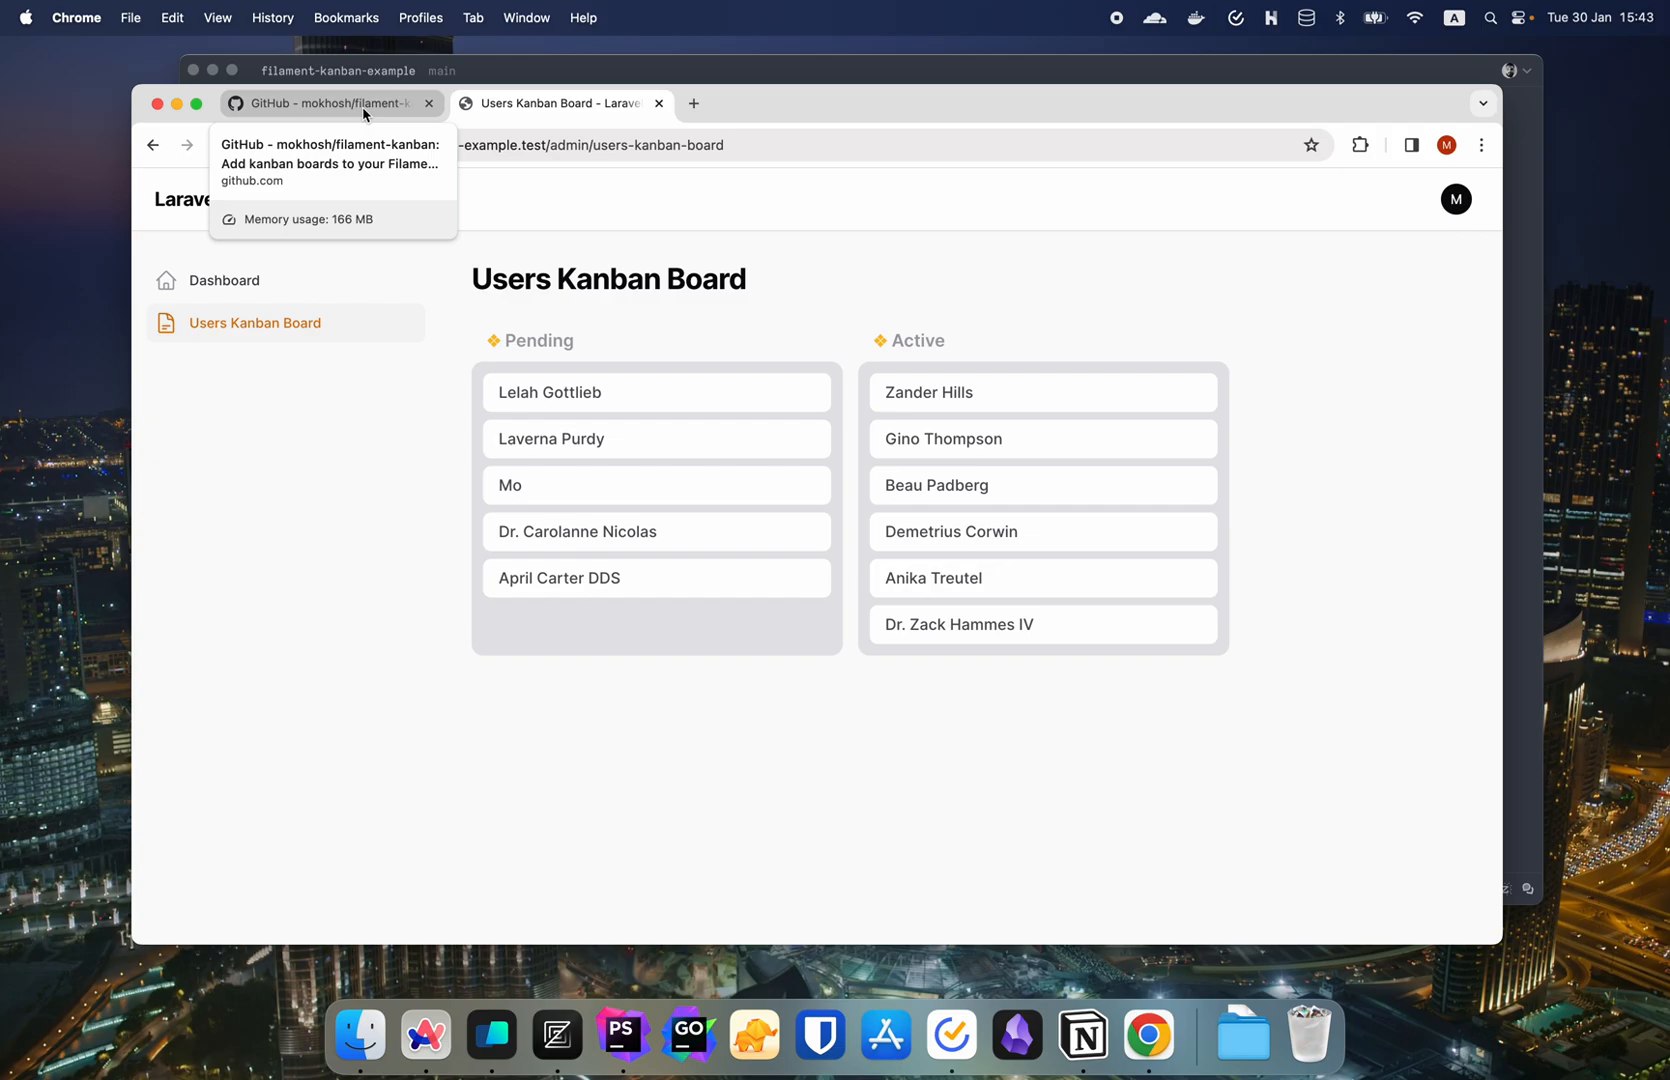
left_click(330, 104)
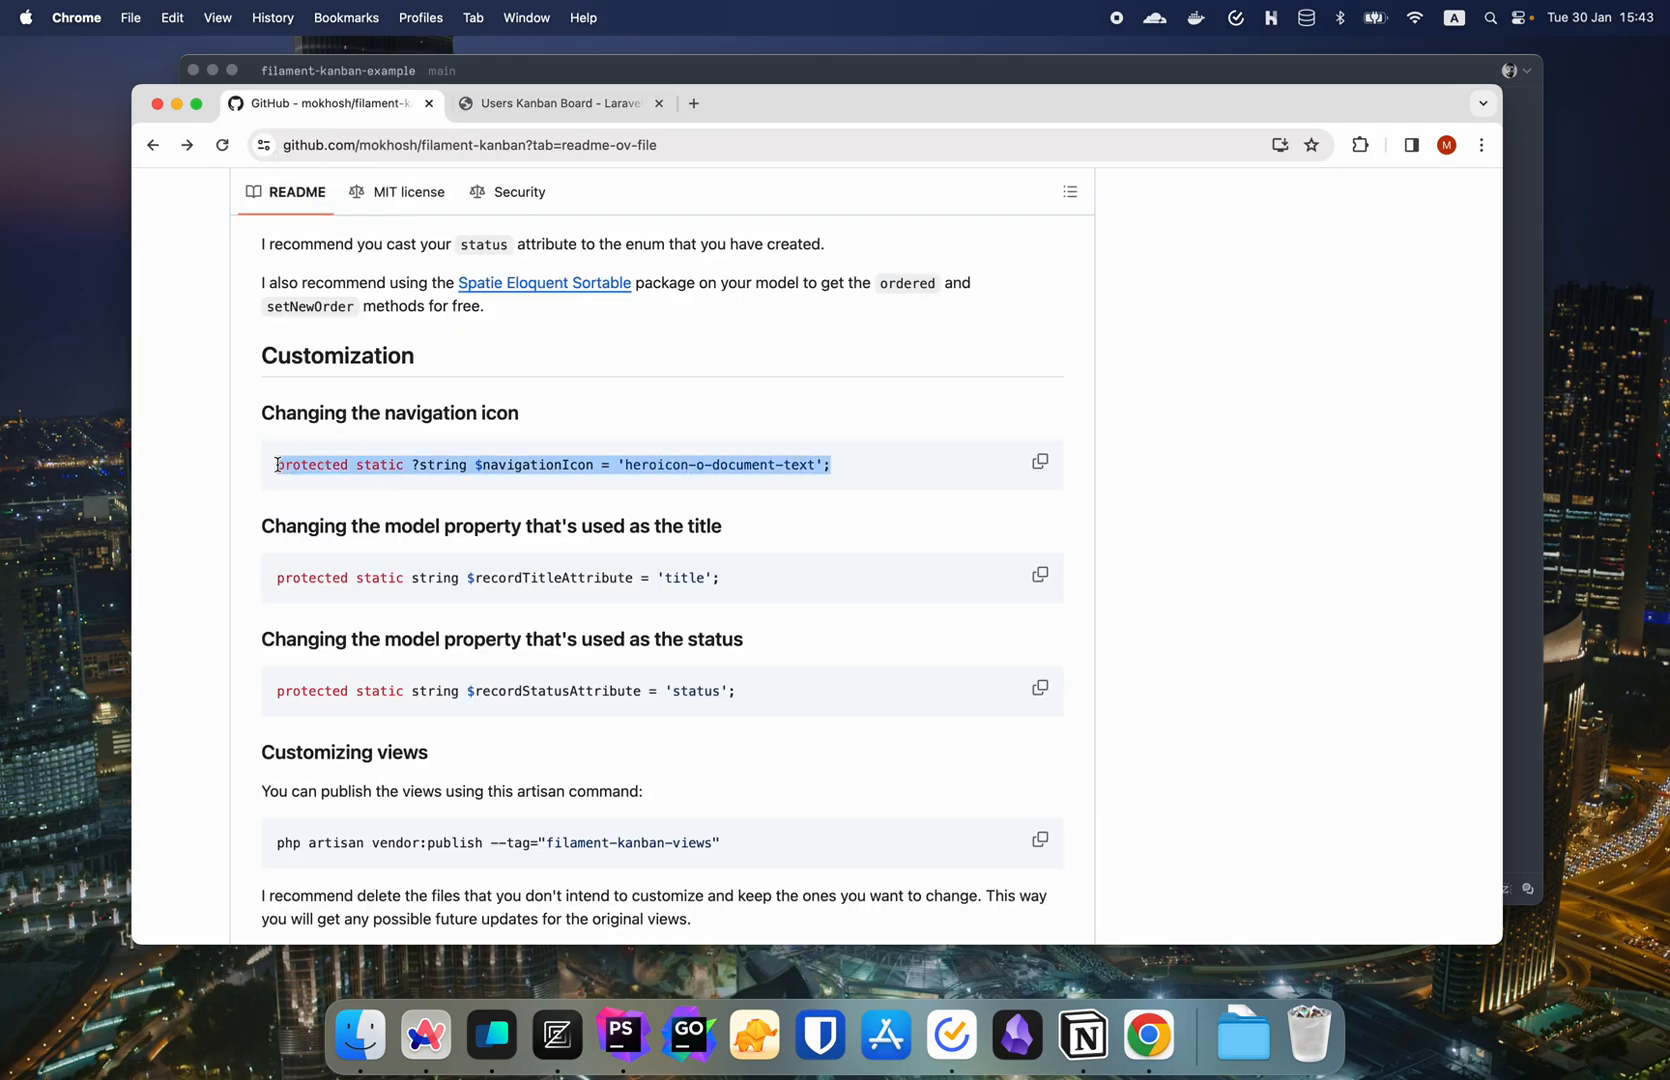
left_click(558, 104)
type("her")
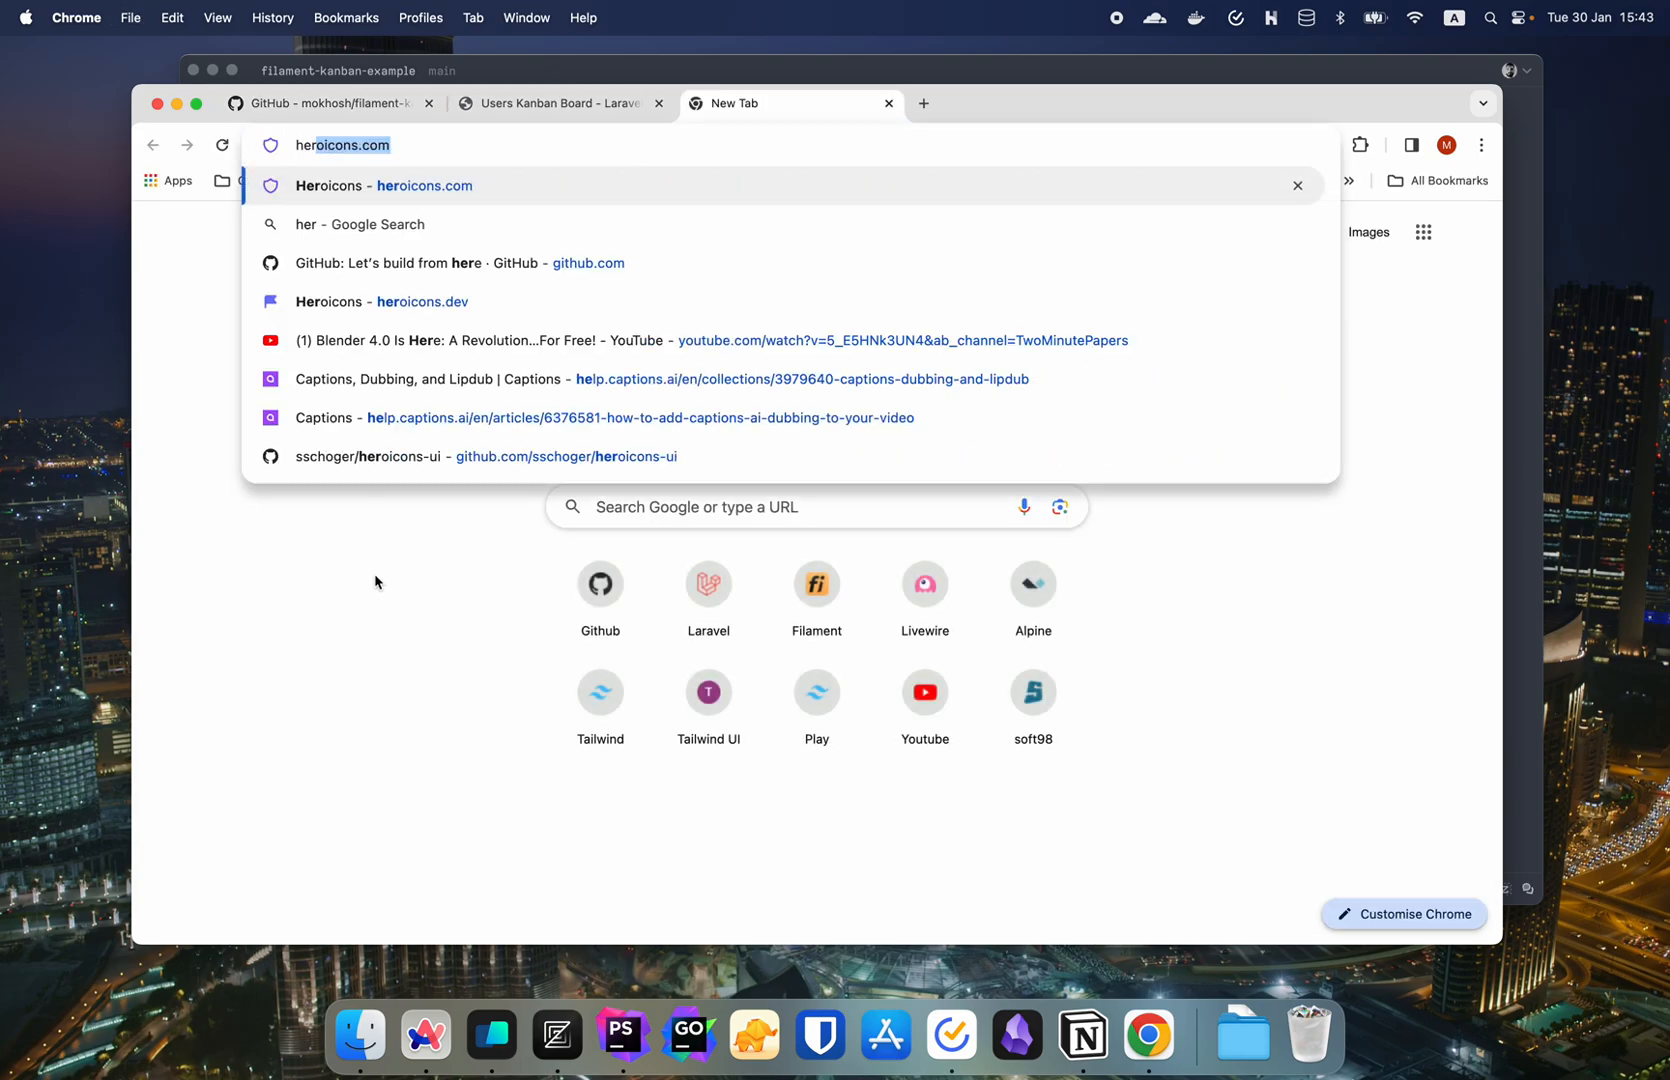
left_click(554, 104)
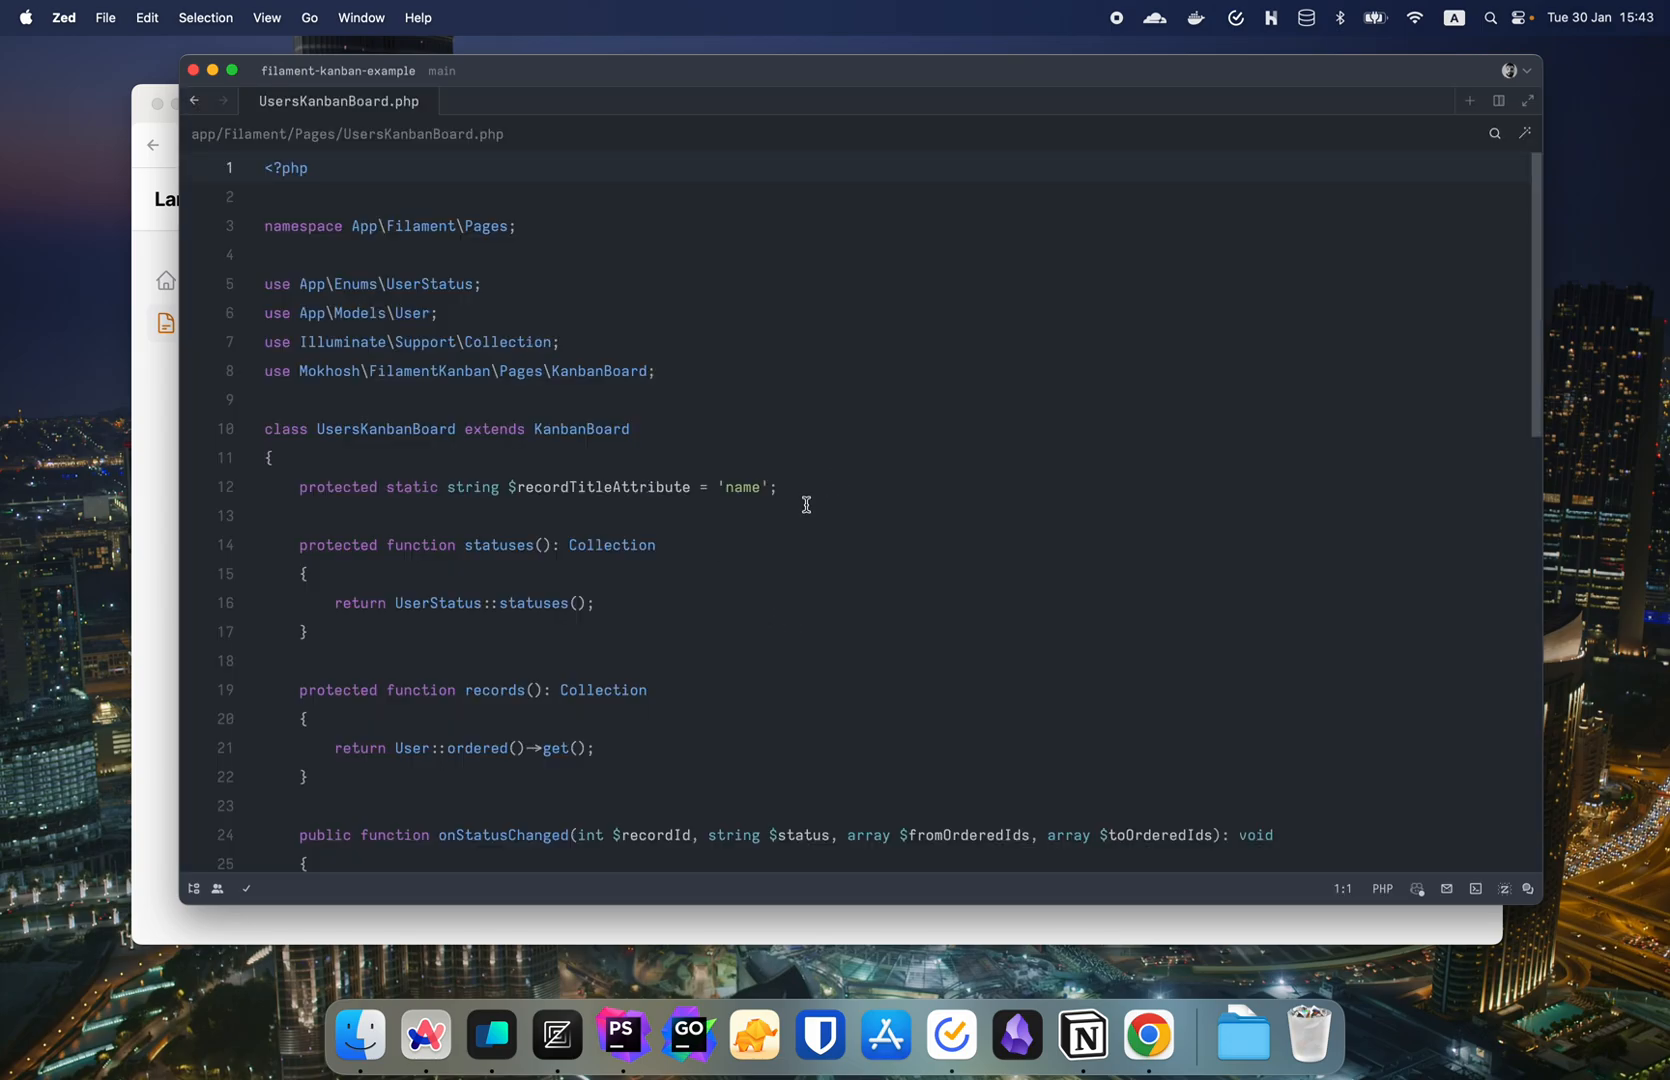
- Add the $navigationIcon property to UsersKanbanBoard.php and change its value to 'heroicon-o-user'
type("protected static ?string $navigationIcon = 'heroicon-o-document-text';")
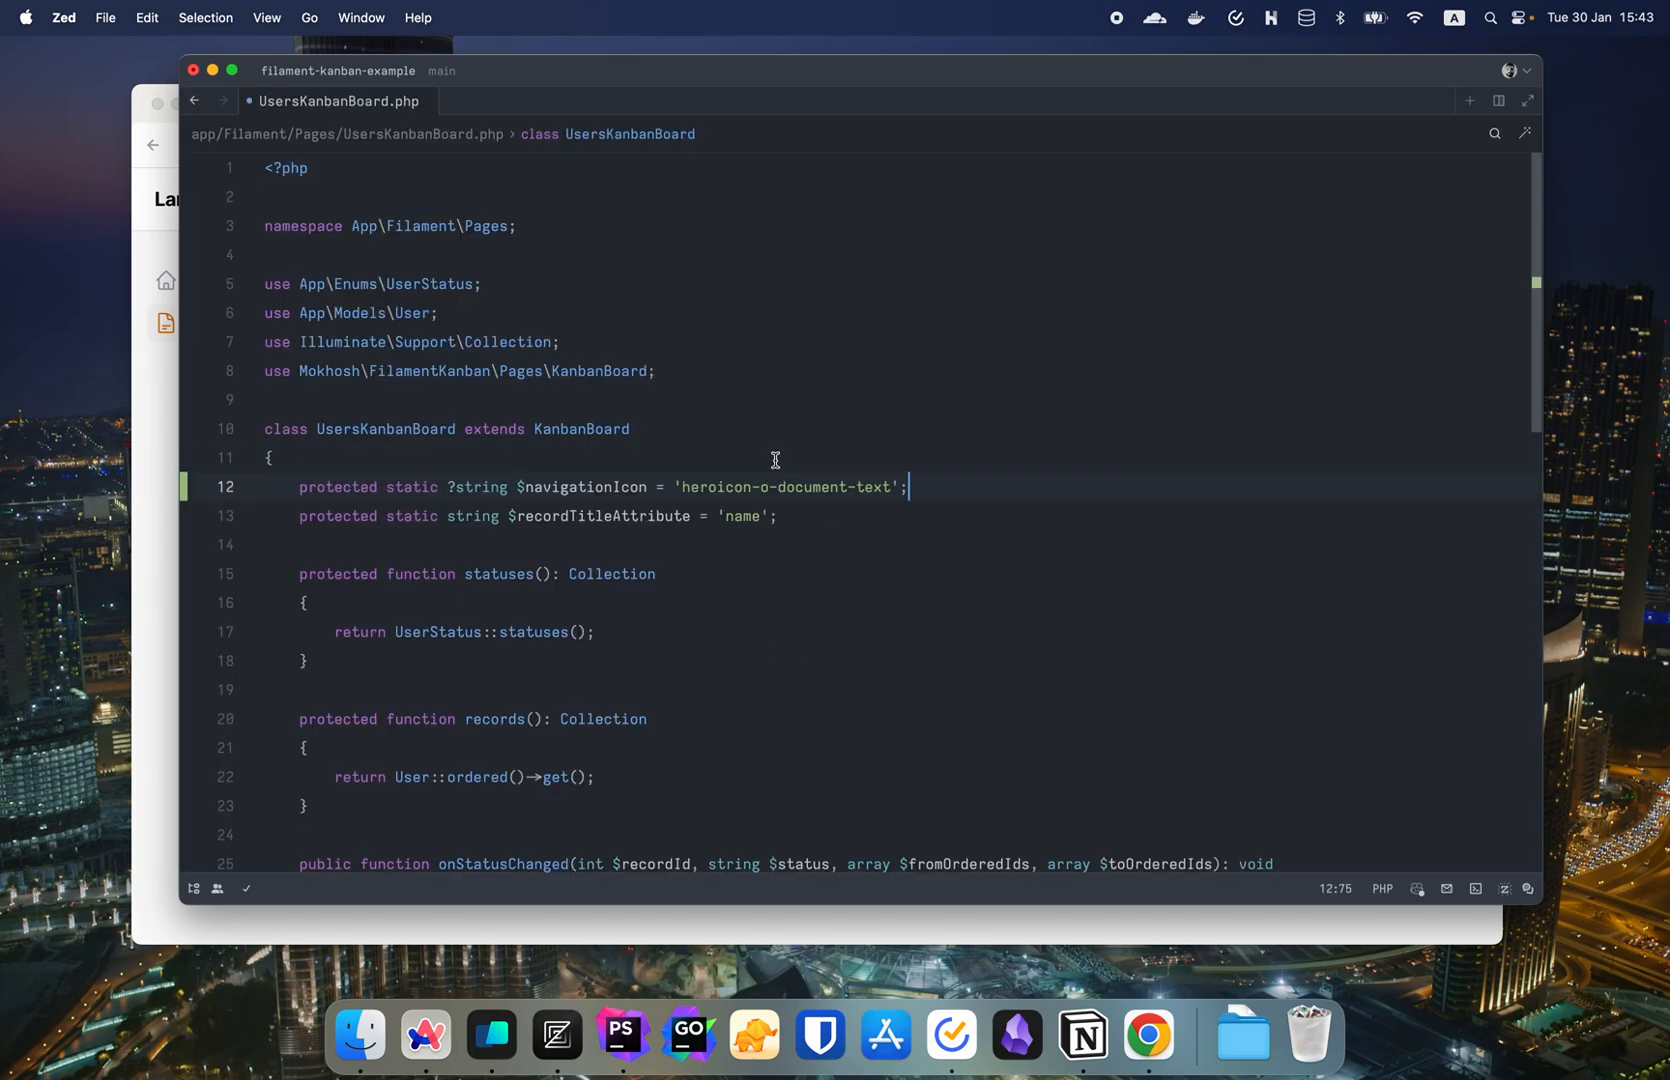
key("Return")
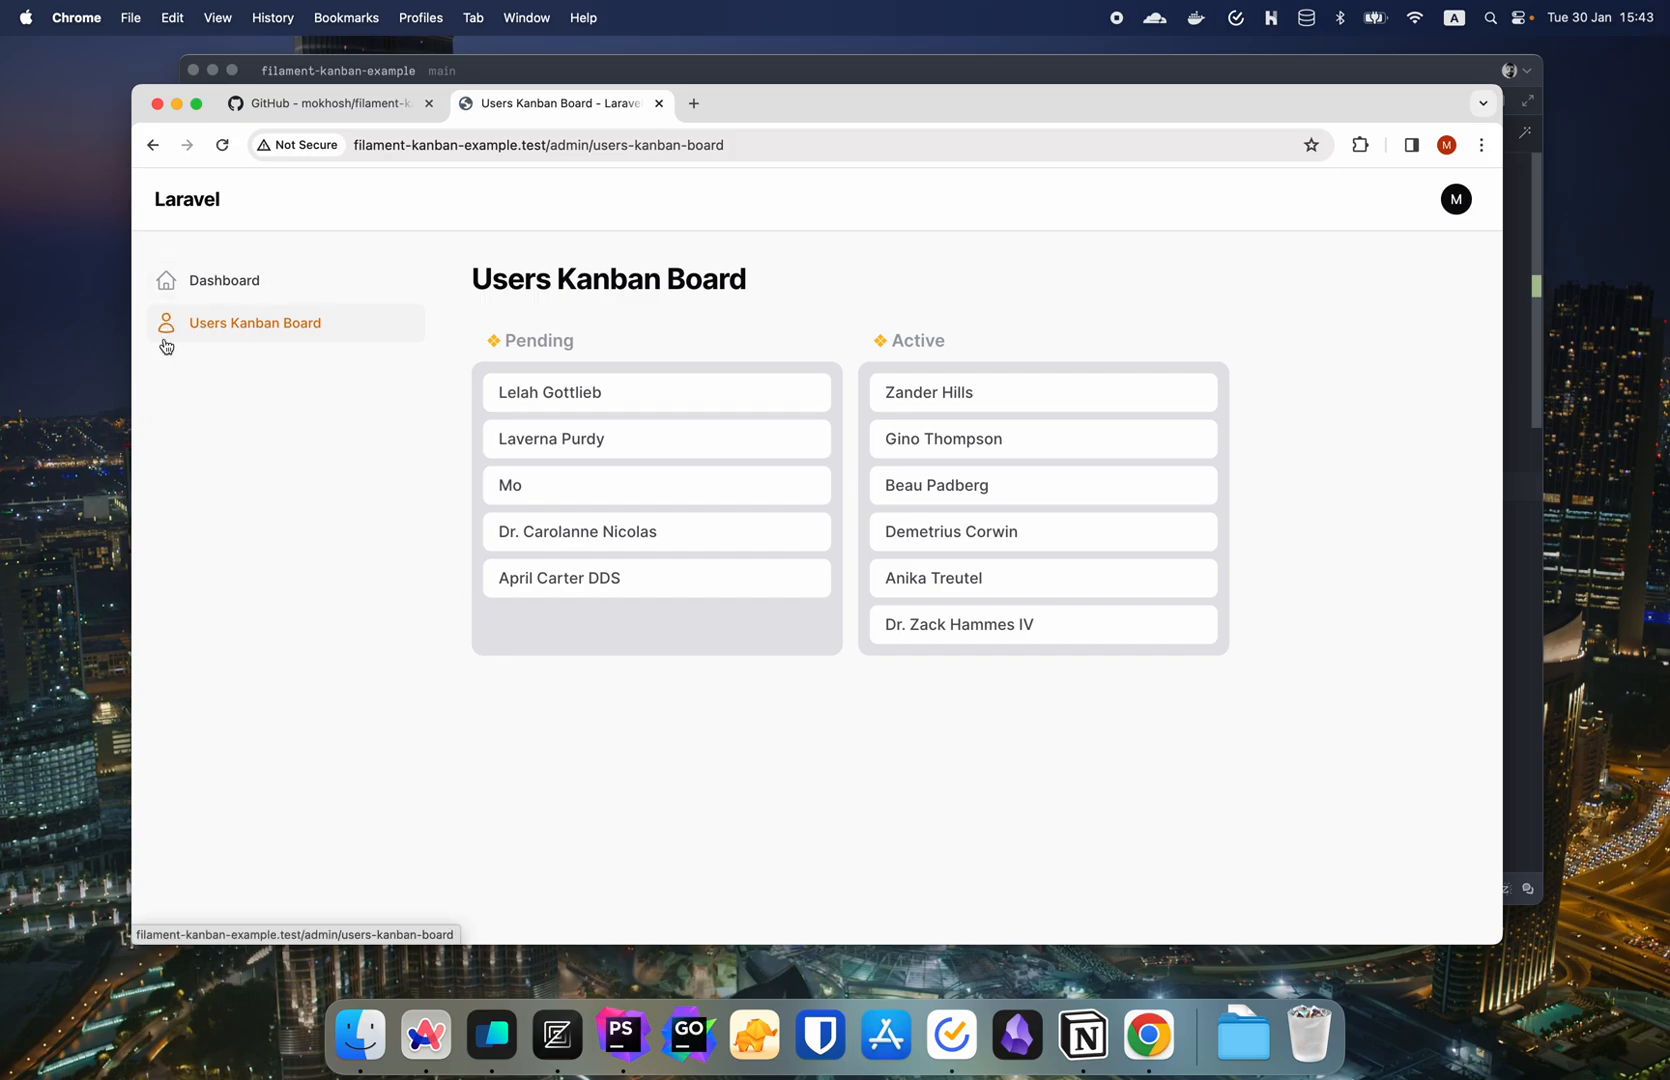
mouse_move(264, 334)
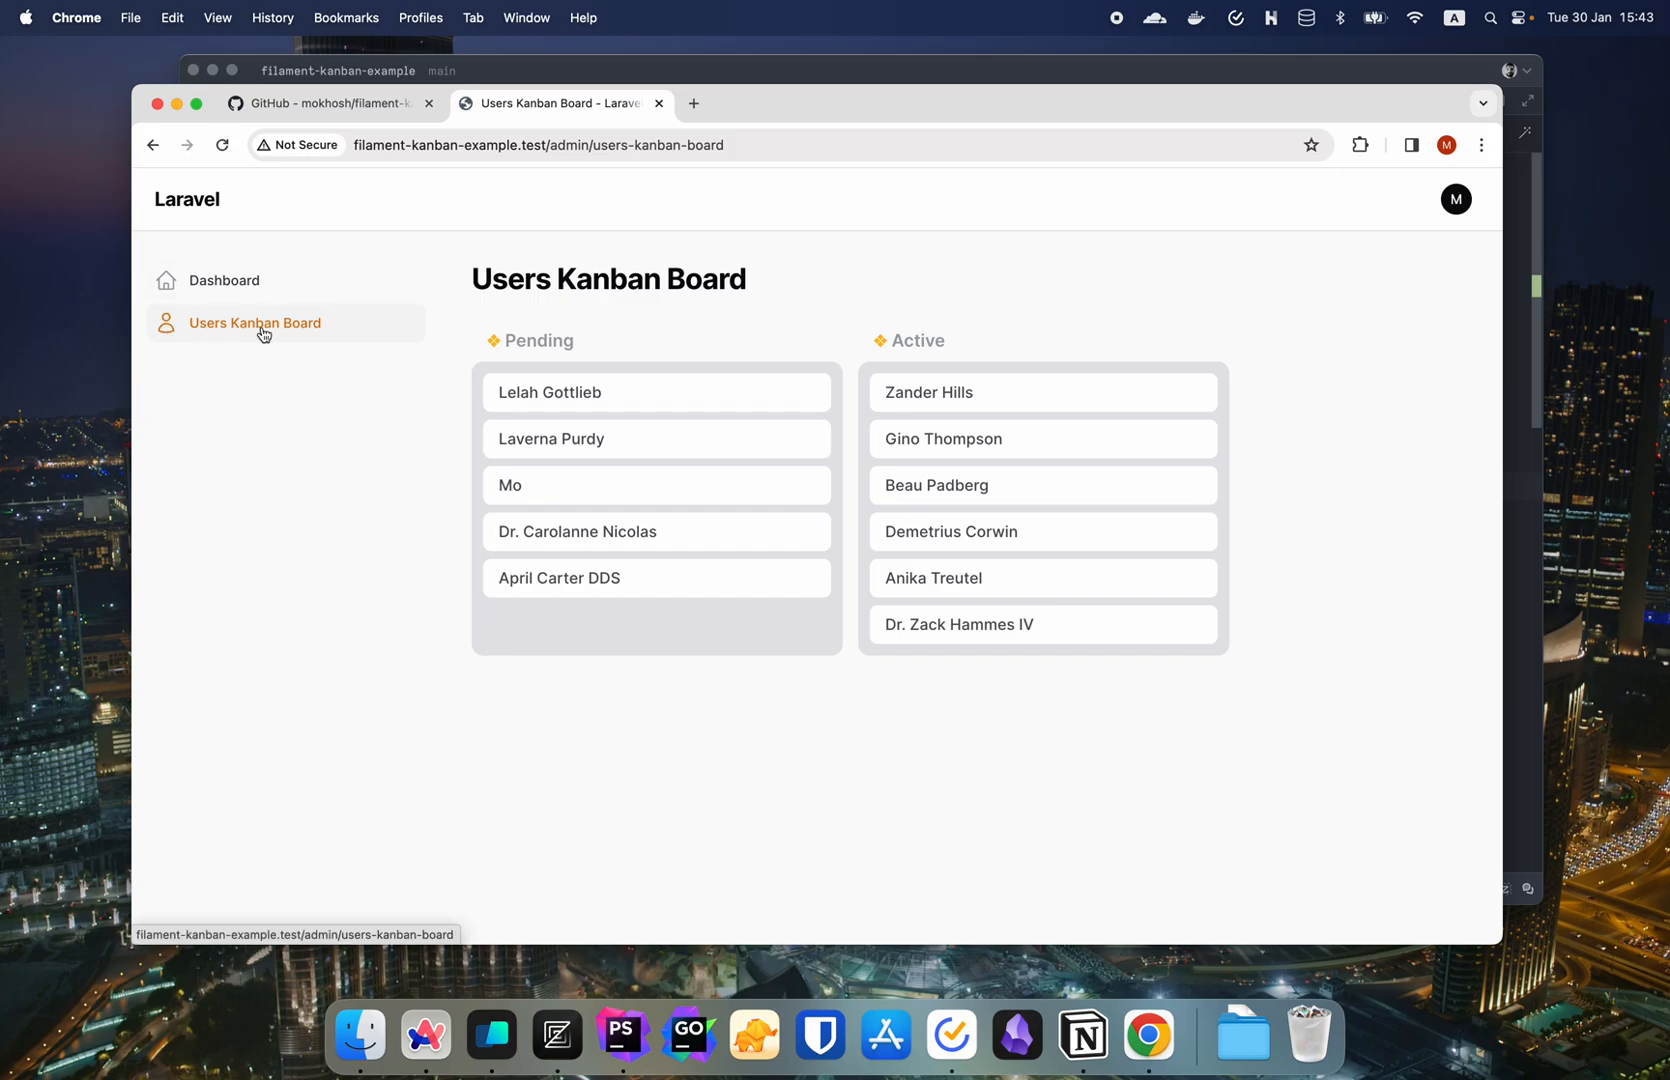
mouse_move(410, 490)
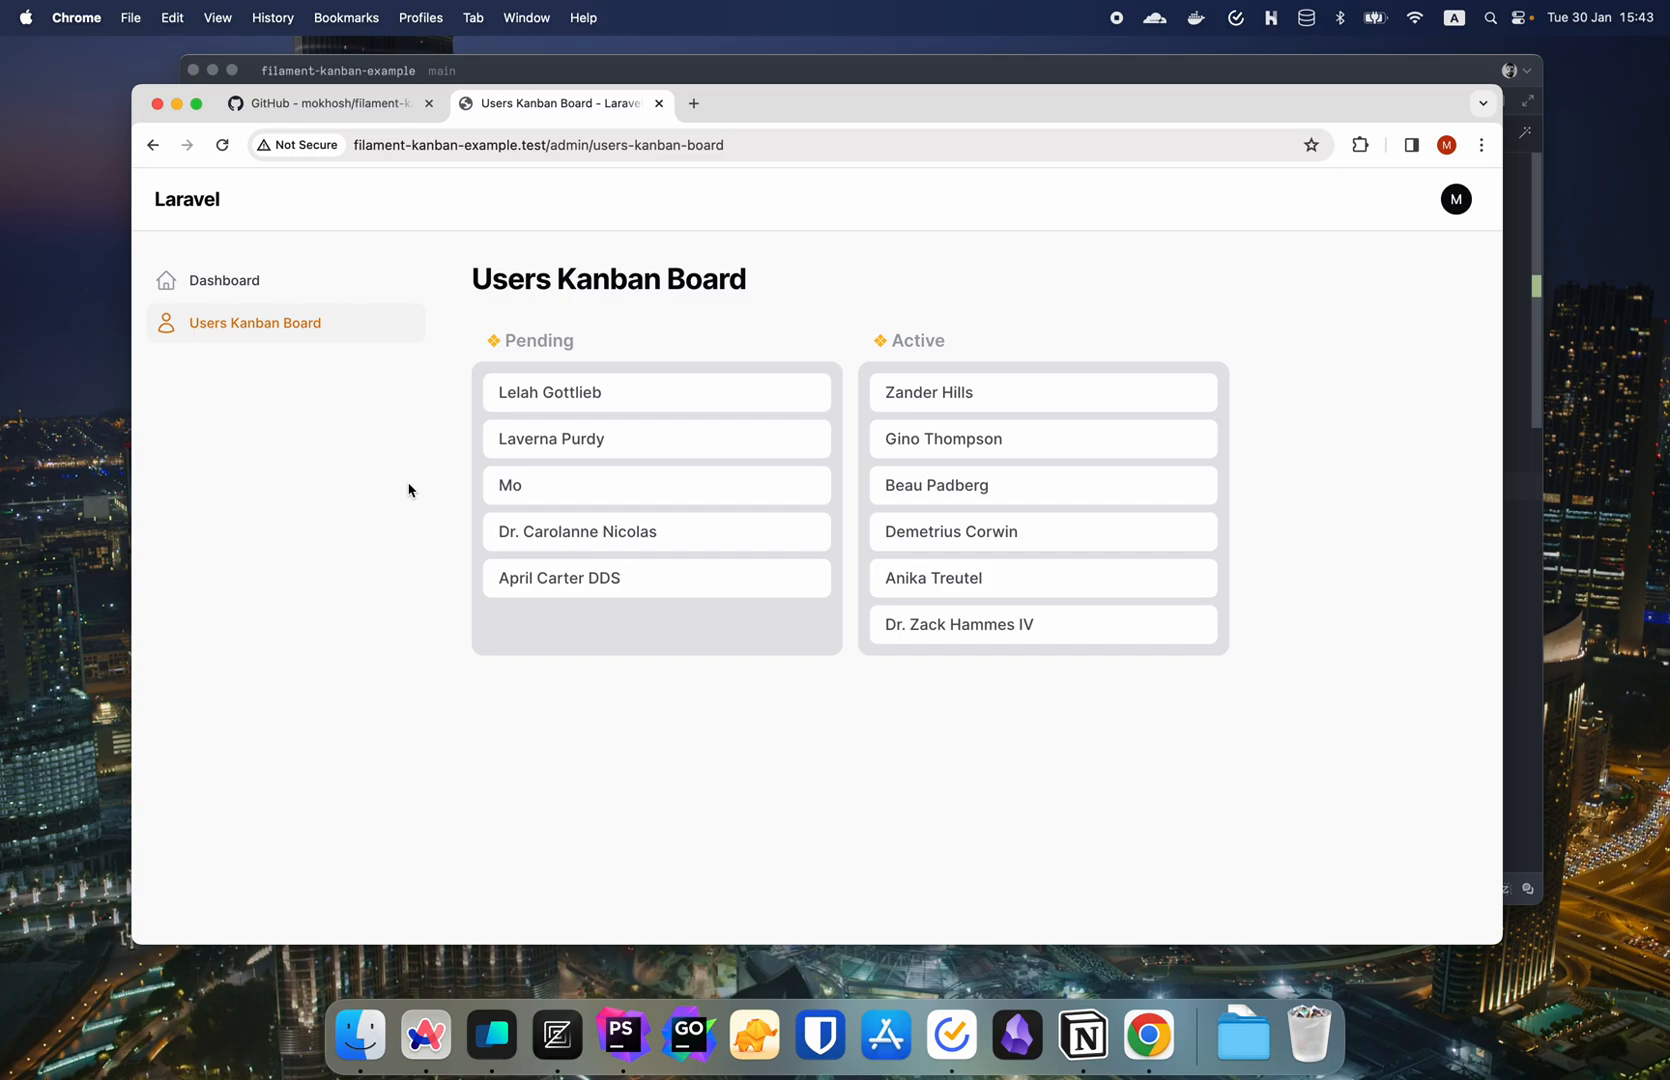
left_click(324, 104)
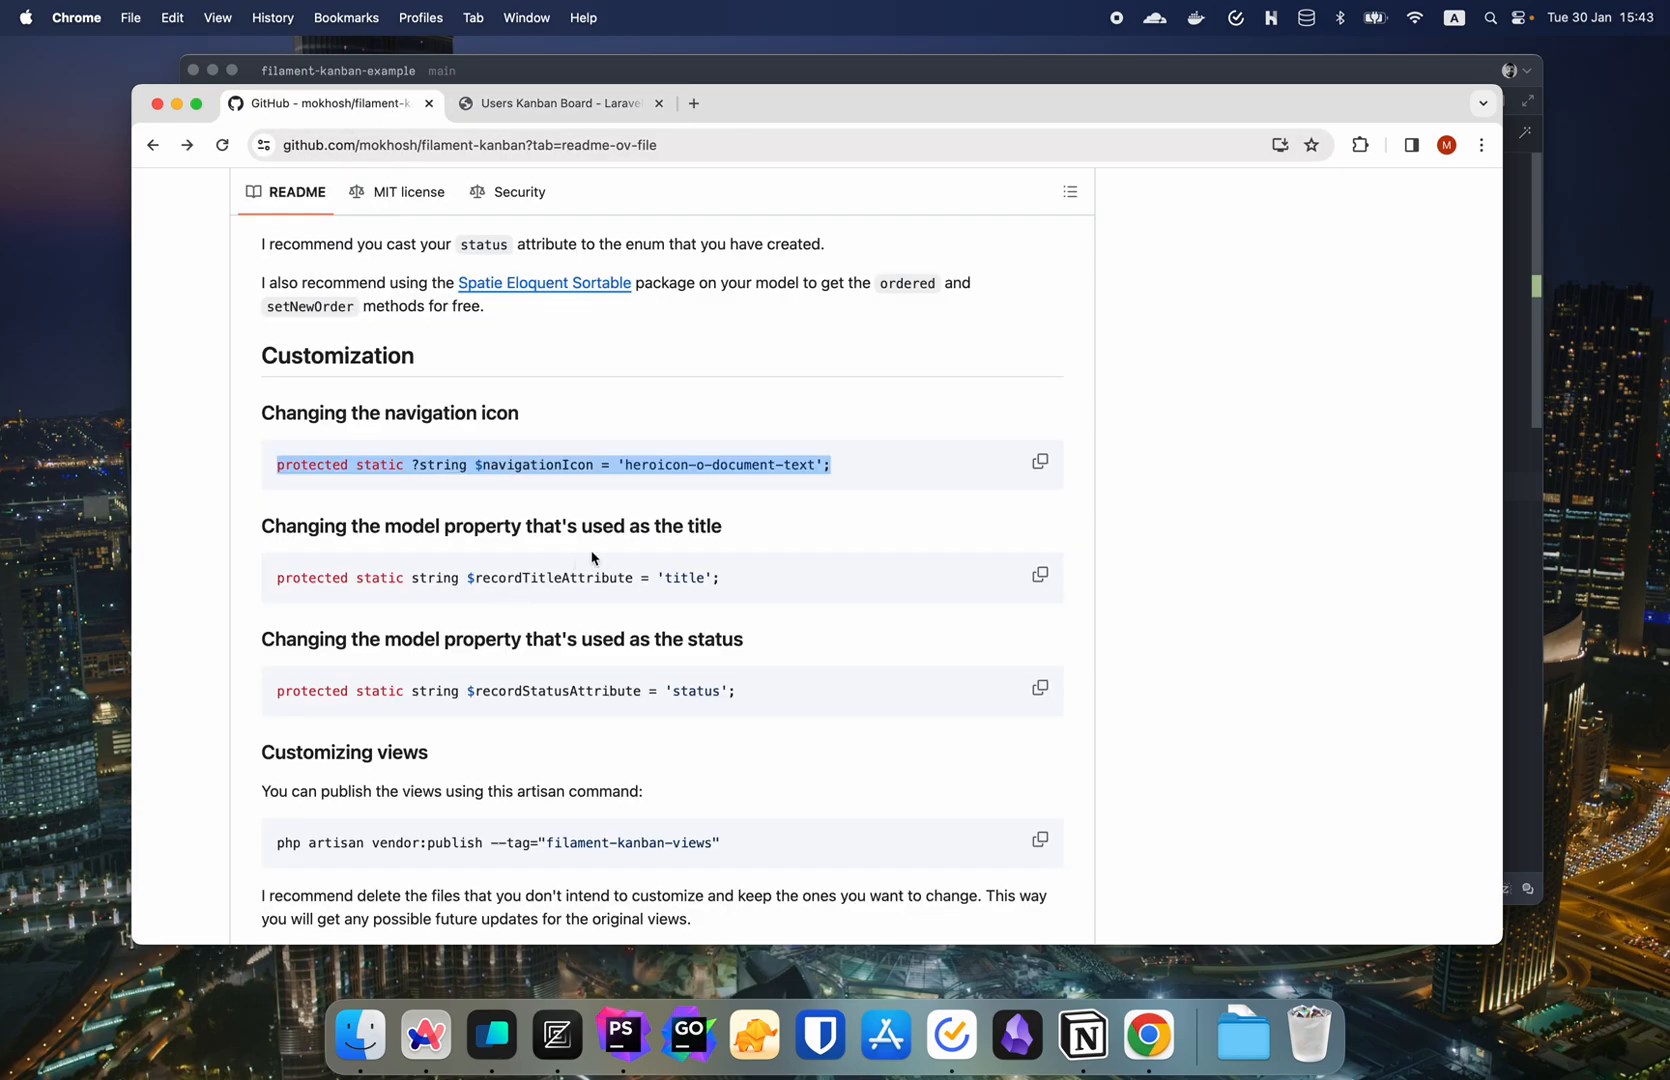
scroll("down", 3)
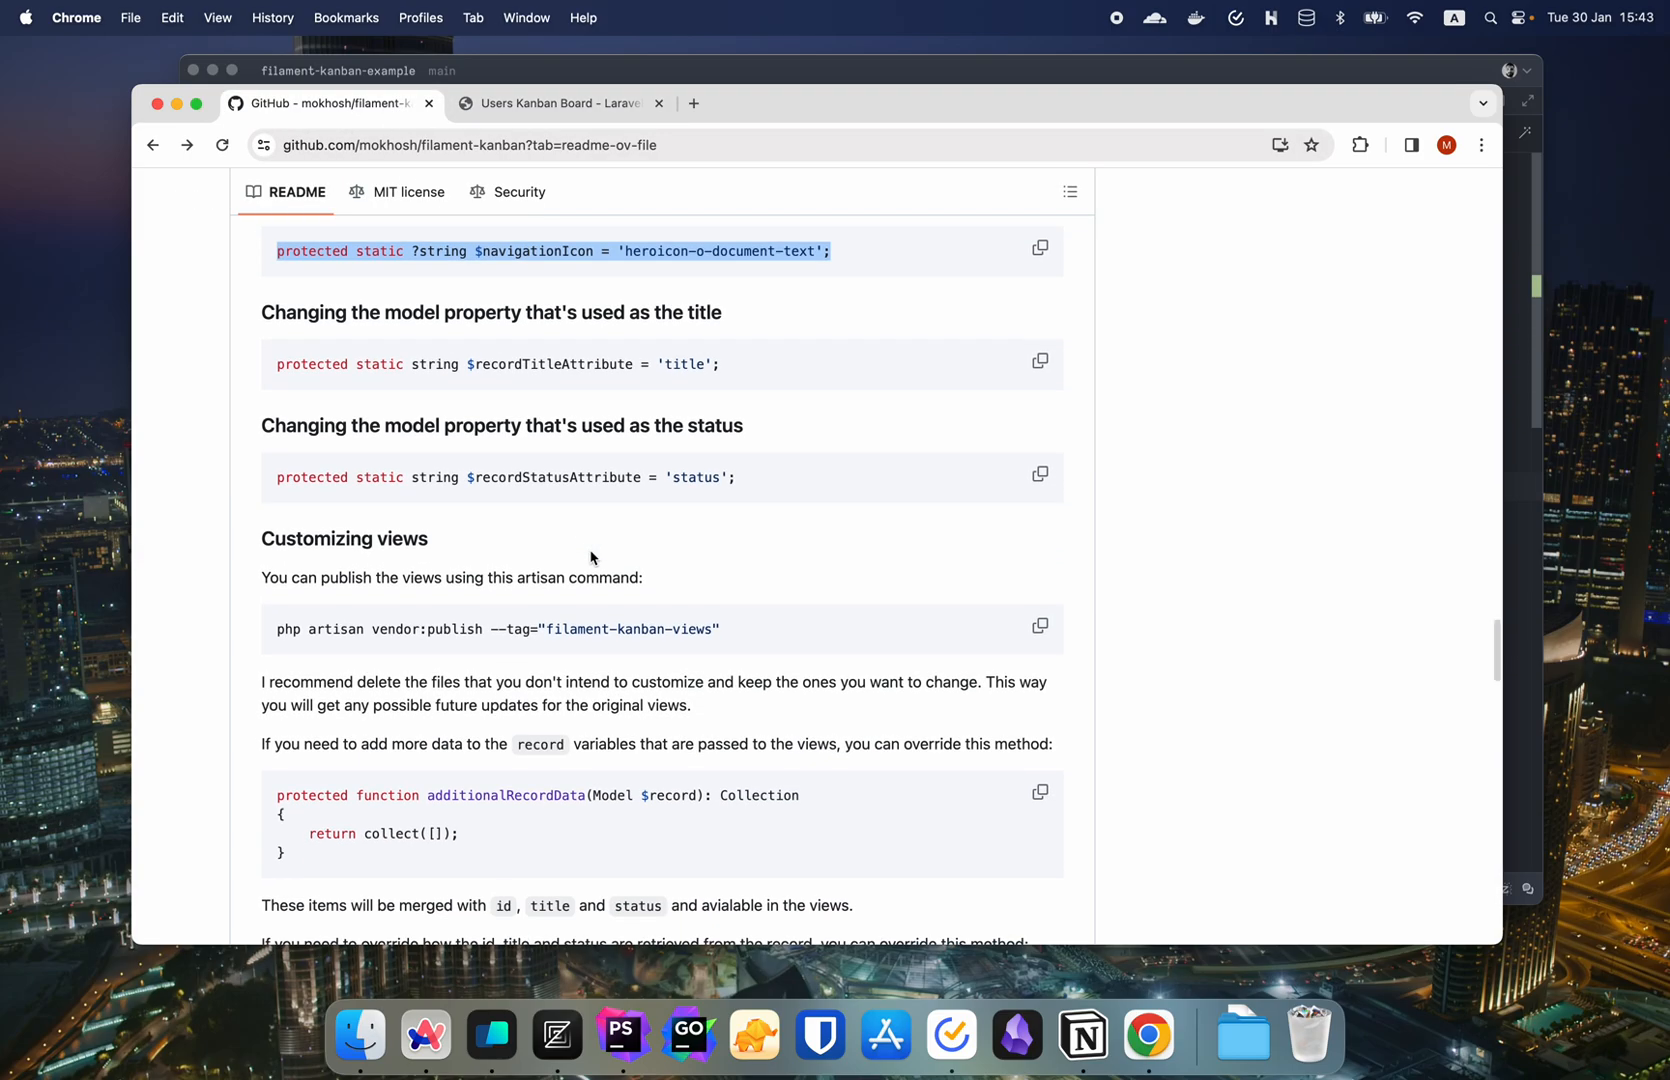
left_click(560, 104)
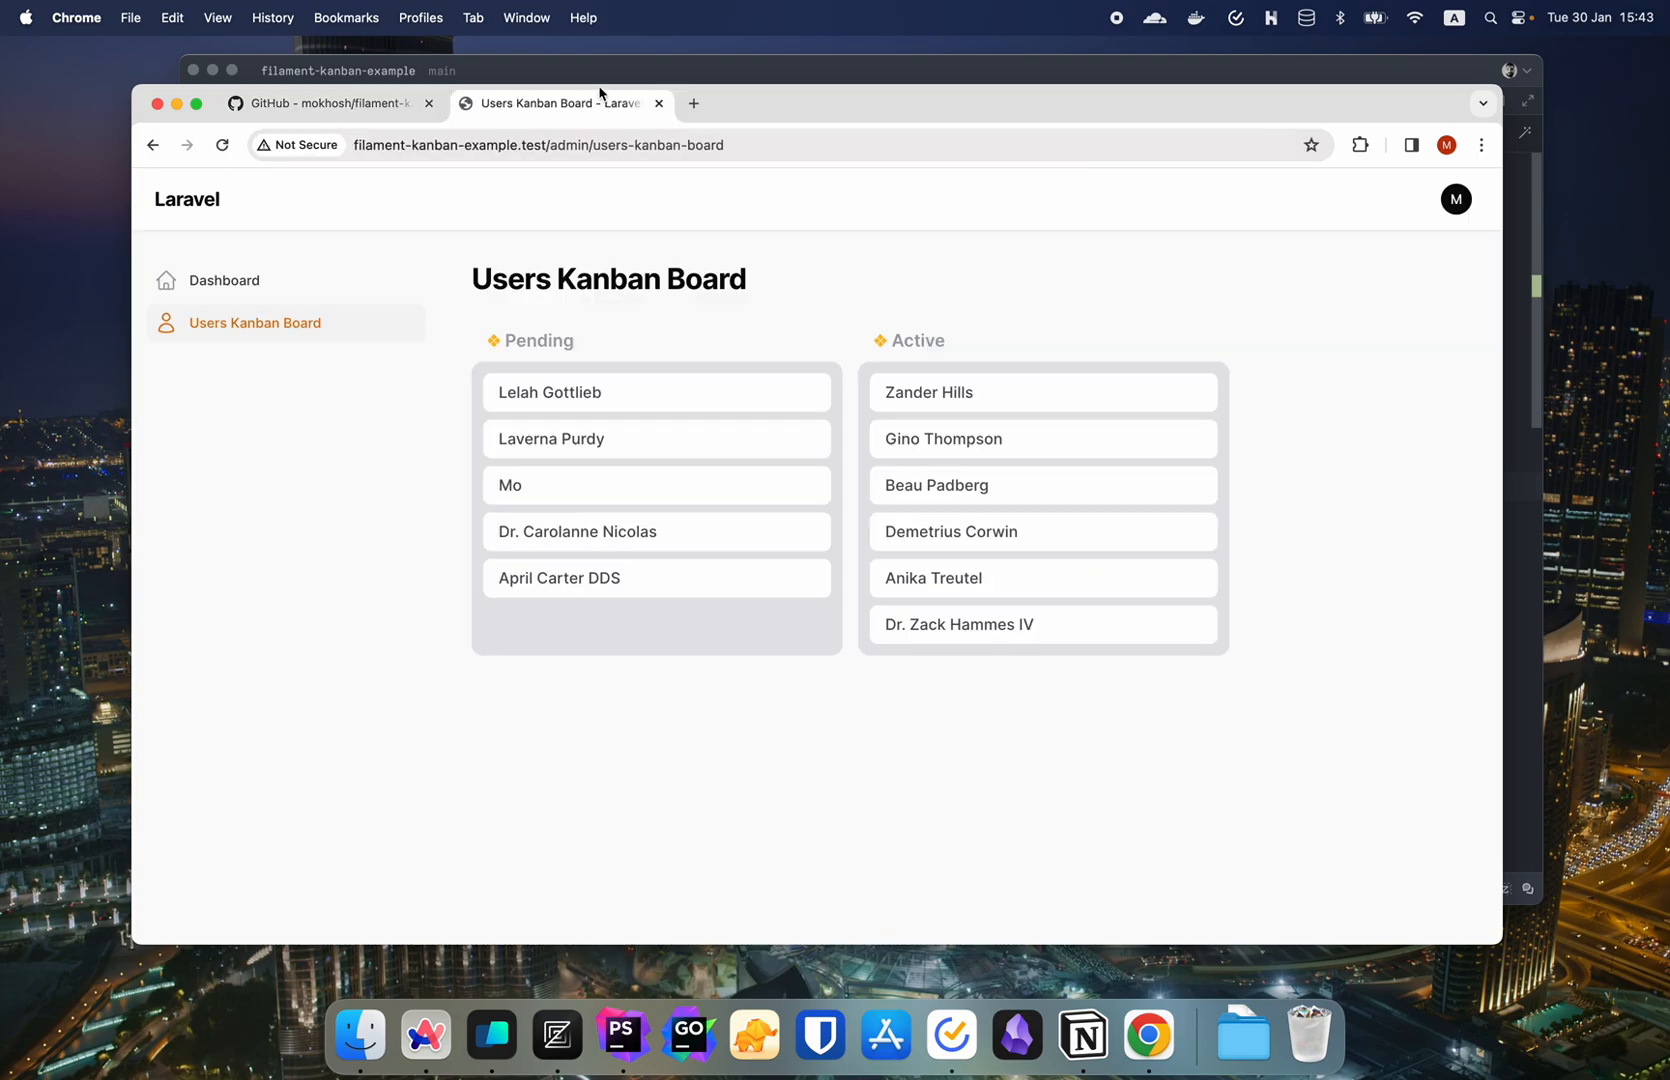
left_click(330, 104)
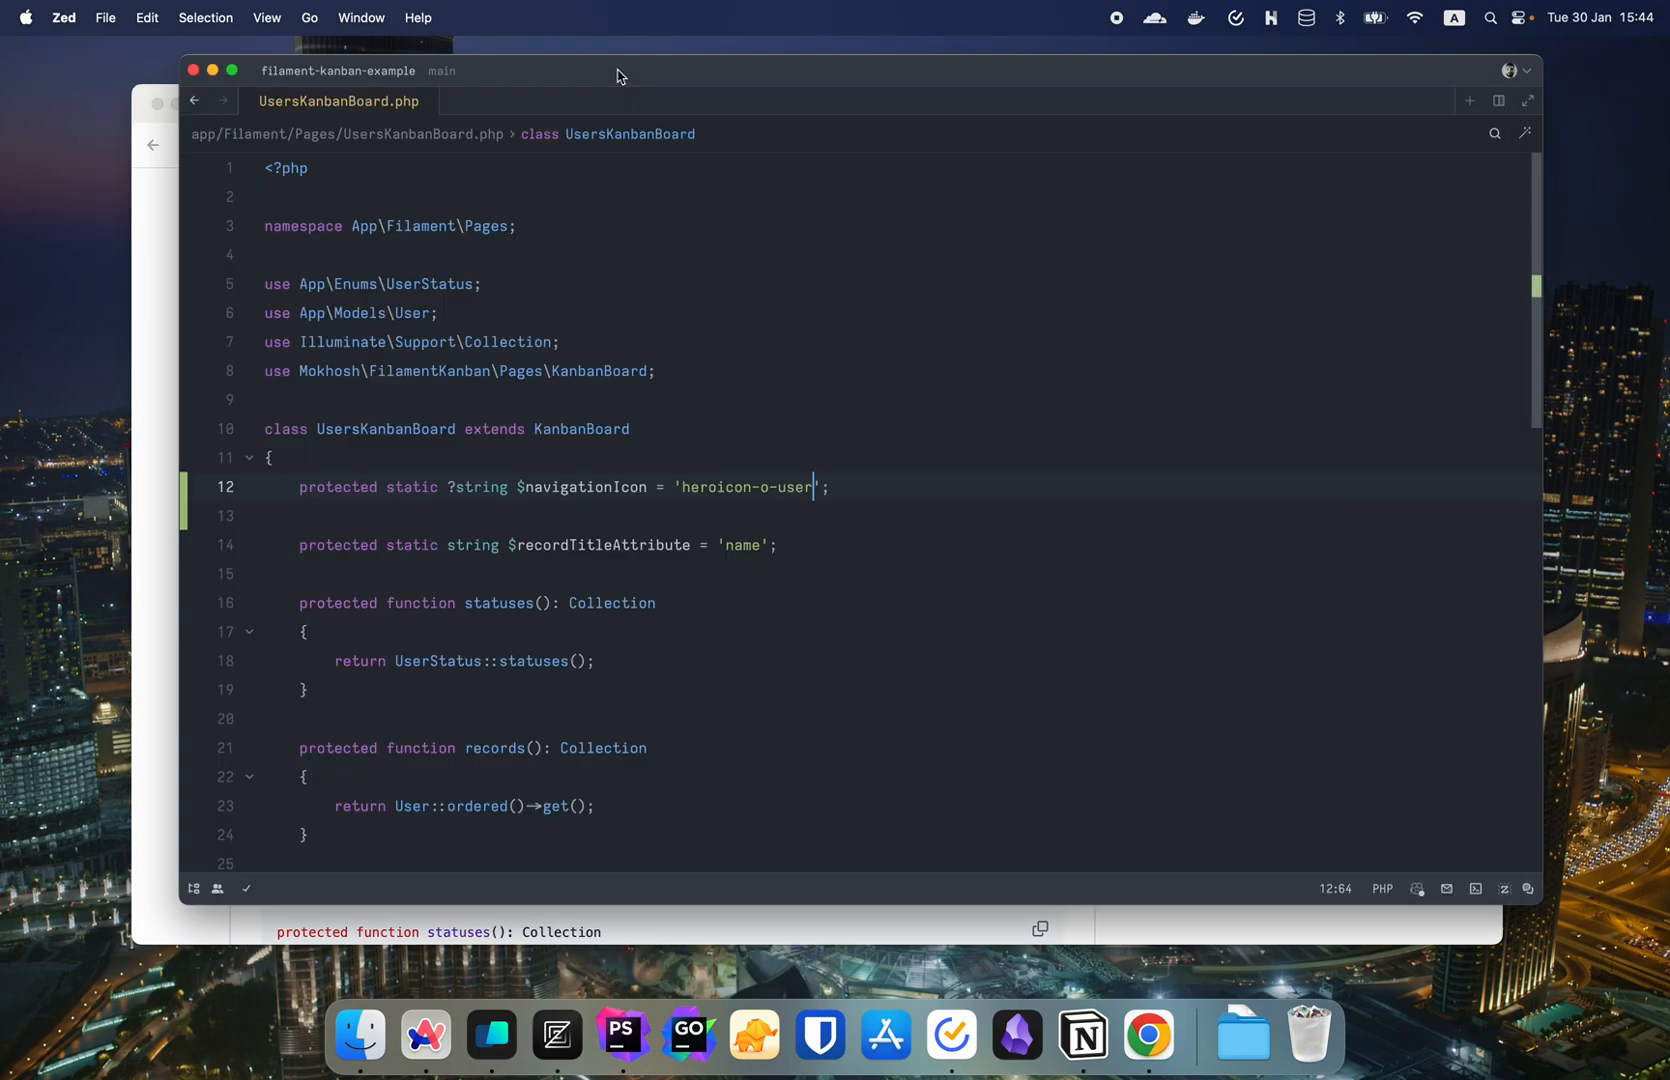
mouse_move(814, 320)
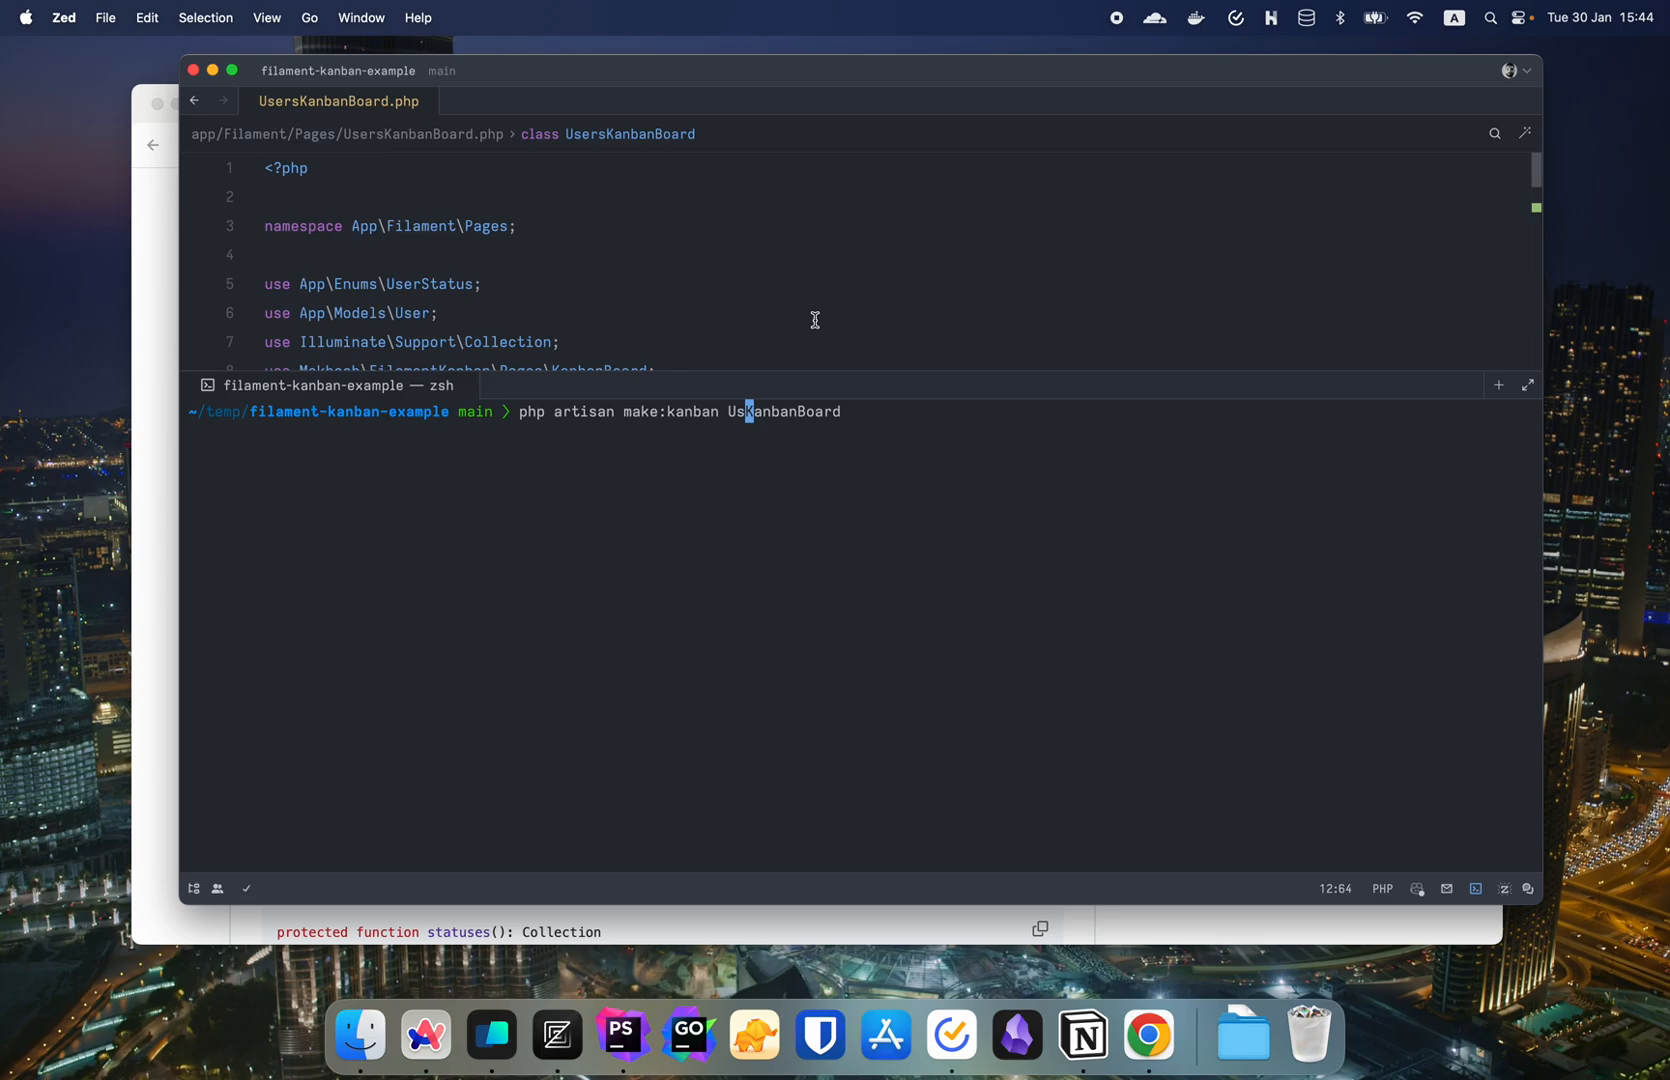
- Run make:kanban for a Role board in the terminal and bring up the project file search
type("Role")
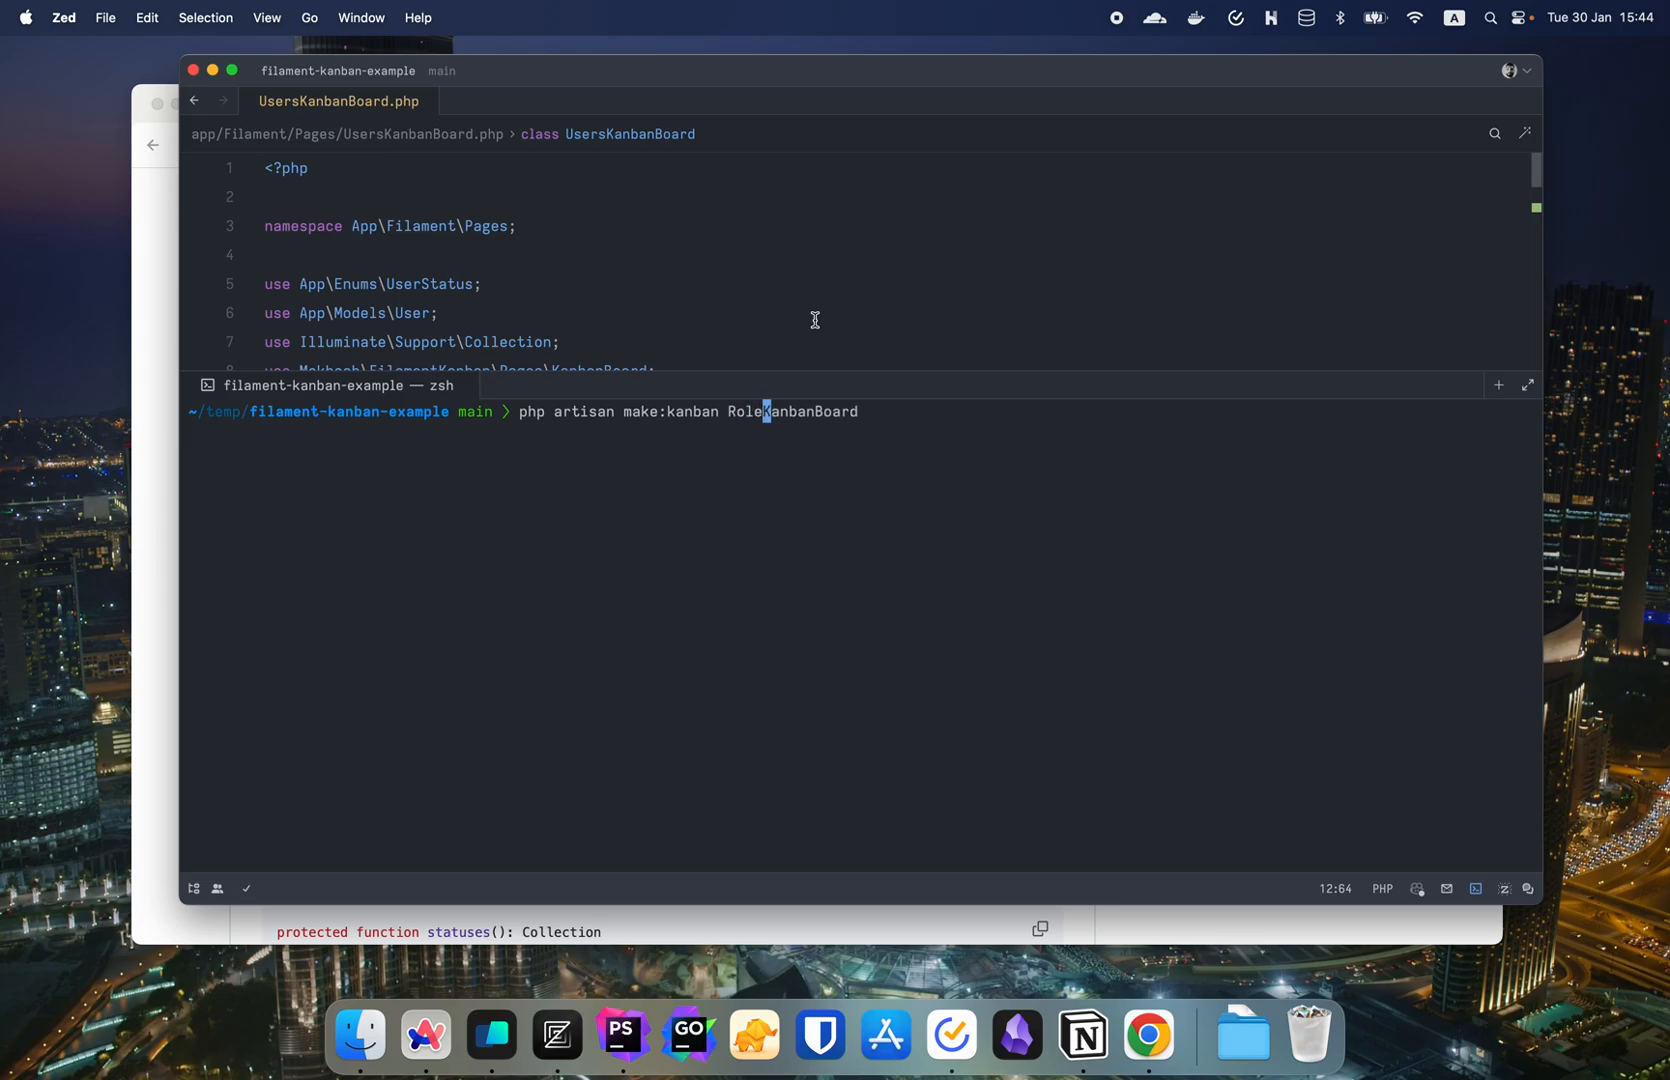
key("Return")
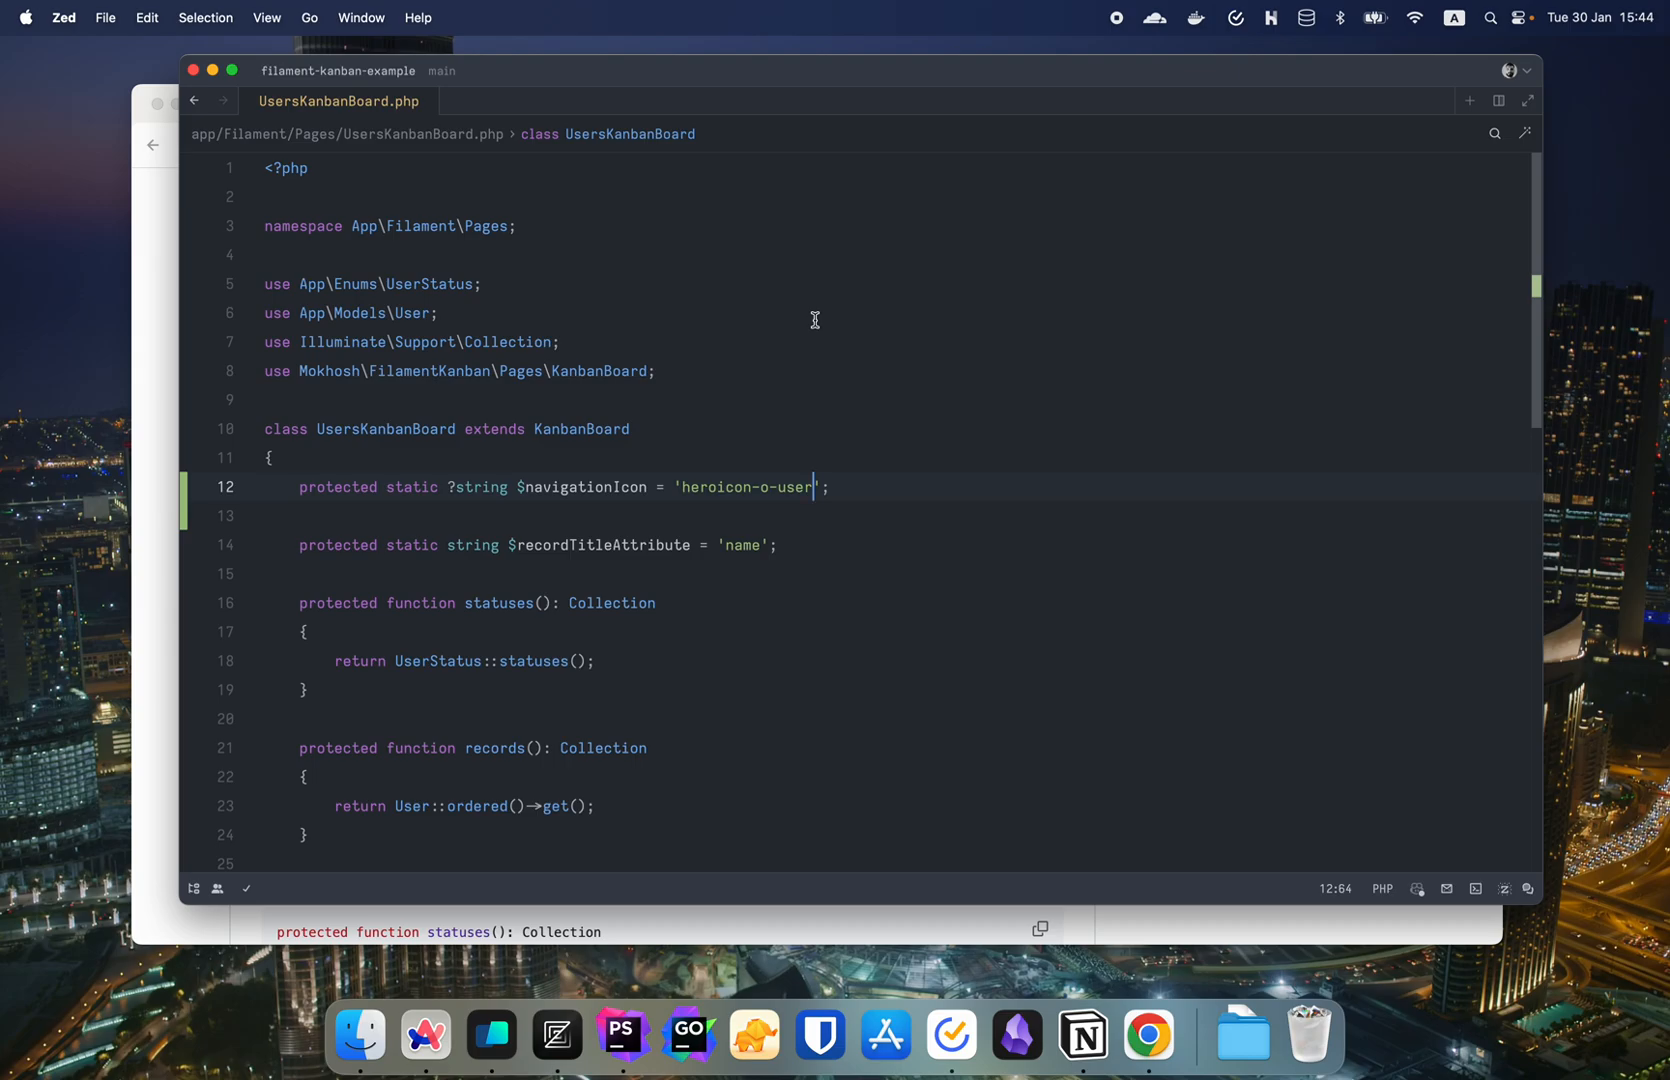
left_click(1148, 1034)
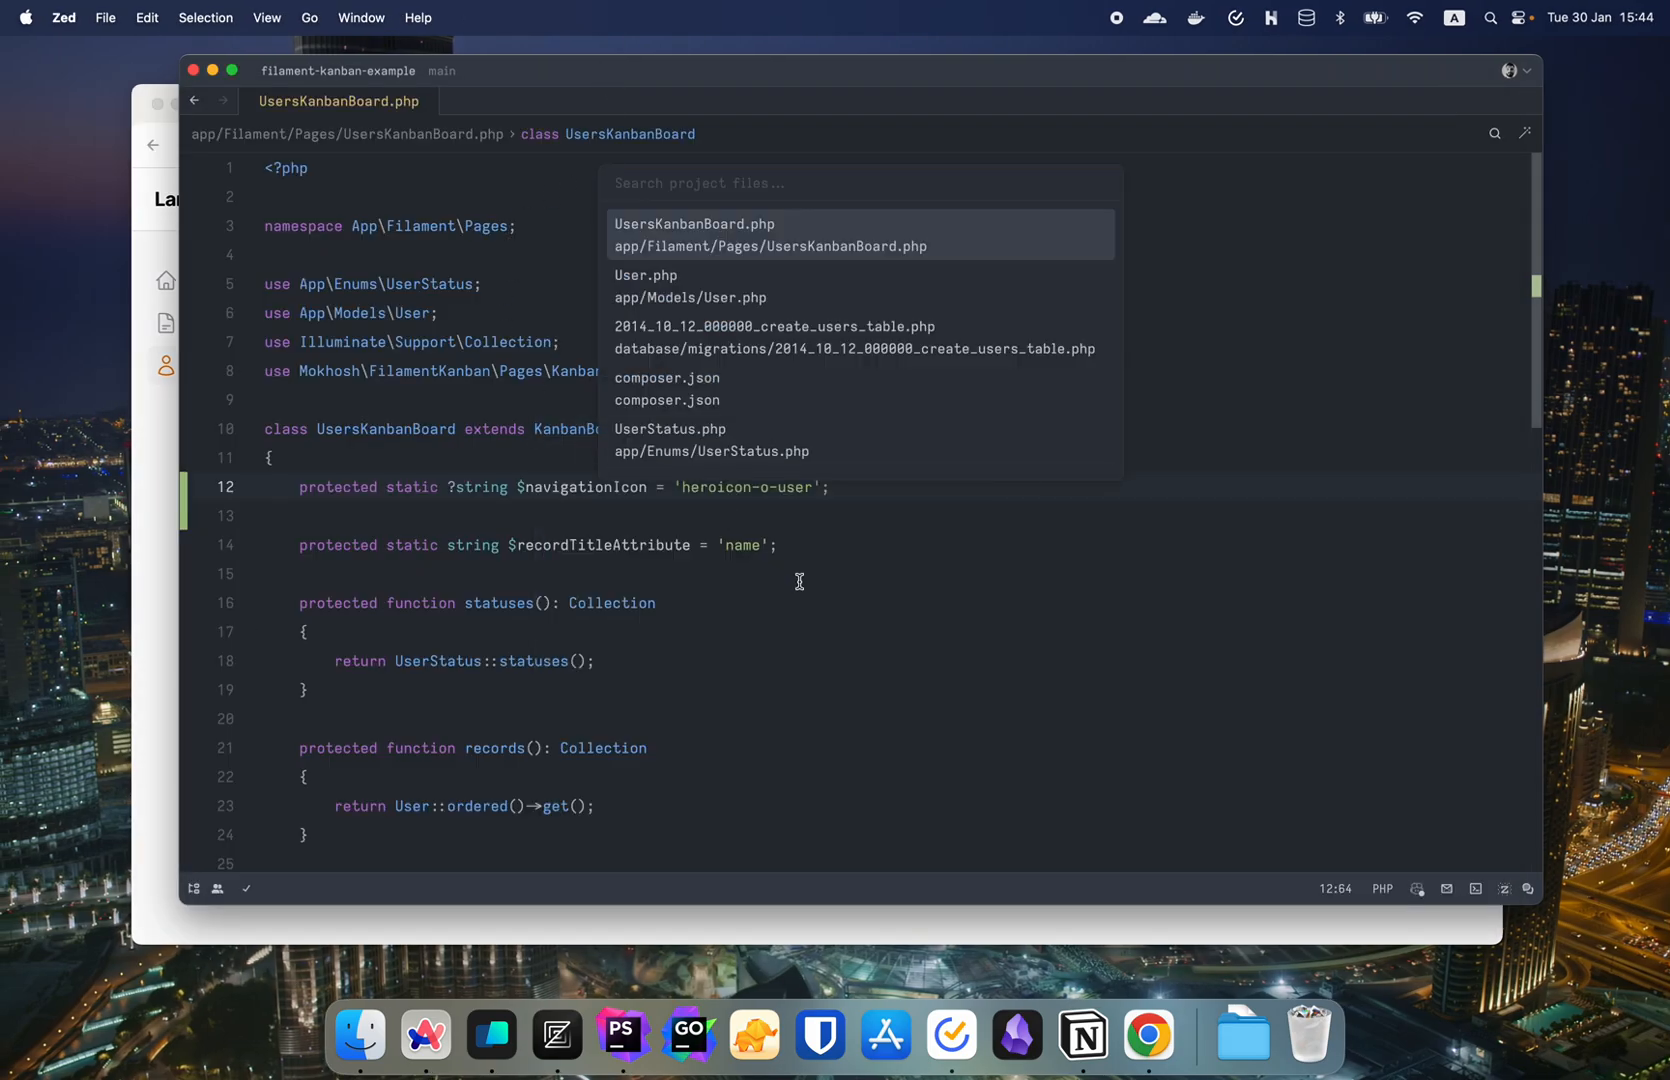
- Open RolesKanbanBoard.php, drop in the stray artisan command line and return to the README's Customization section
type("roles")
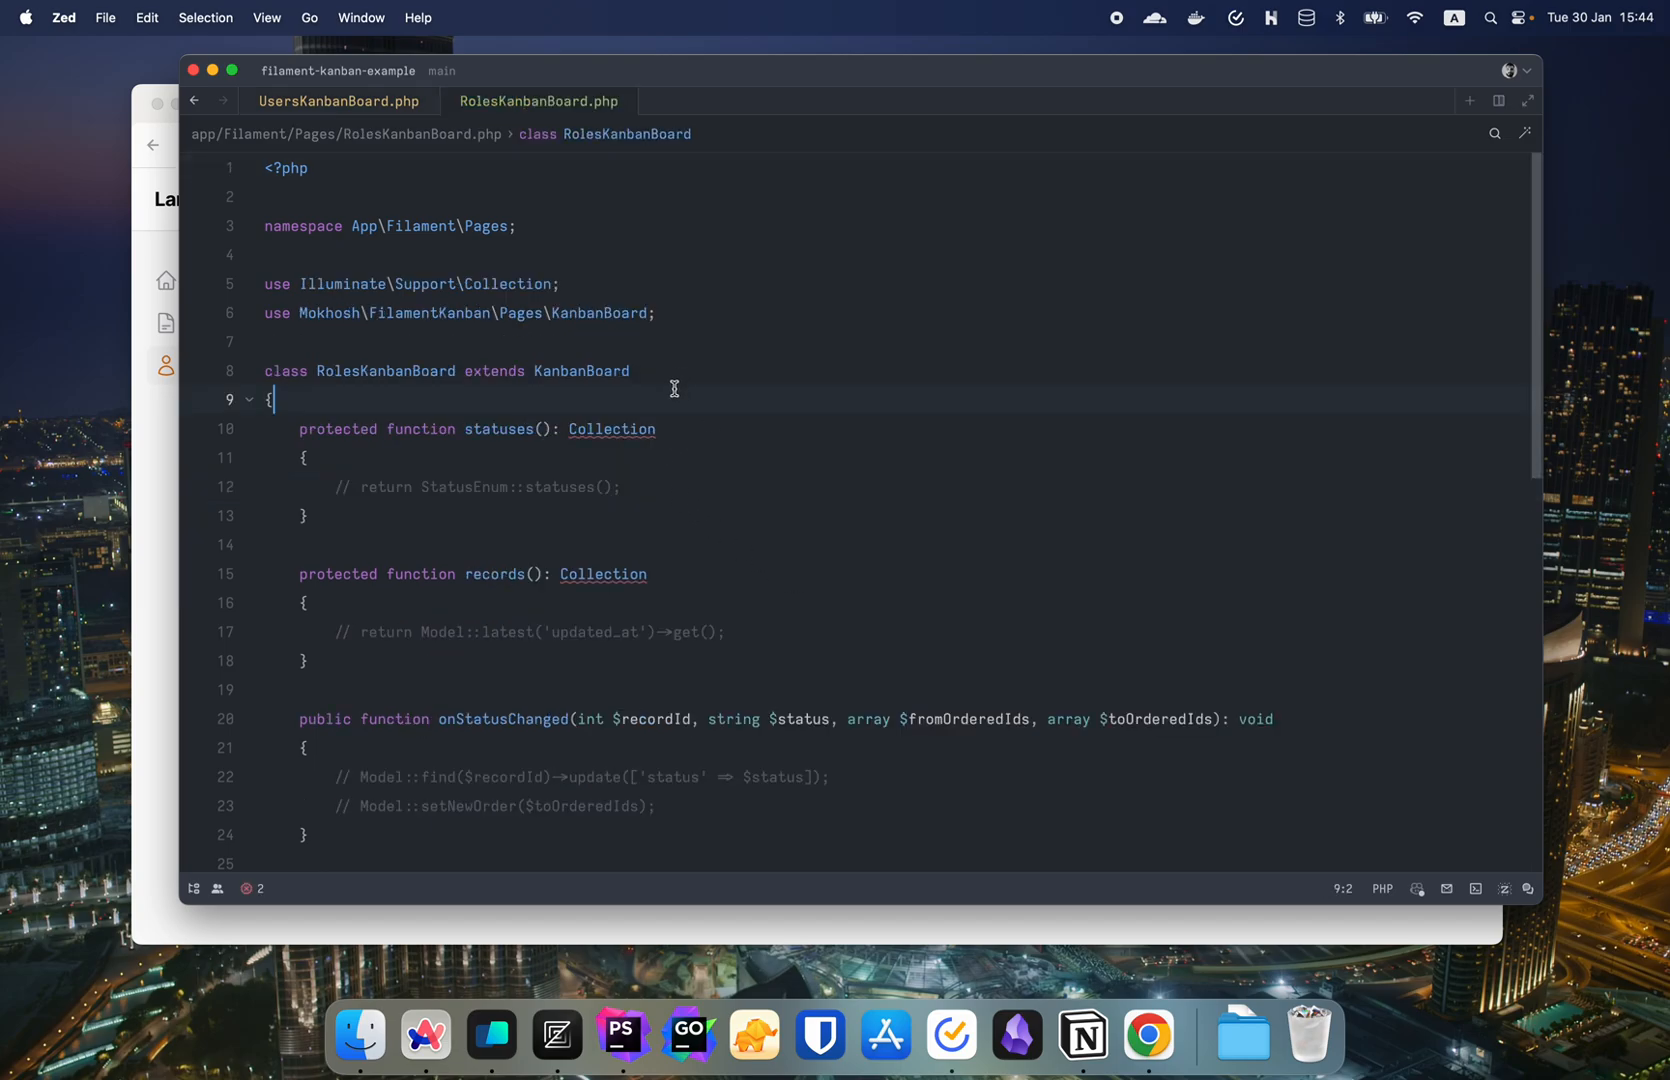
type("php artisan make:kanban UsersKanbanBoard")
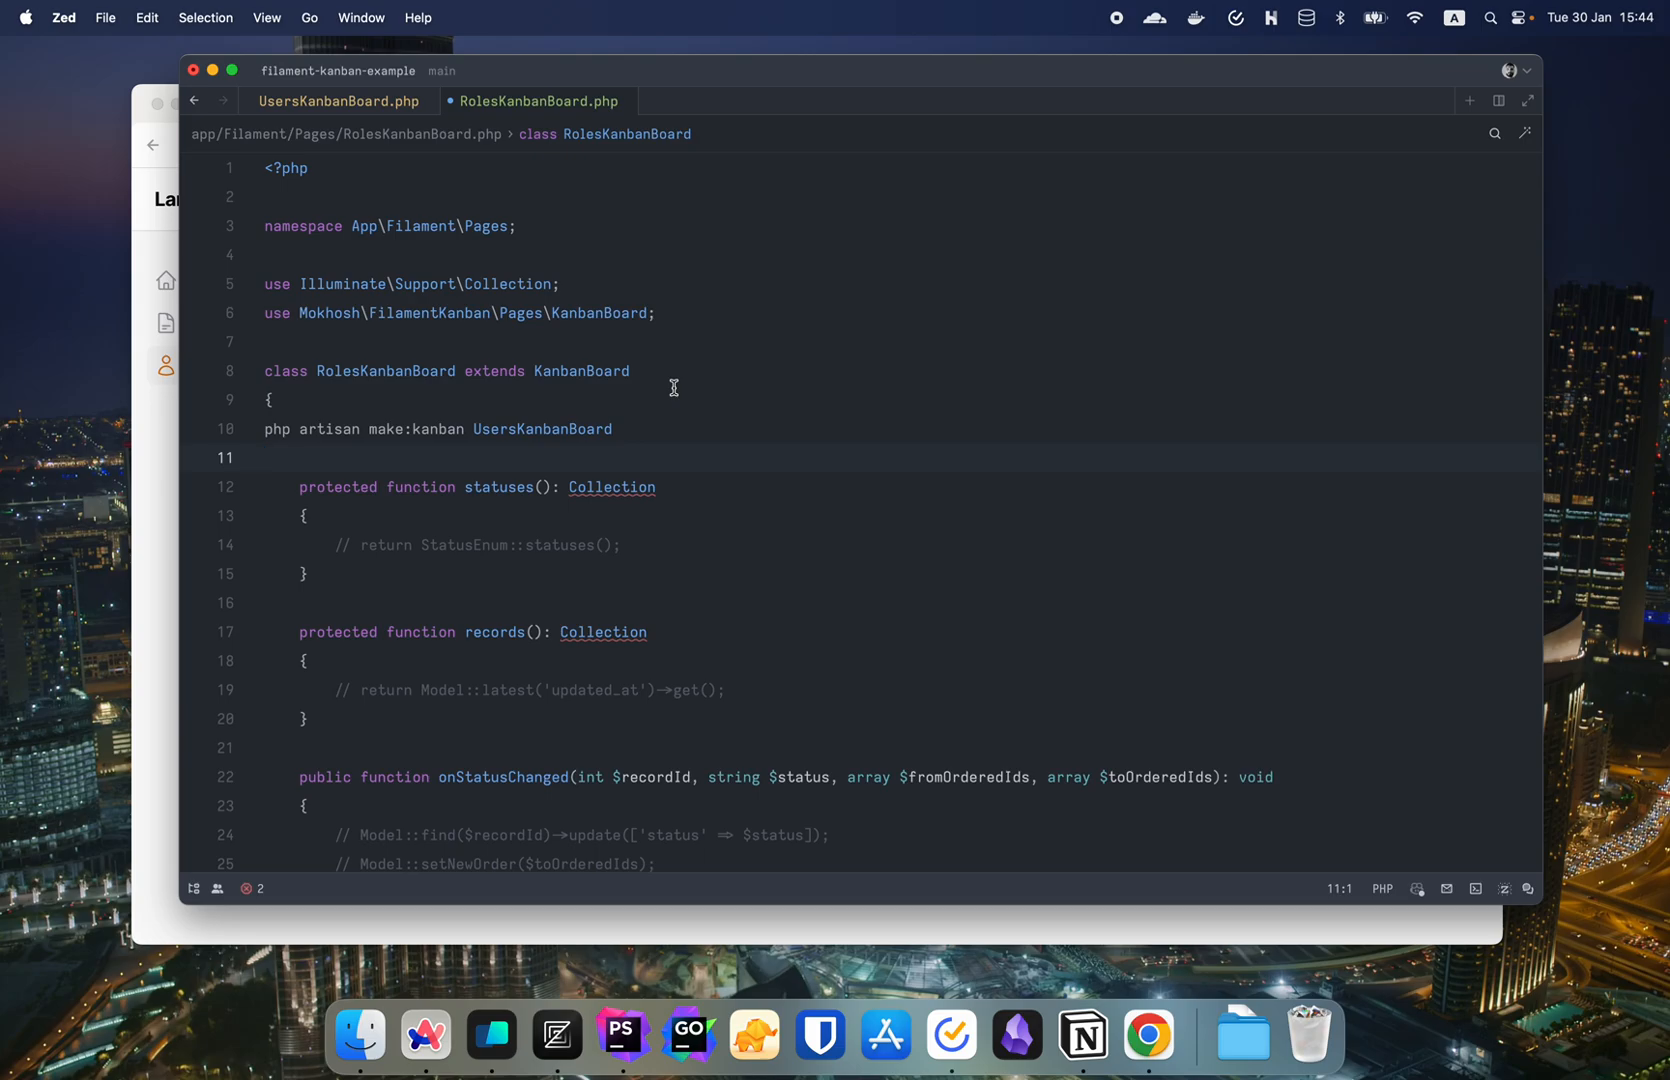
left_click(1148, 1046)
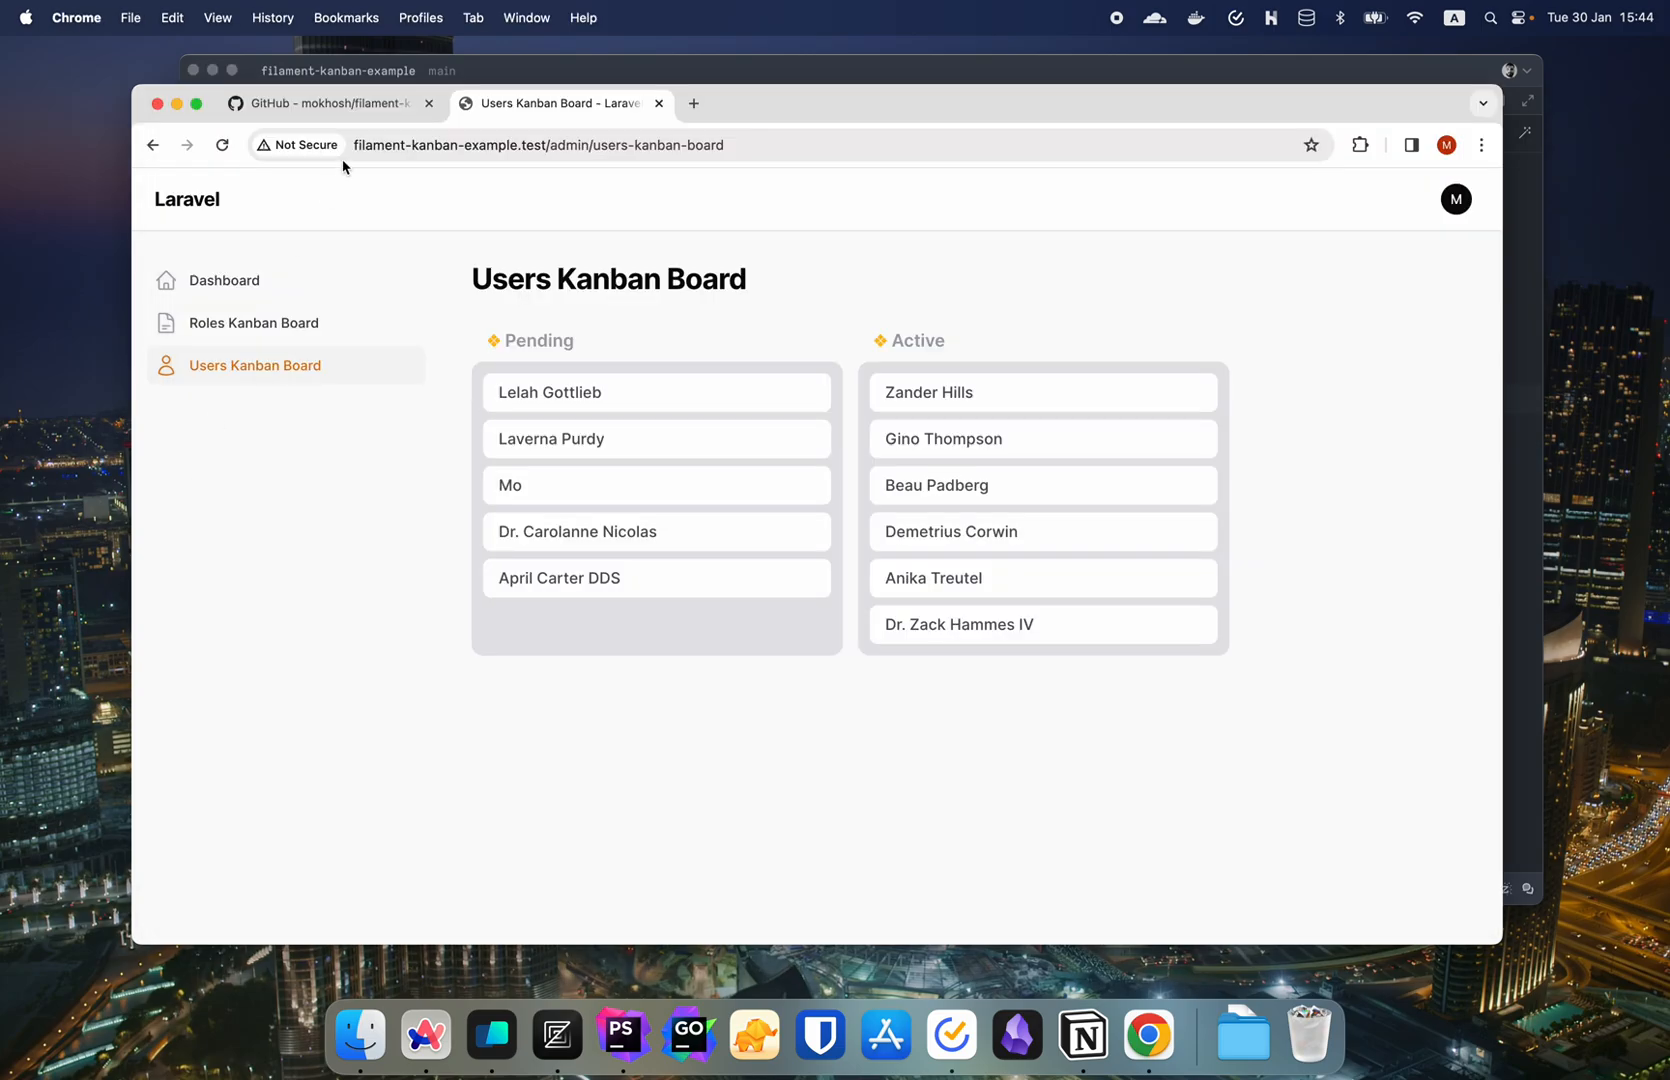
left_click(326, 104)
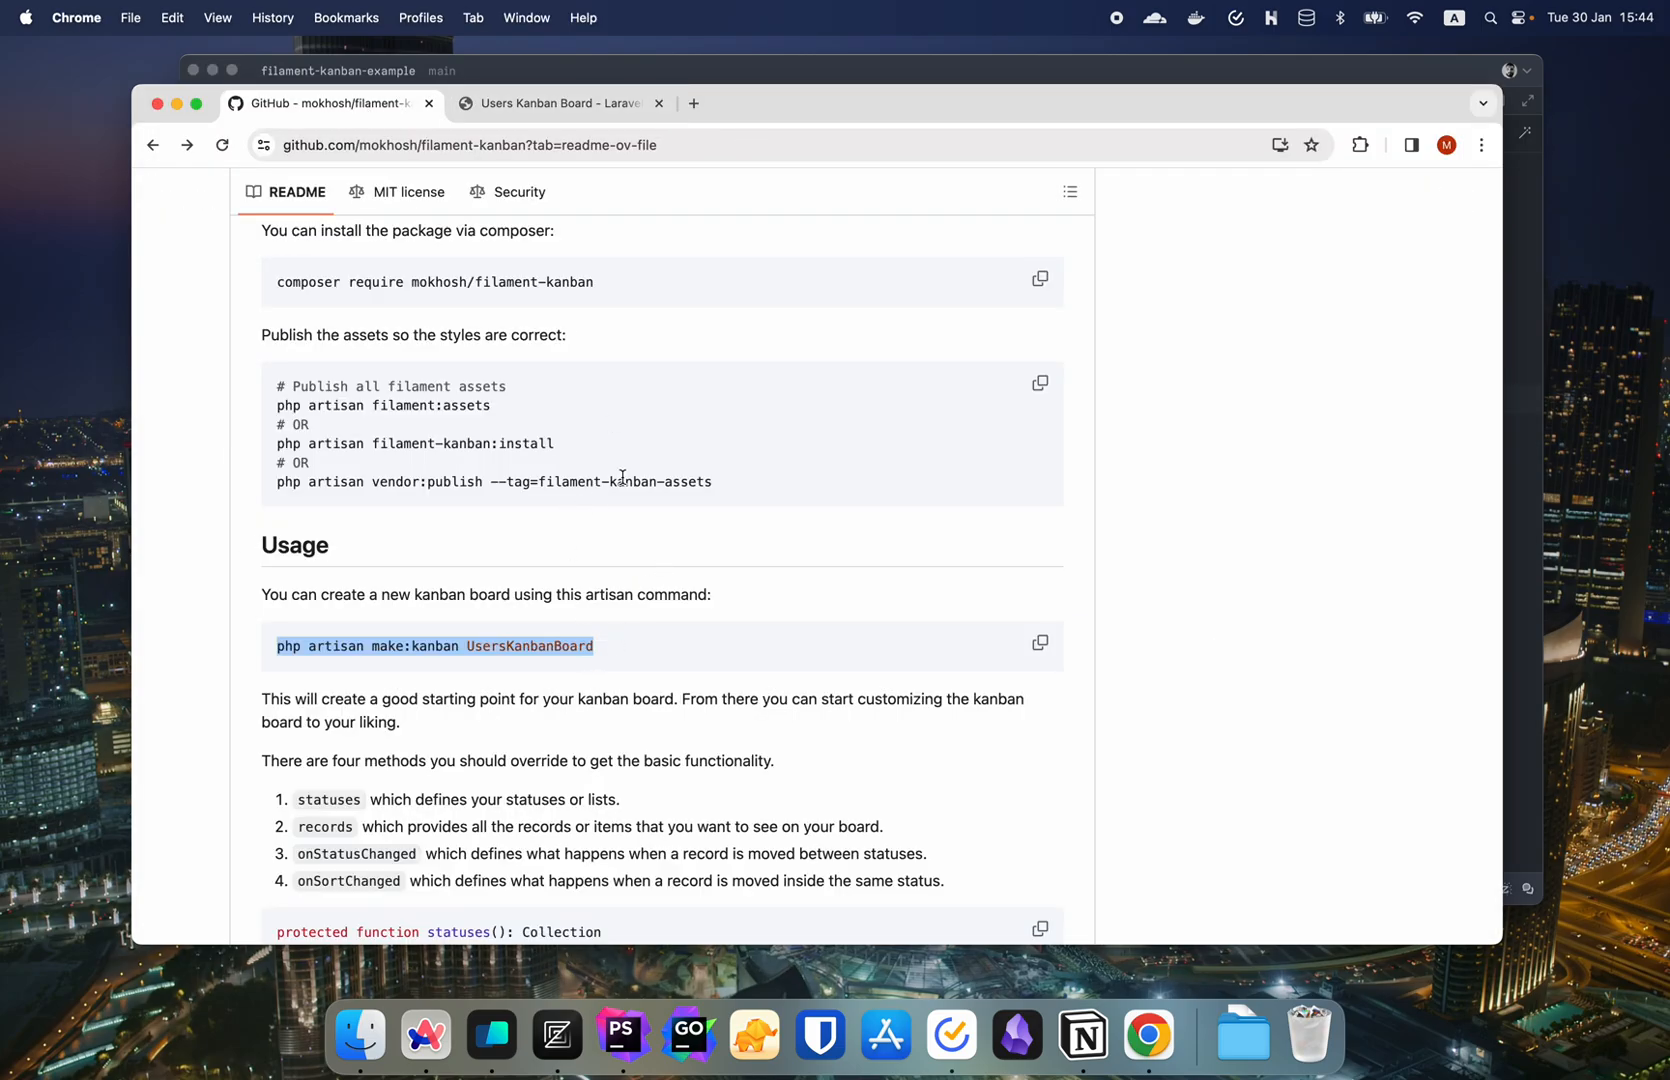
scroll("down", 3)
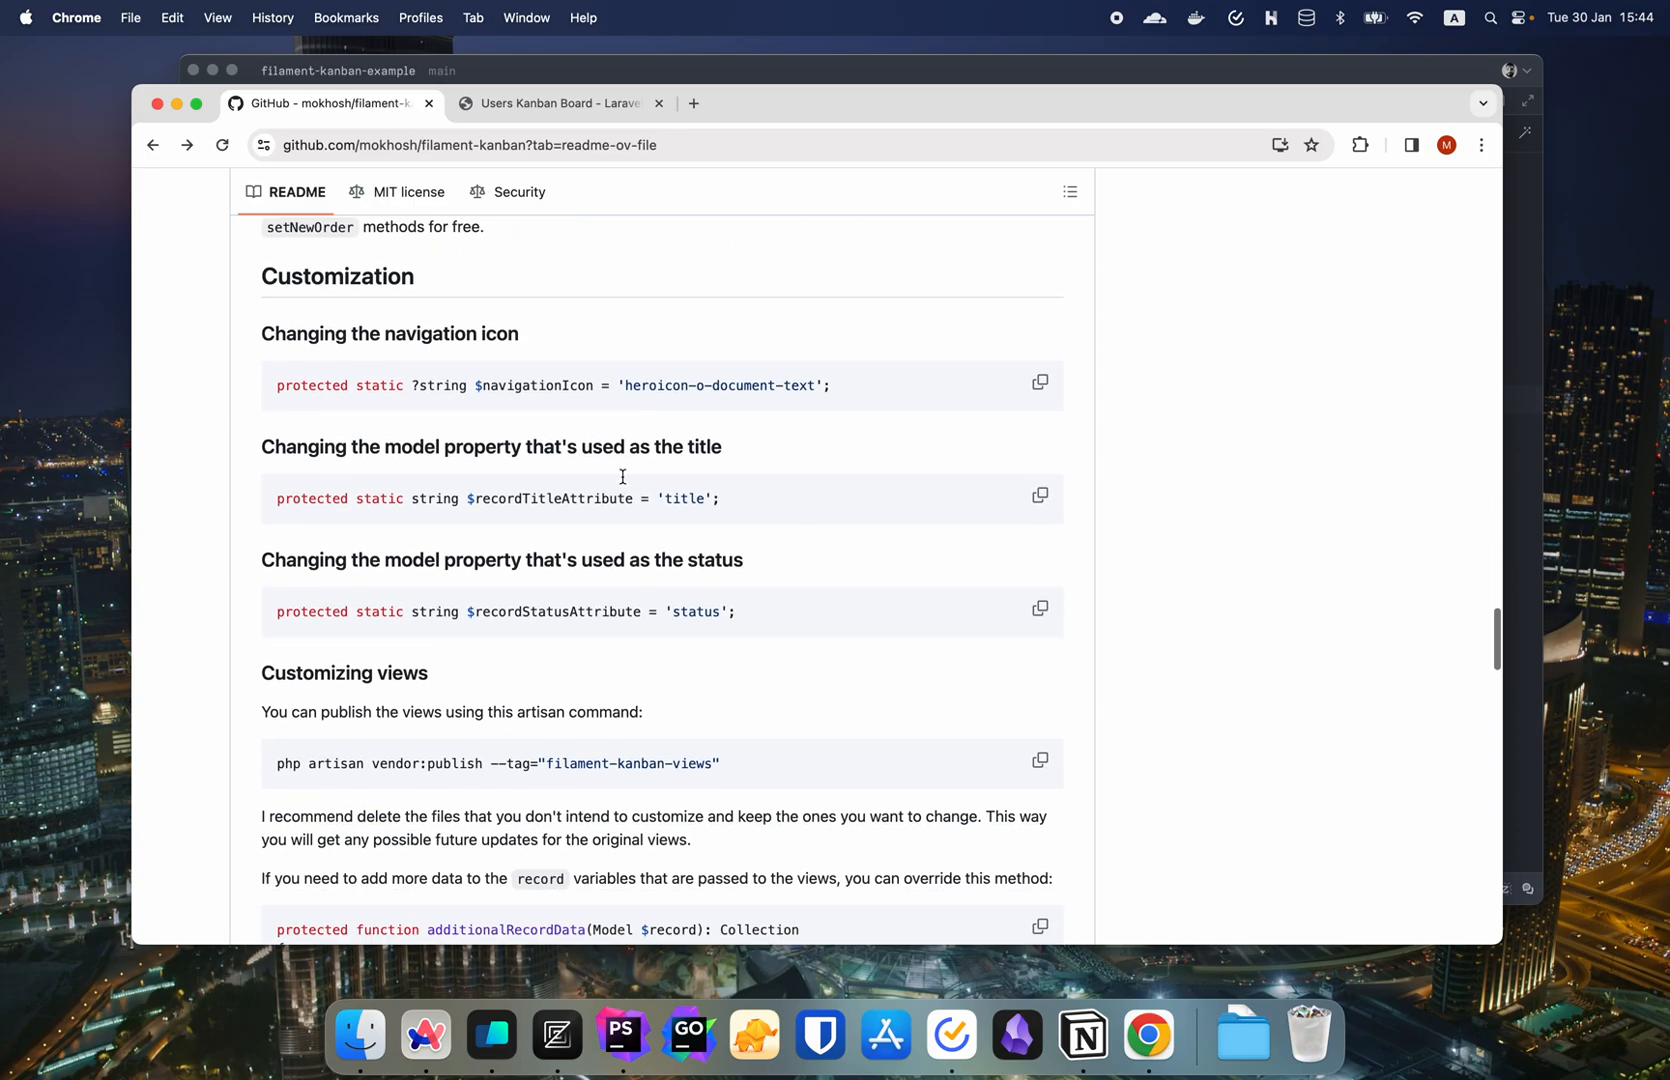
mouse_move(812, 394)
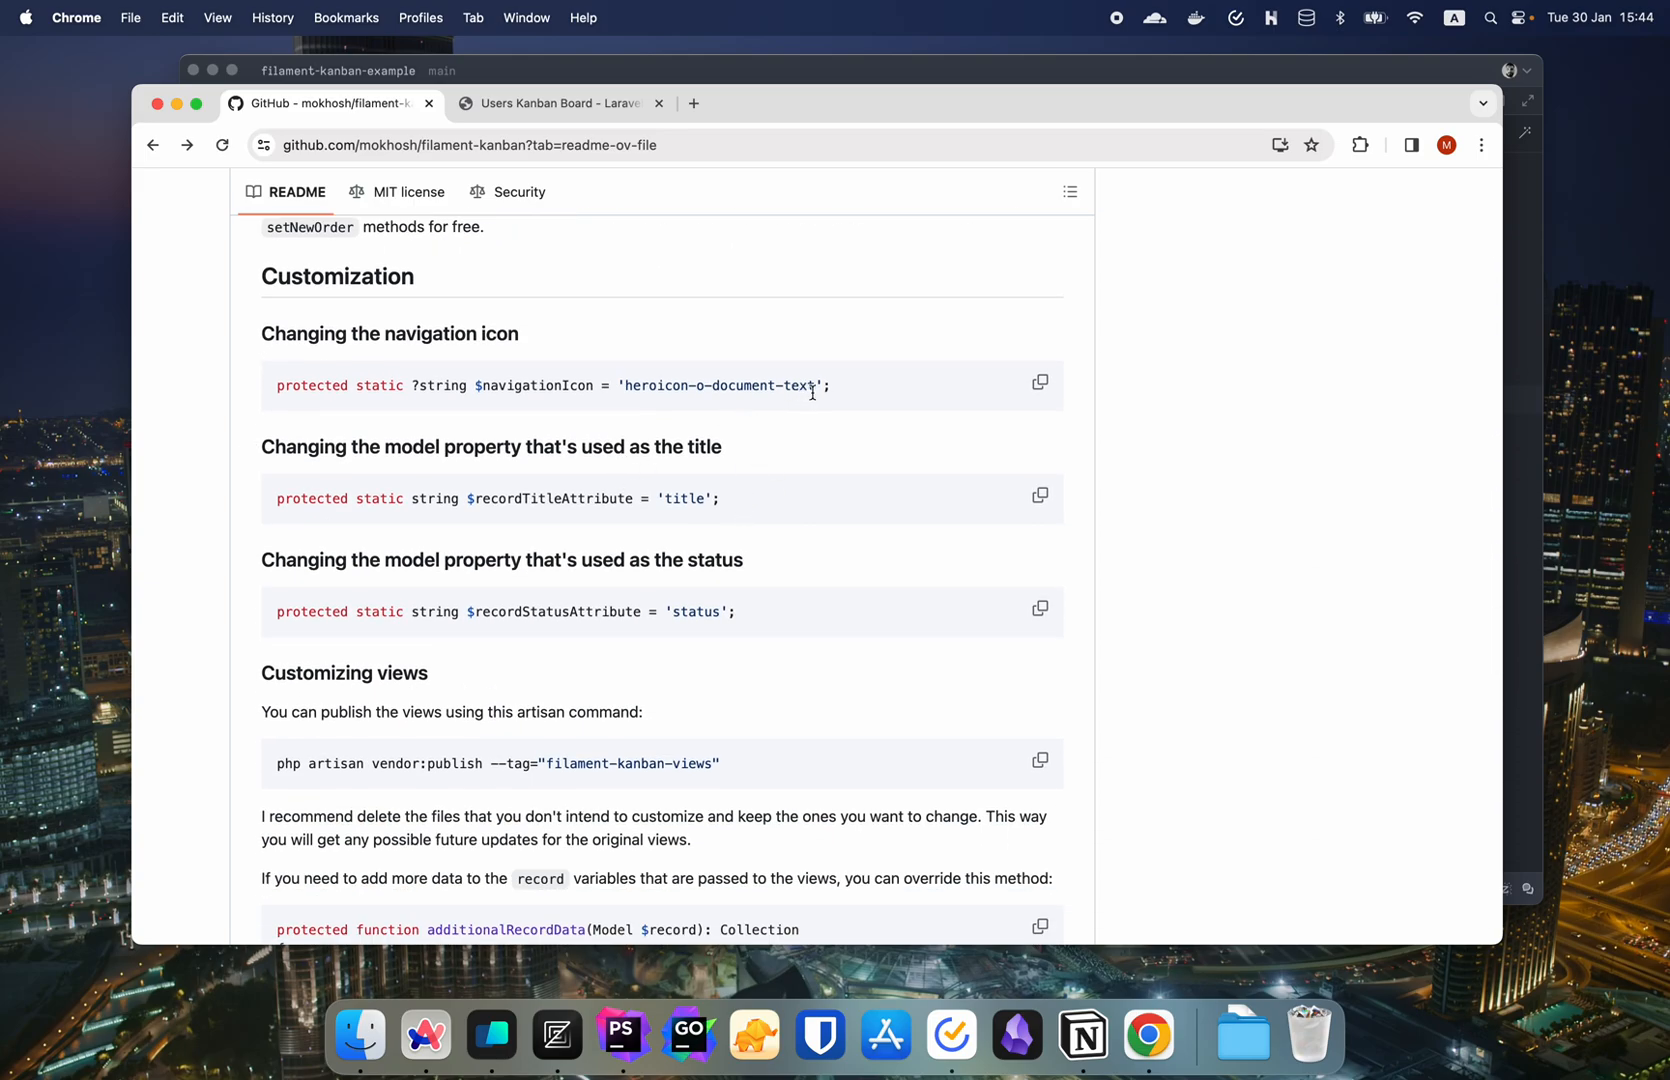
- Replace the artisan line with the README's $navigationIcon snippet, trimmed to 'heroicon-o-'
triple_click(554, 386)
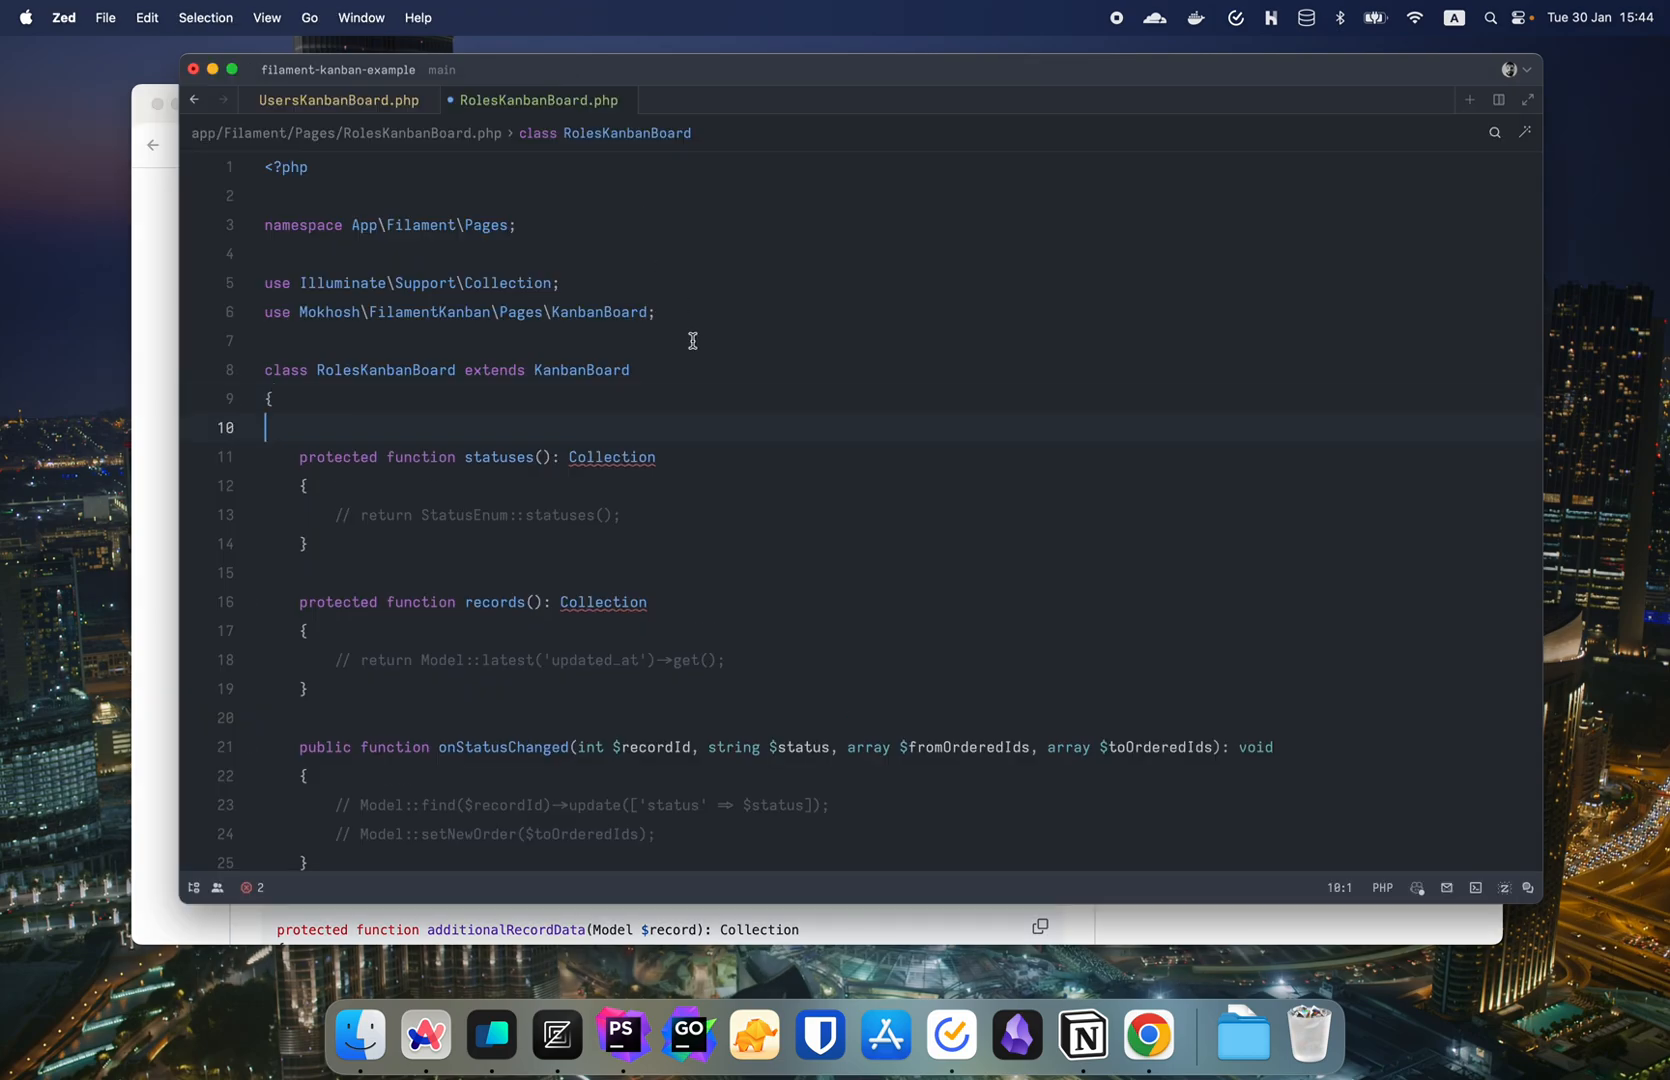
type("protected static ?string $navigationIcon = 'heroicon-o-document-text';")
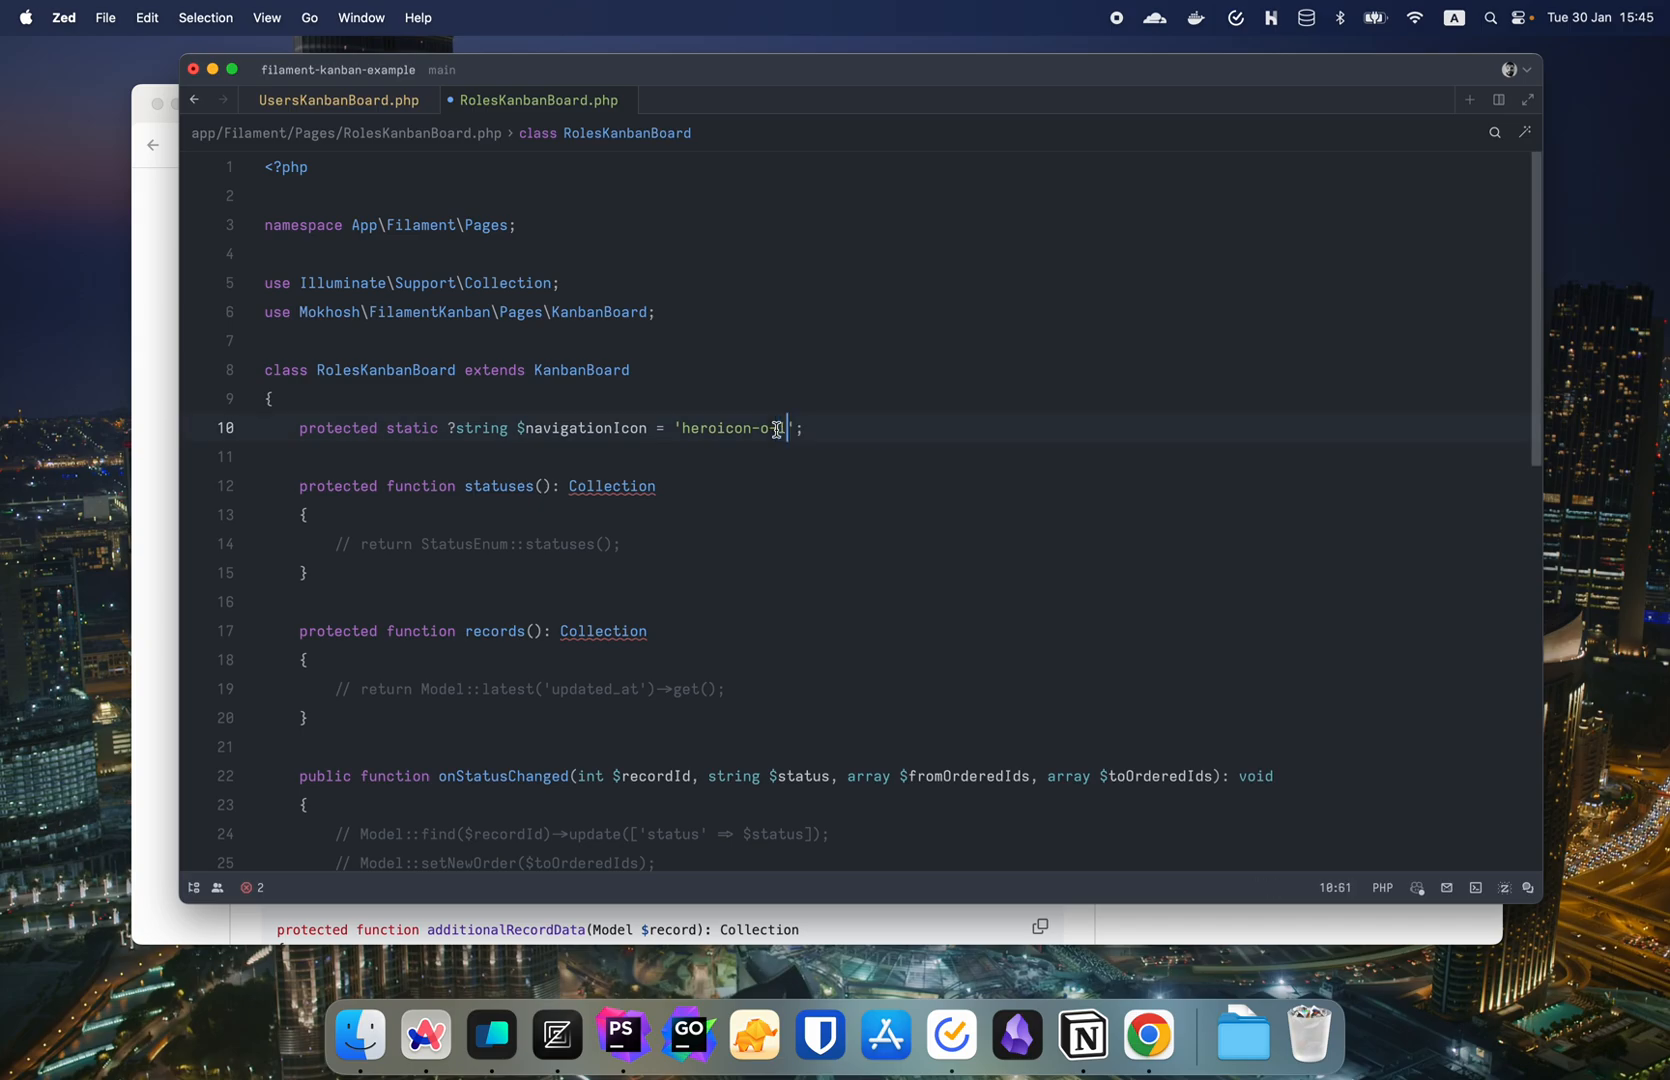
left_click(1148, 1034)
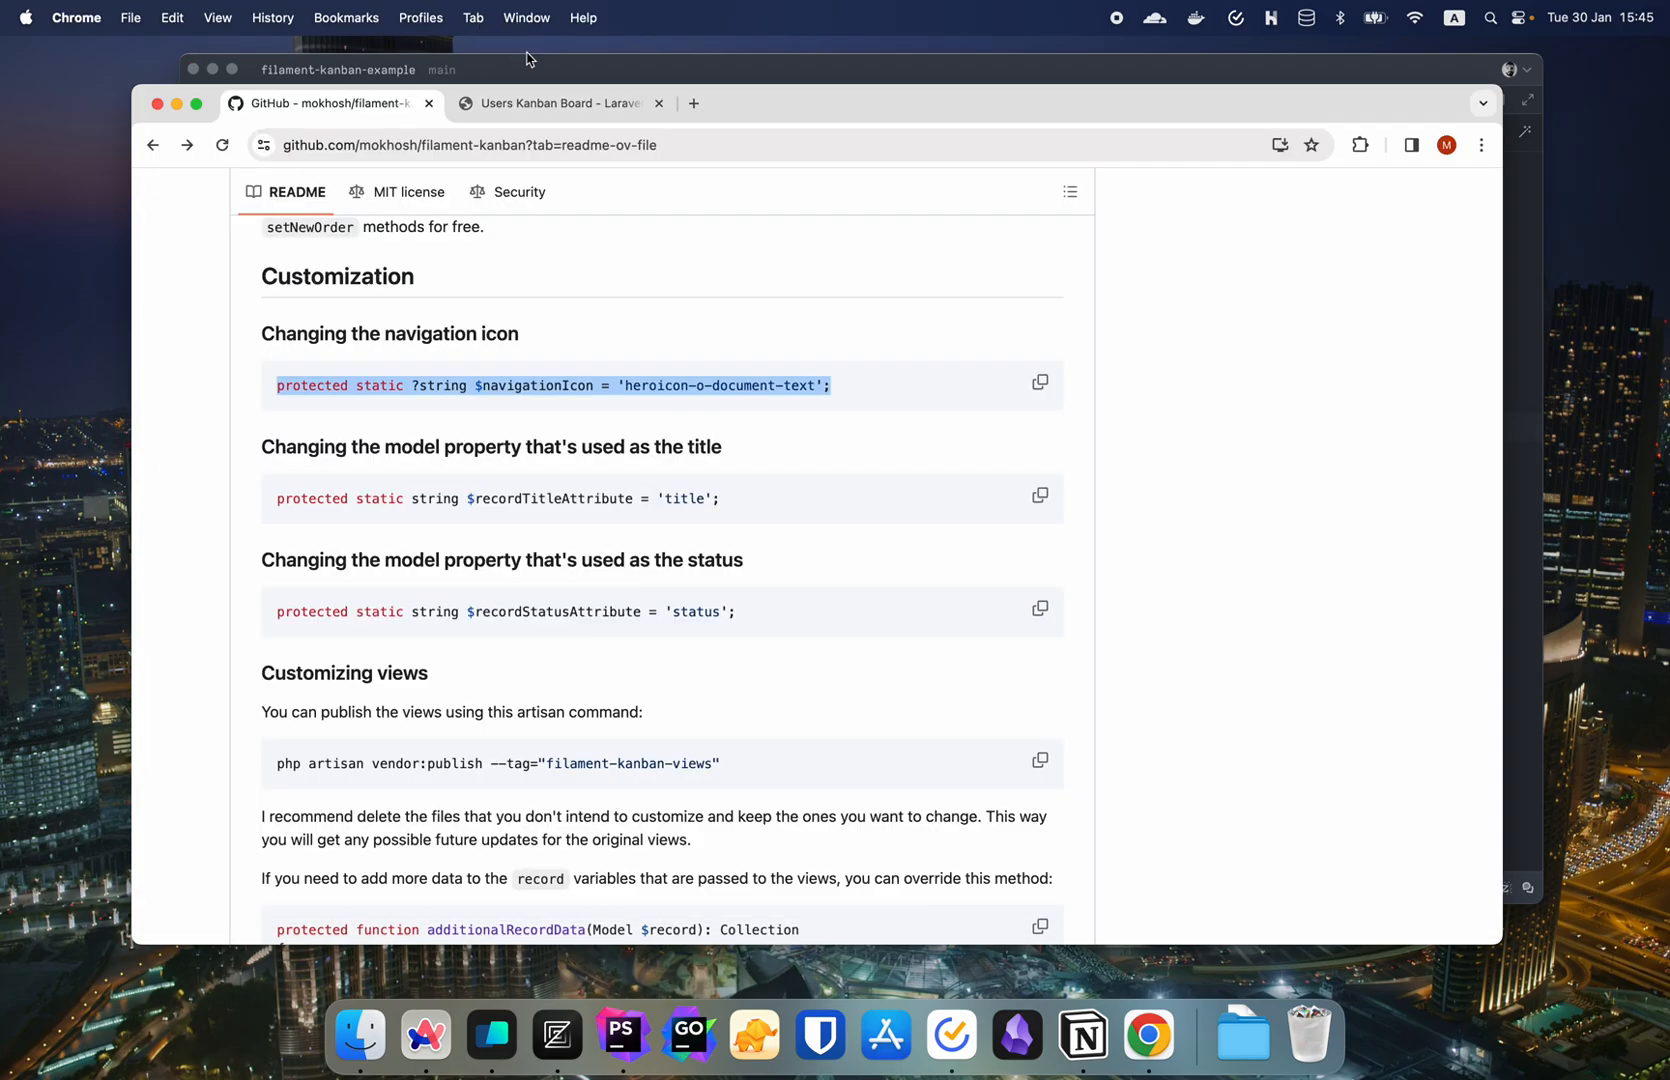
- Search heroicons.com for 'role' icons, settling on 'heroicon-o-key' for the roles board
left_click(554, 104)
type("heroicons.com")
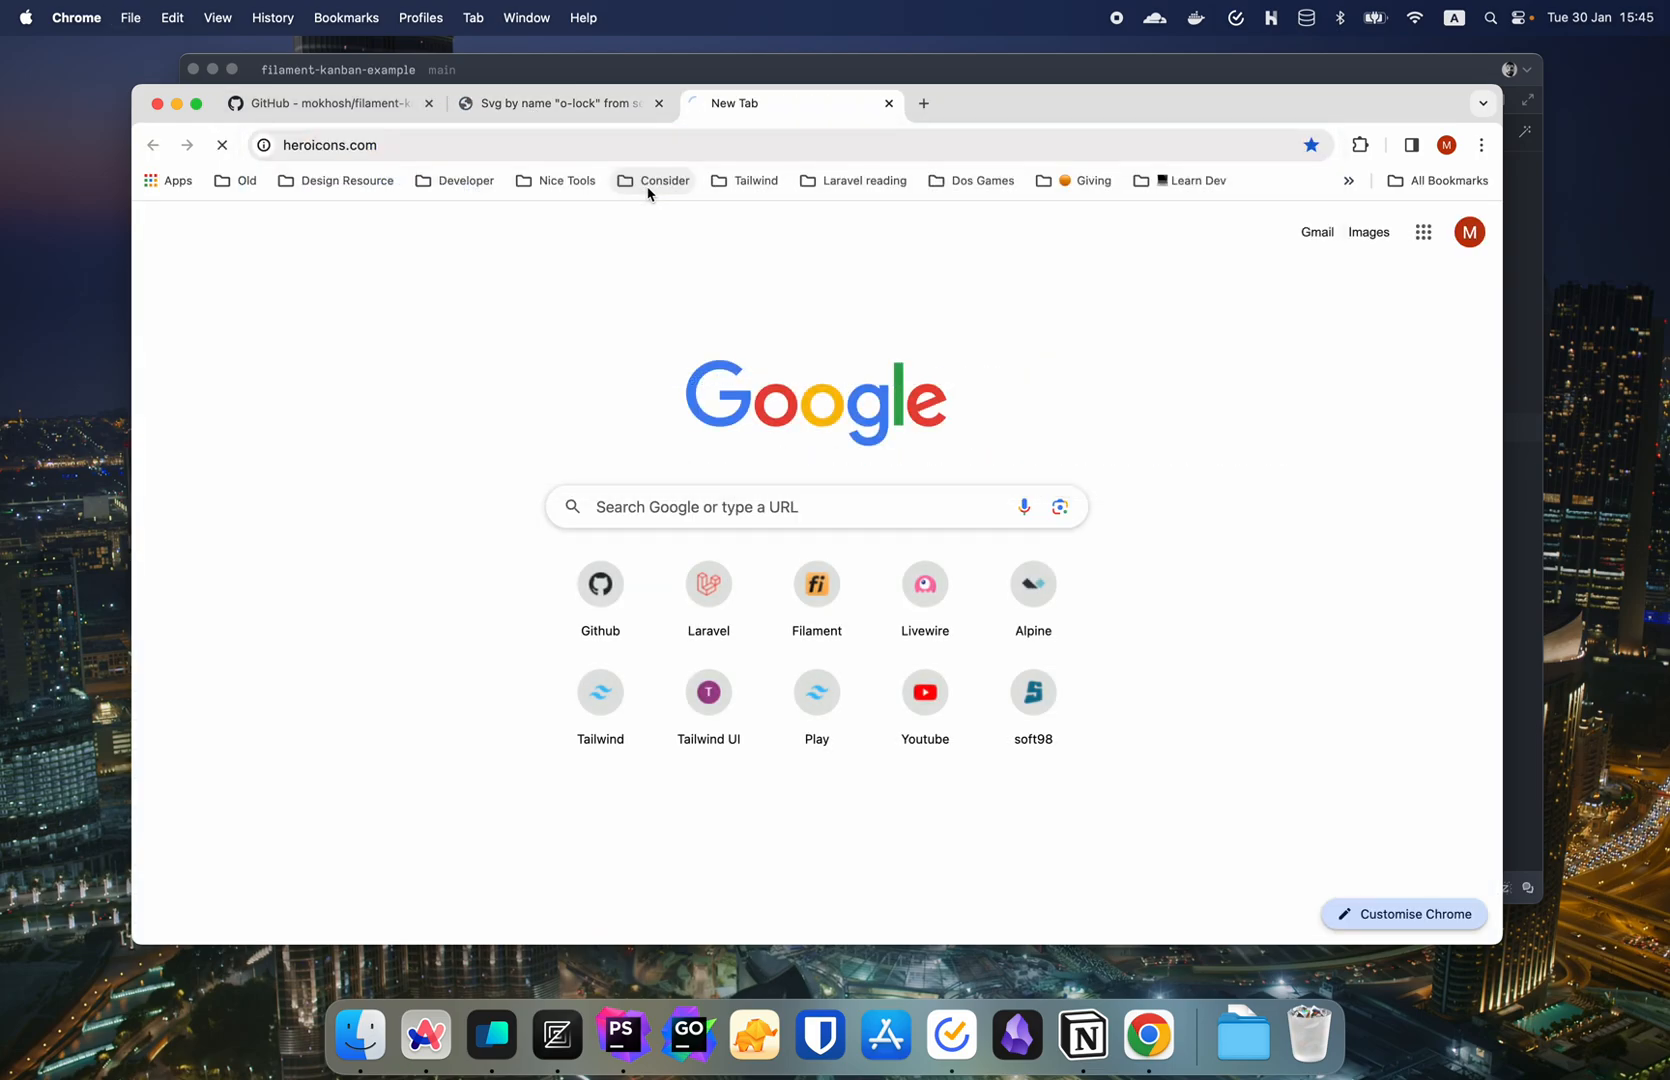
key("Return")
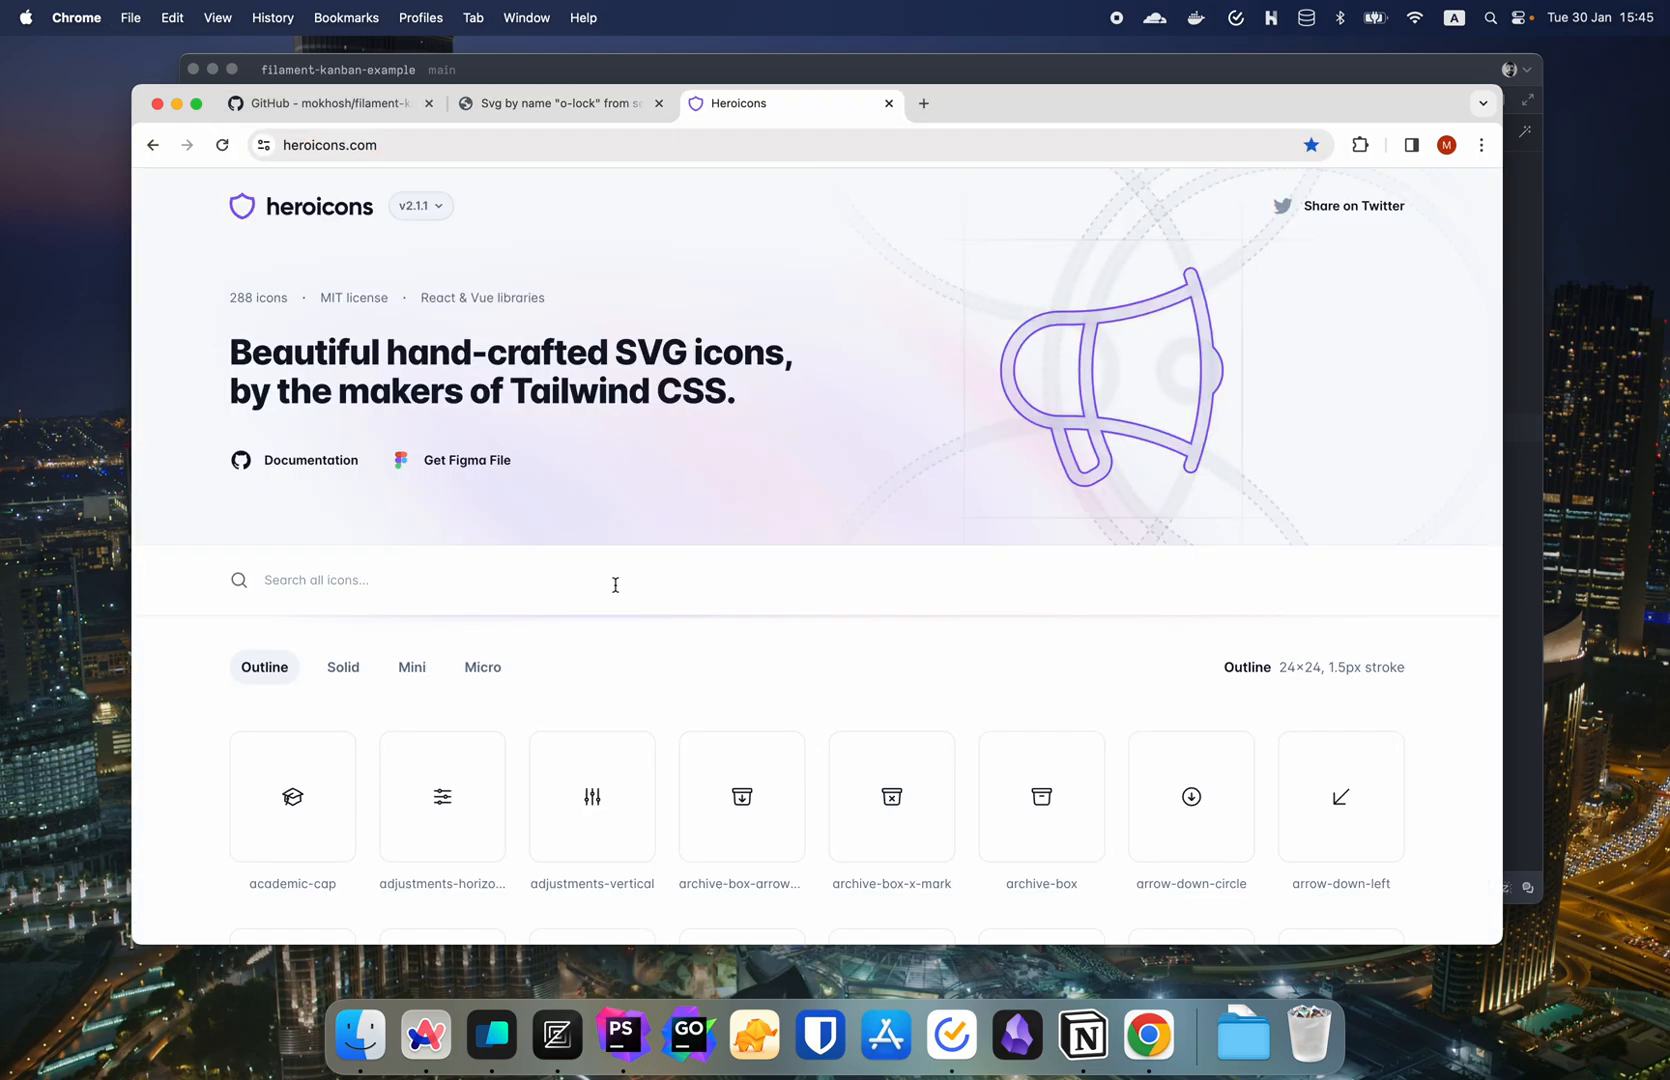
type("rols")
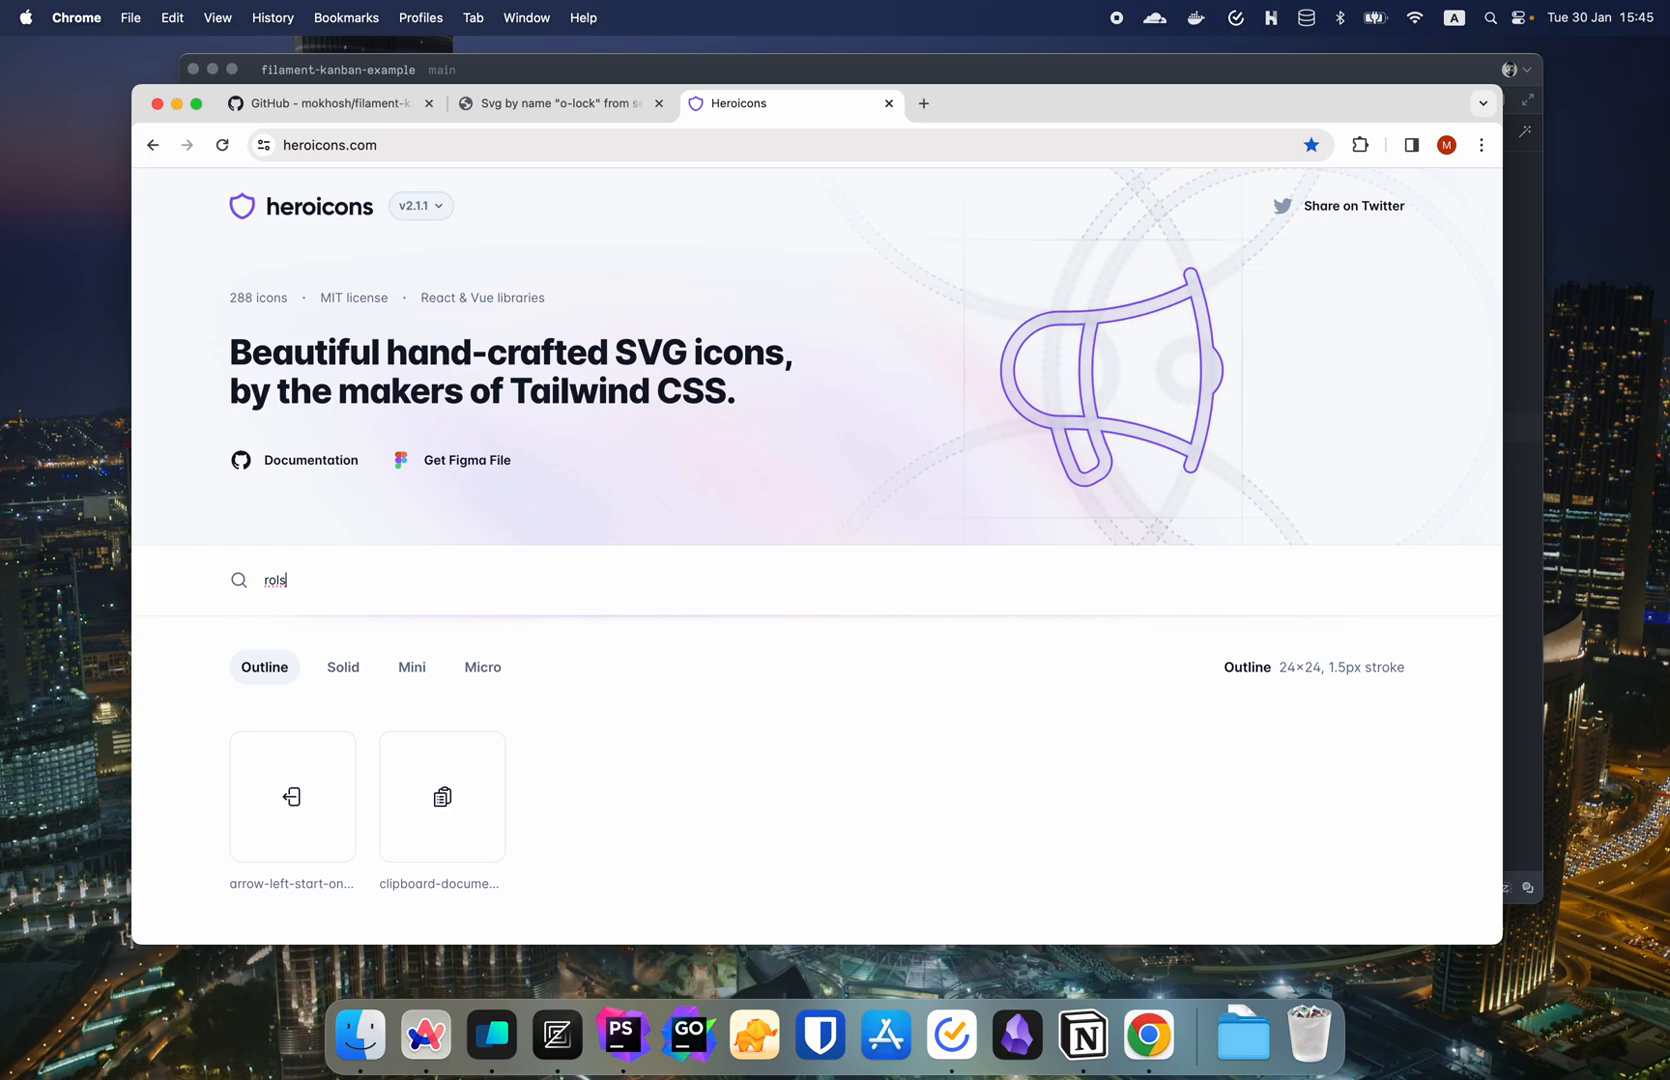
type("role")
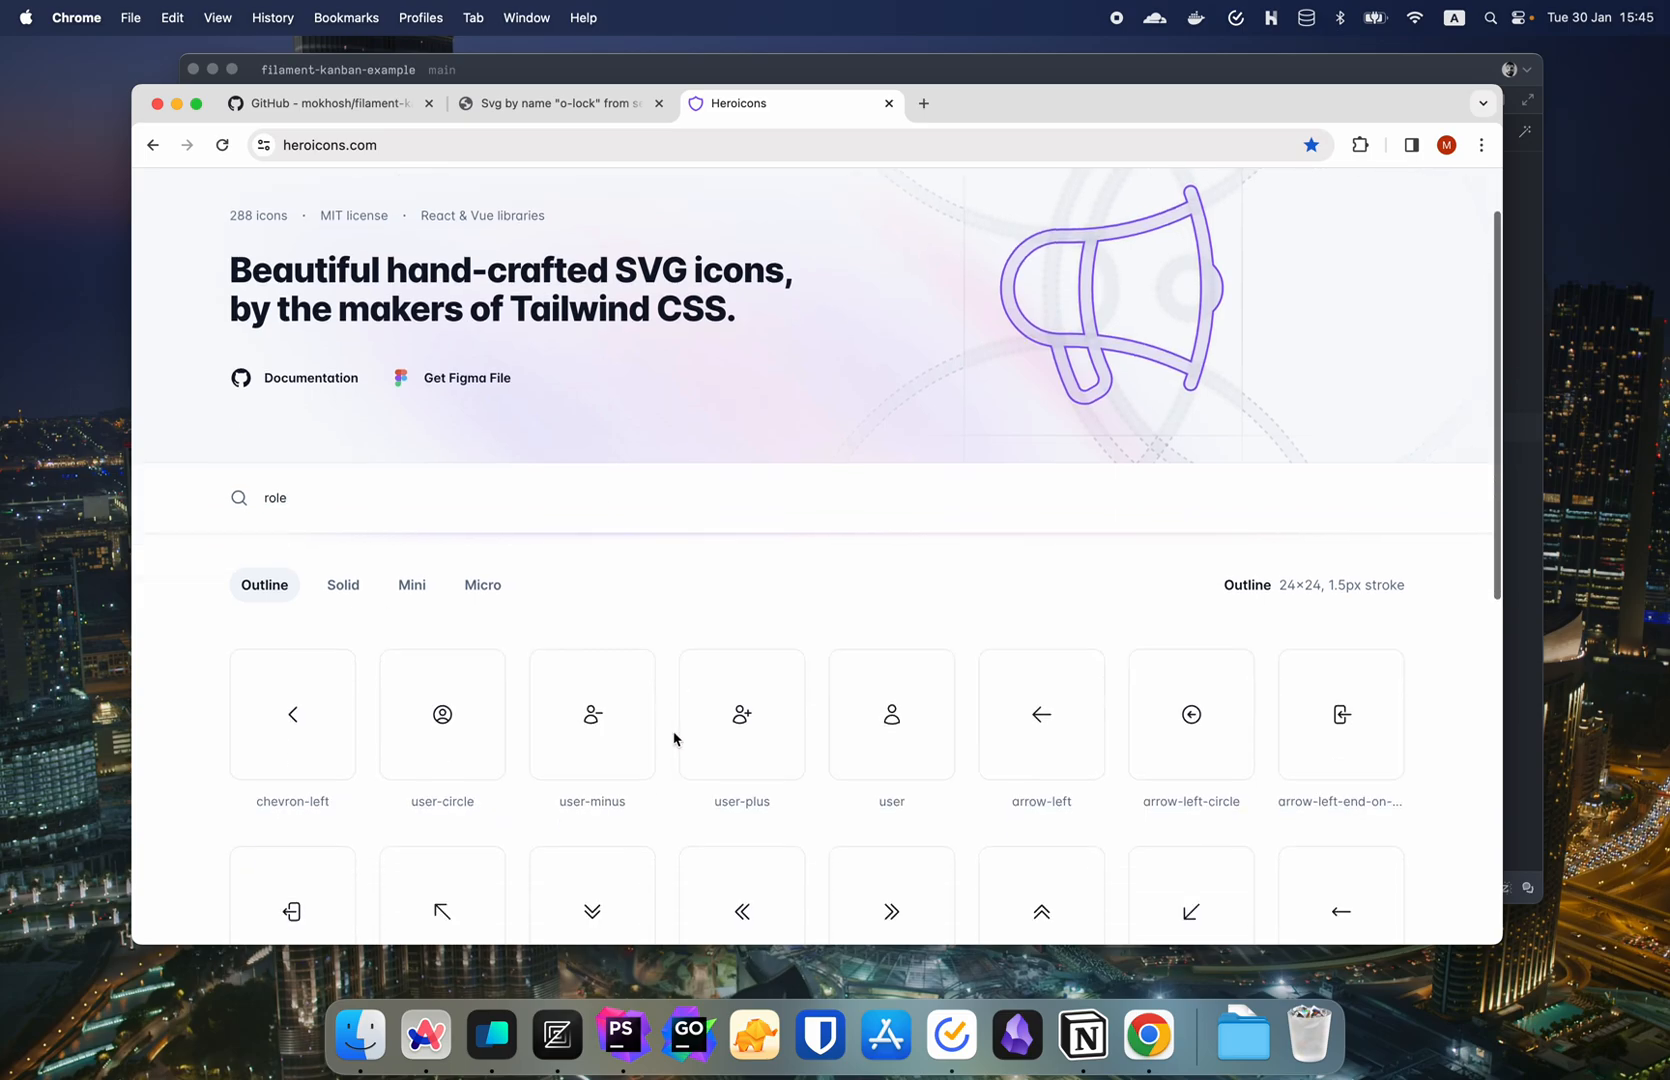
scroll("down", 3)
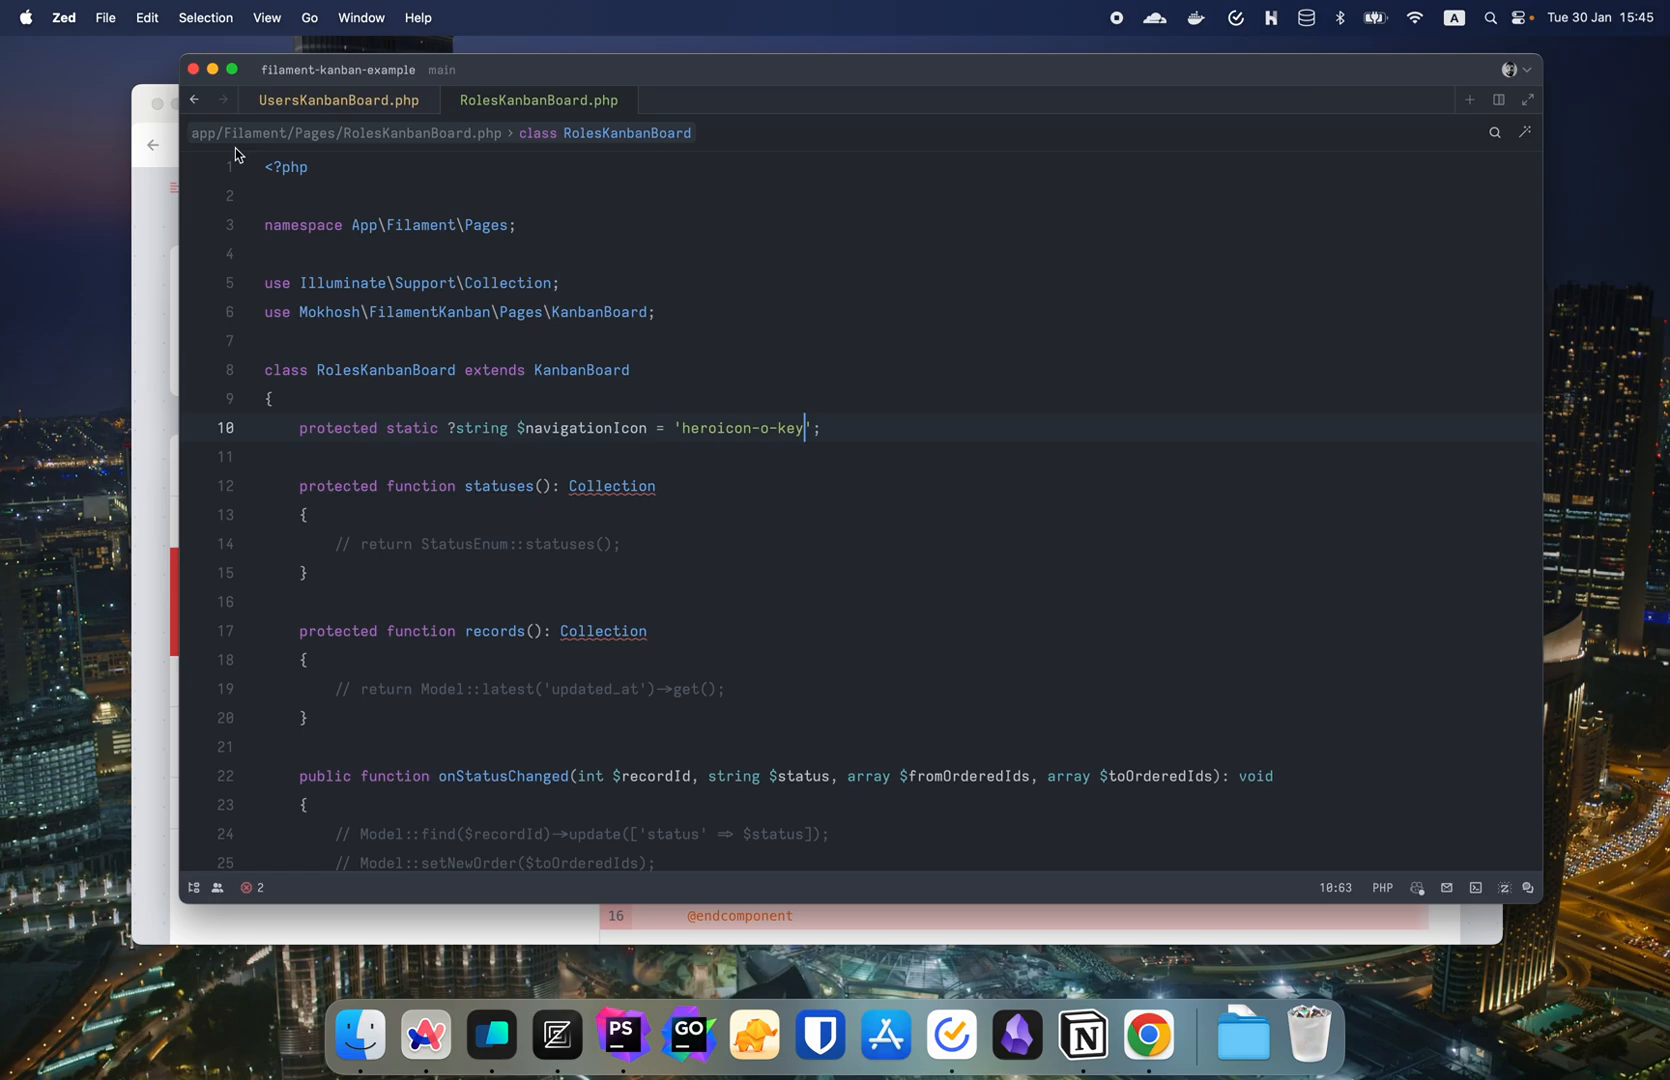
- Add protected static ?int $navigationSort = 20 to RolesKanbanBoard and check the sidebar order in the admin
left_click(1148, 1034)
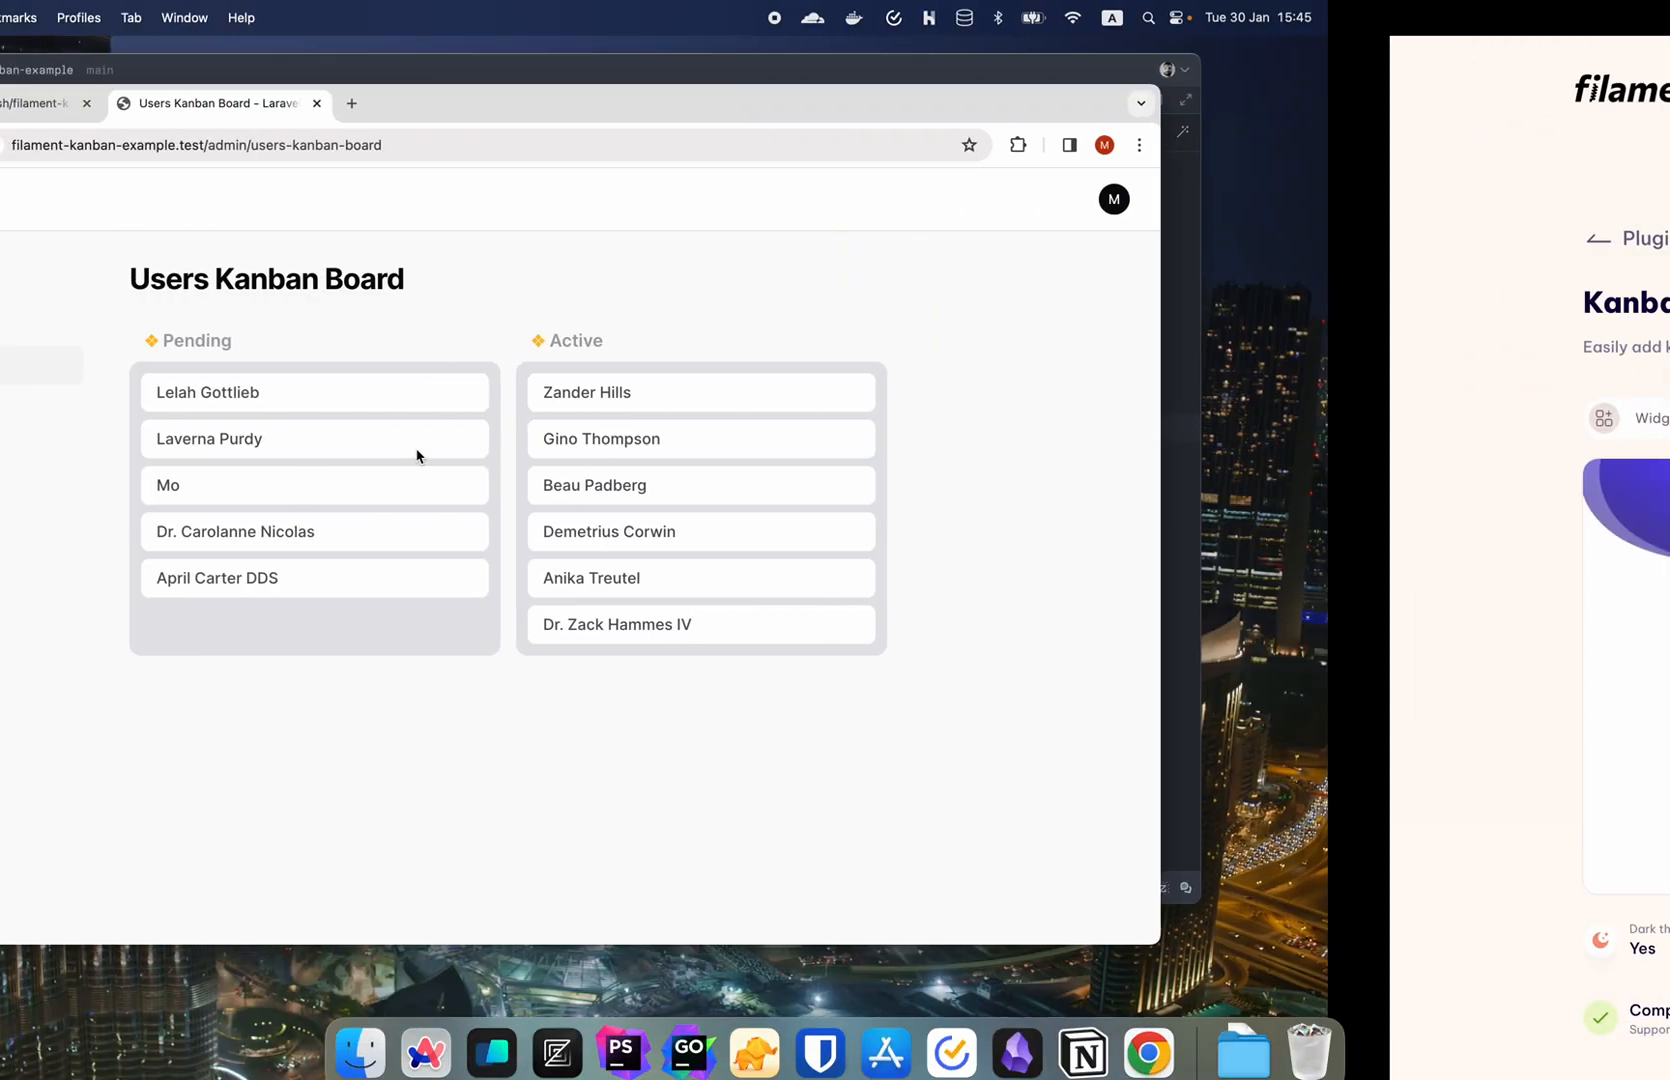
left_click(492, 1034)
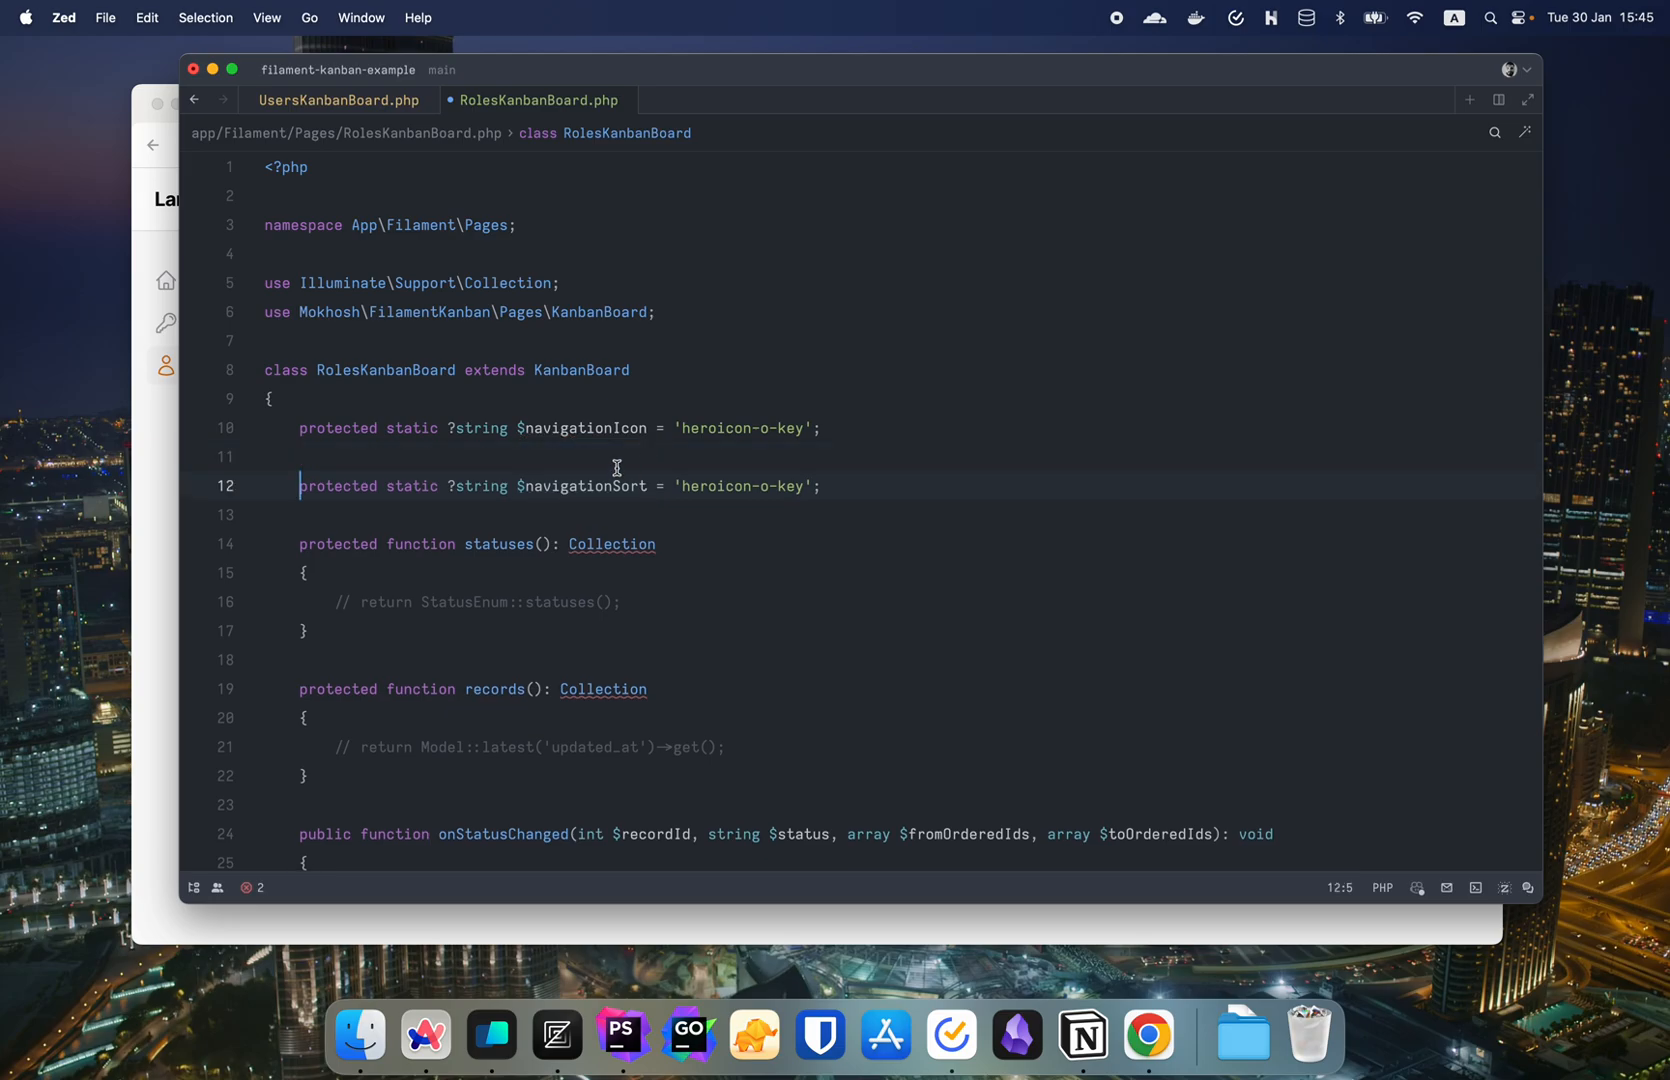
type("int")
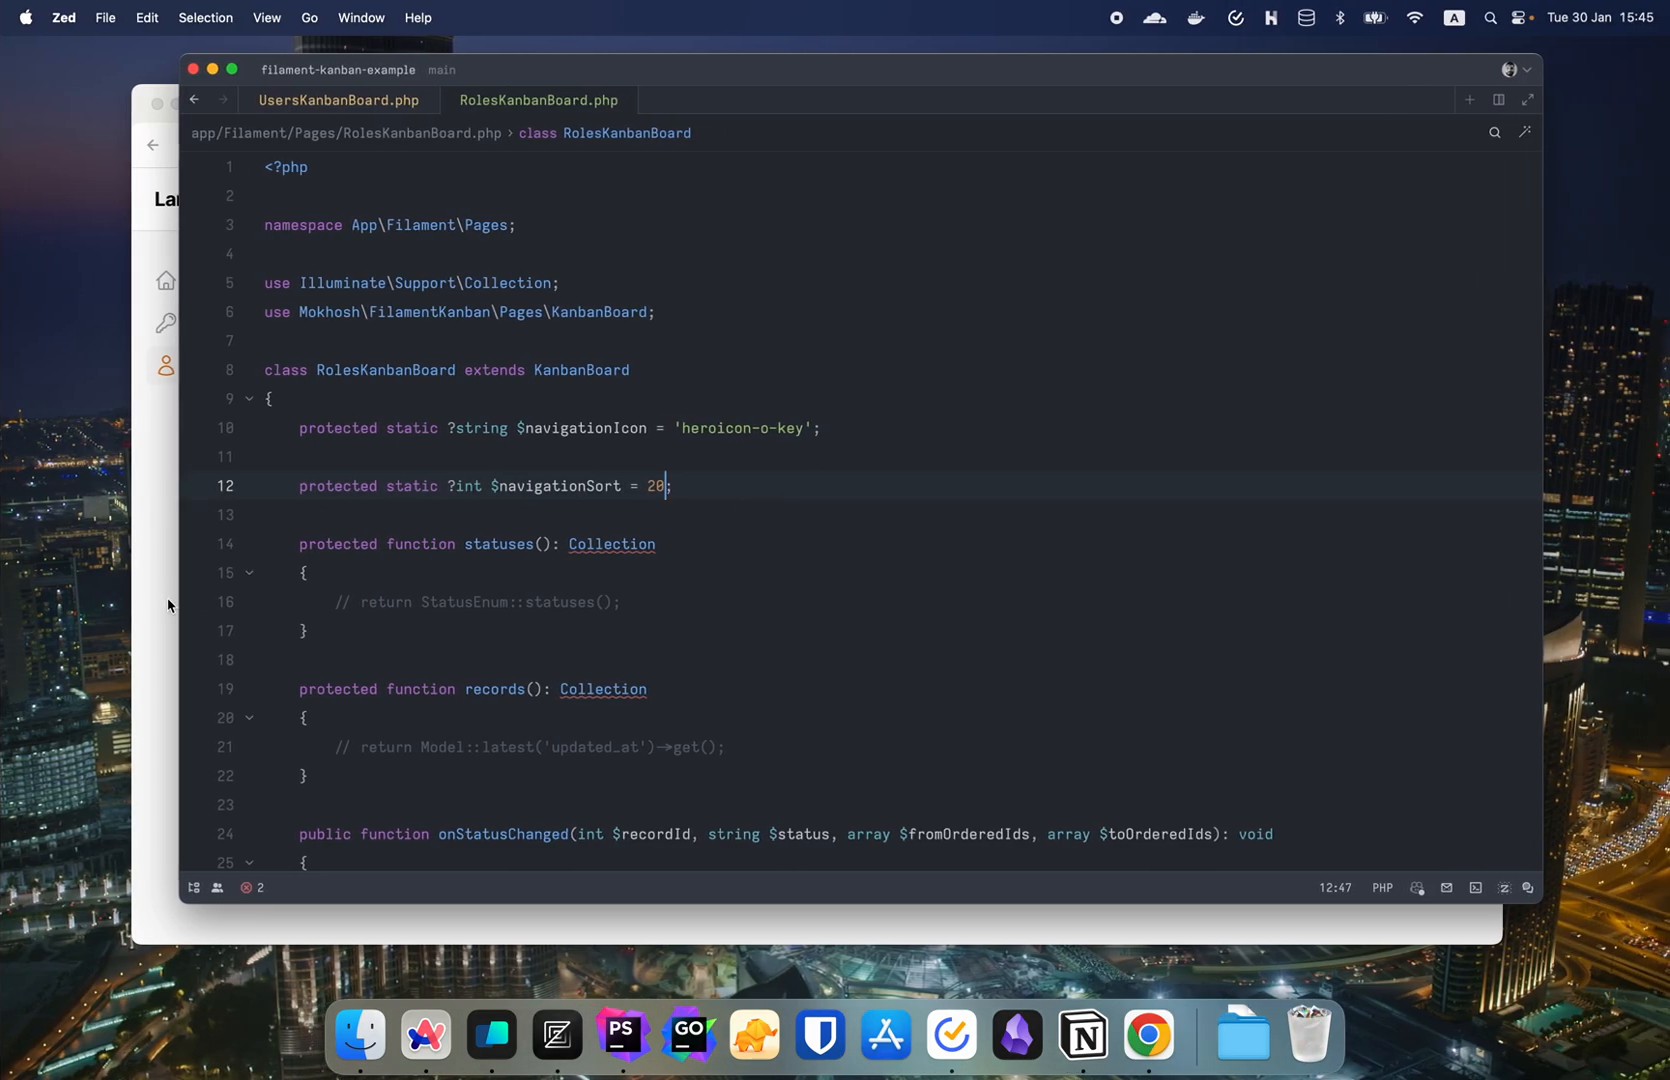
left_click(1148, 1040)
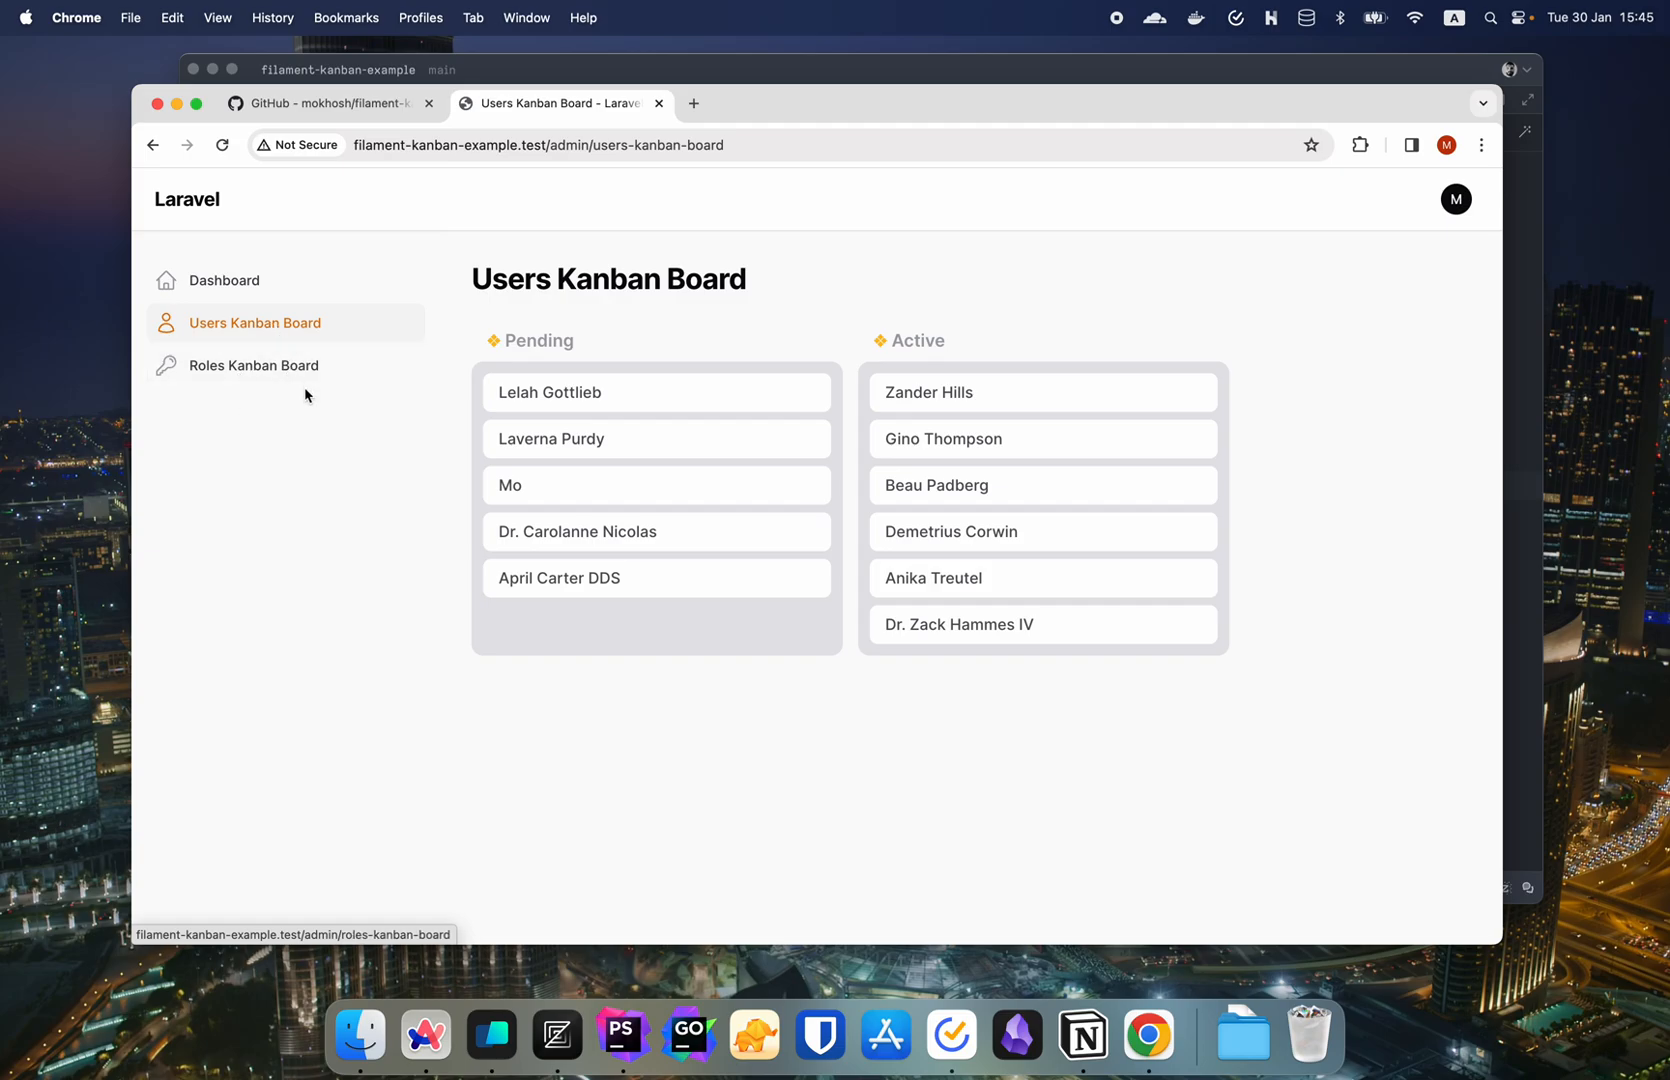
mouse_move(576, 84)
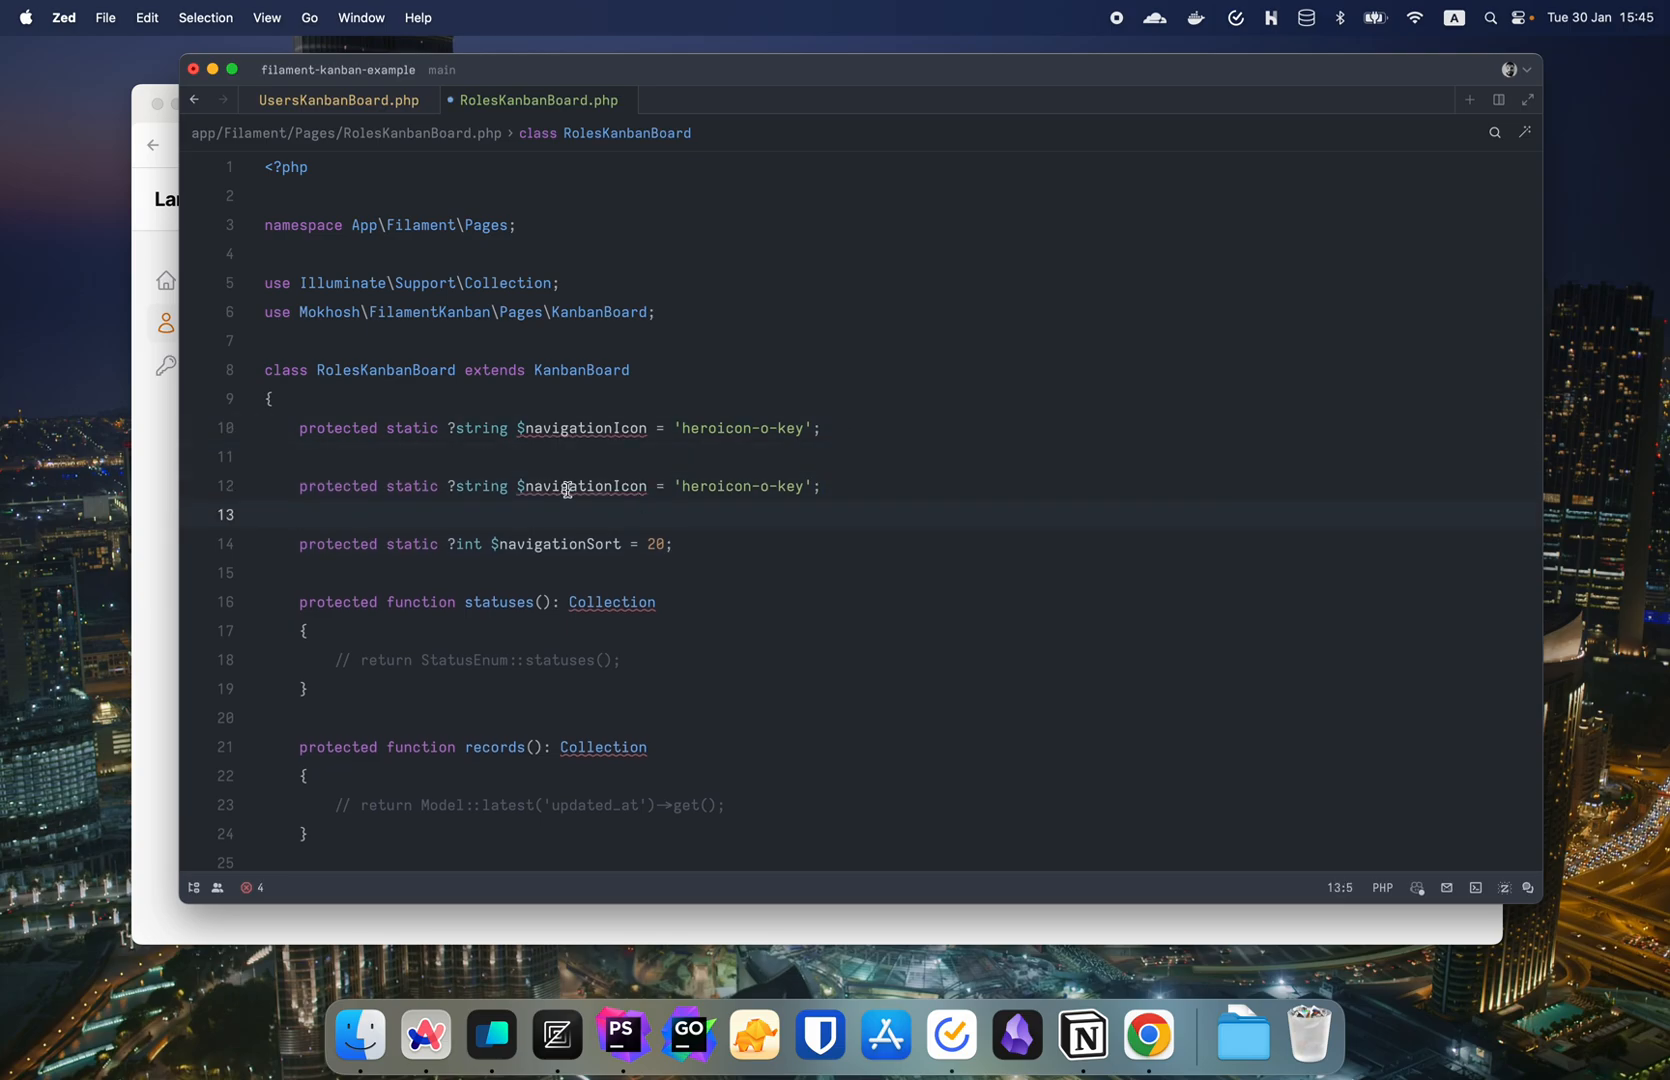
- Set $title = 'User Roles' on the Roles board, open it in Filament admin and hit the records() TypeError
type("title")
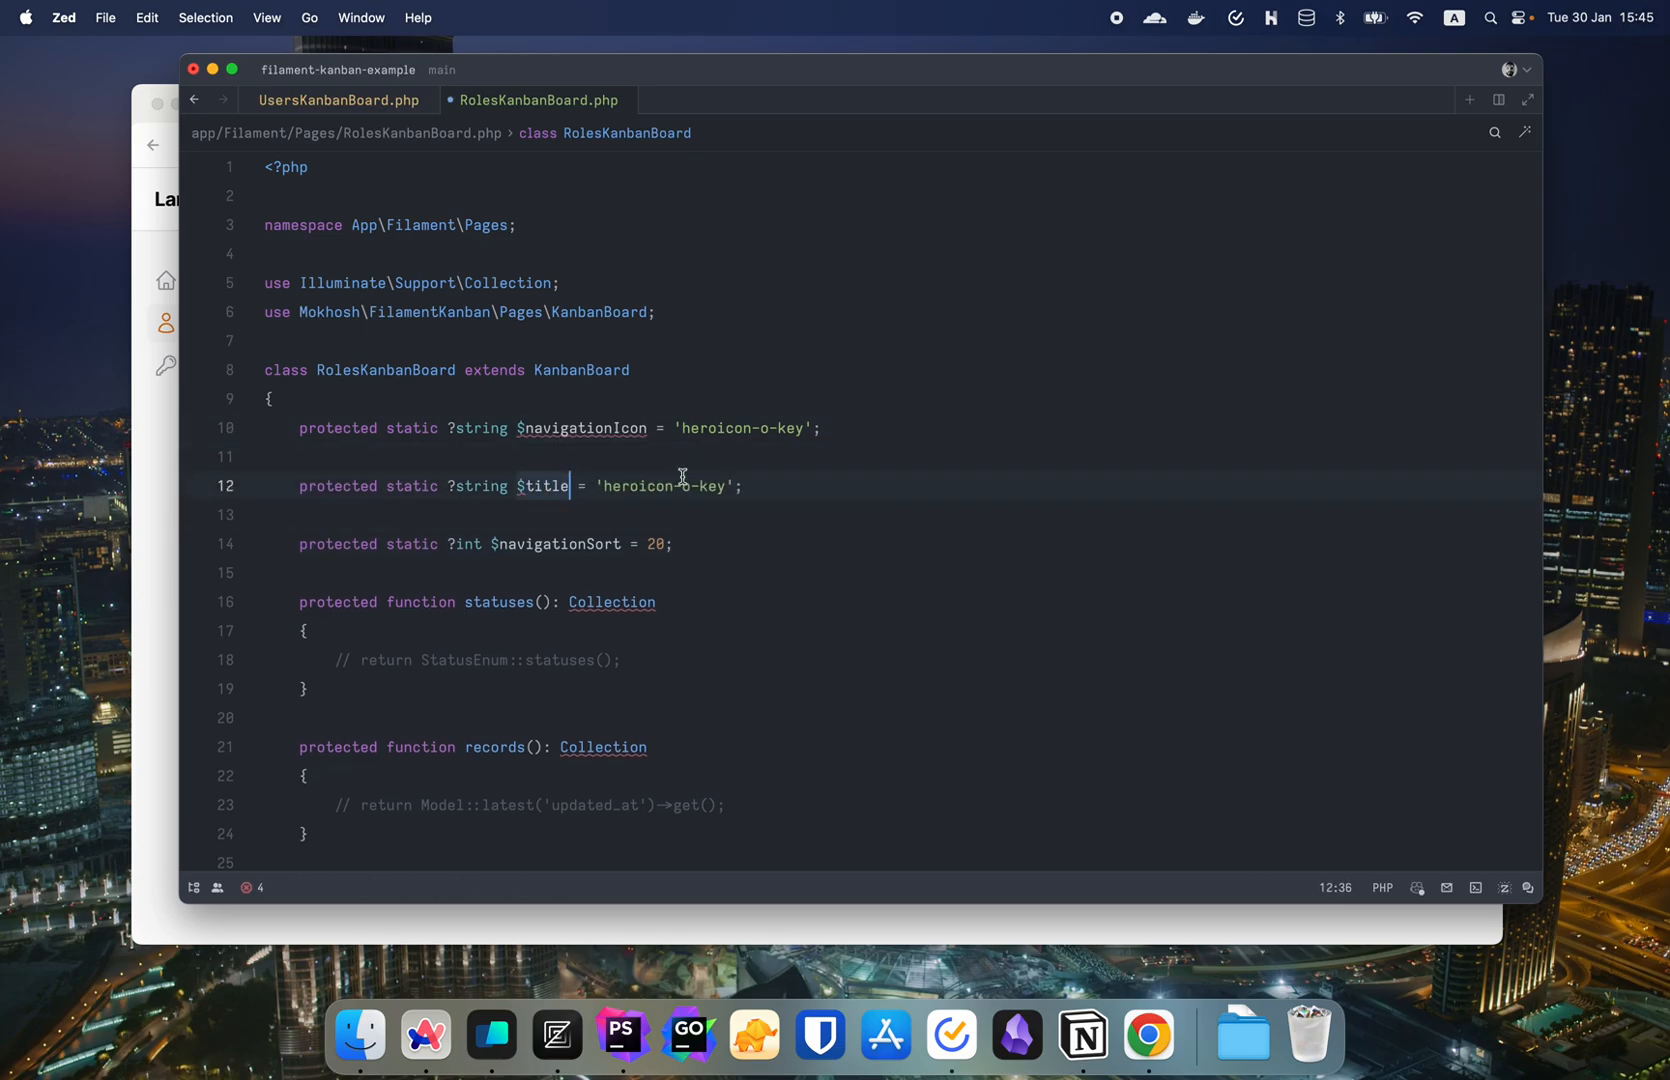
double_click(690, 486)
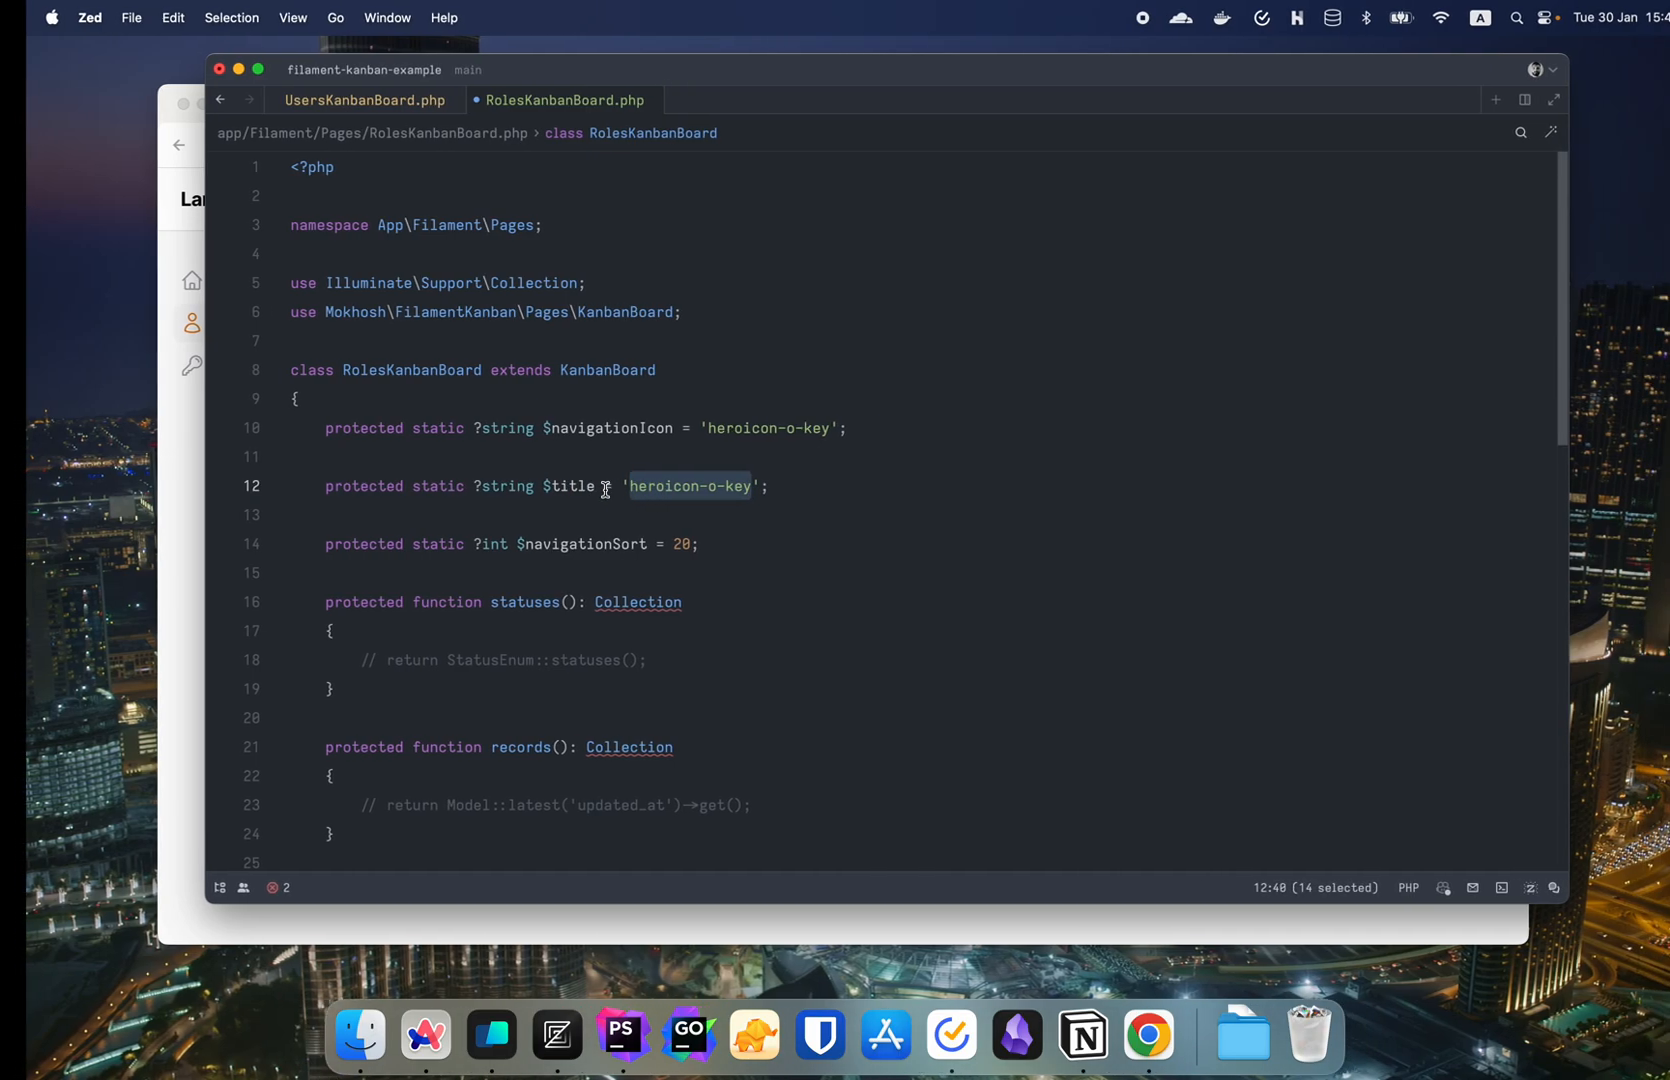
left_click(1148, 1034)
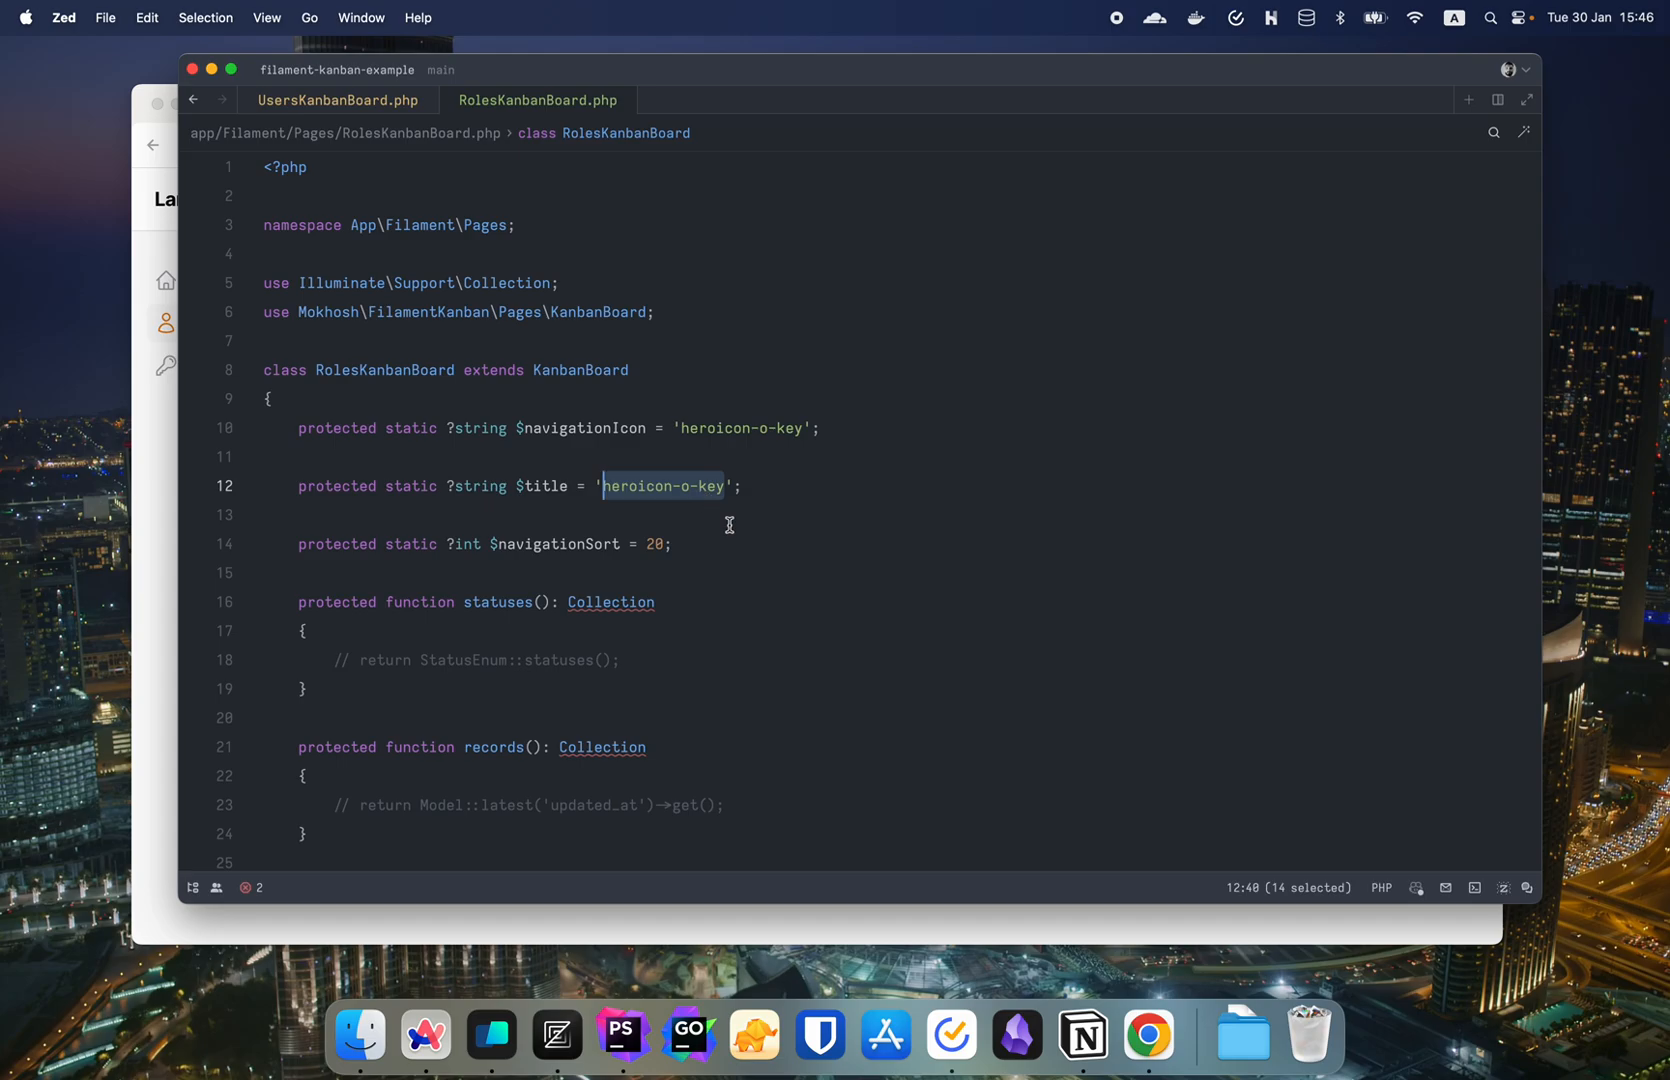
type("User Role")
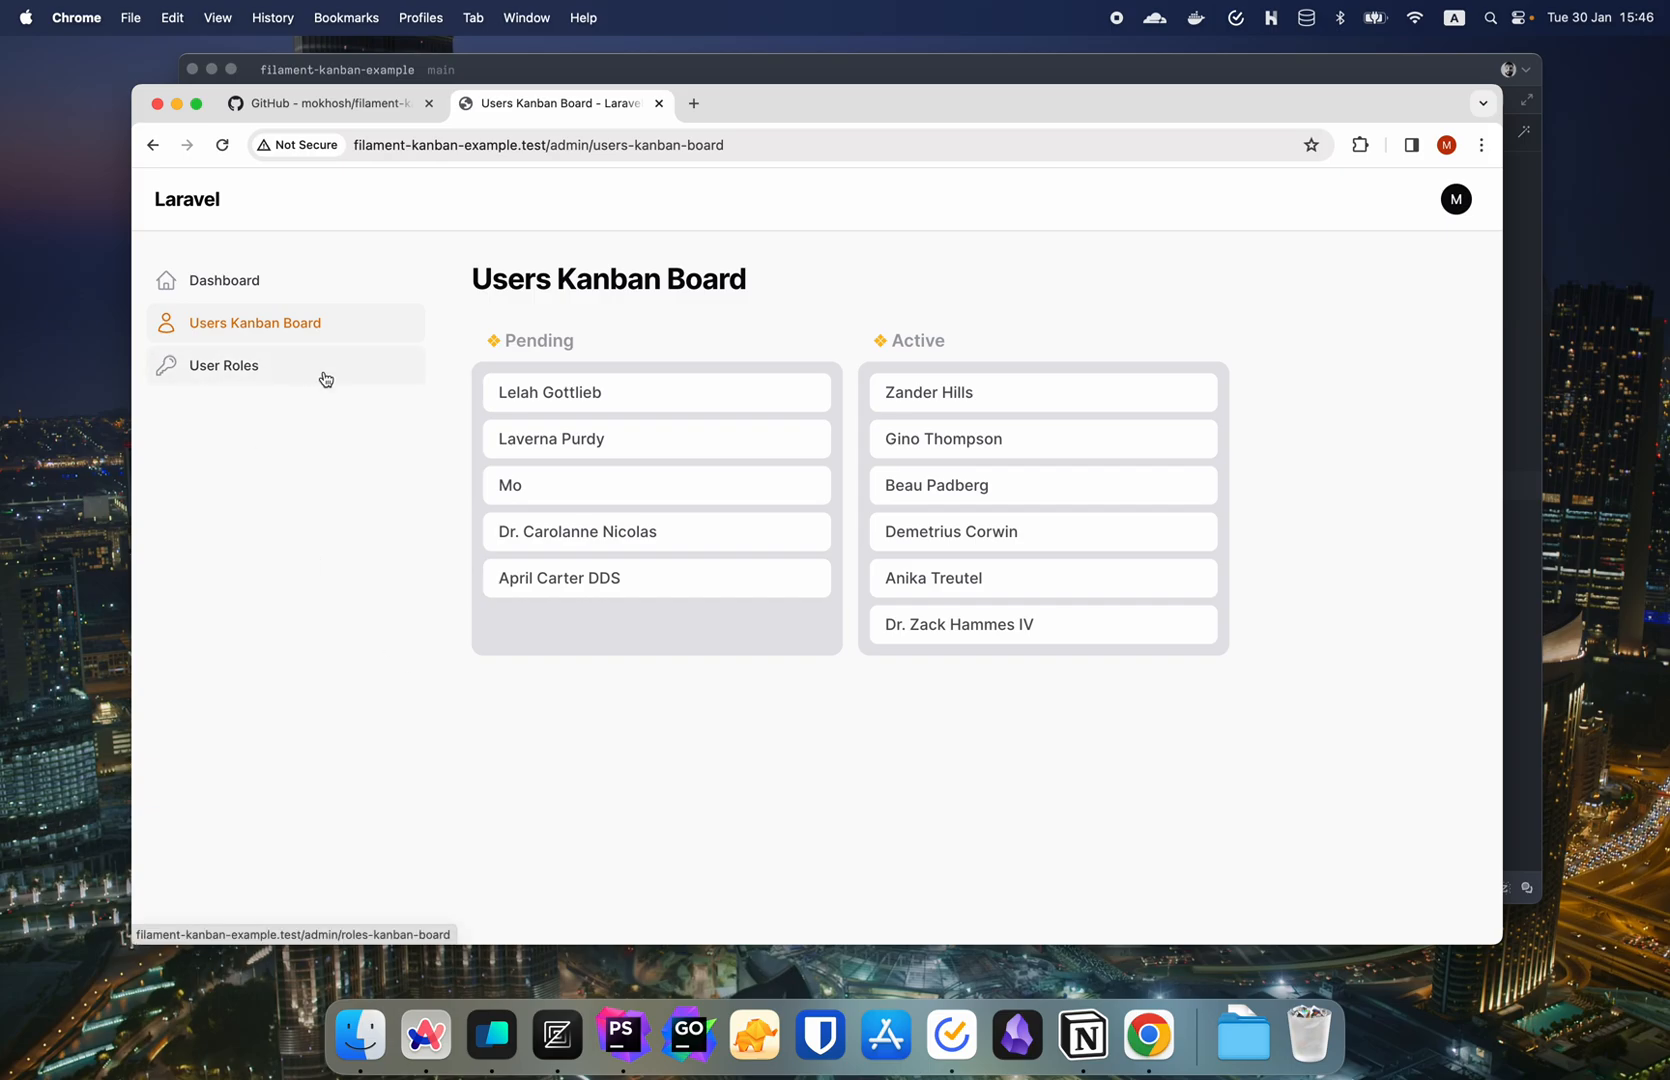
left_click(224, 366)
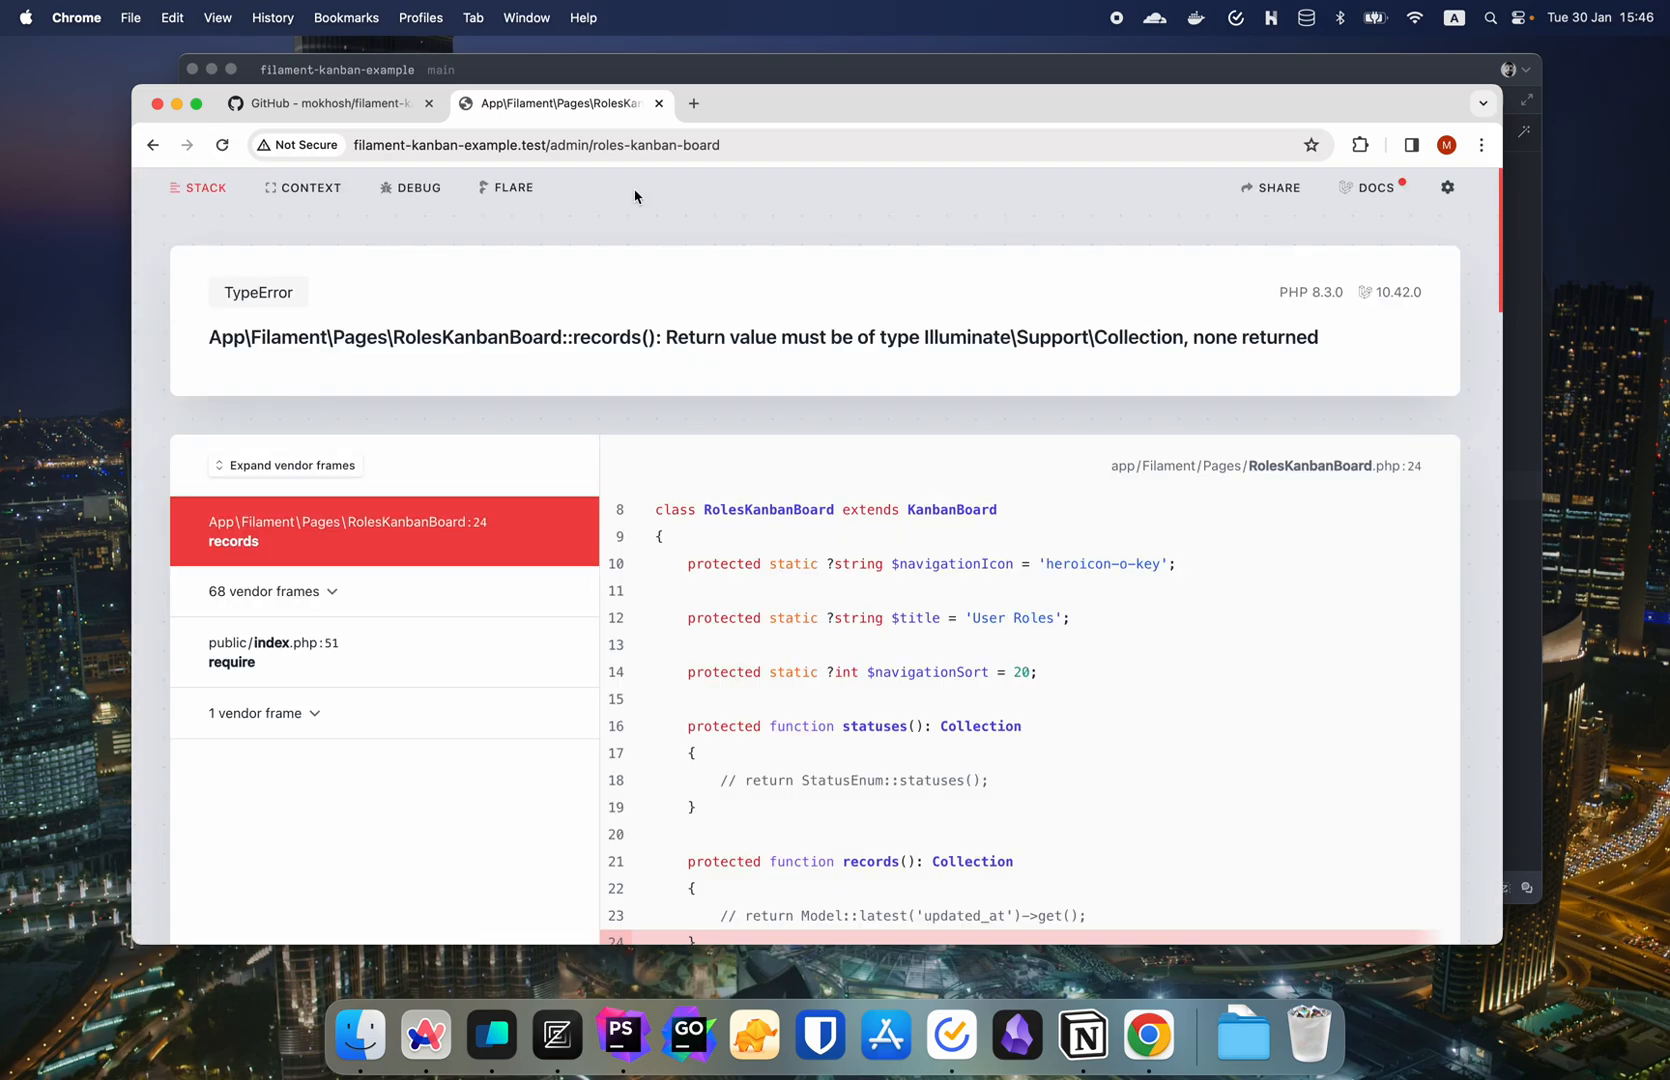
left_click(490, 1044)
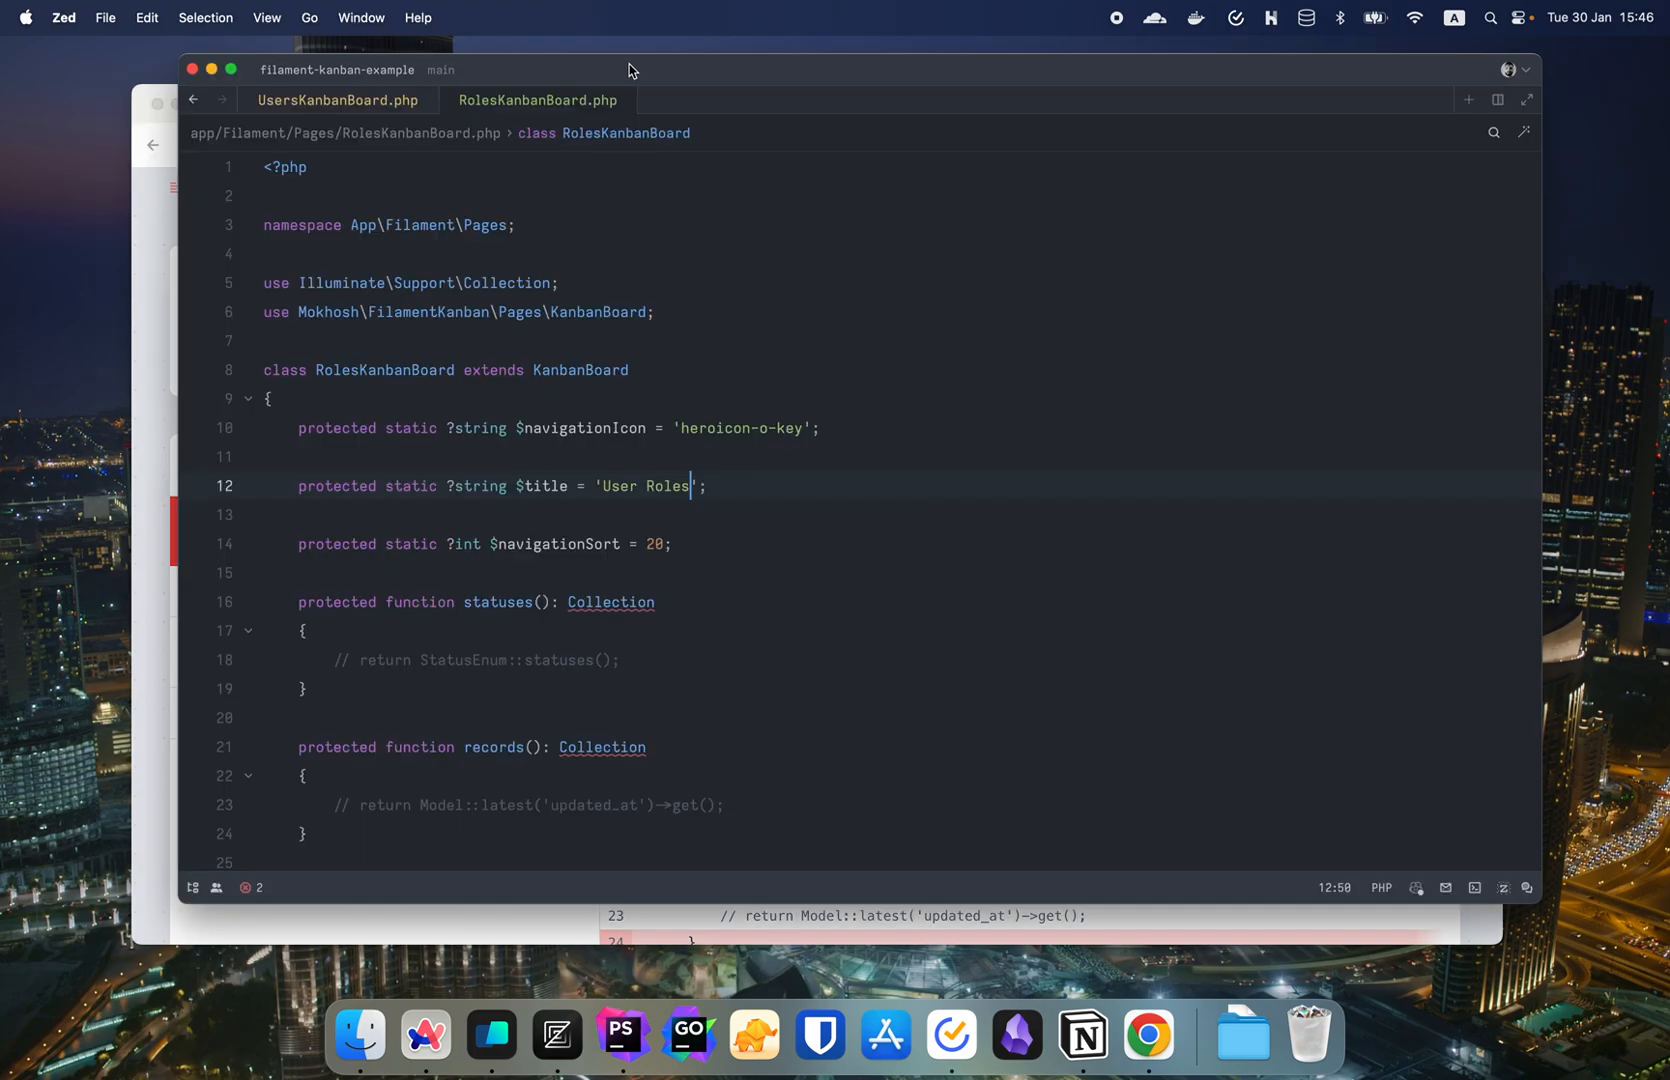
- Scroll to the statuses() method and show Zed's project file tree beside it
scroll("down", 3)
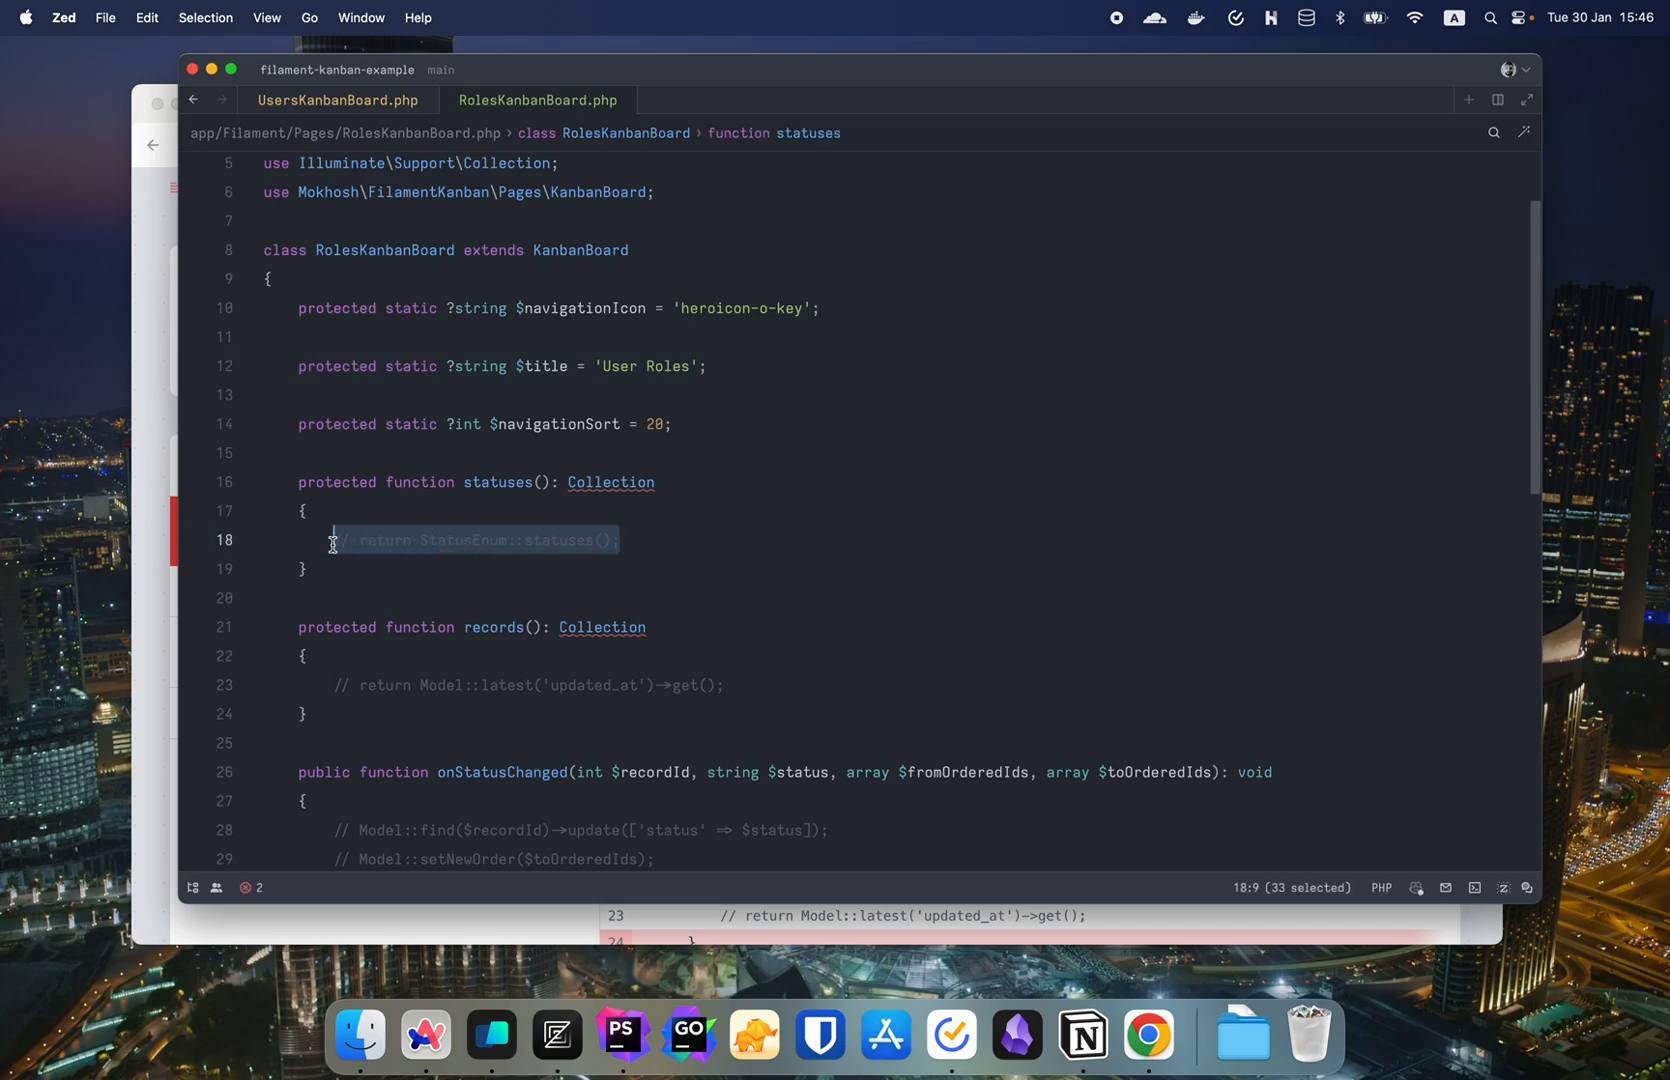
left_click(744, 540)
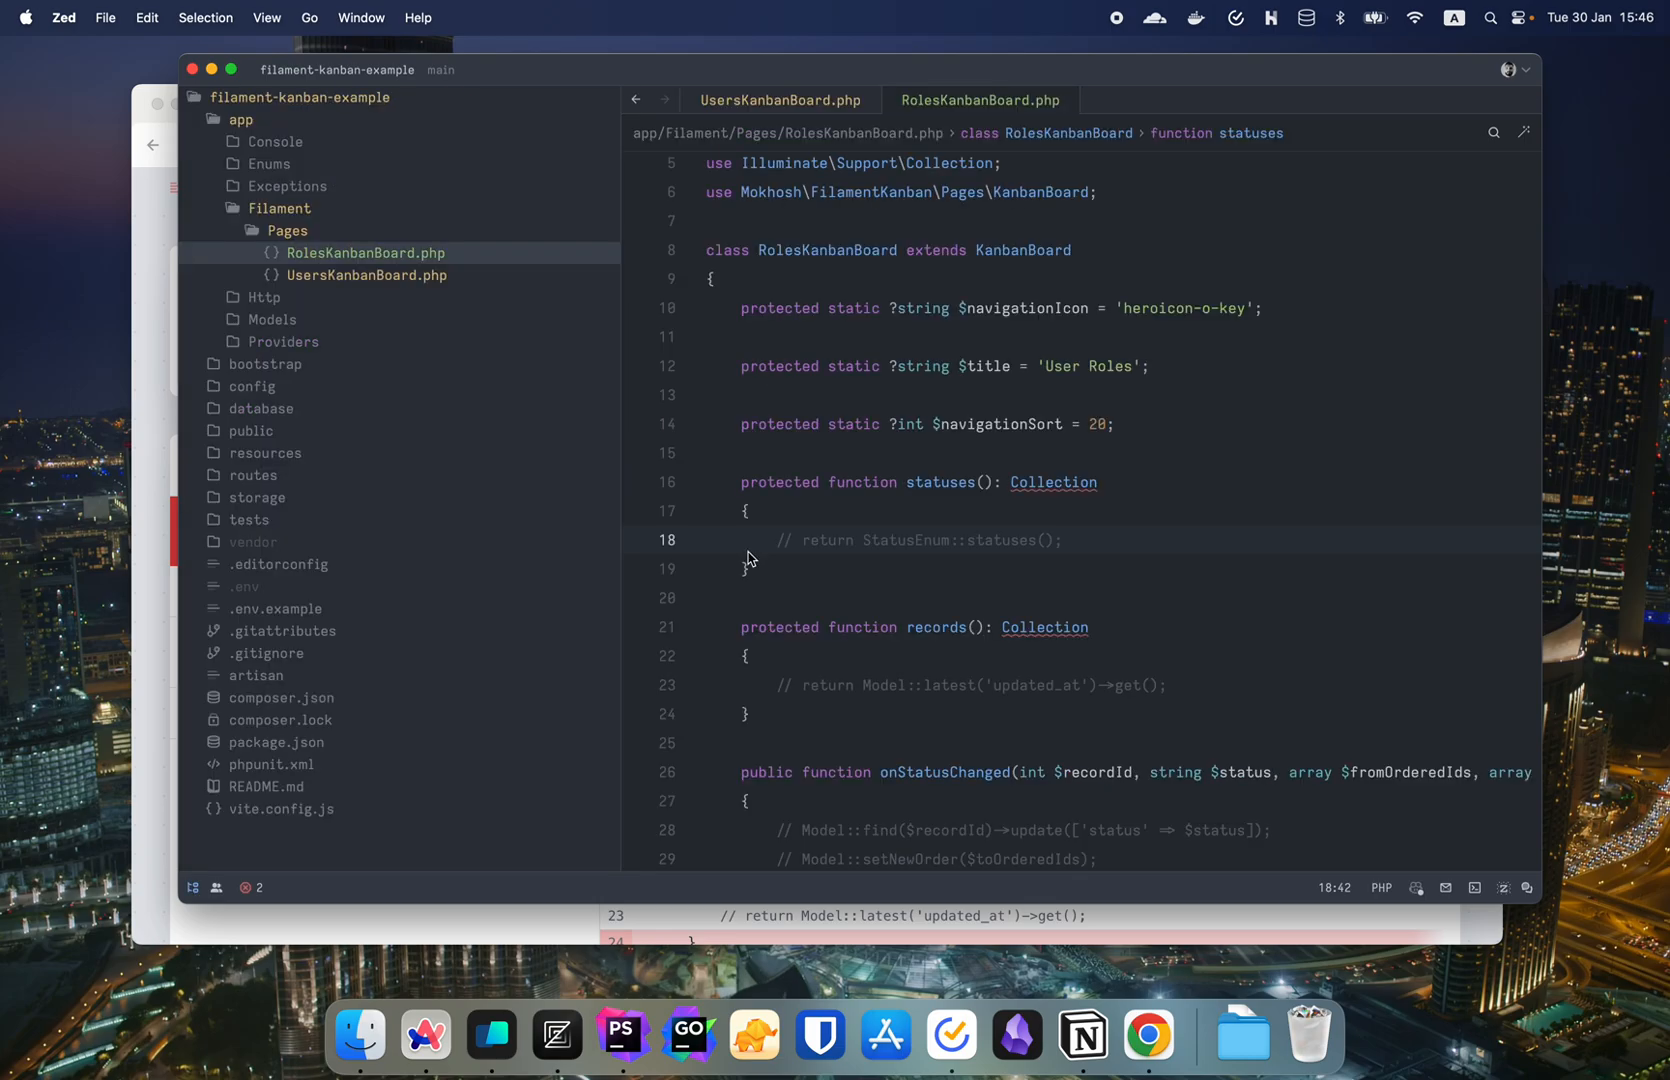
- Duplicate UserStatus.php in app/Enums and rename the copy to UserRole.php
right_click(258, 168)
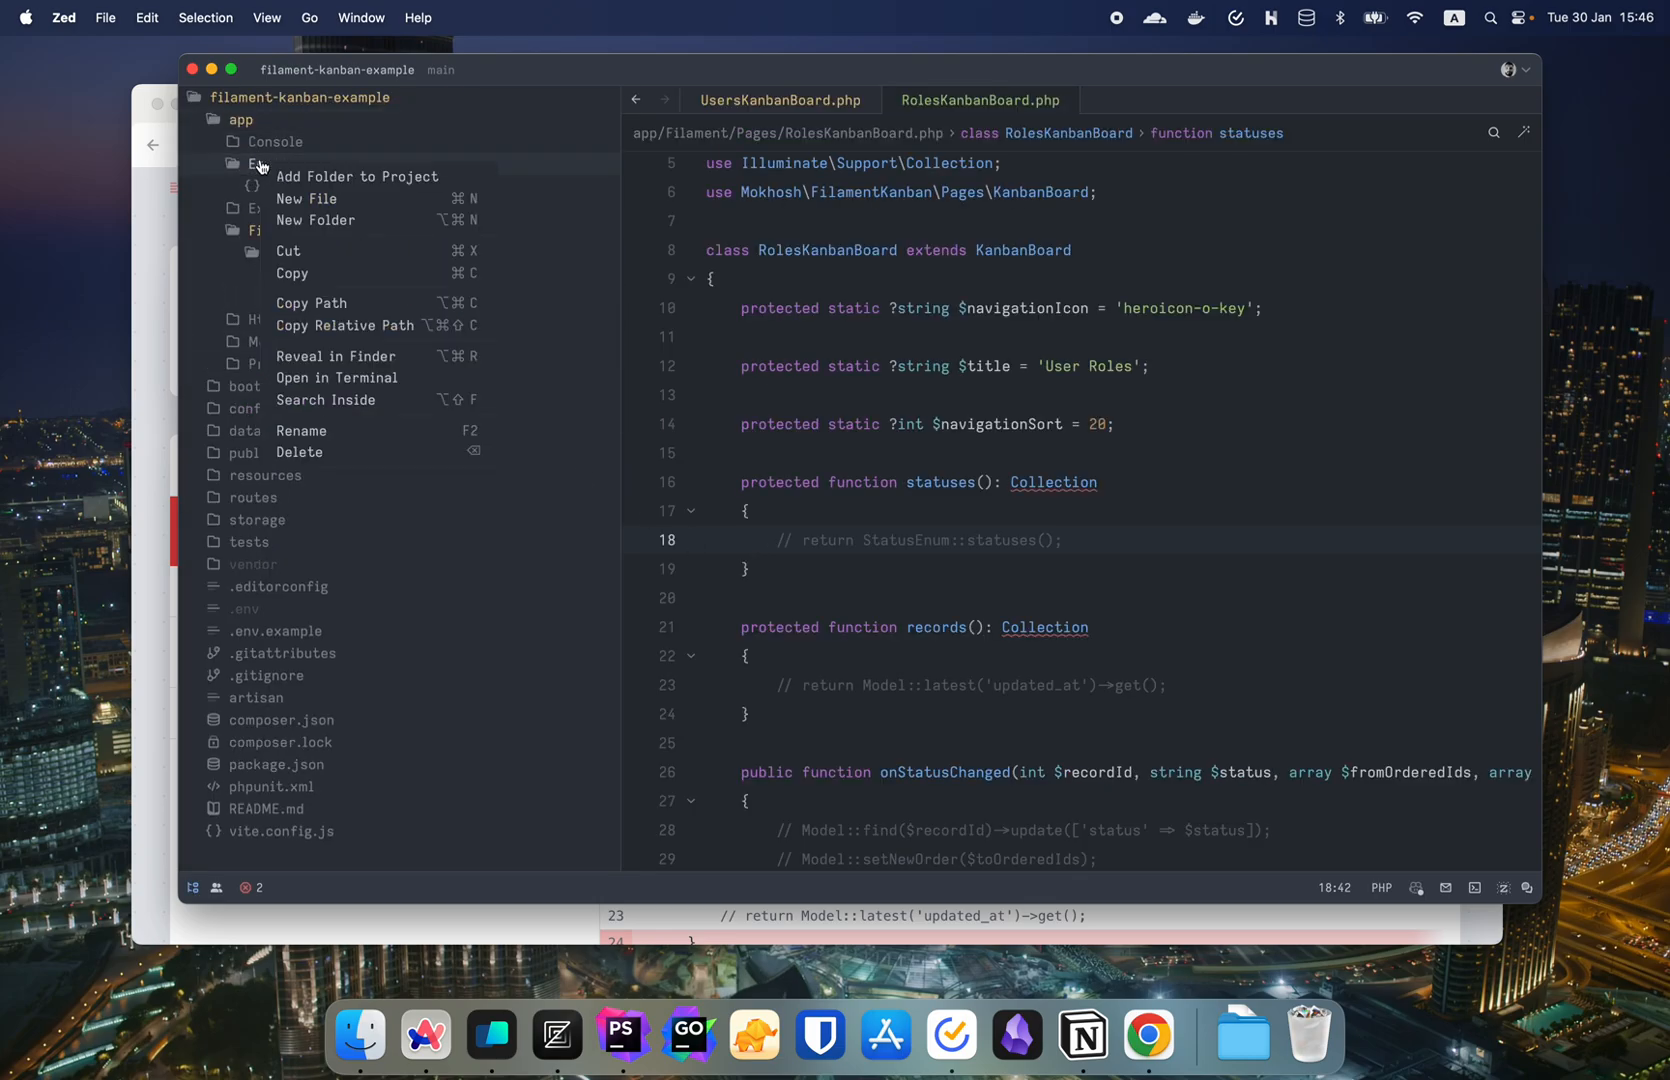
left_click(268, 164)
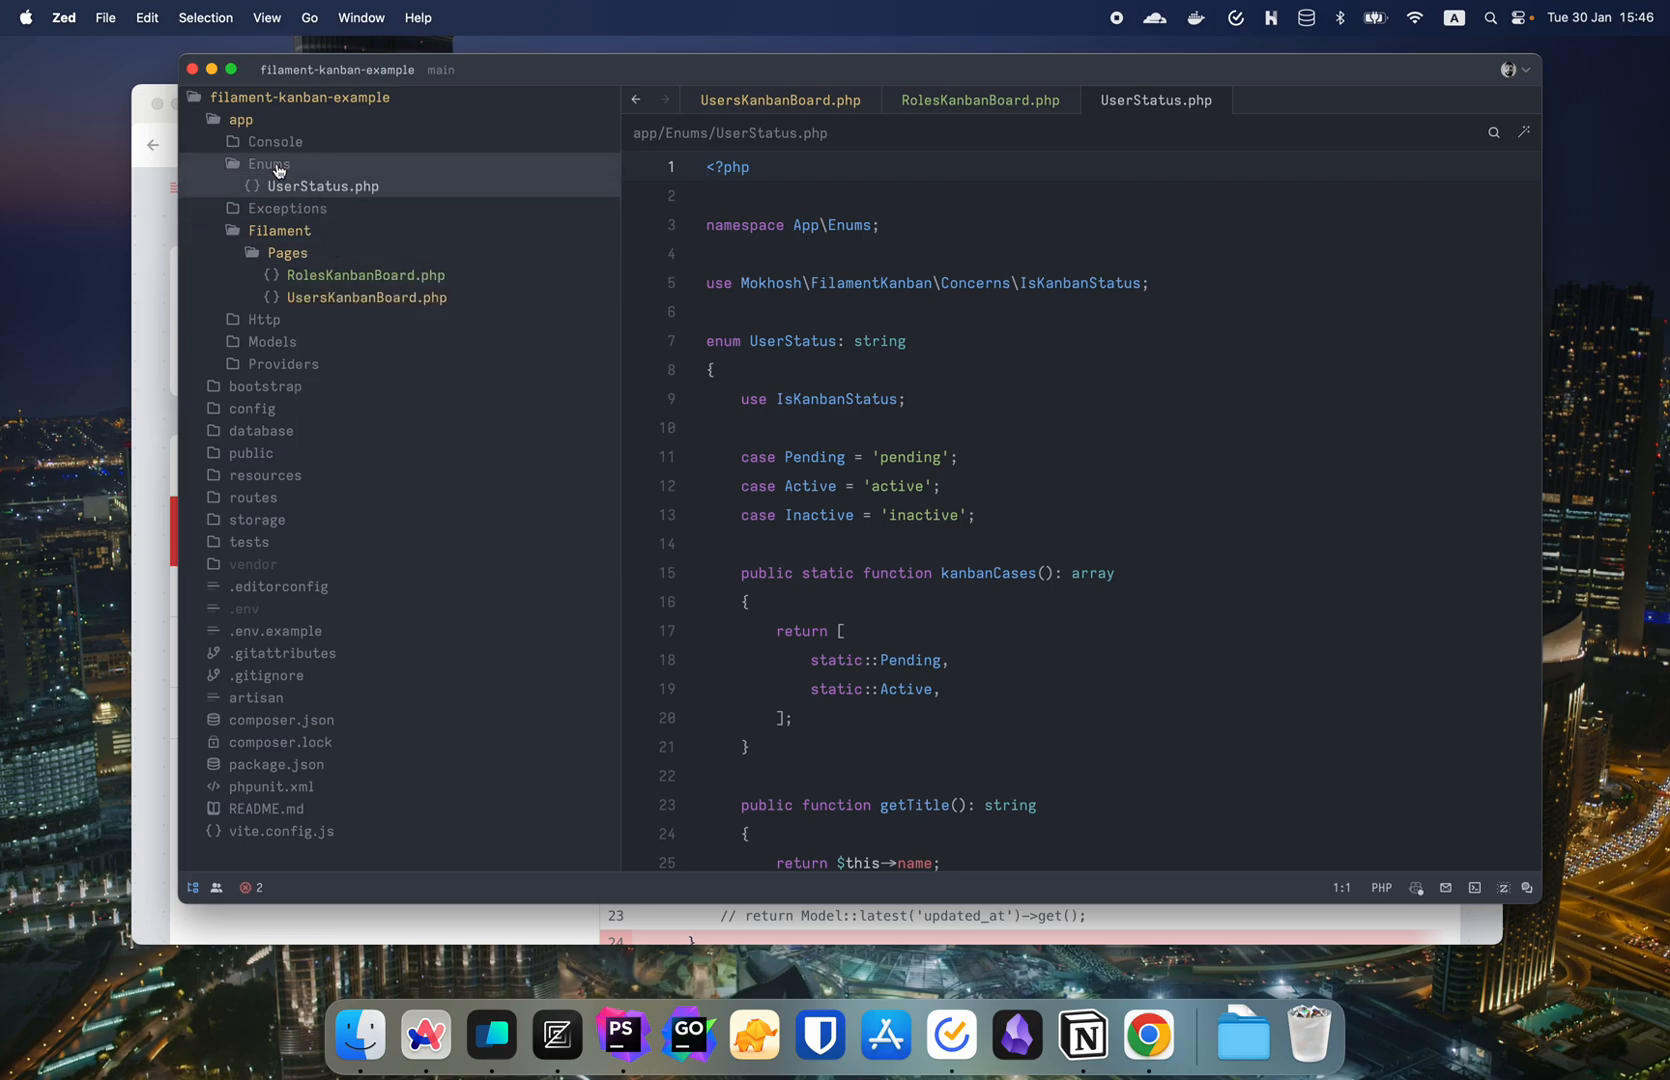
left_click(268, 162)
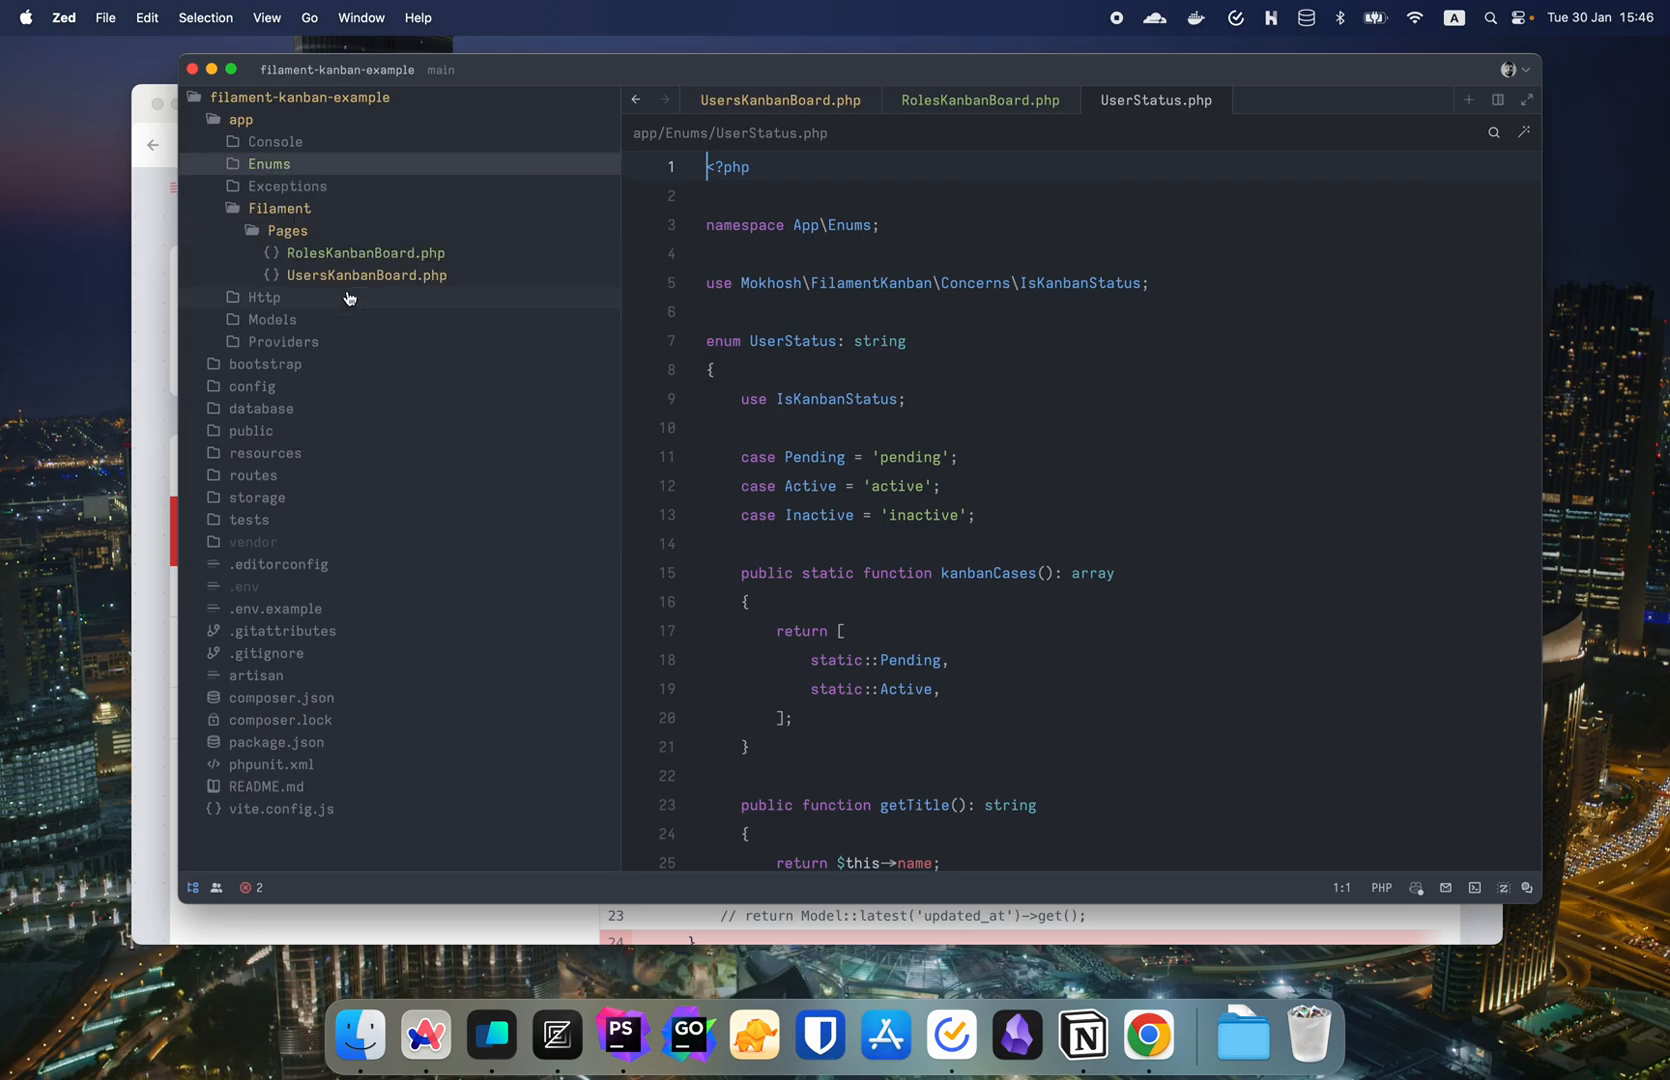
mouse_move(338, 194)
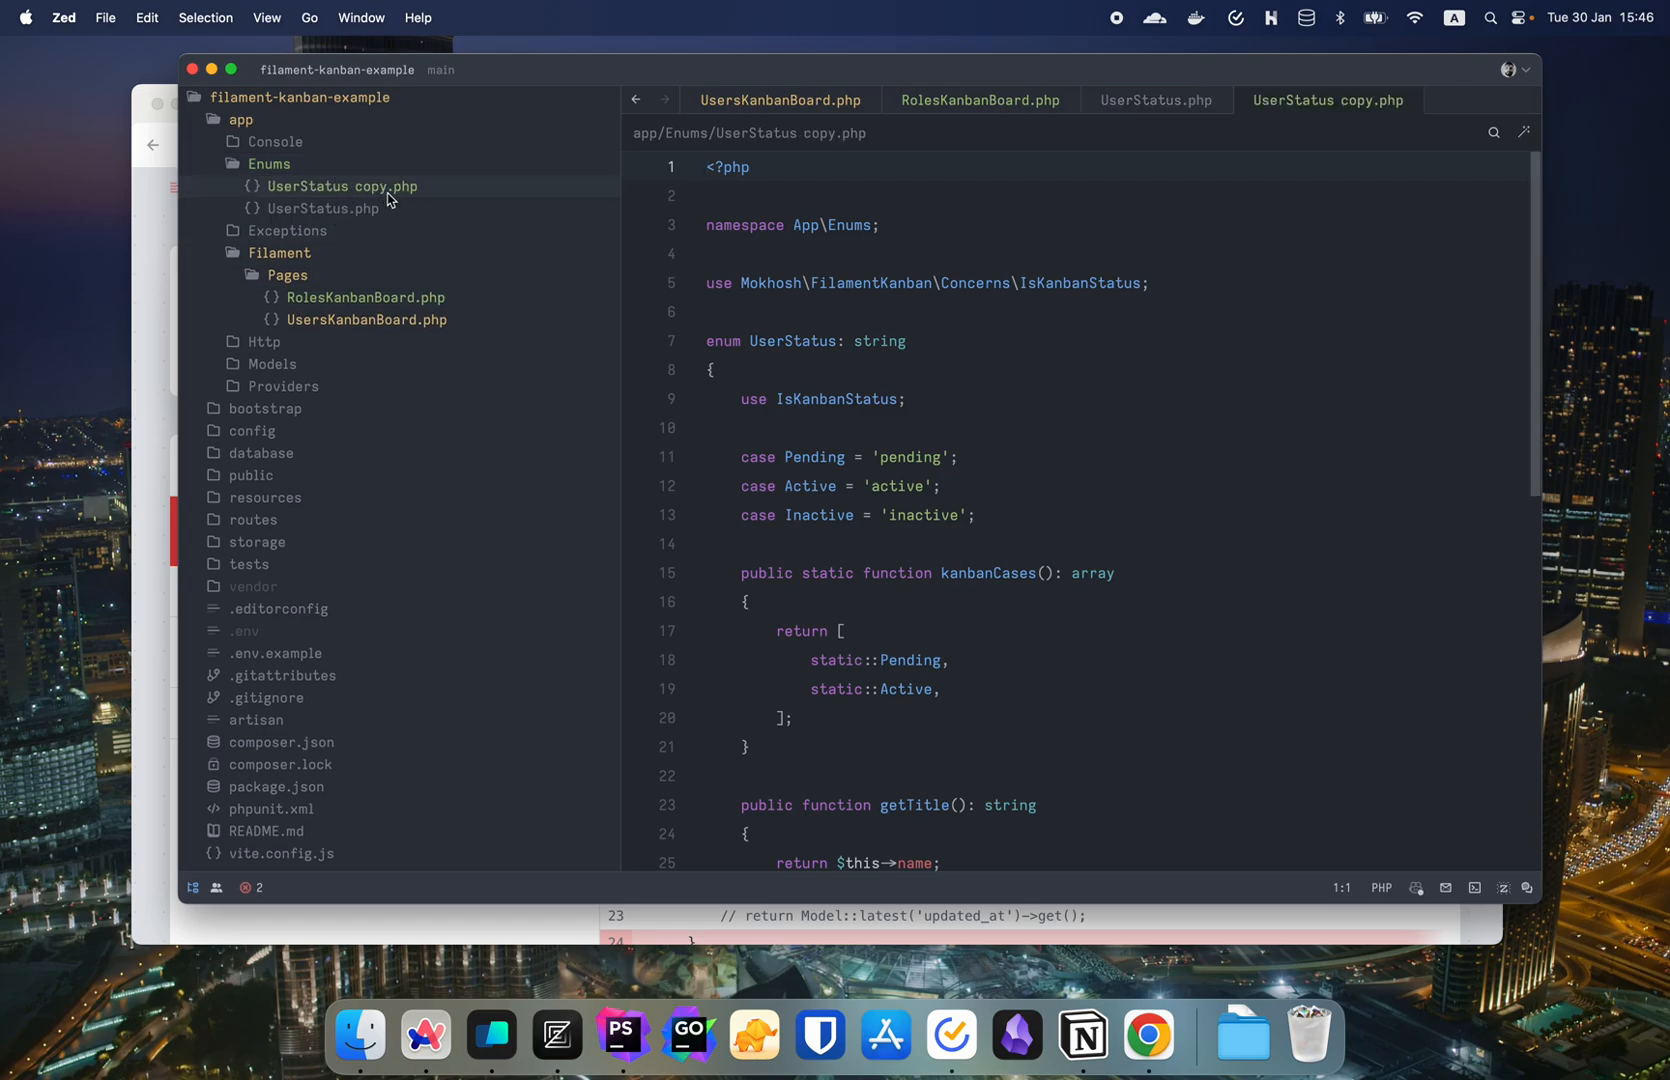
right_click(342, 186)
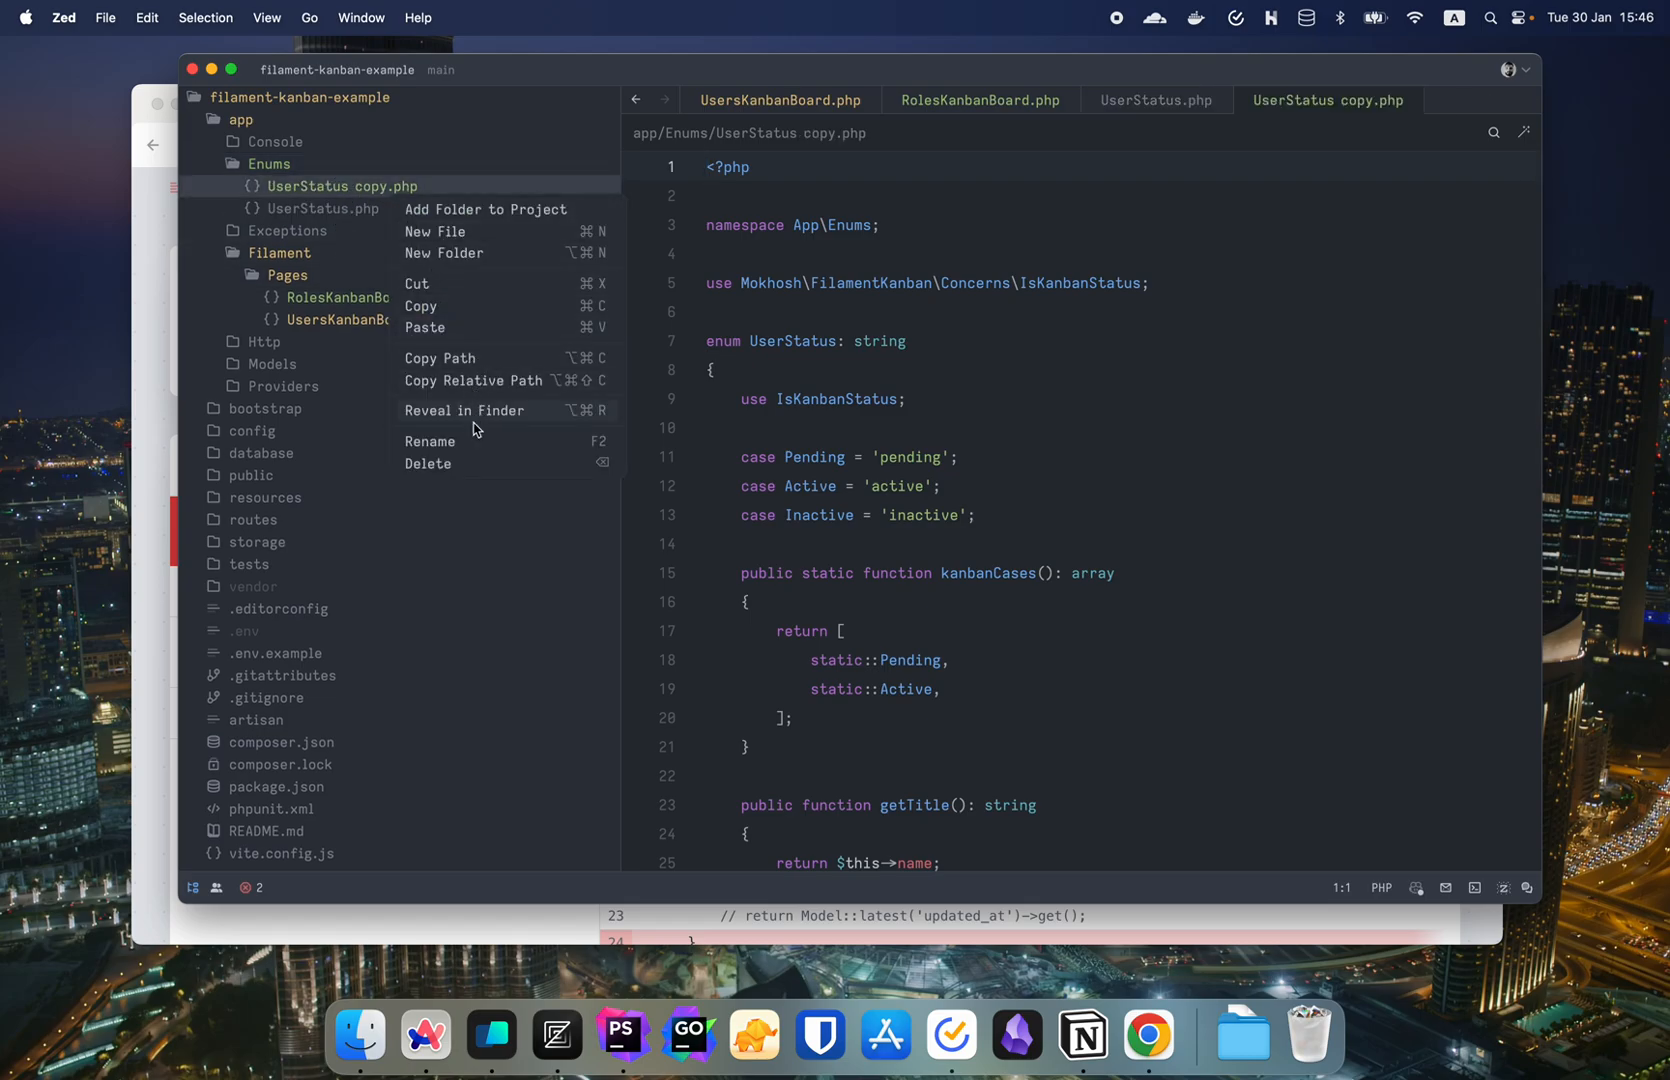
left_click(430, 440)
type("UserRole")
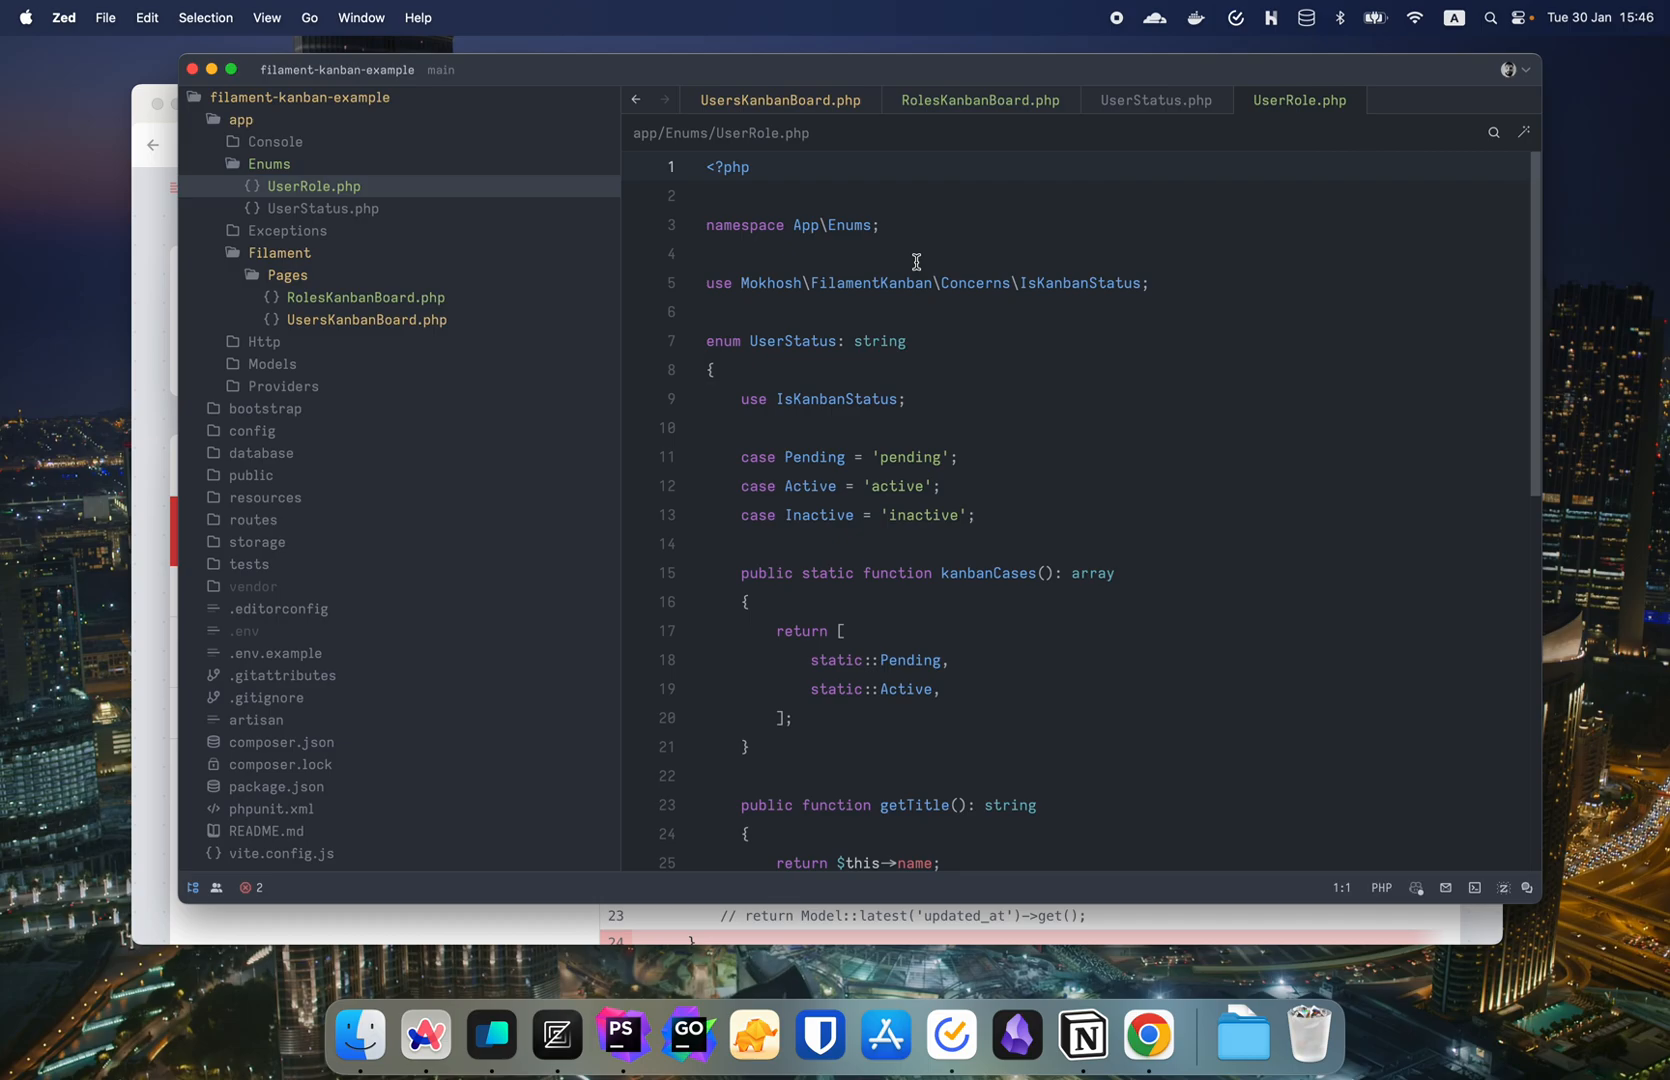
- Rename the enum inside the new file from UserStatus to UserRole
left_click(820, 340)
type("Role")
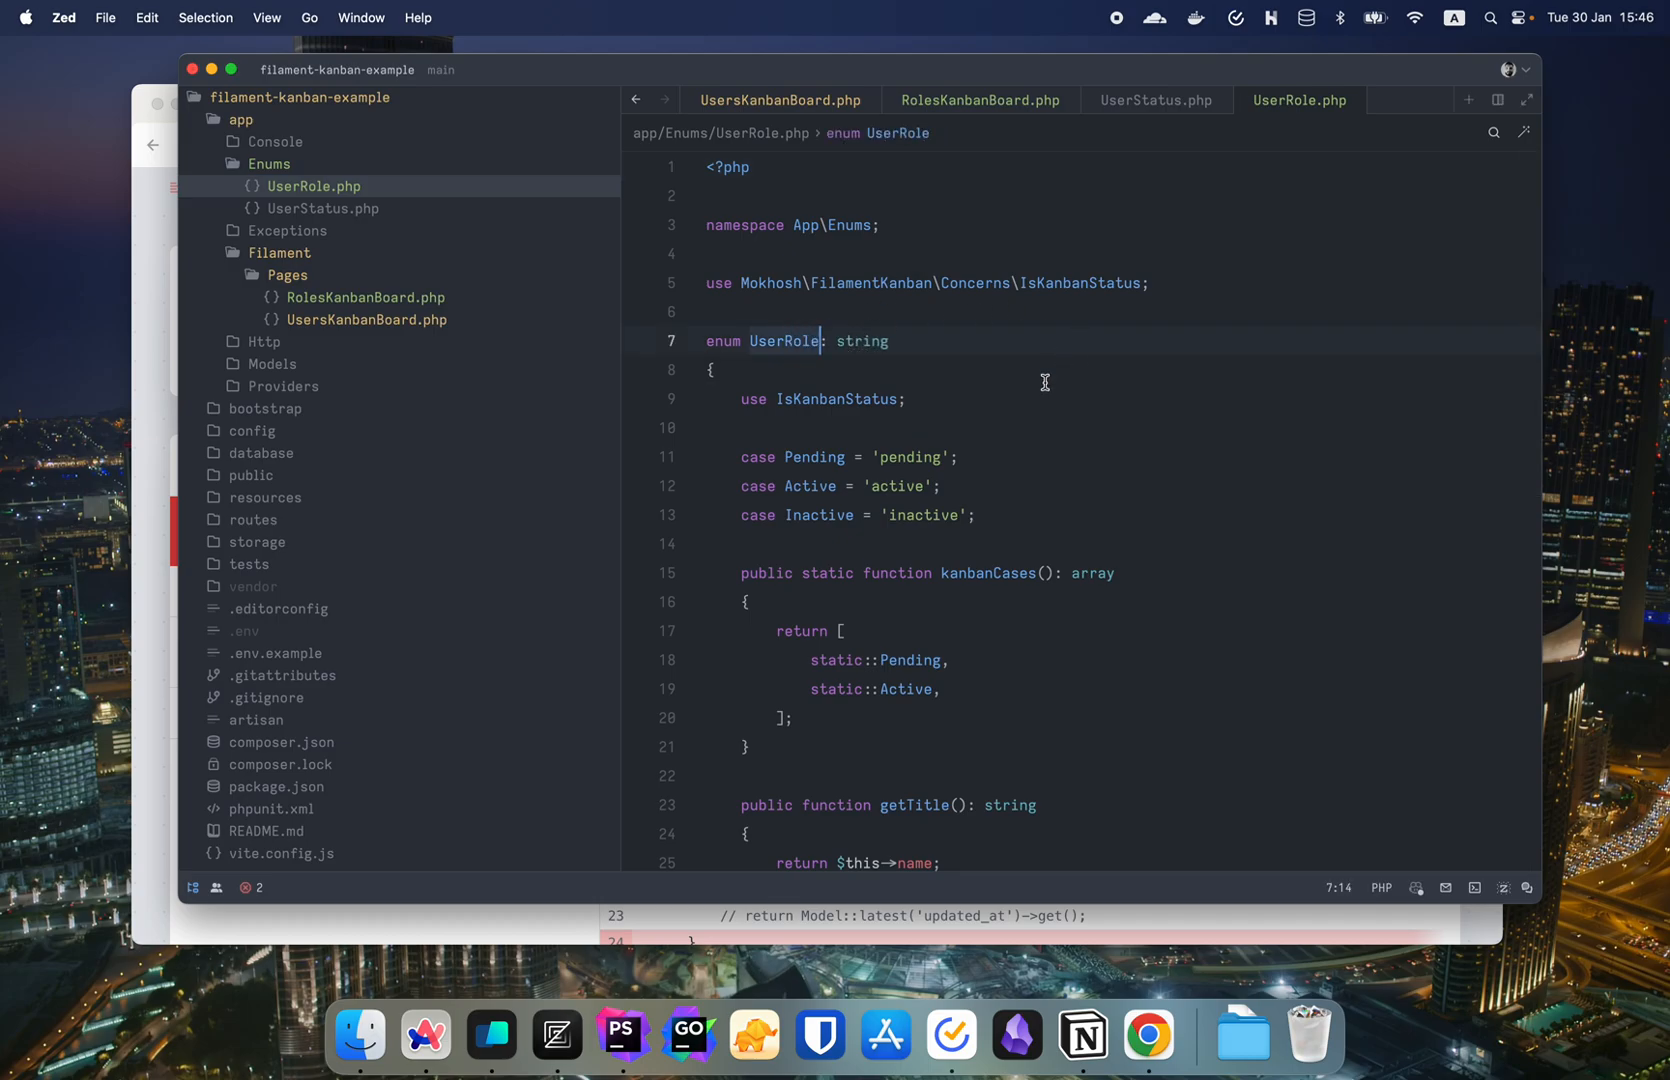
double_click(812, 456)
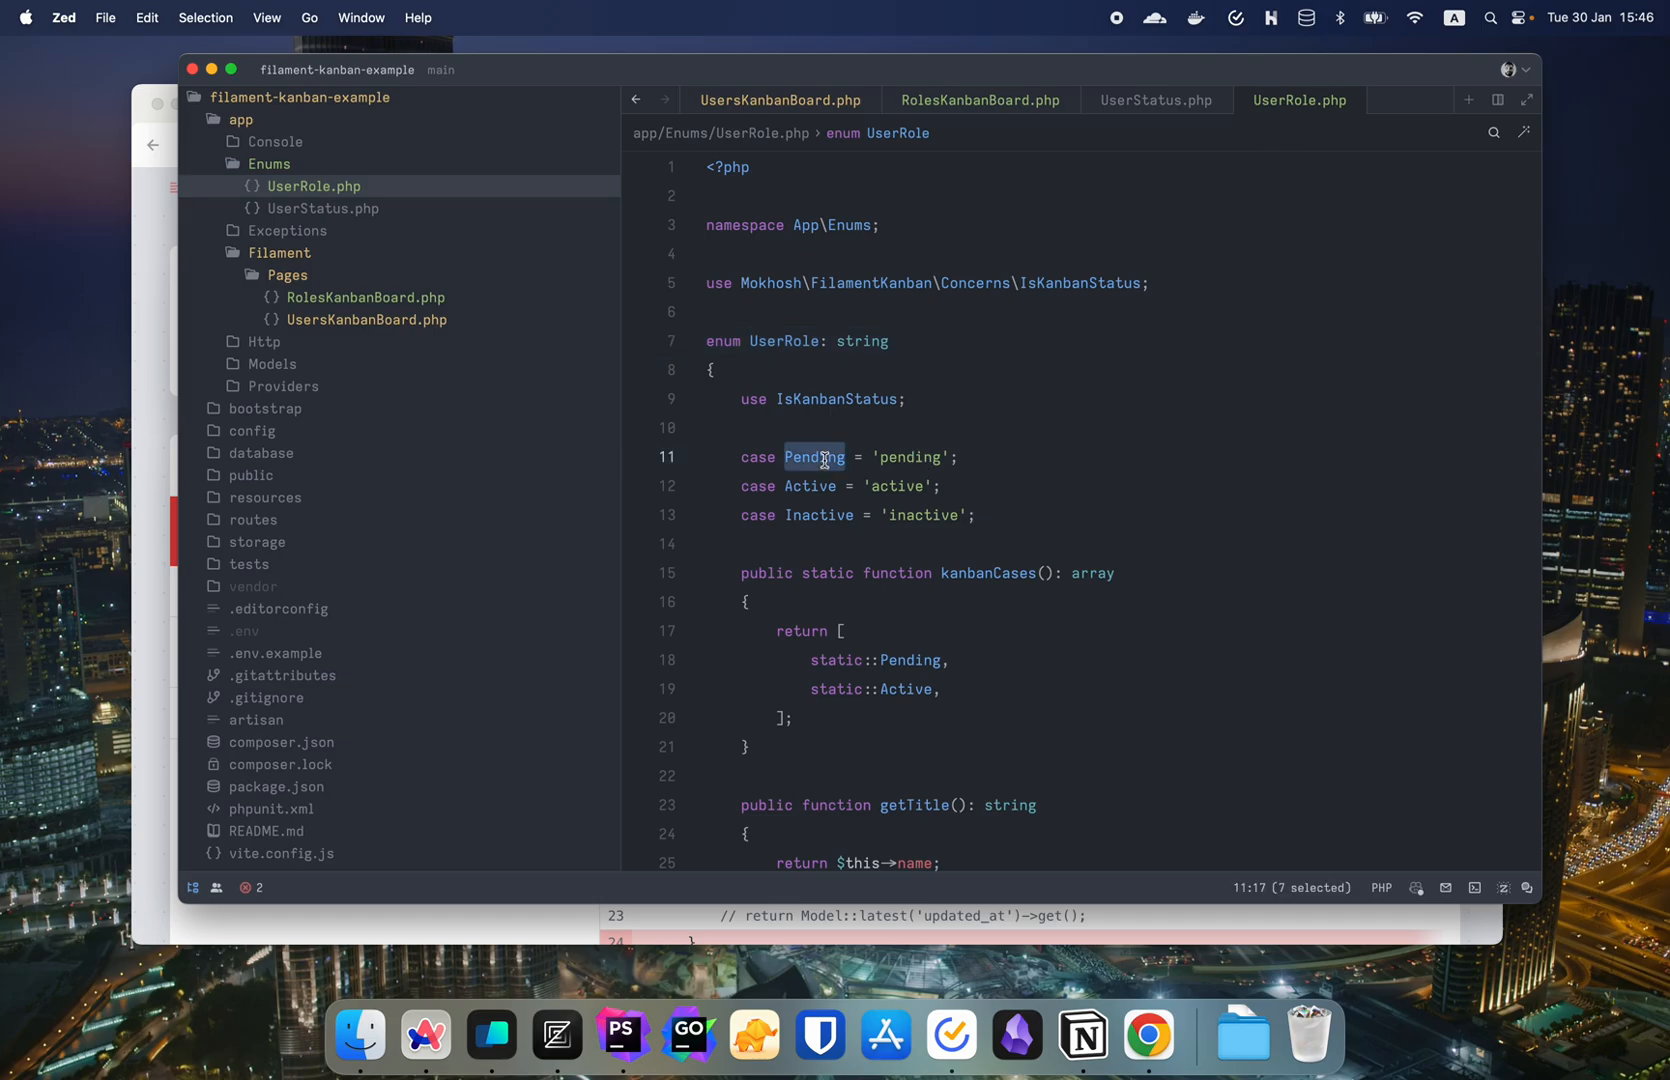
type("User")
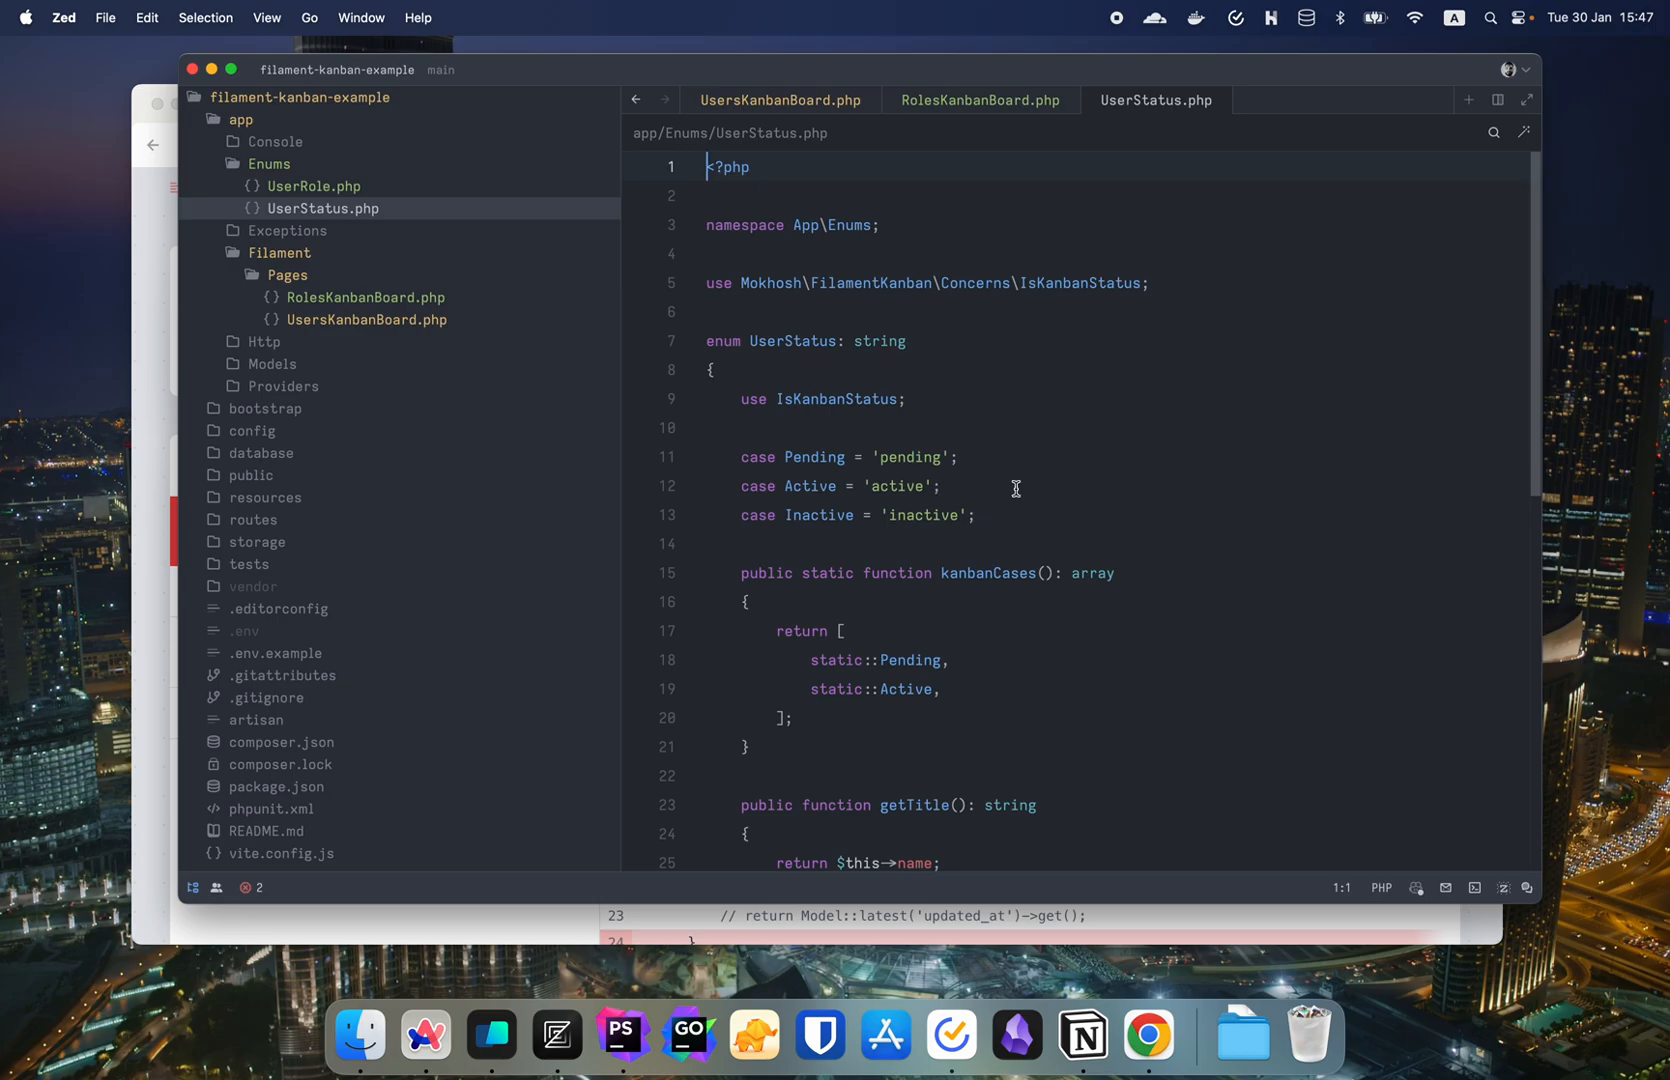
- Have records() return User::where('status', UserStatus::Active)->ordered()->get() in RolesKanbanBoard.php
left_click(978, 100)
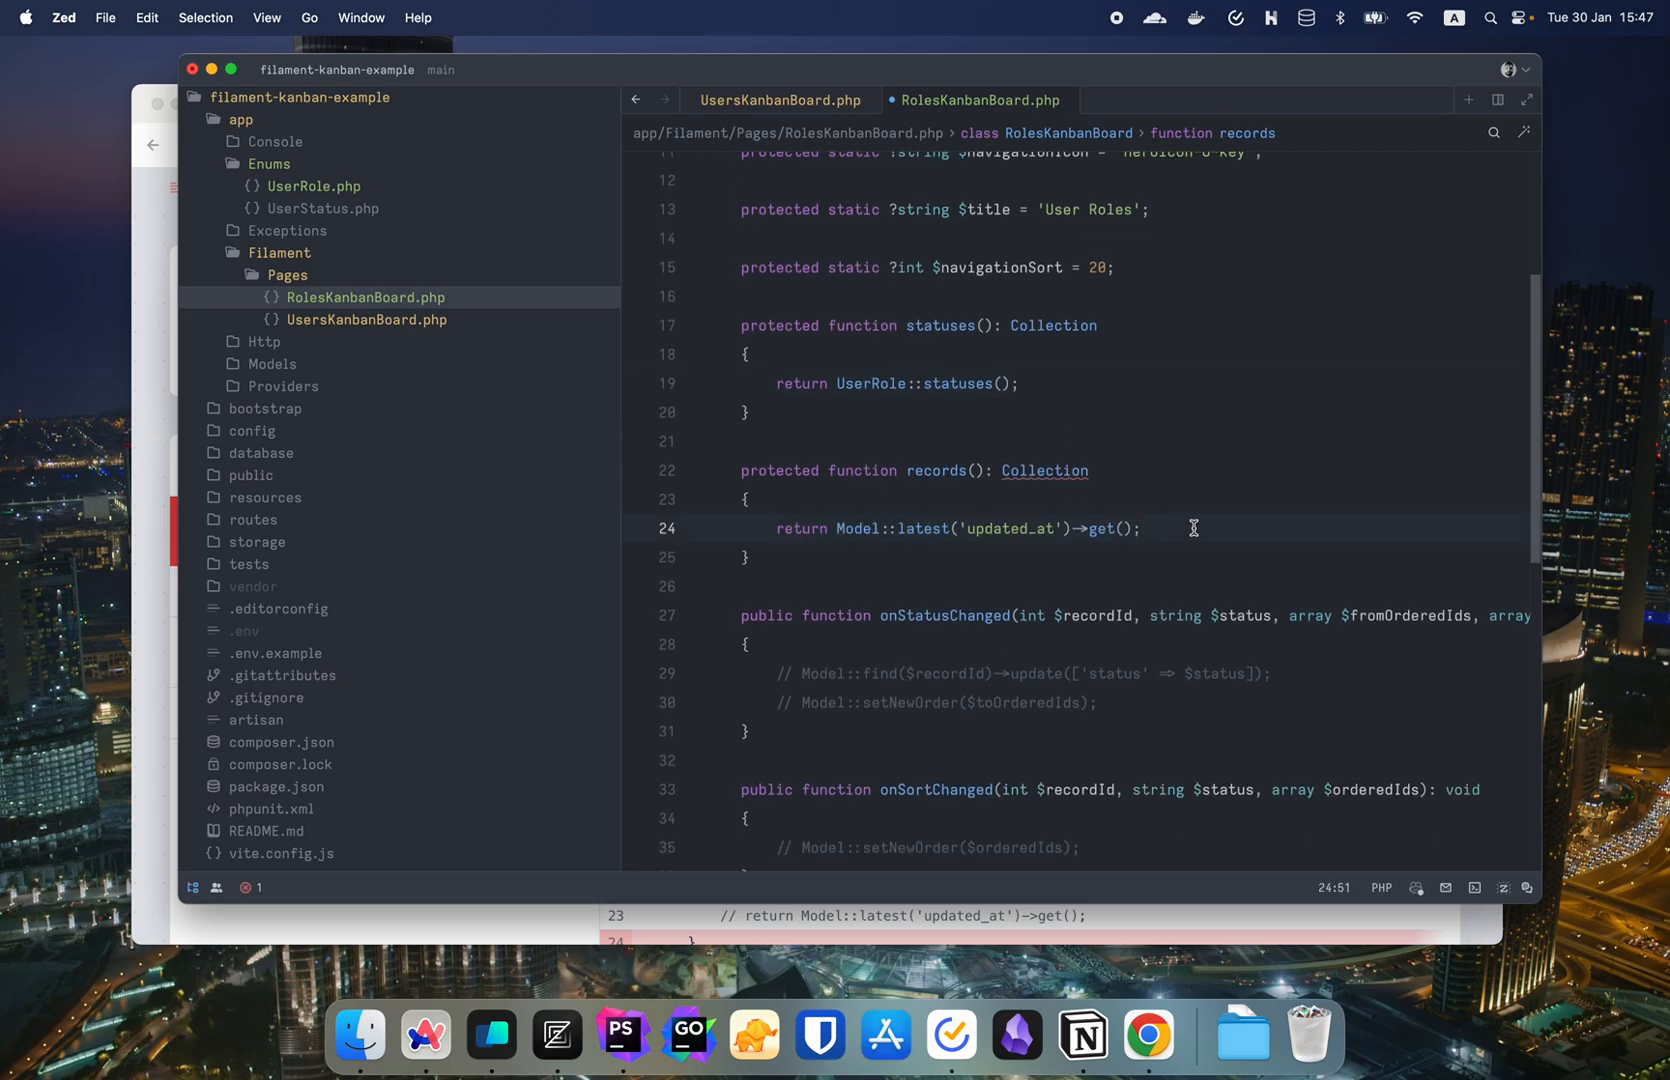
type("User")
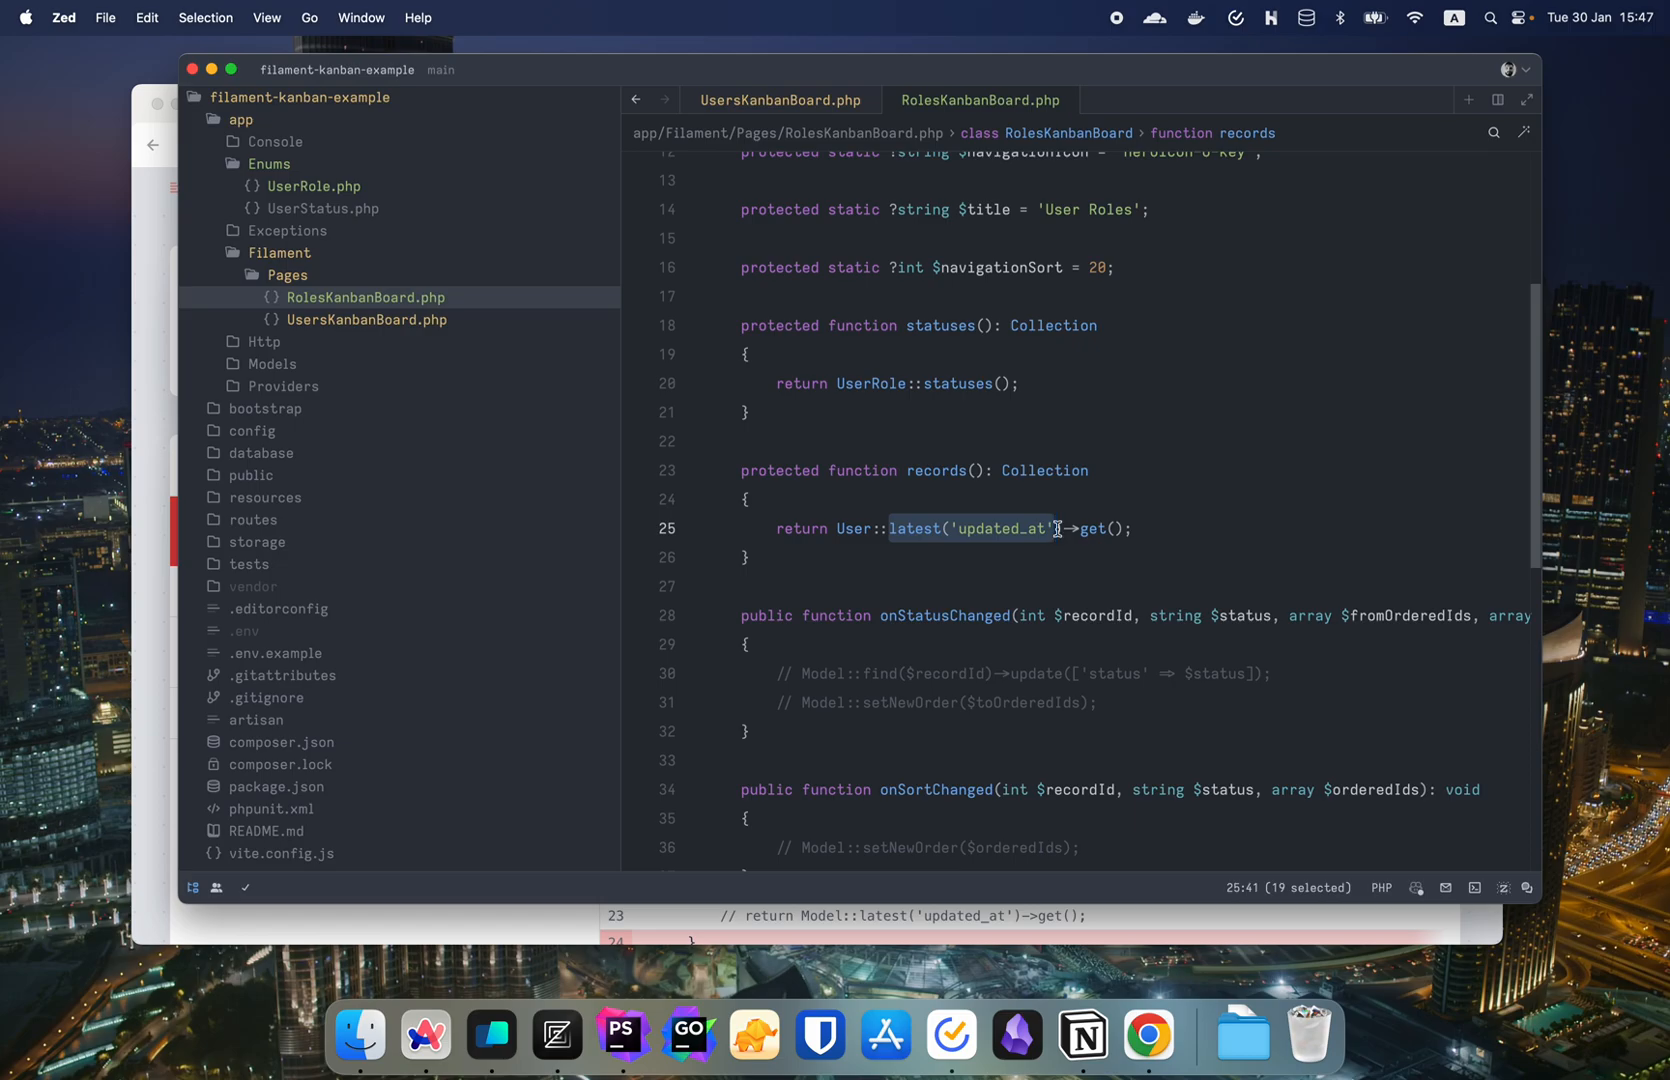
type("ordered(")
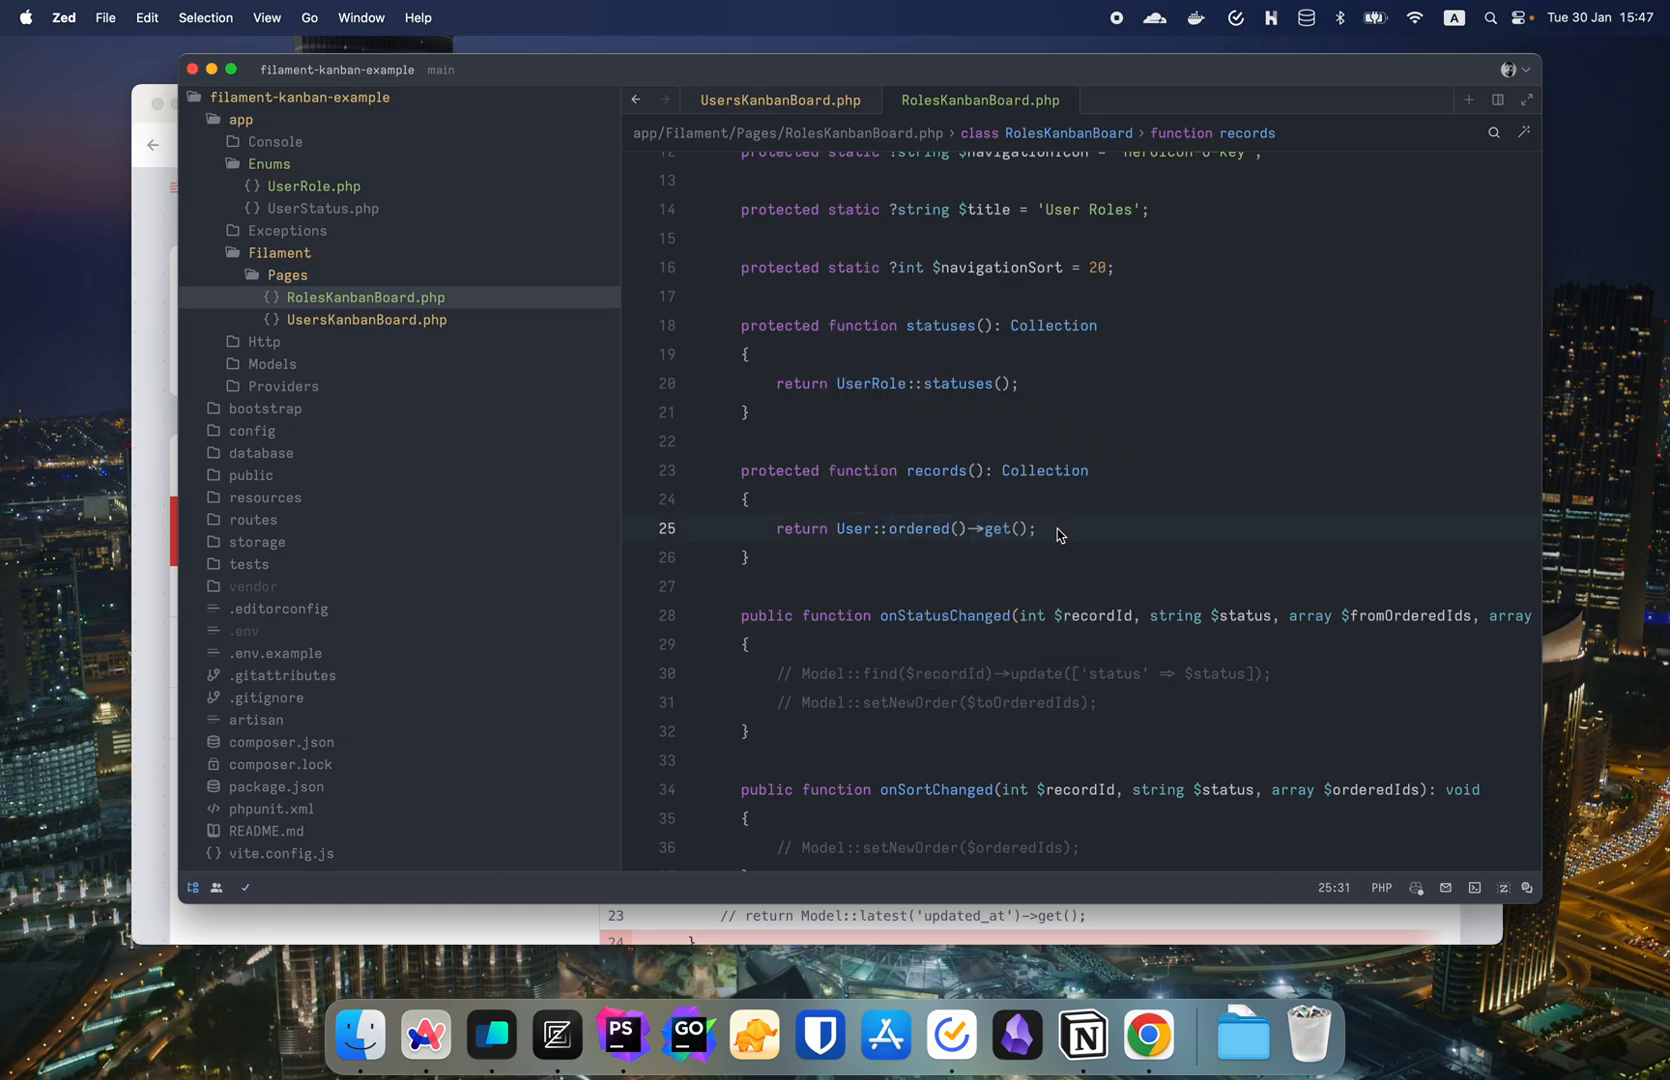
mouse_move(890, 534)
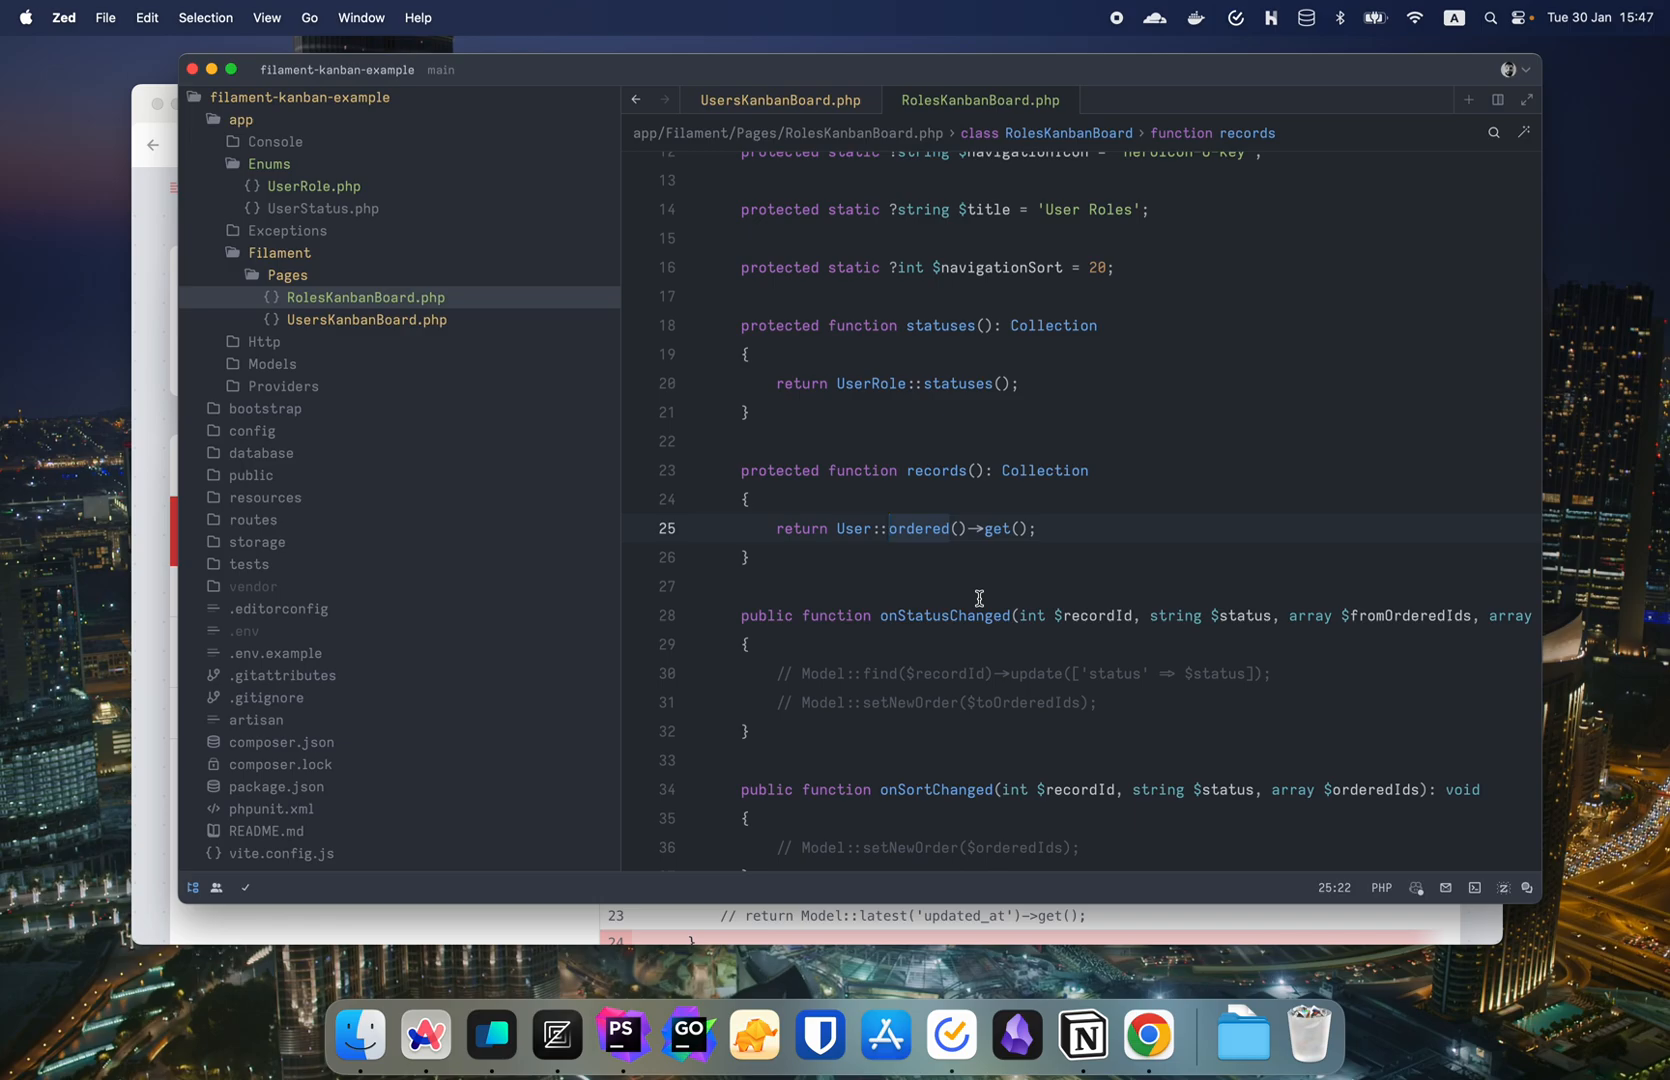
type("where('")
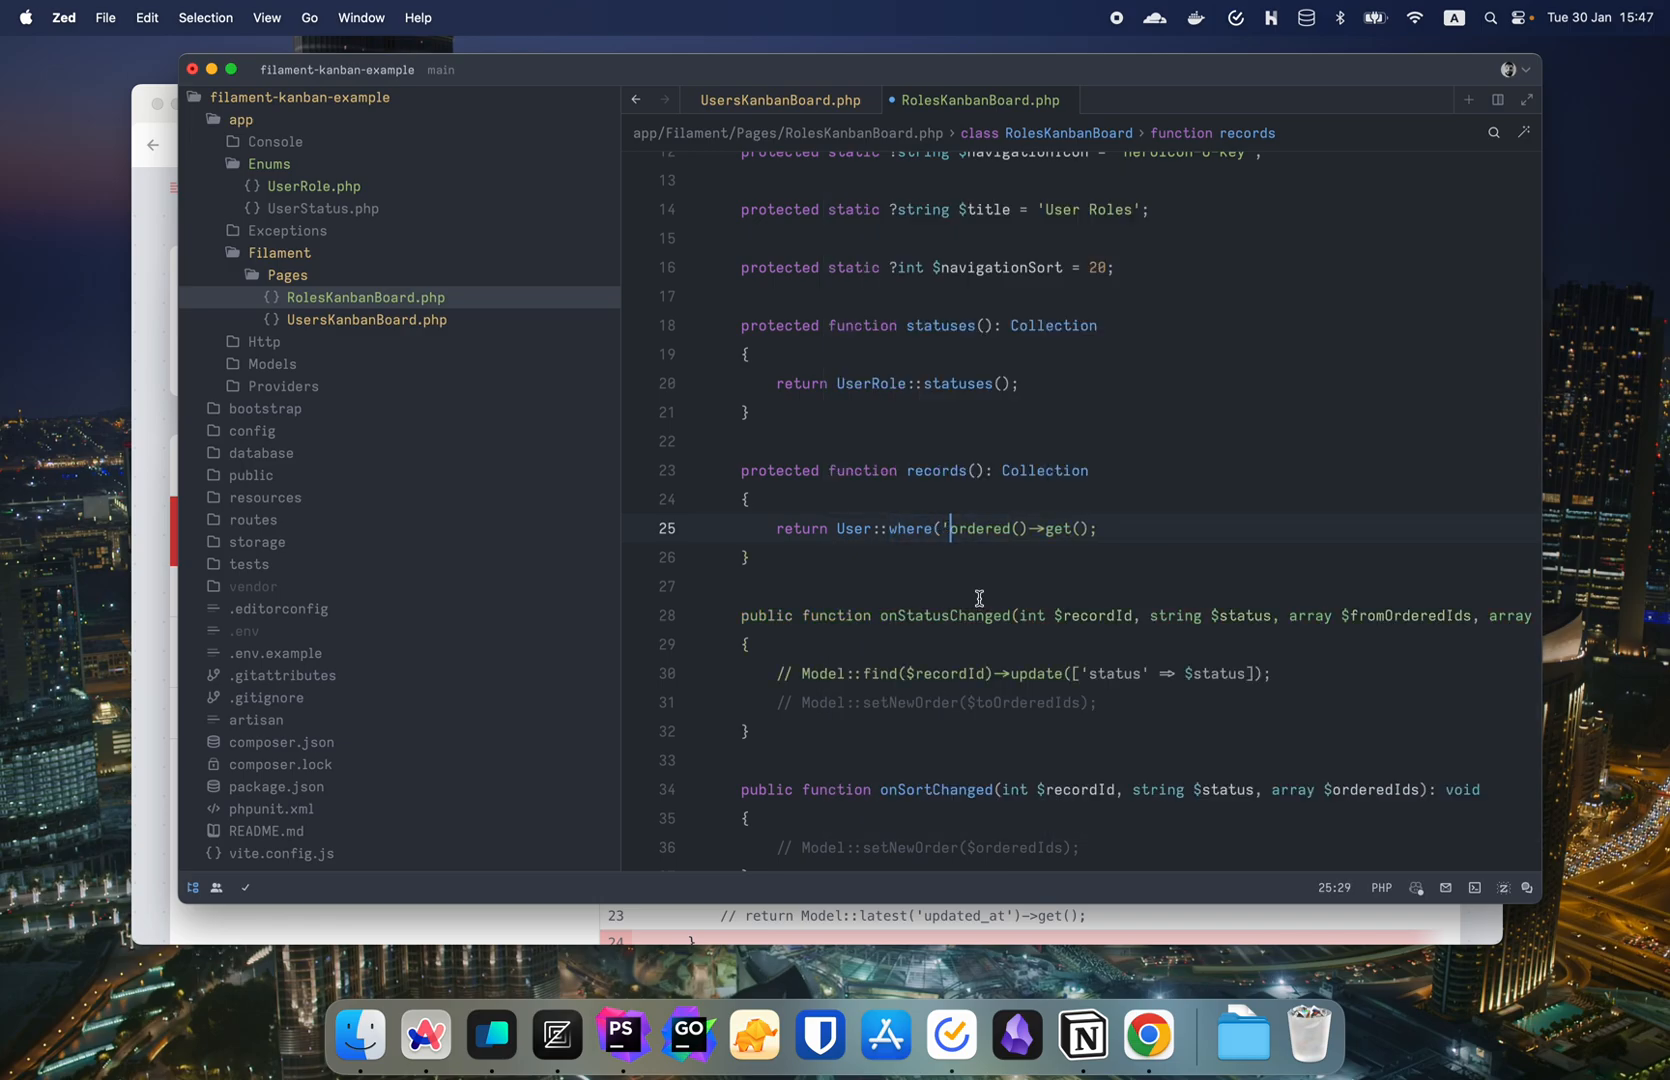
type("status', UserStatus::Active)->")
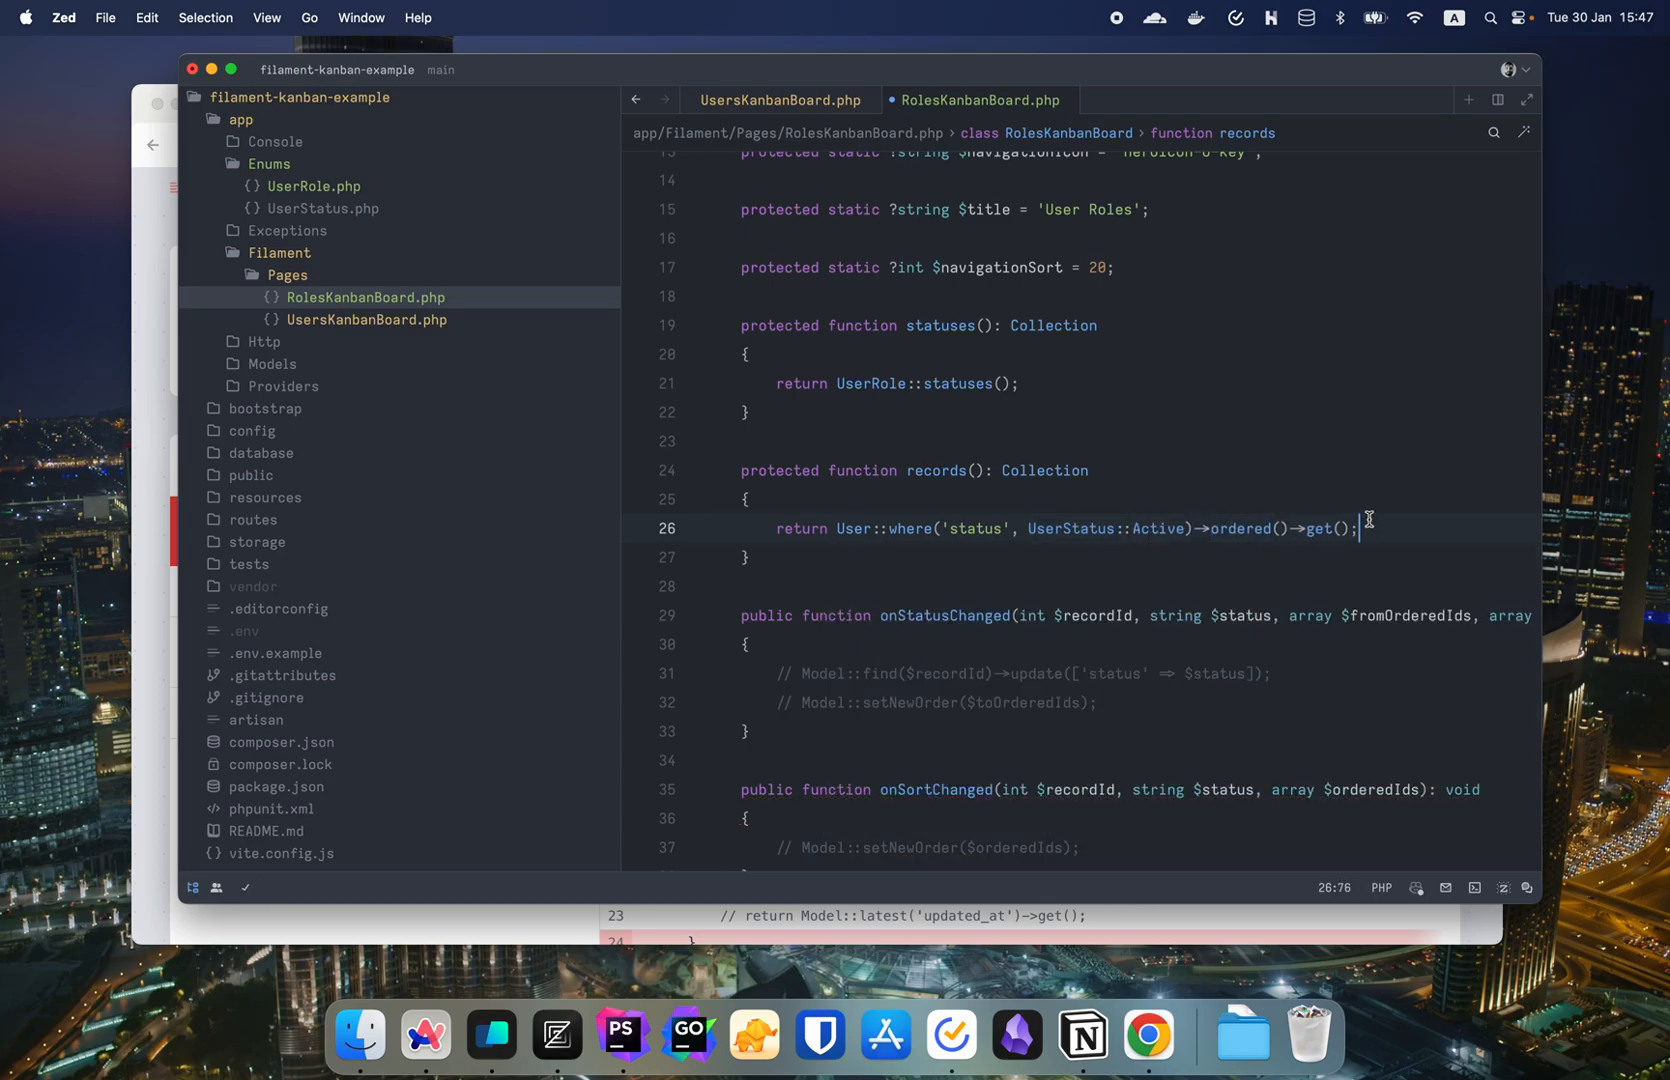
scroll("up", 3)
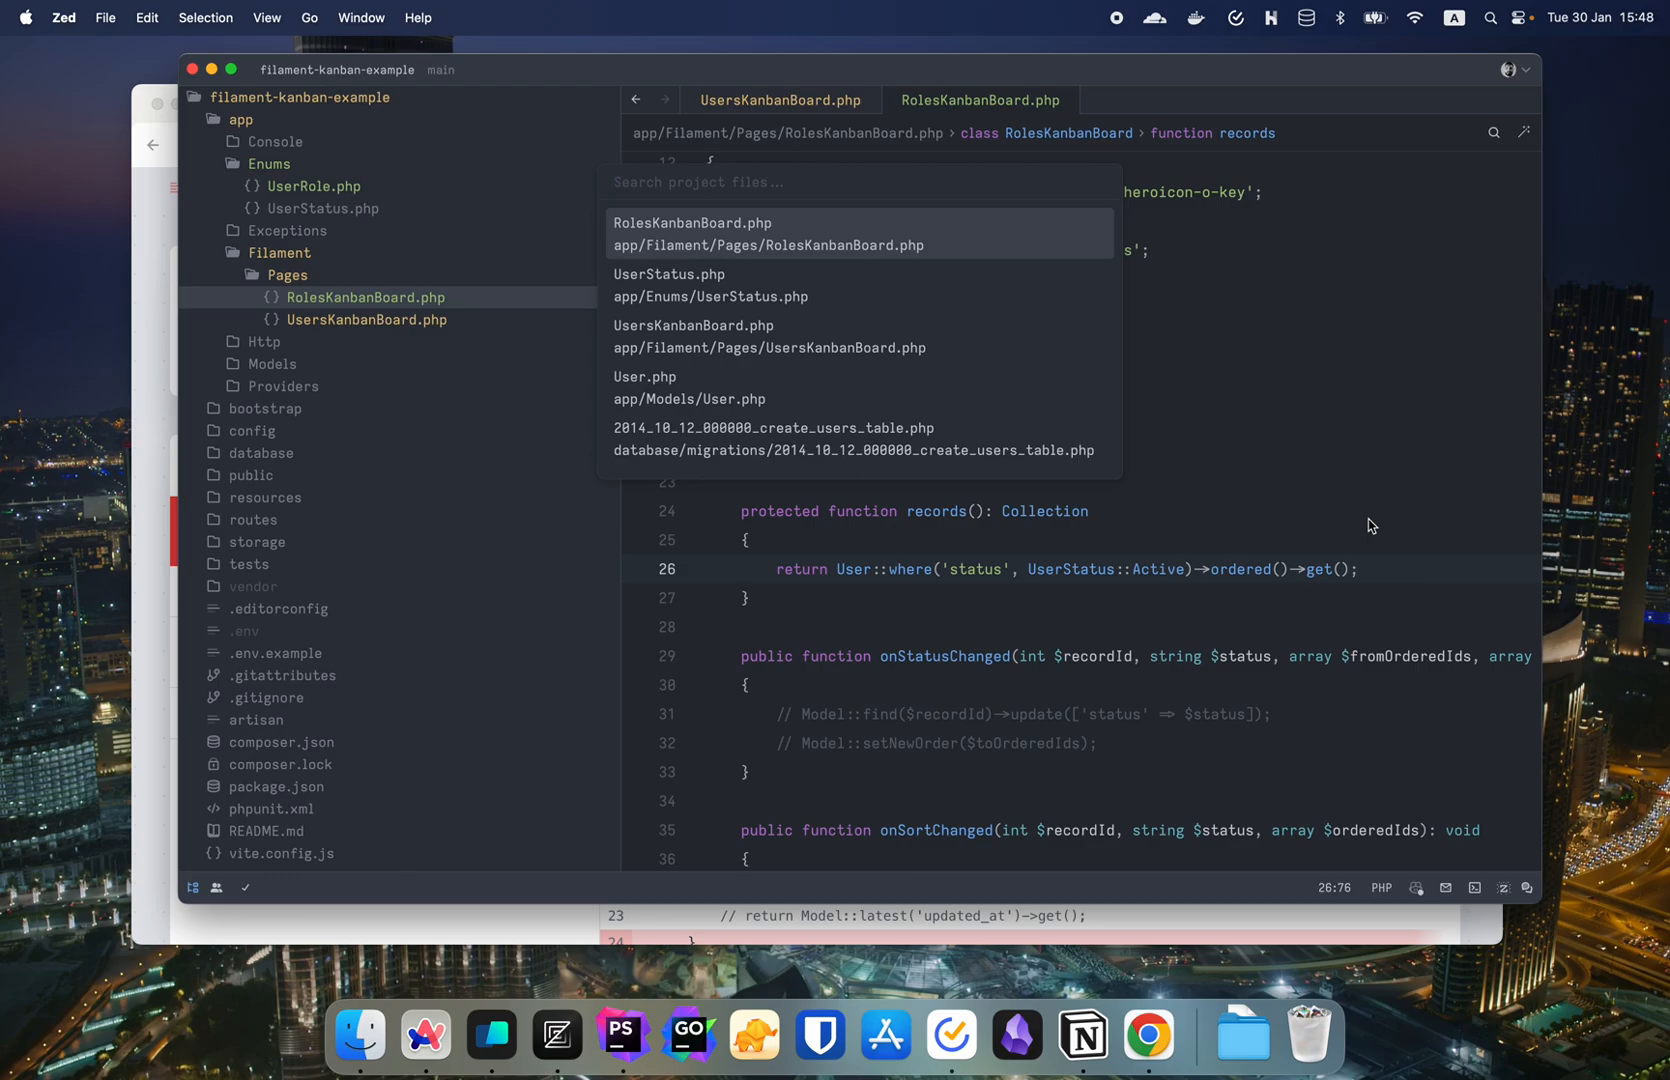
- Locate the create_users_table migration and start a new column line after status
type("create")
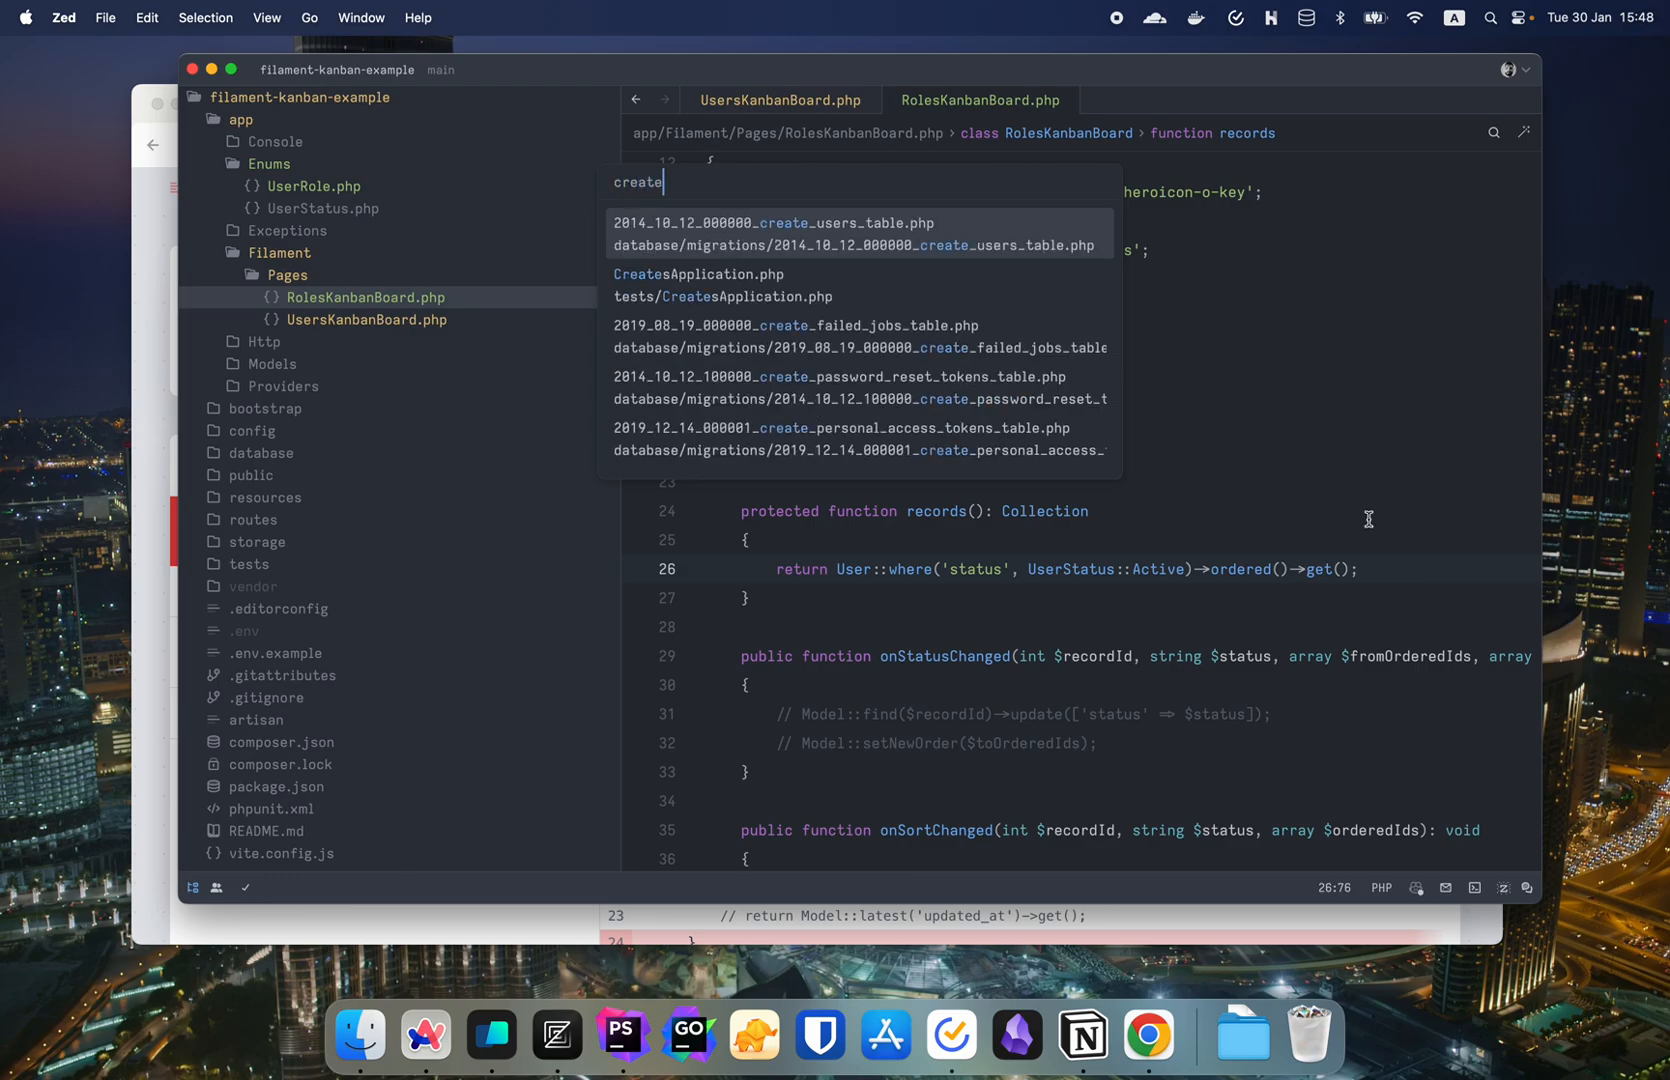
left_click(774, 224)
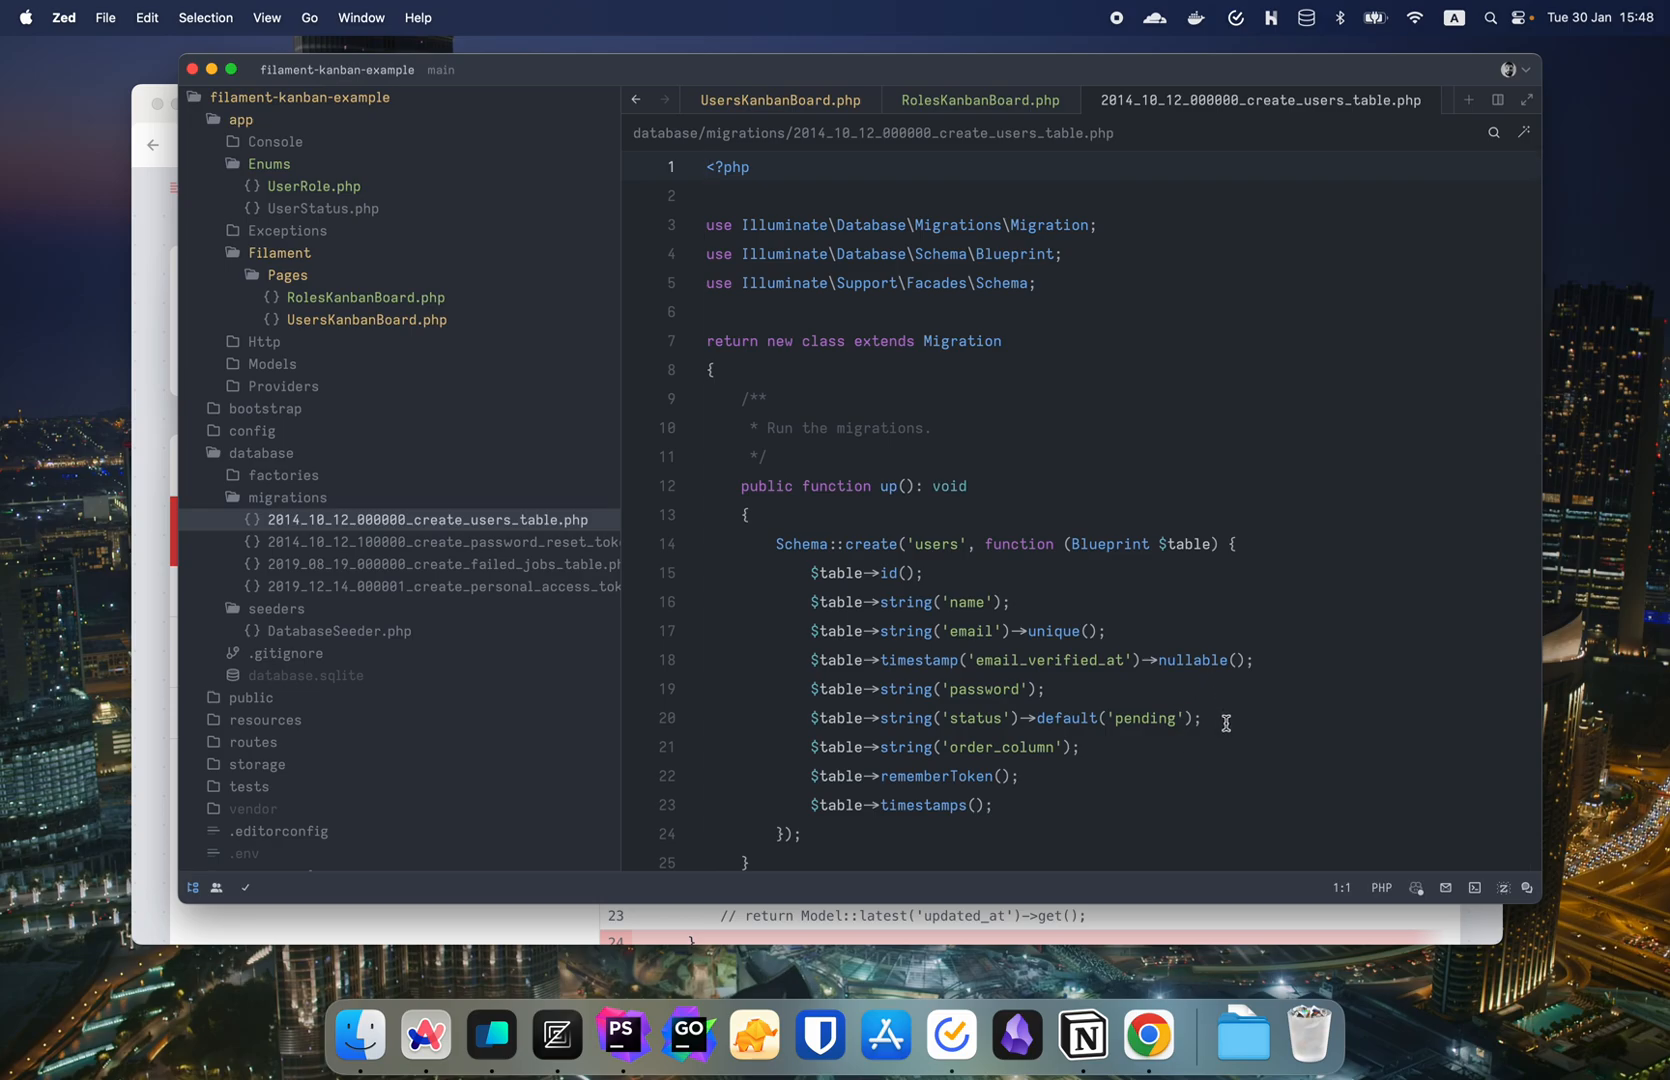
left_click(1044, 688)
type("$table->string('role')->;")
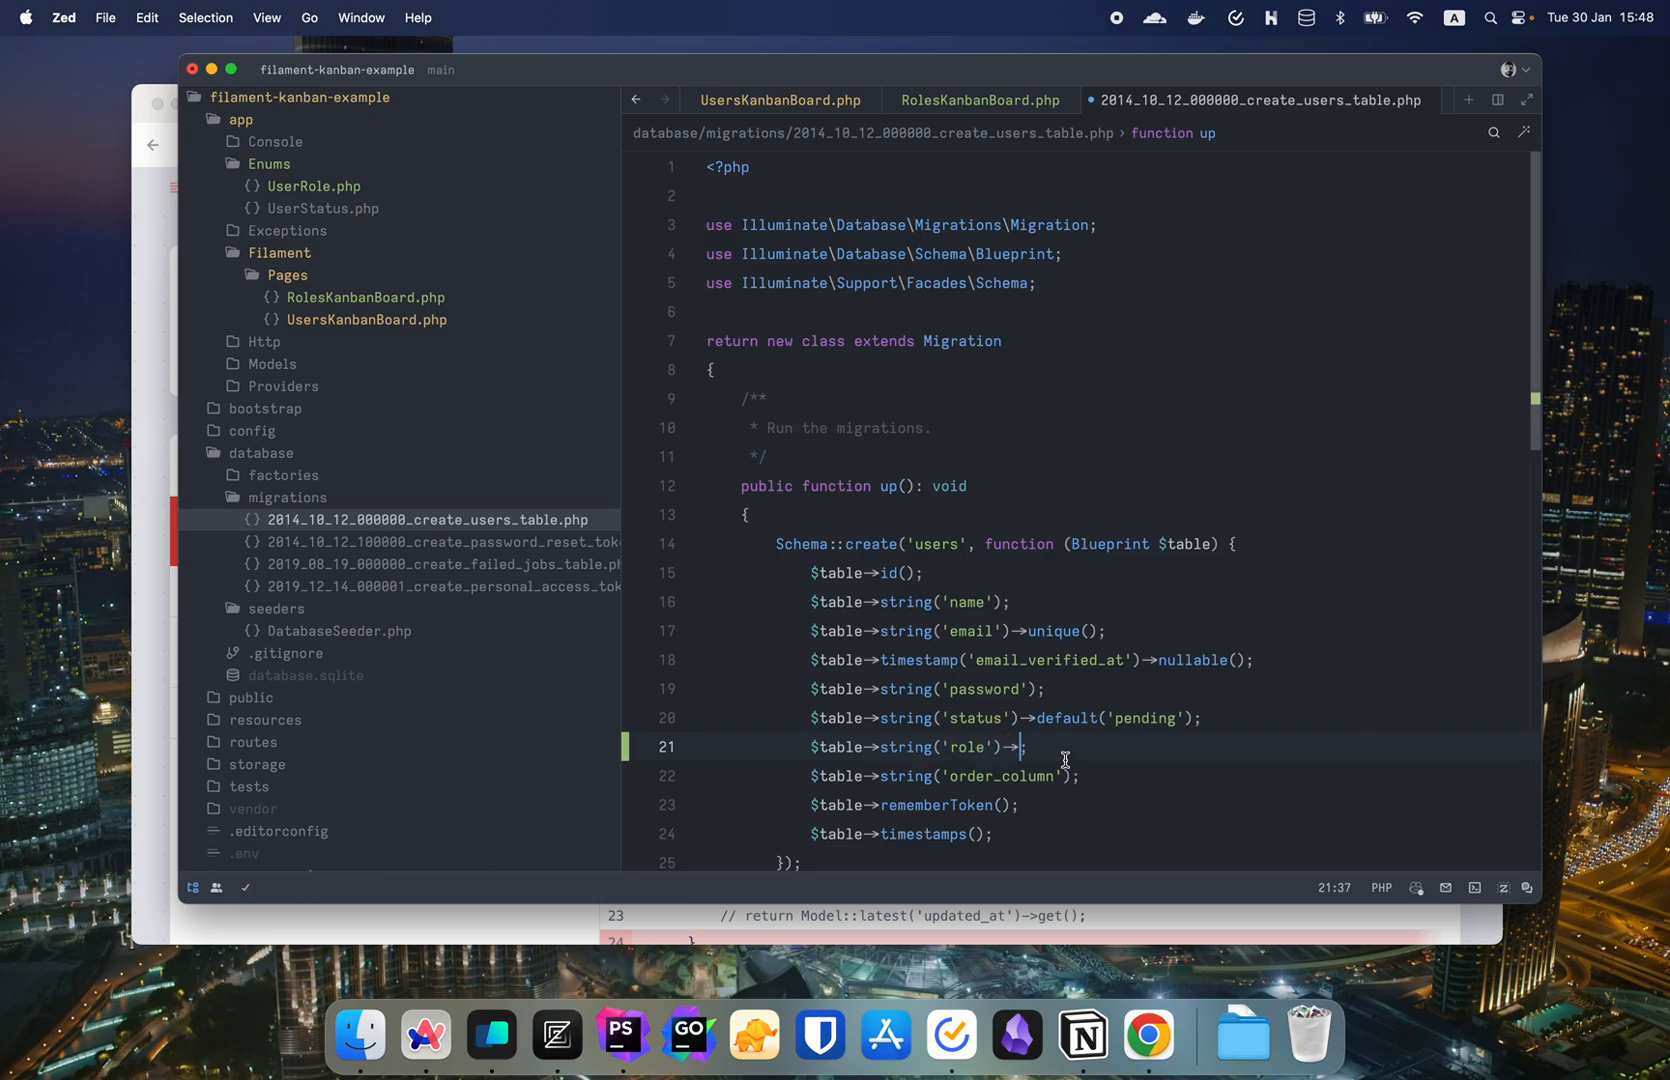
type("nullable();")
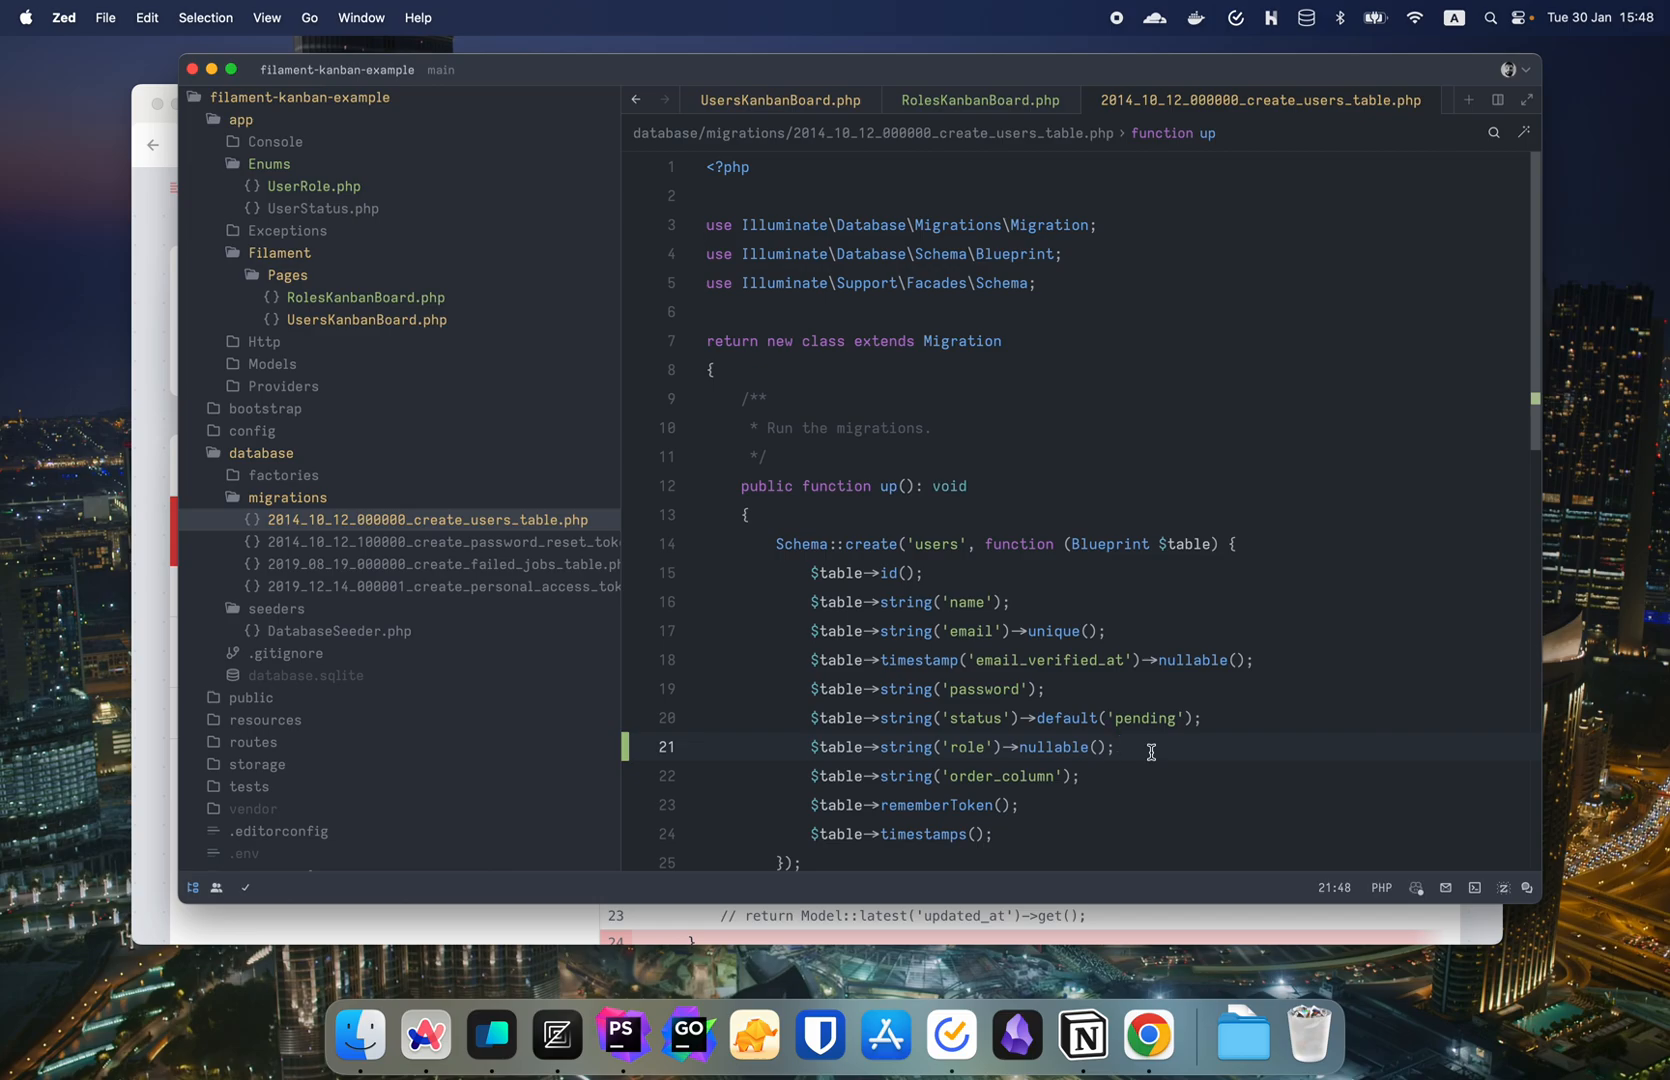
- Finish the column as $table->string('role')->default('user') in the users migration
left_click(1116, 746)
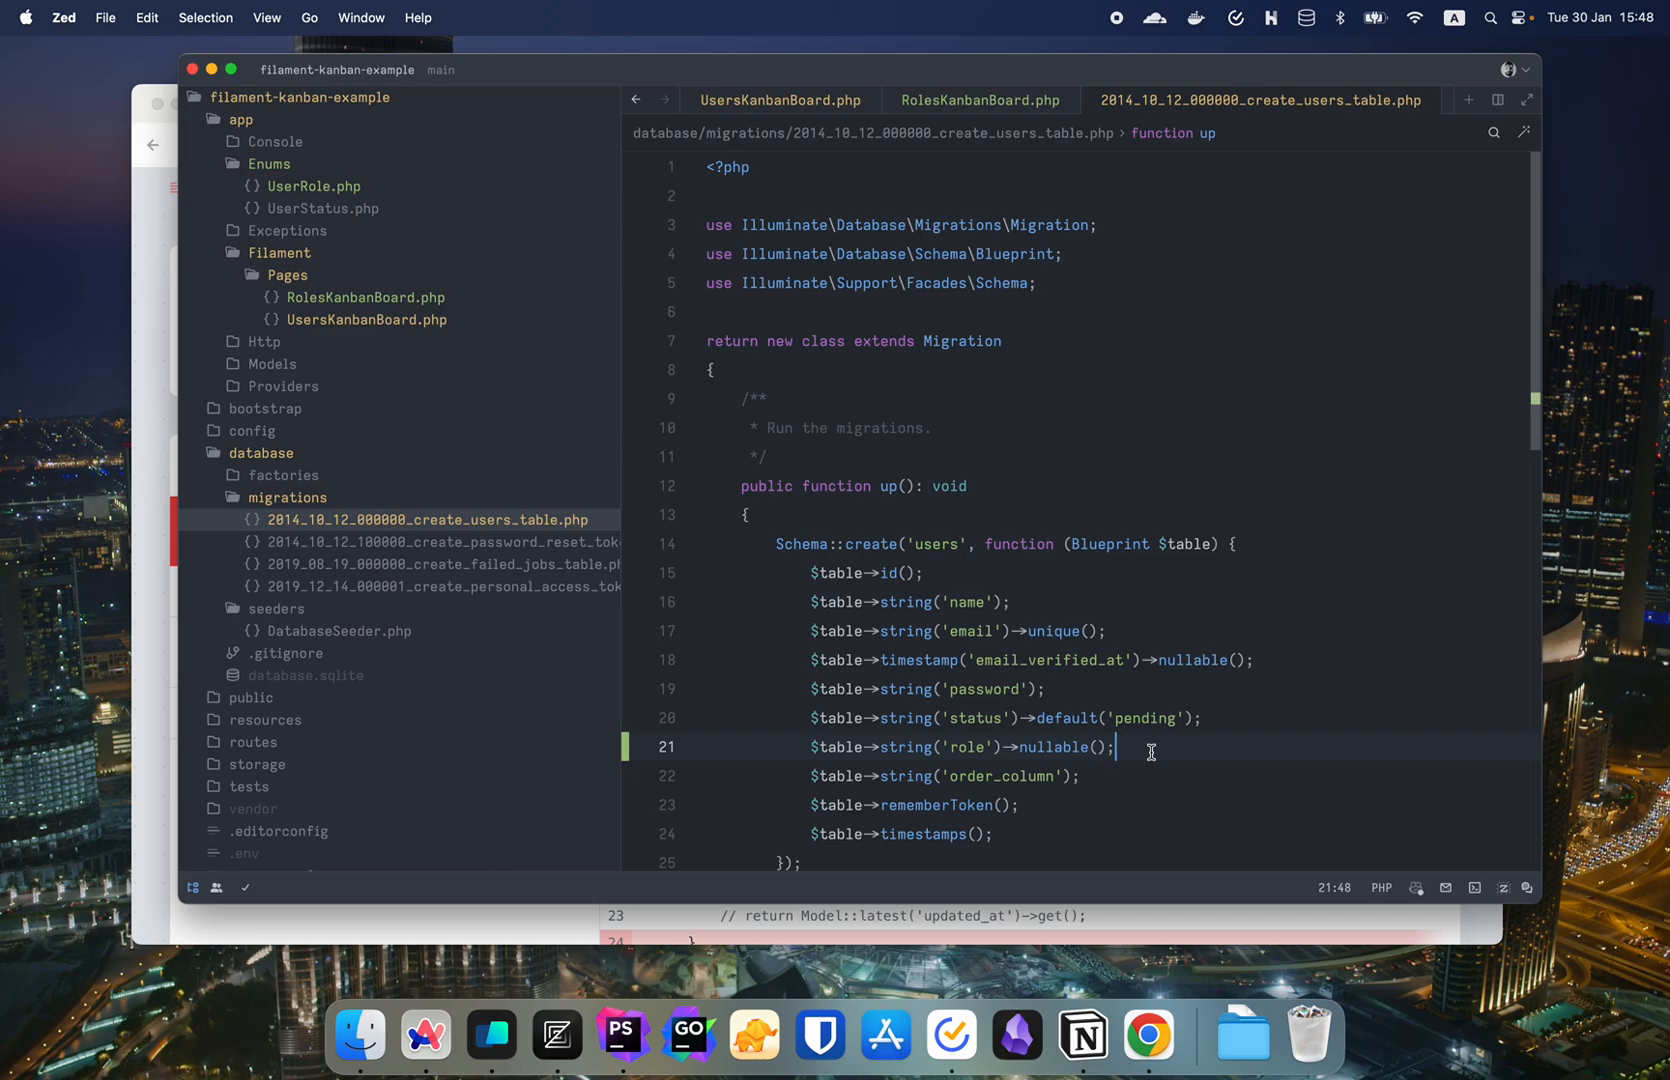
type("default")
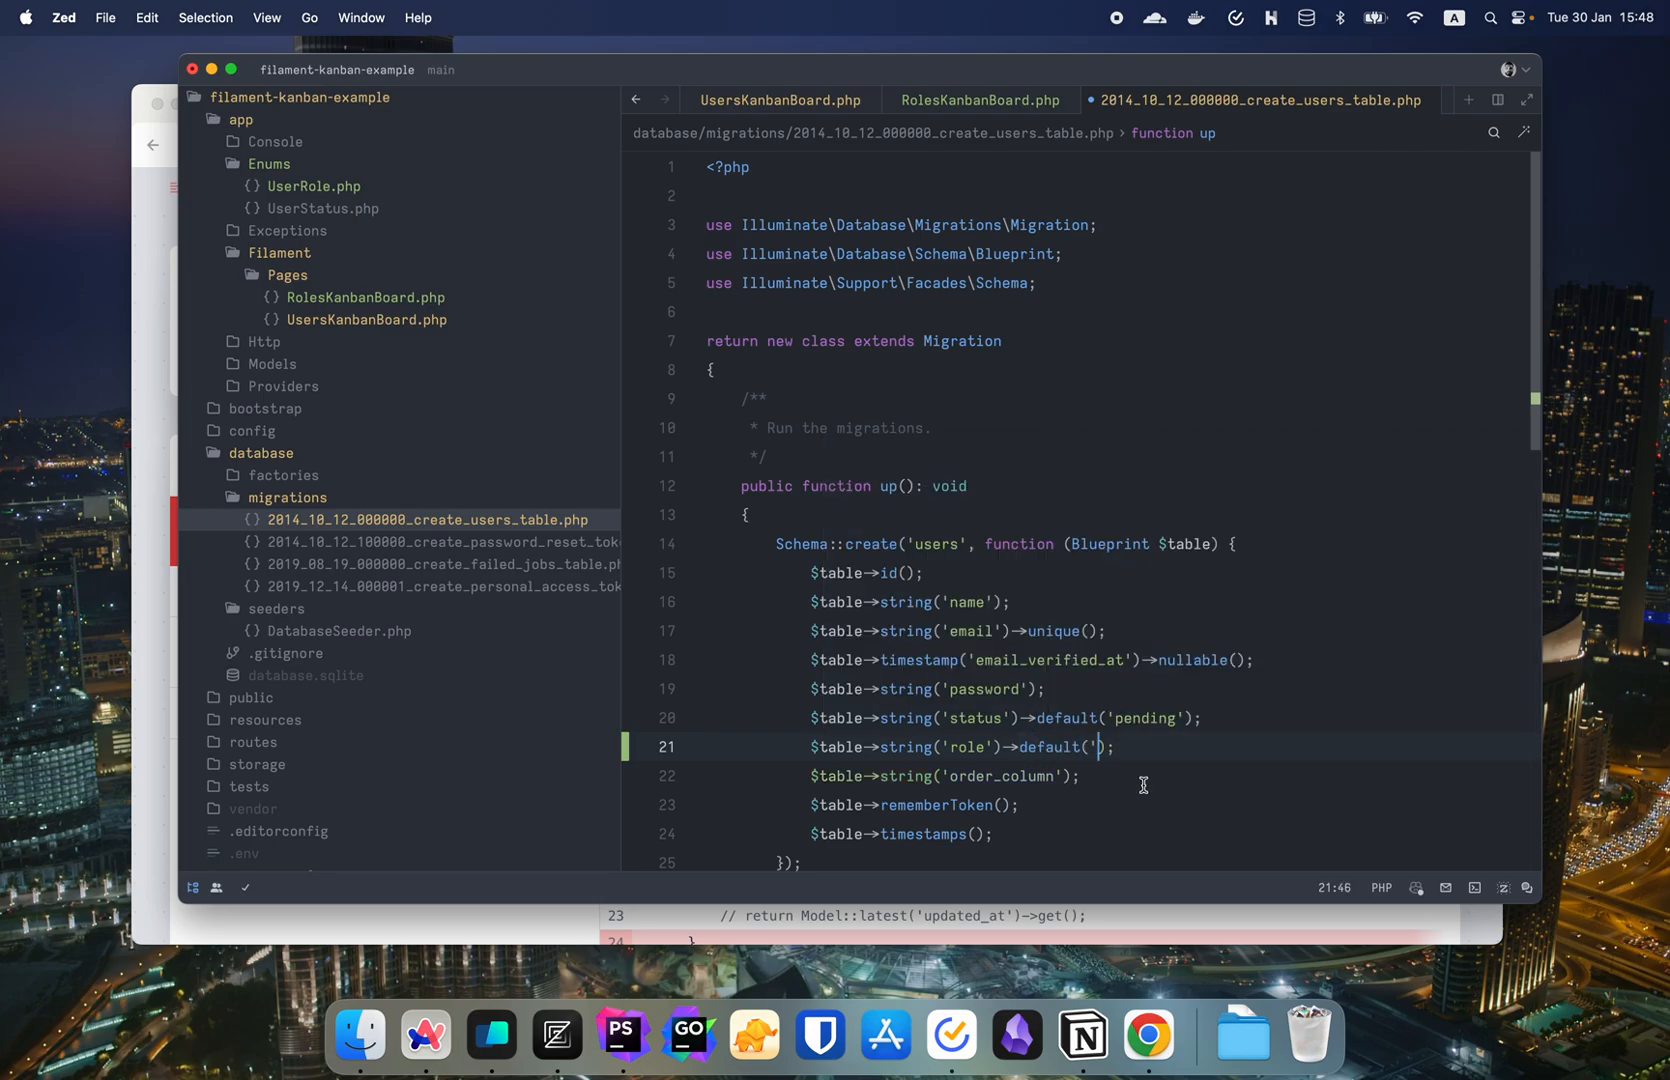
type("user")
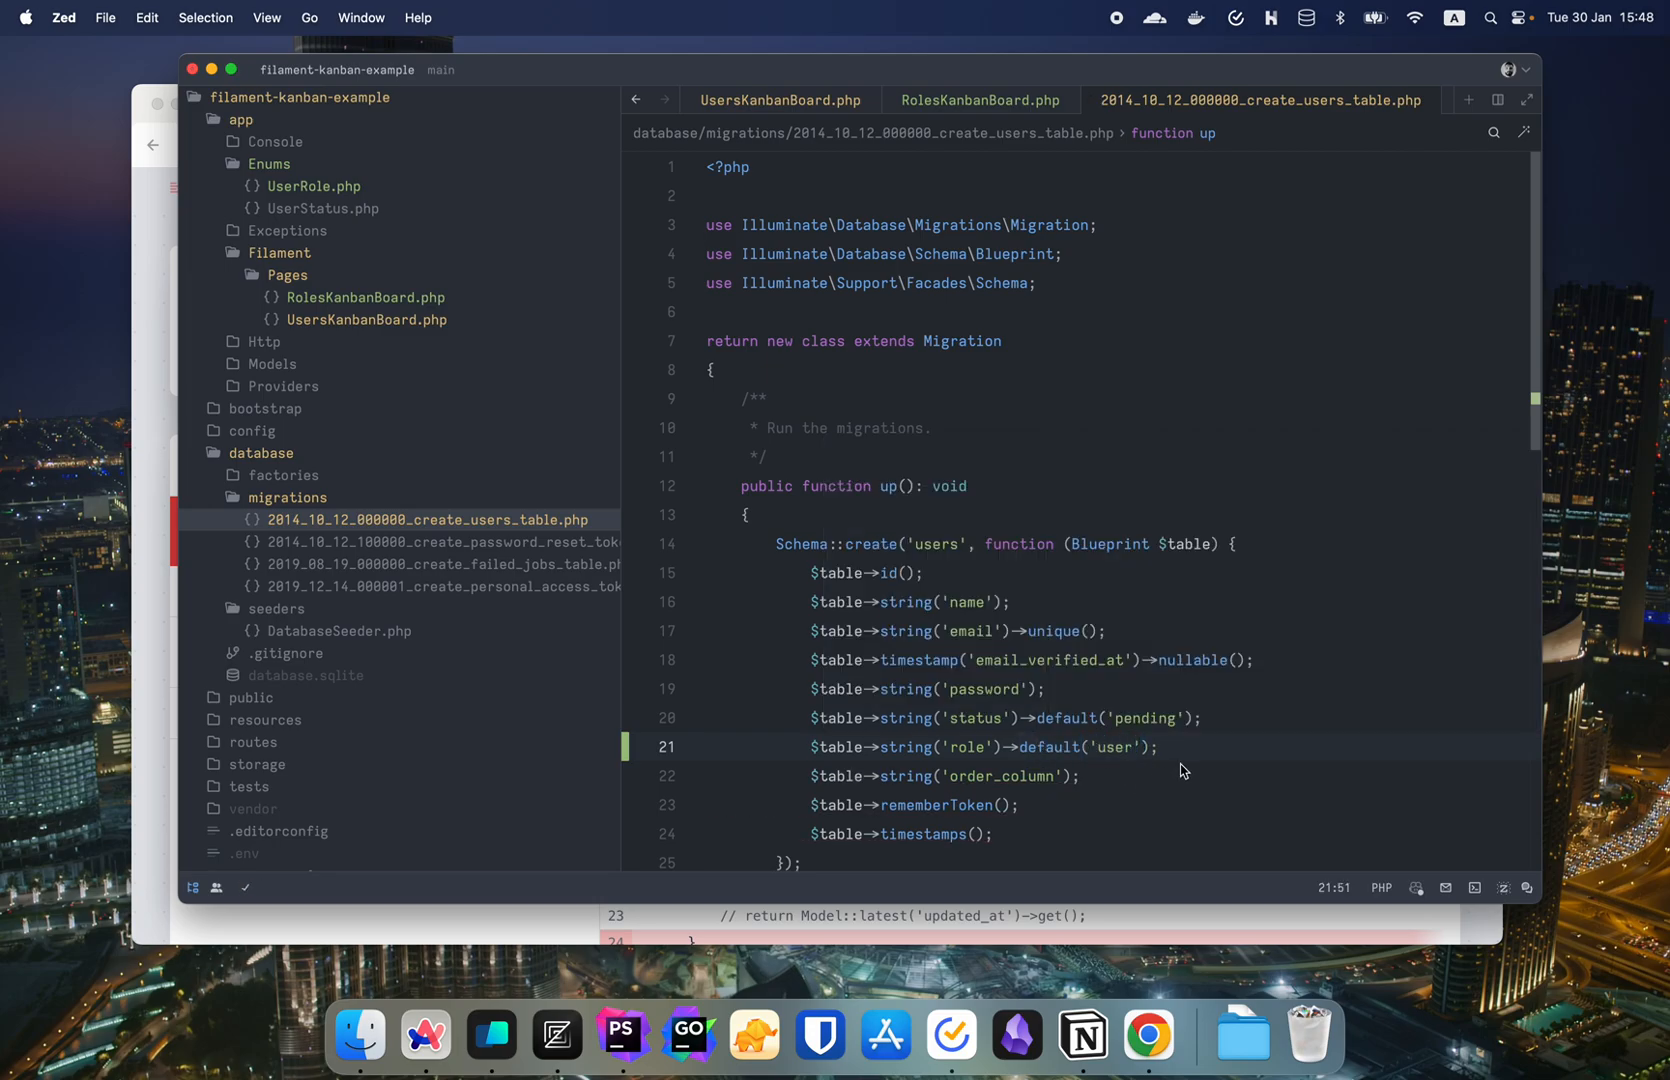
left_click(976, 100)
type("m")
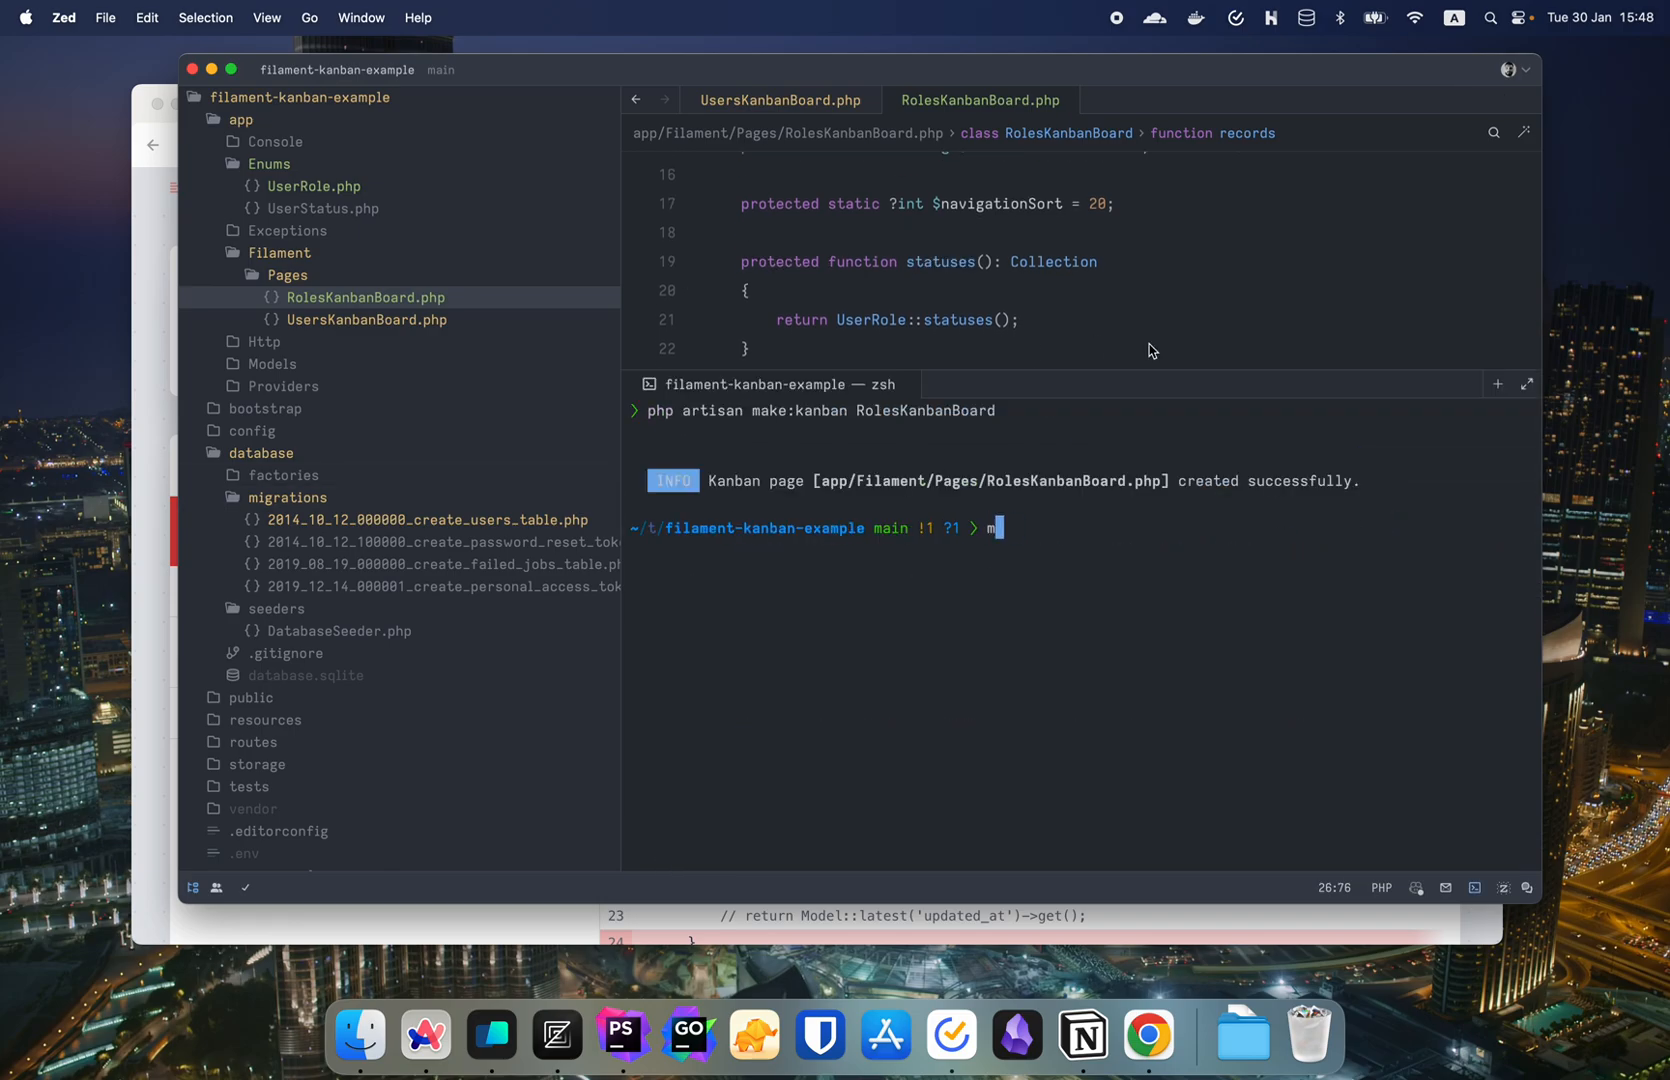
- Run the command in Zed's terminal, close it and move over to the browser
type("fs")
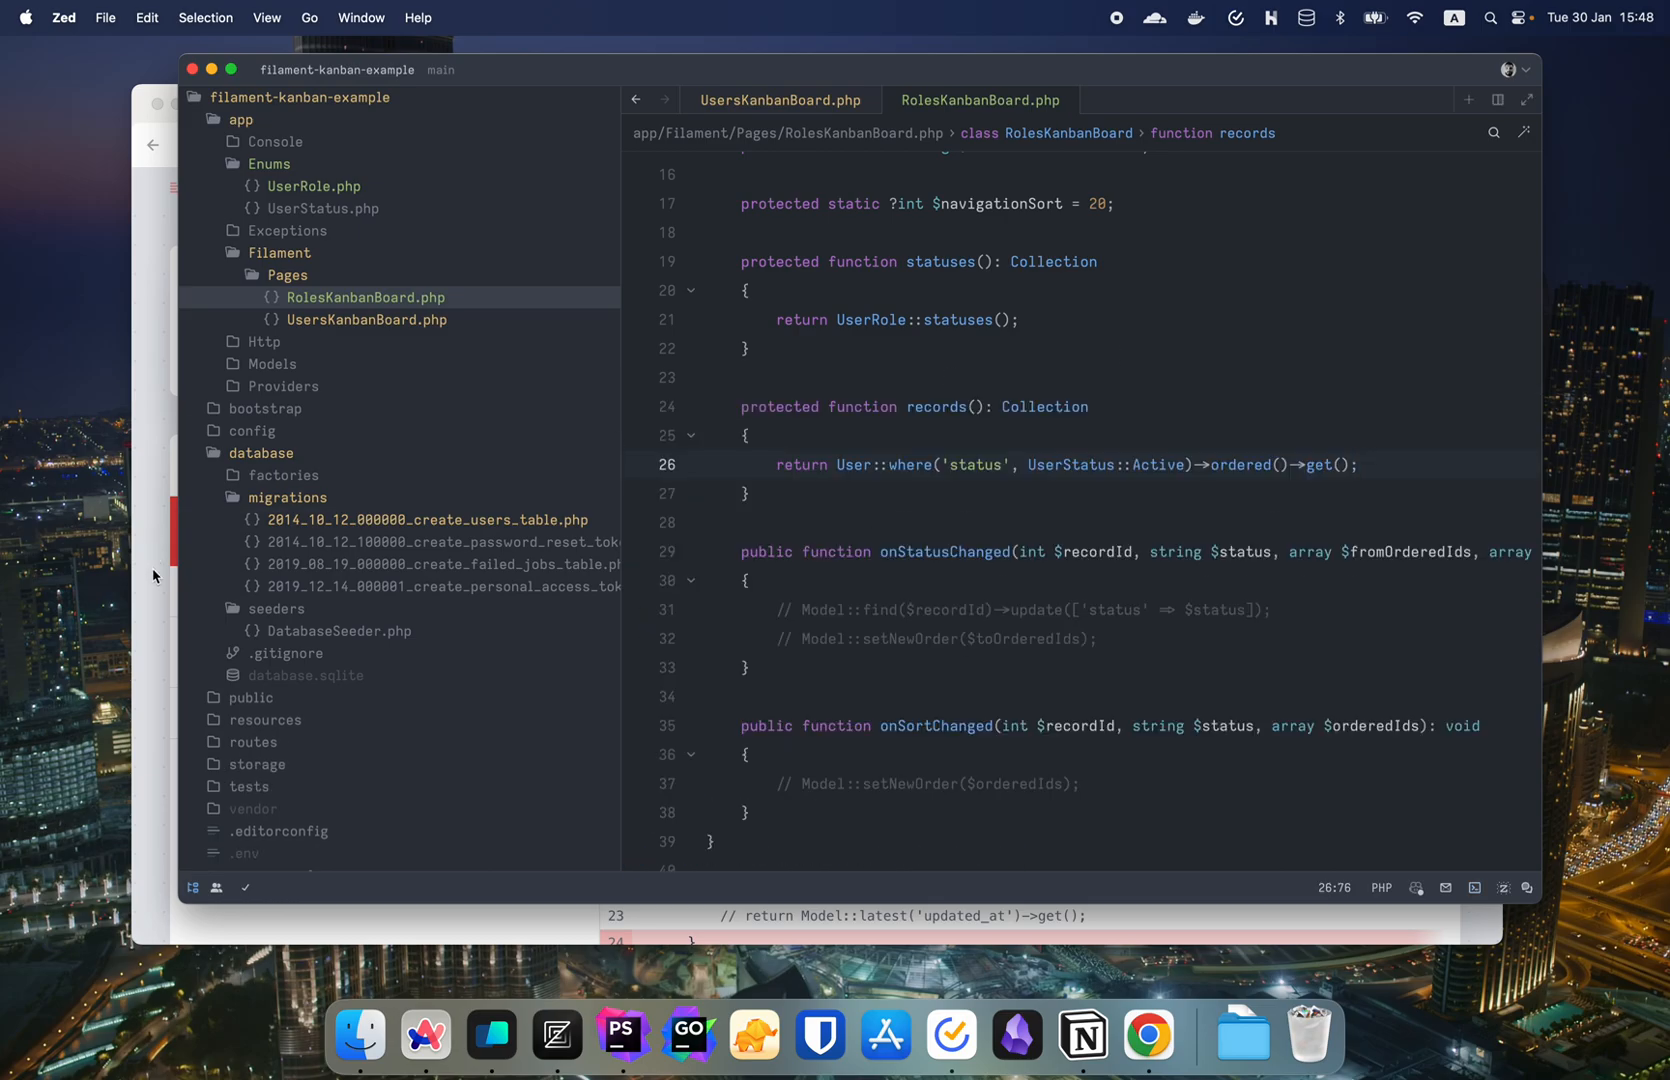
left_click(1148, 1034)
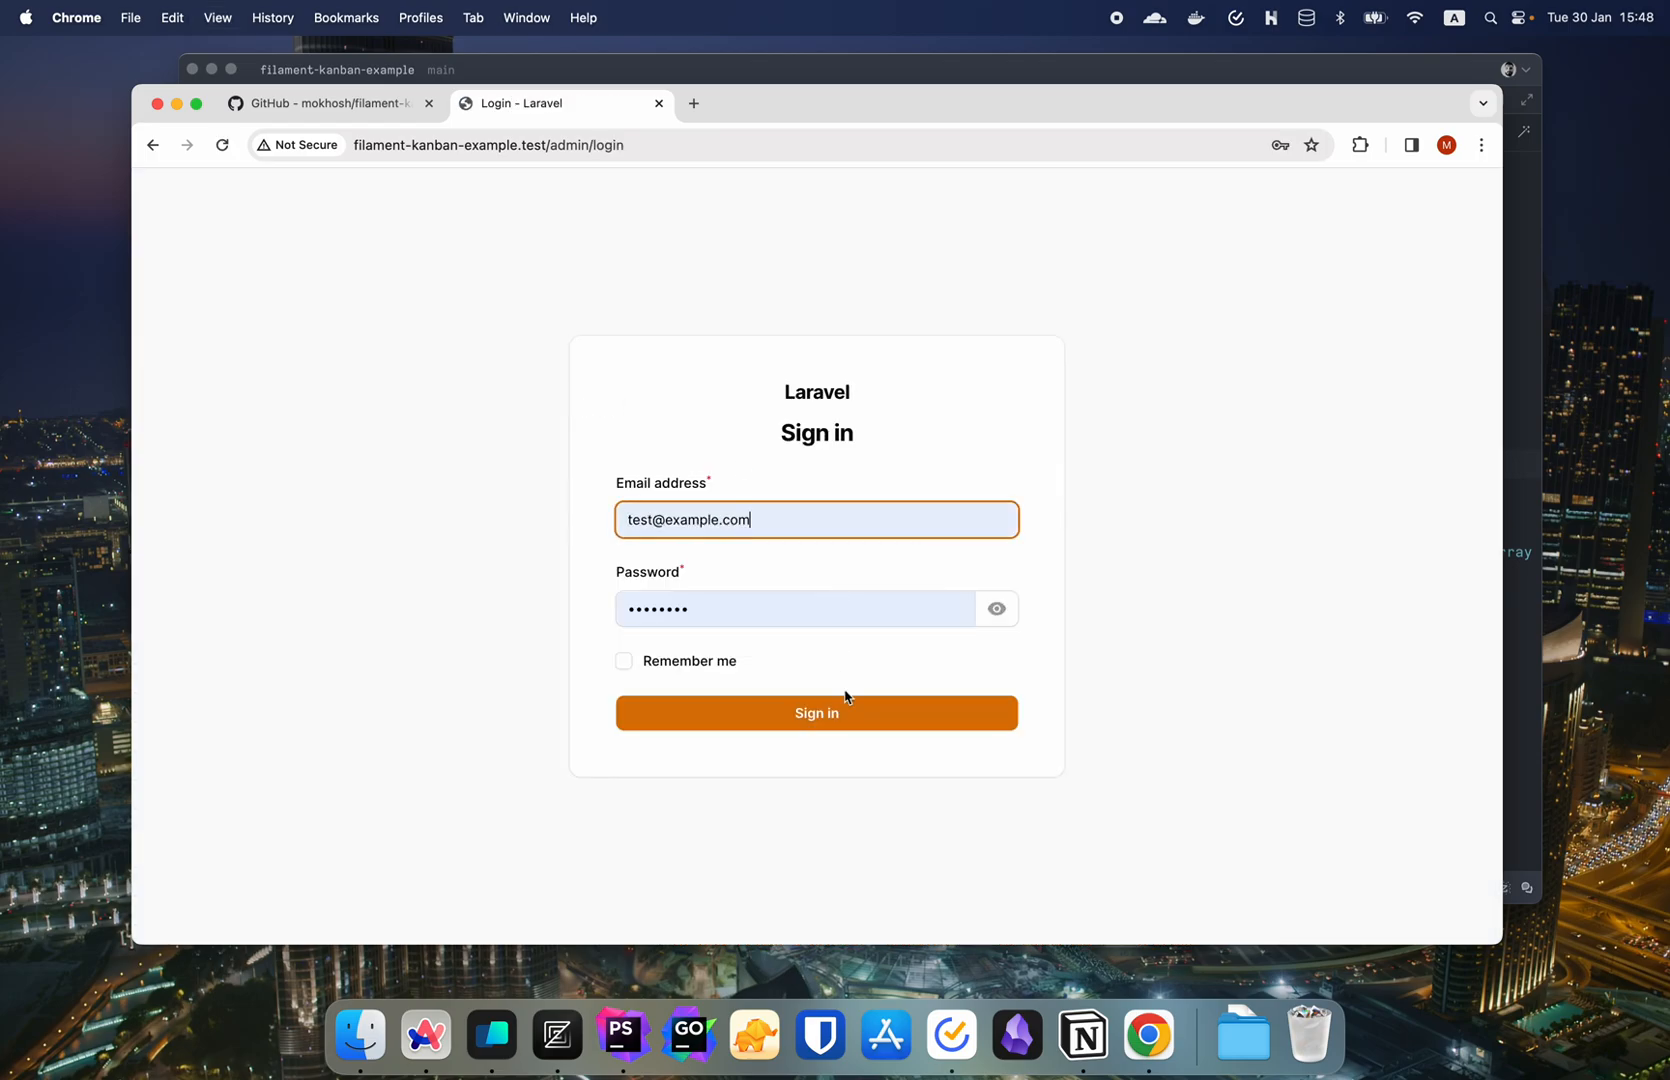
- Sign in to the Filament admin panel and dismiss the saved-passwords warning
left_click(816, 712)
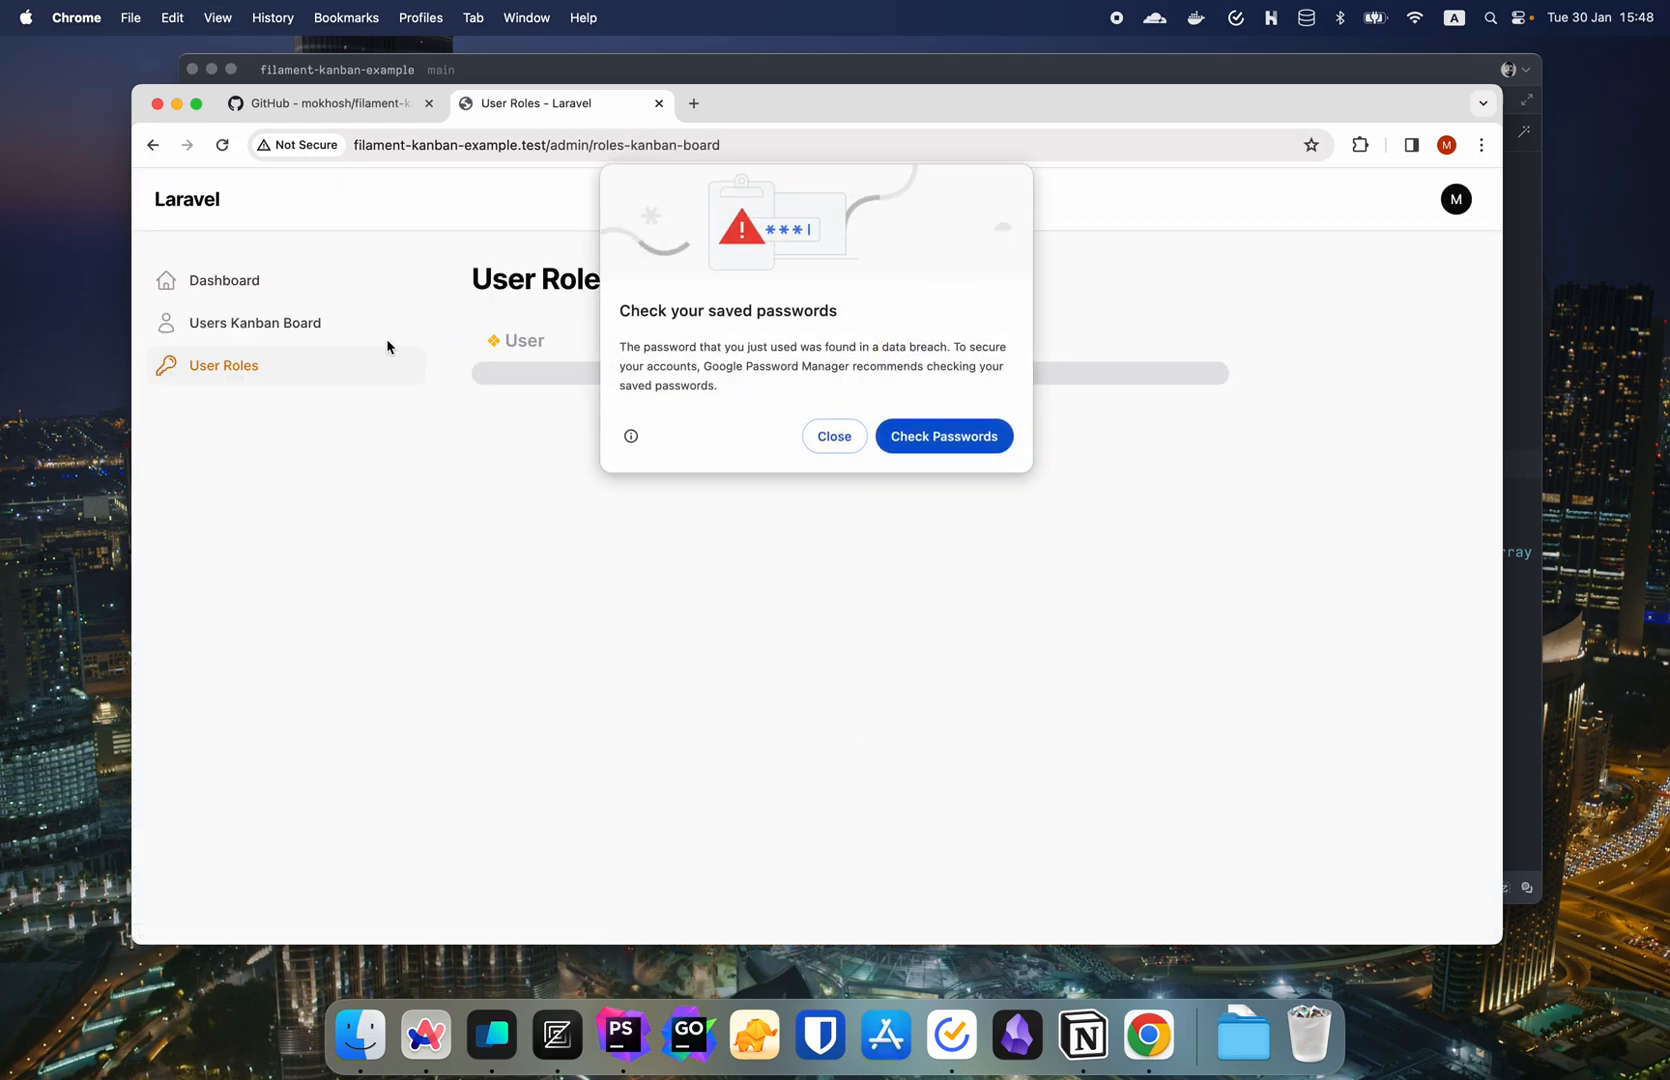
left_click(834, 446)
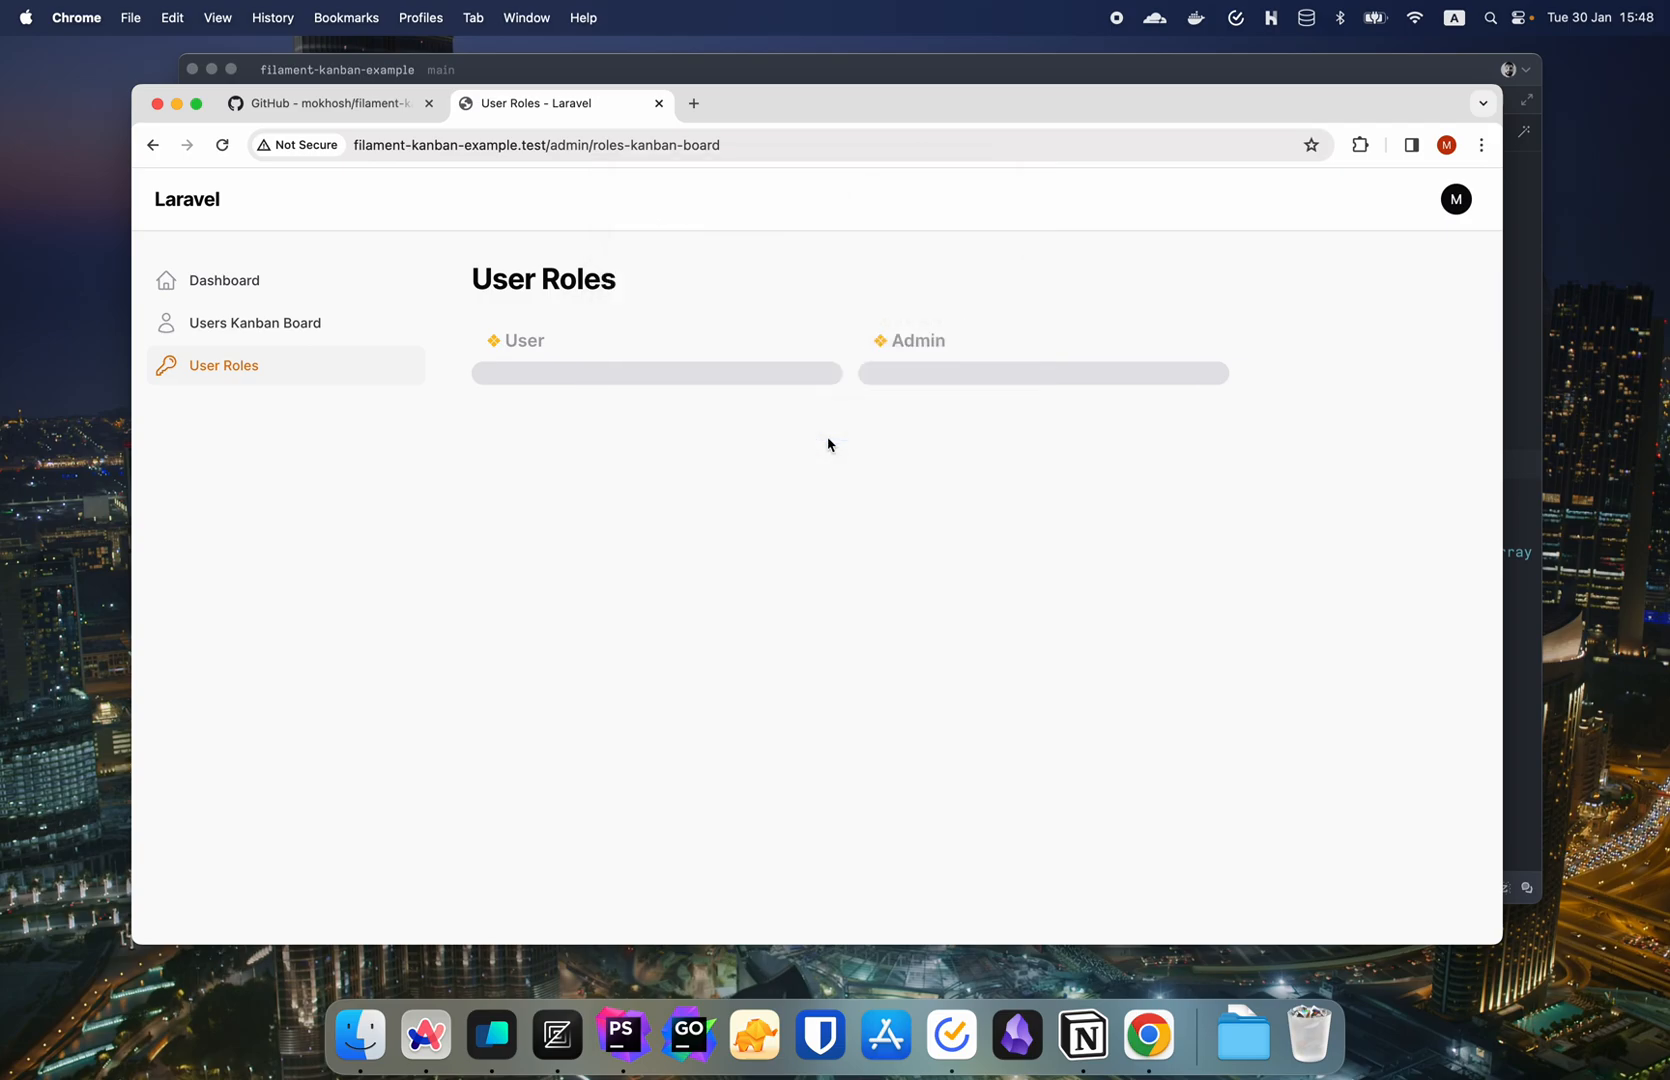
mouse_move(694, 390)
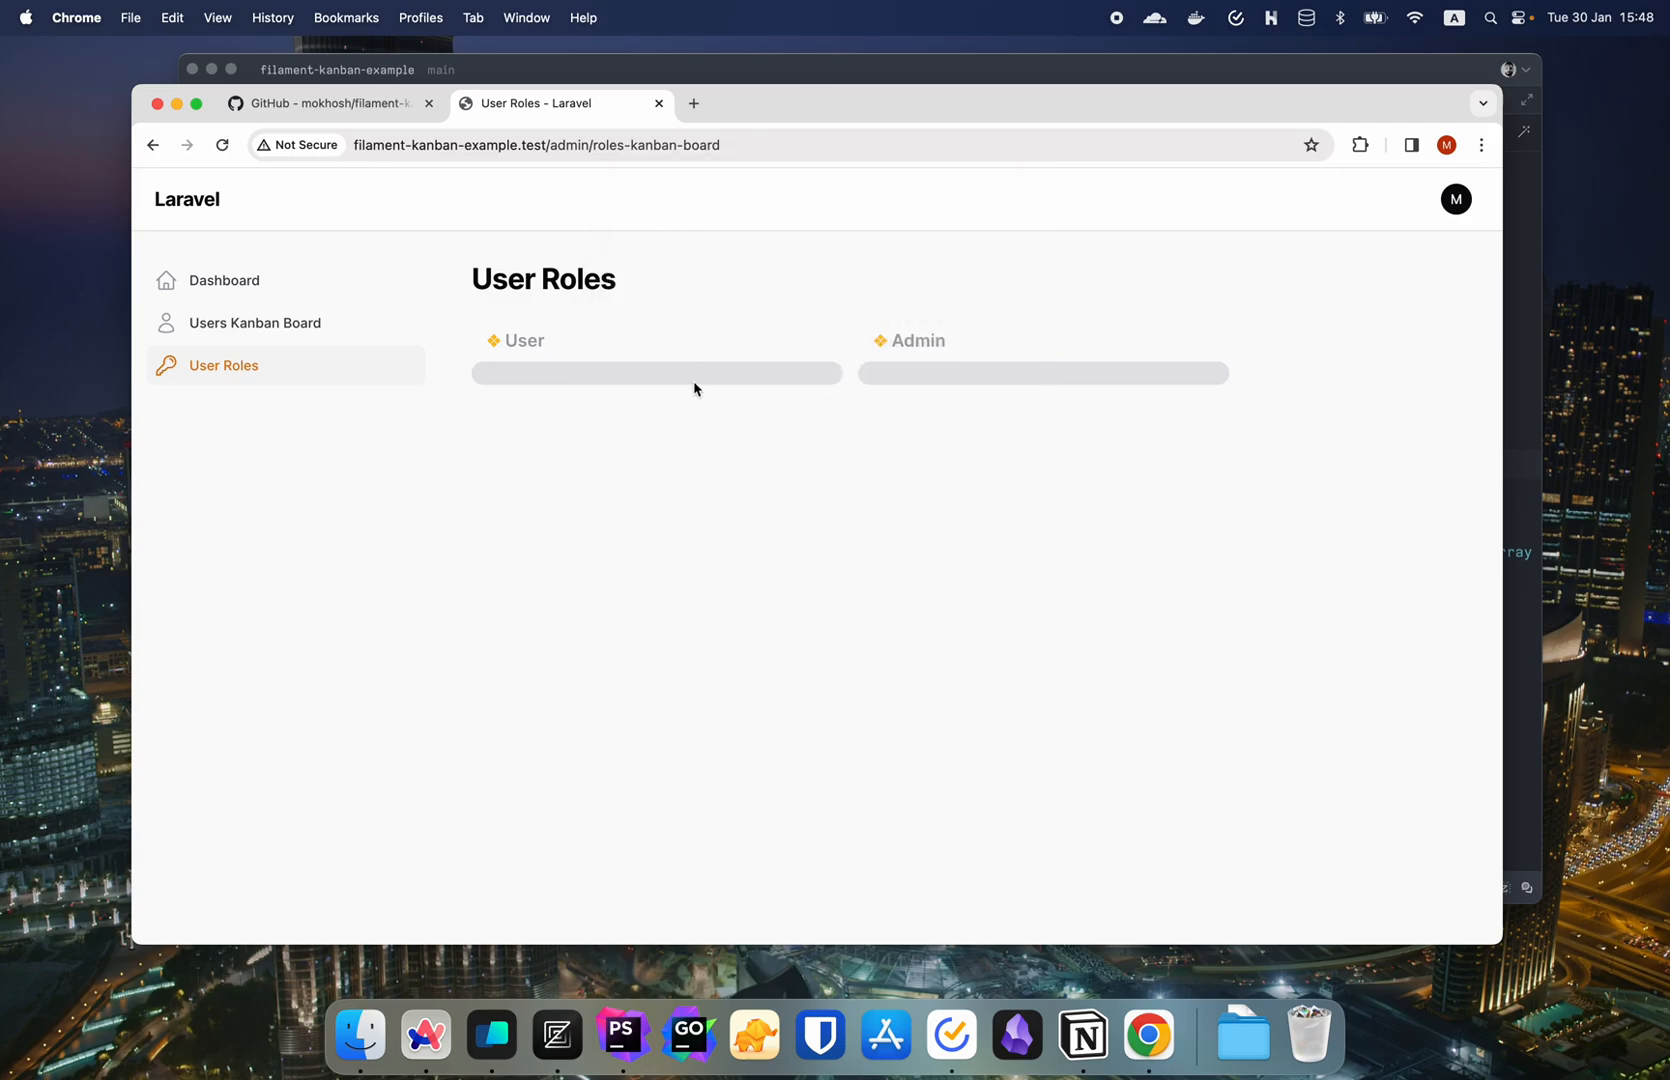
mouse_move(830, 306)
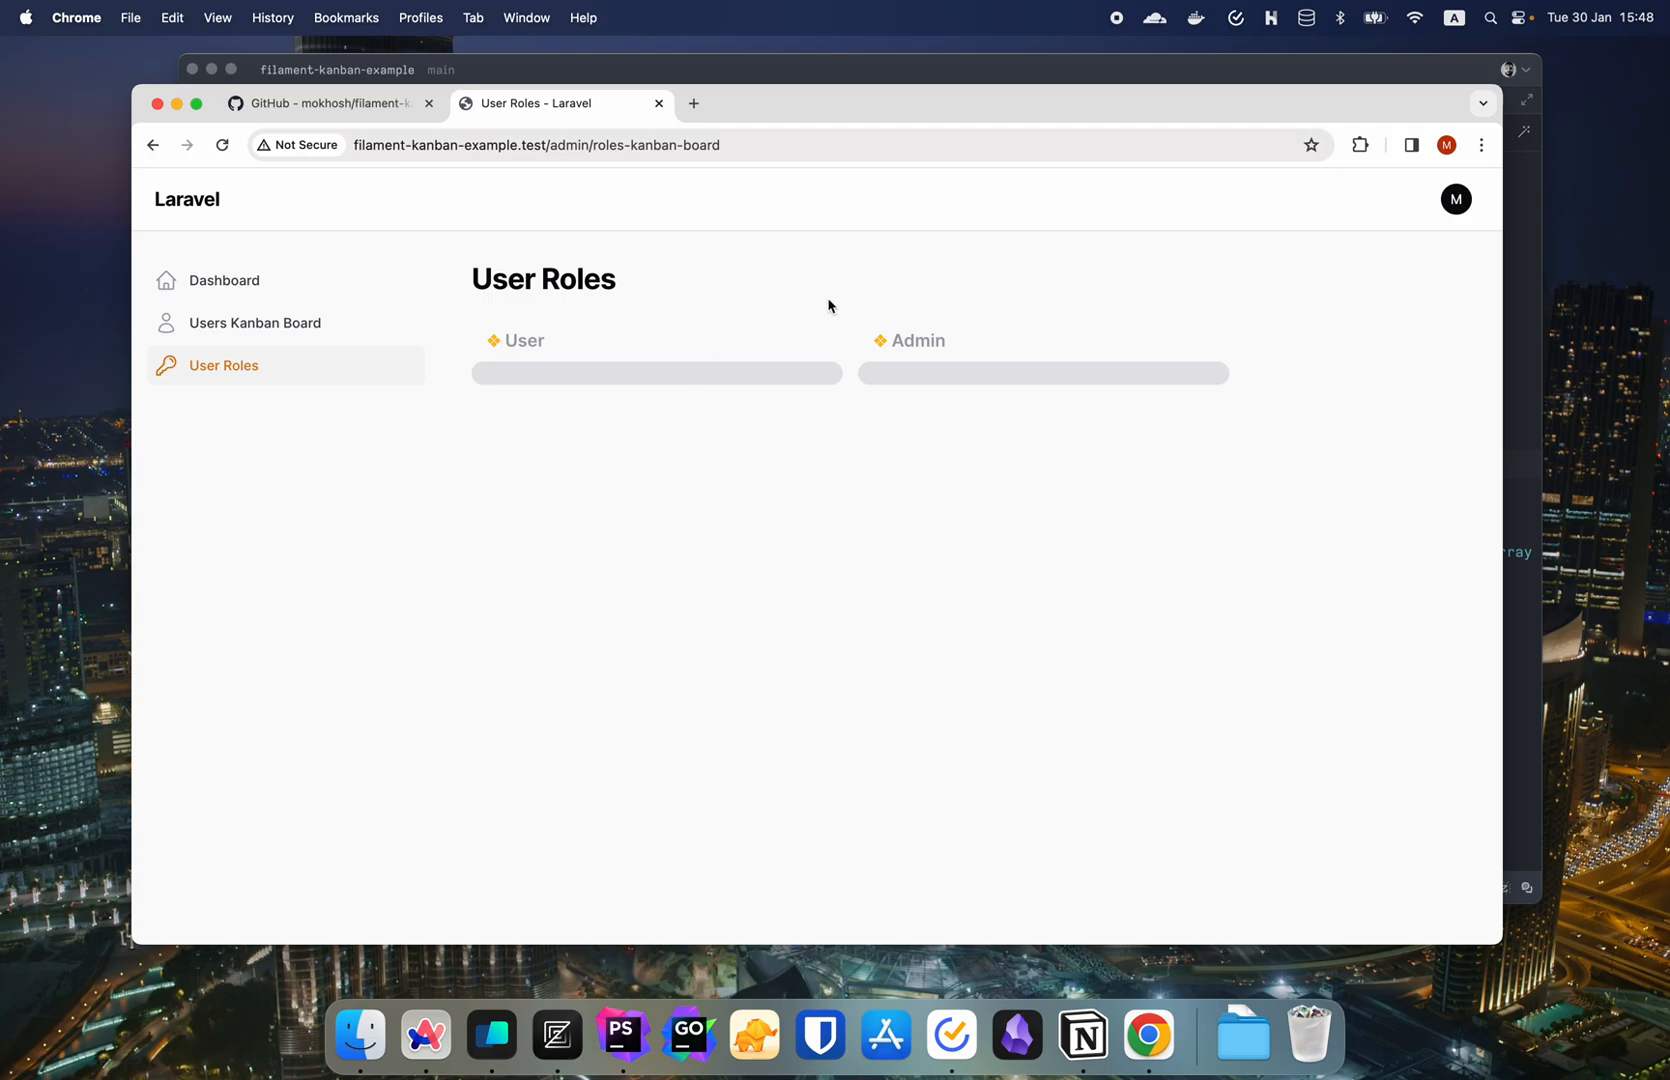
- Compare the User Roles board's empty columns with the populated Users Kanban Board, ending on User Roles
left_click(254, 322)
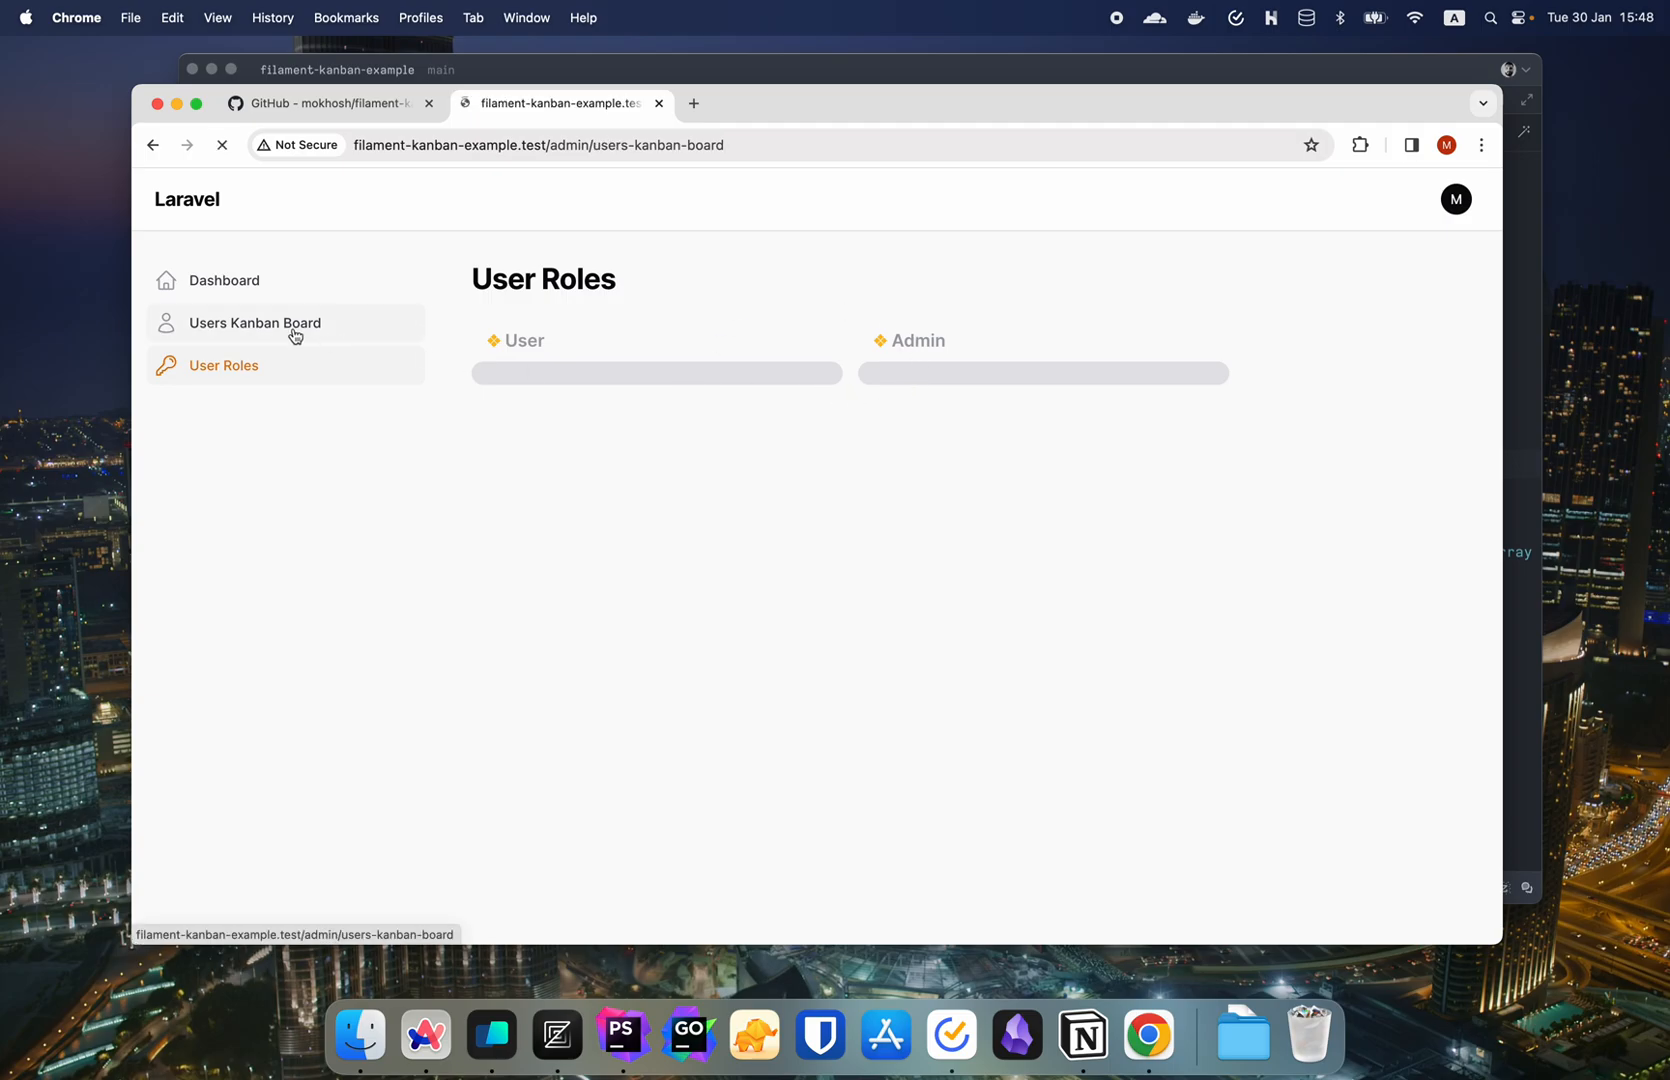
left_click(254, 322)
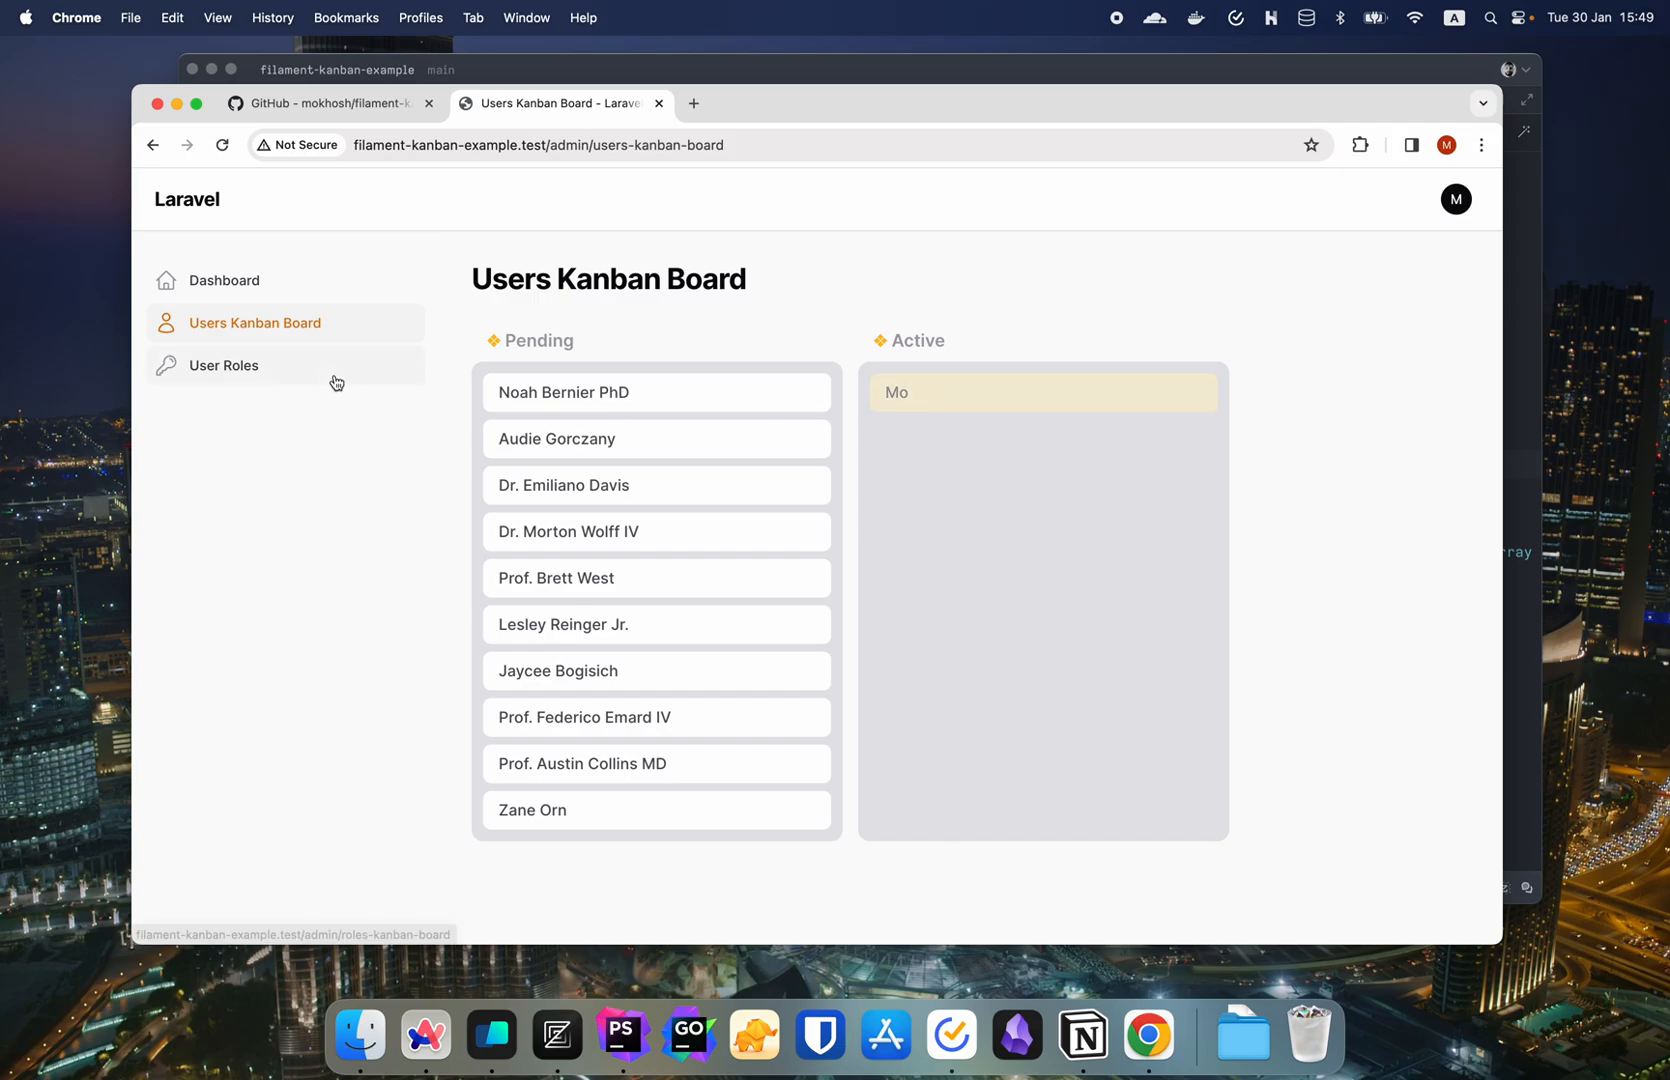
left_click(224, 366)
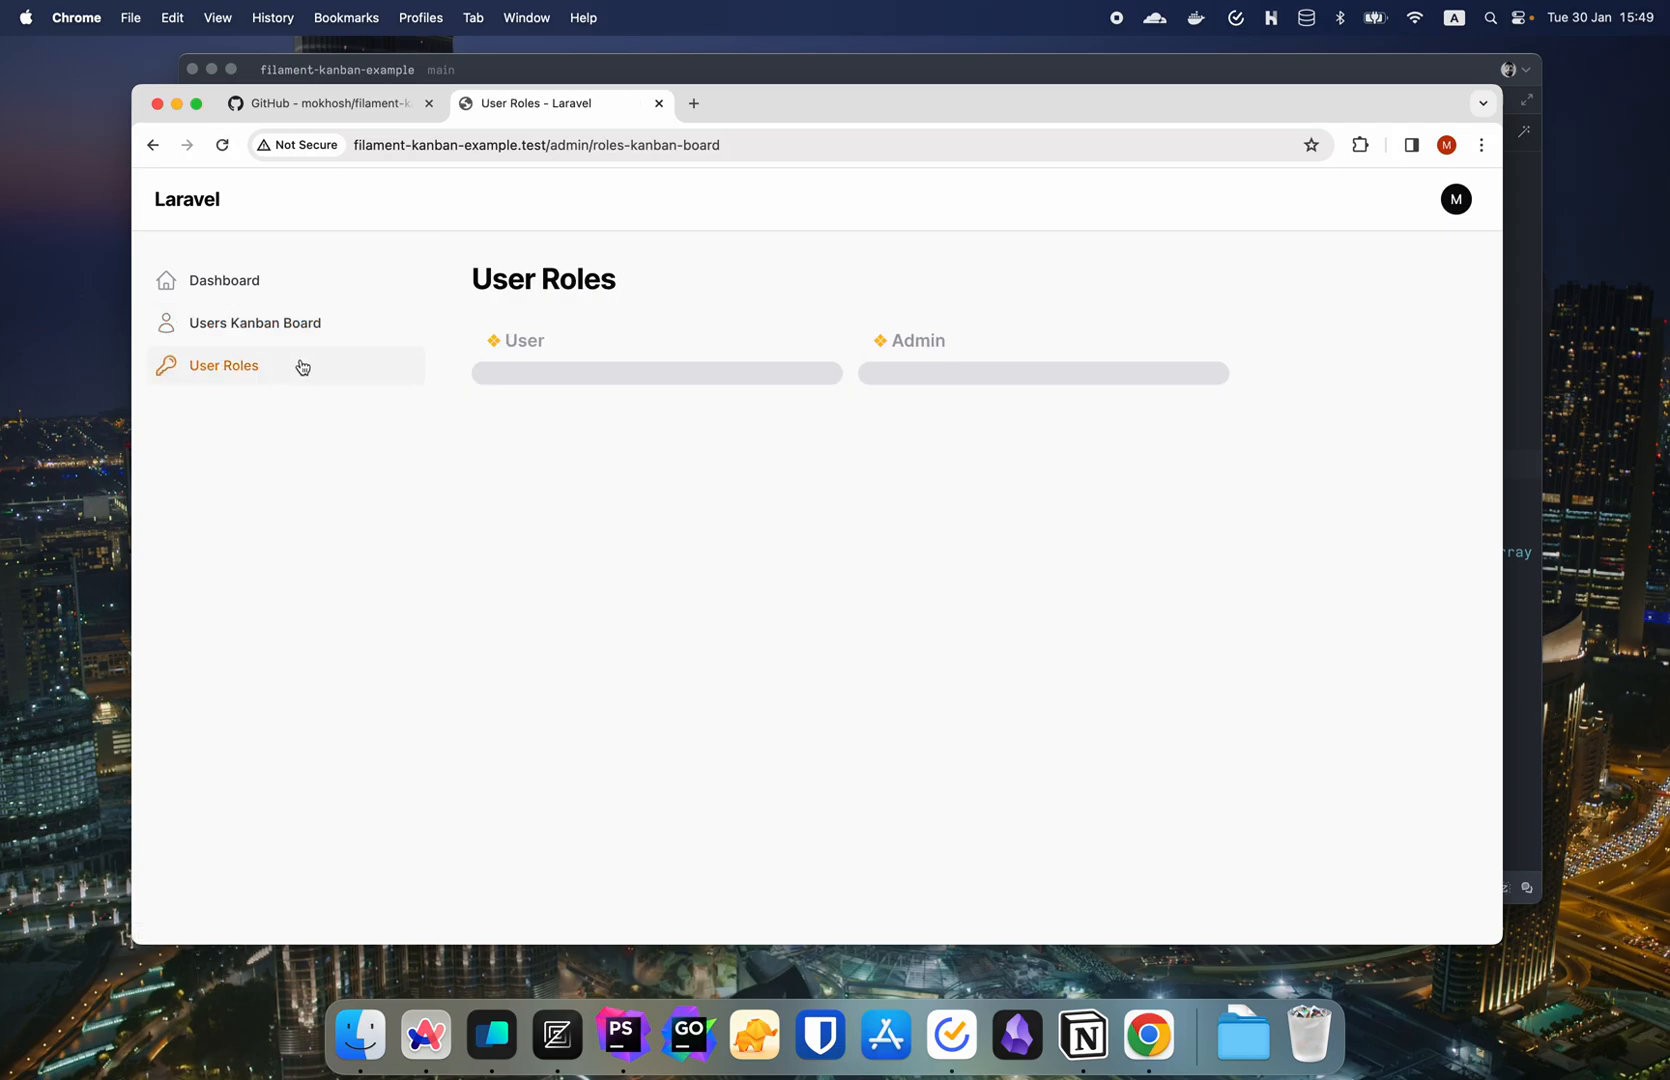
mouse_move(702, 98)
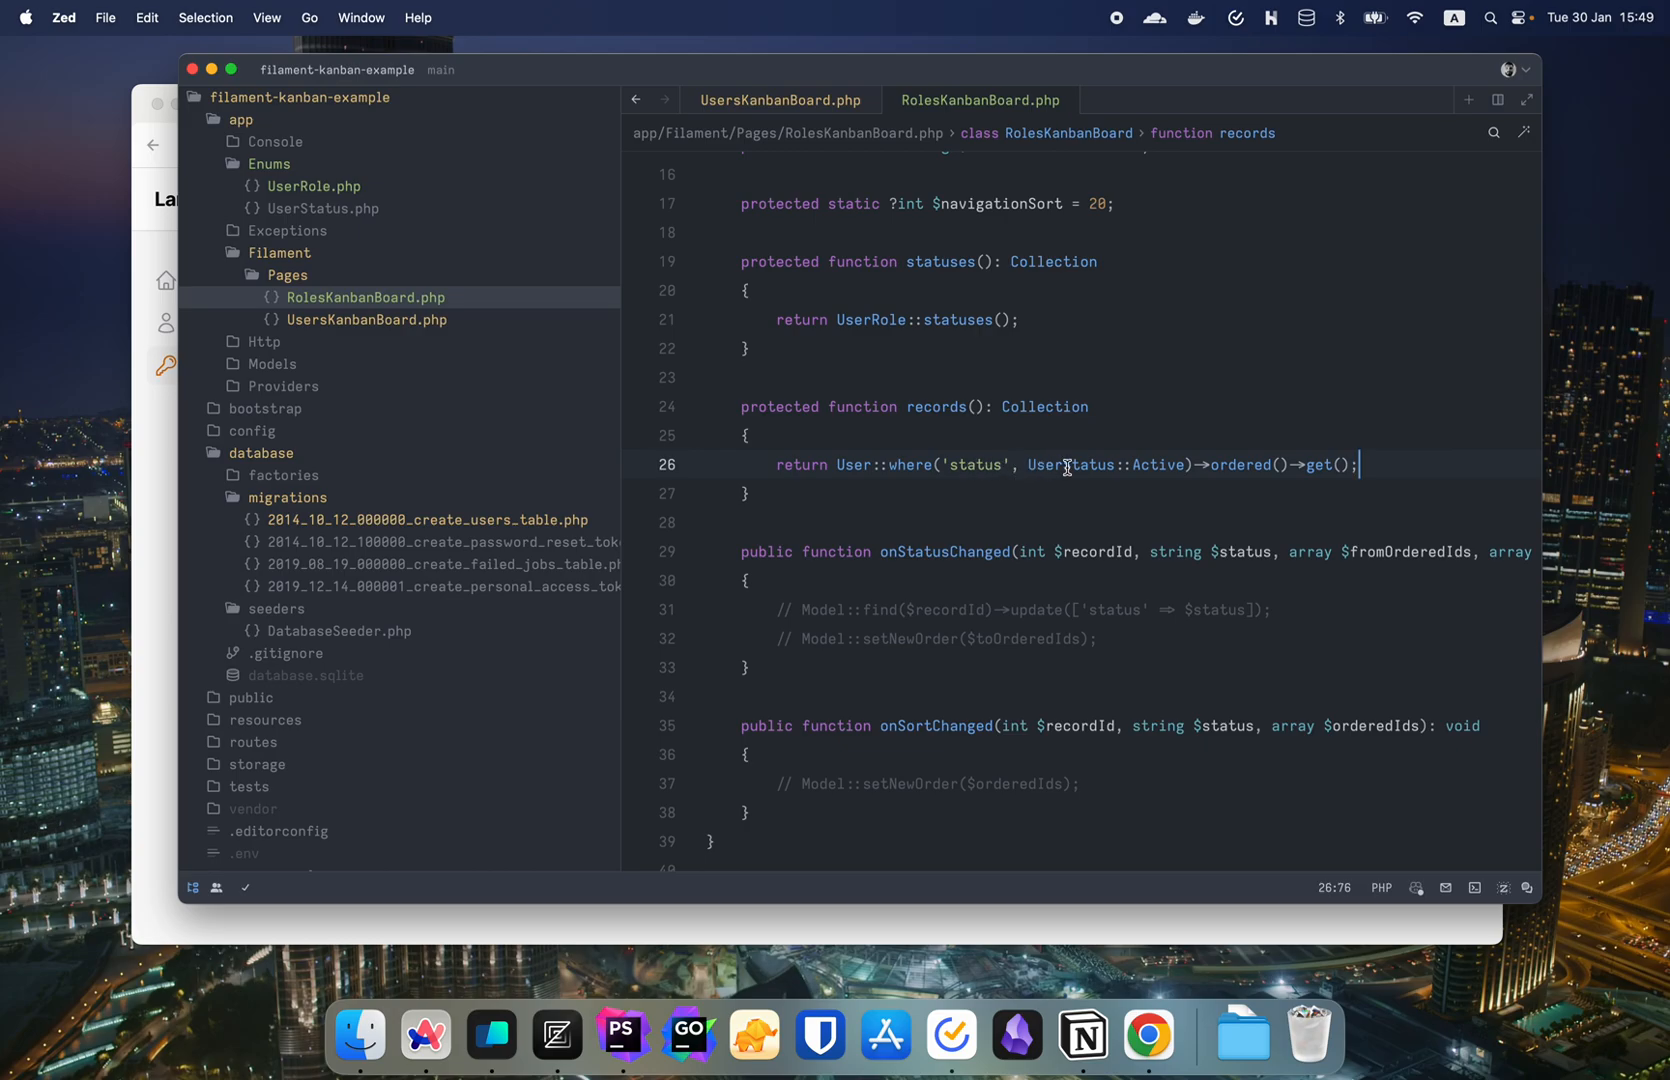
scroll("up", 3)
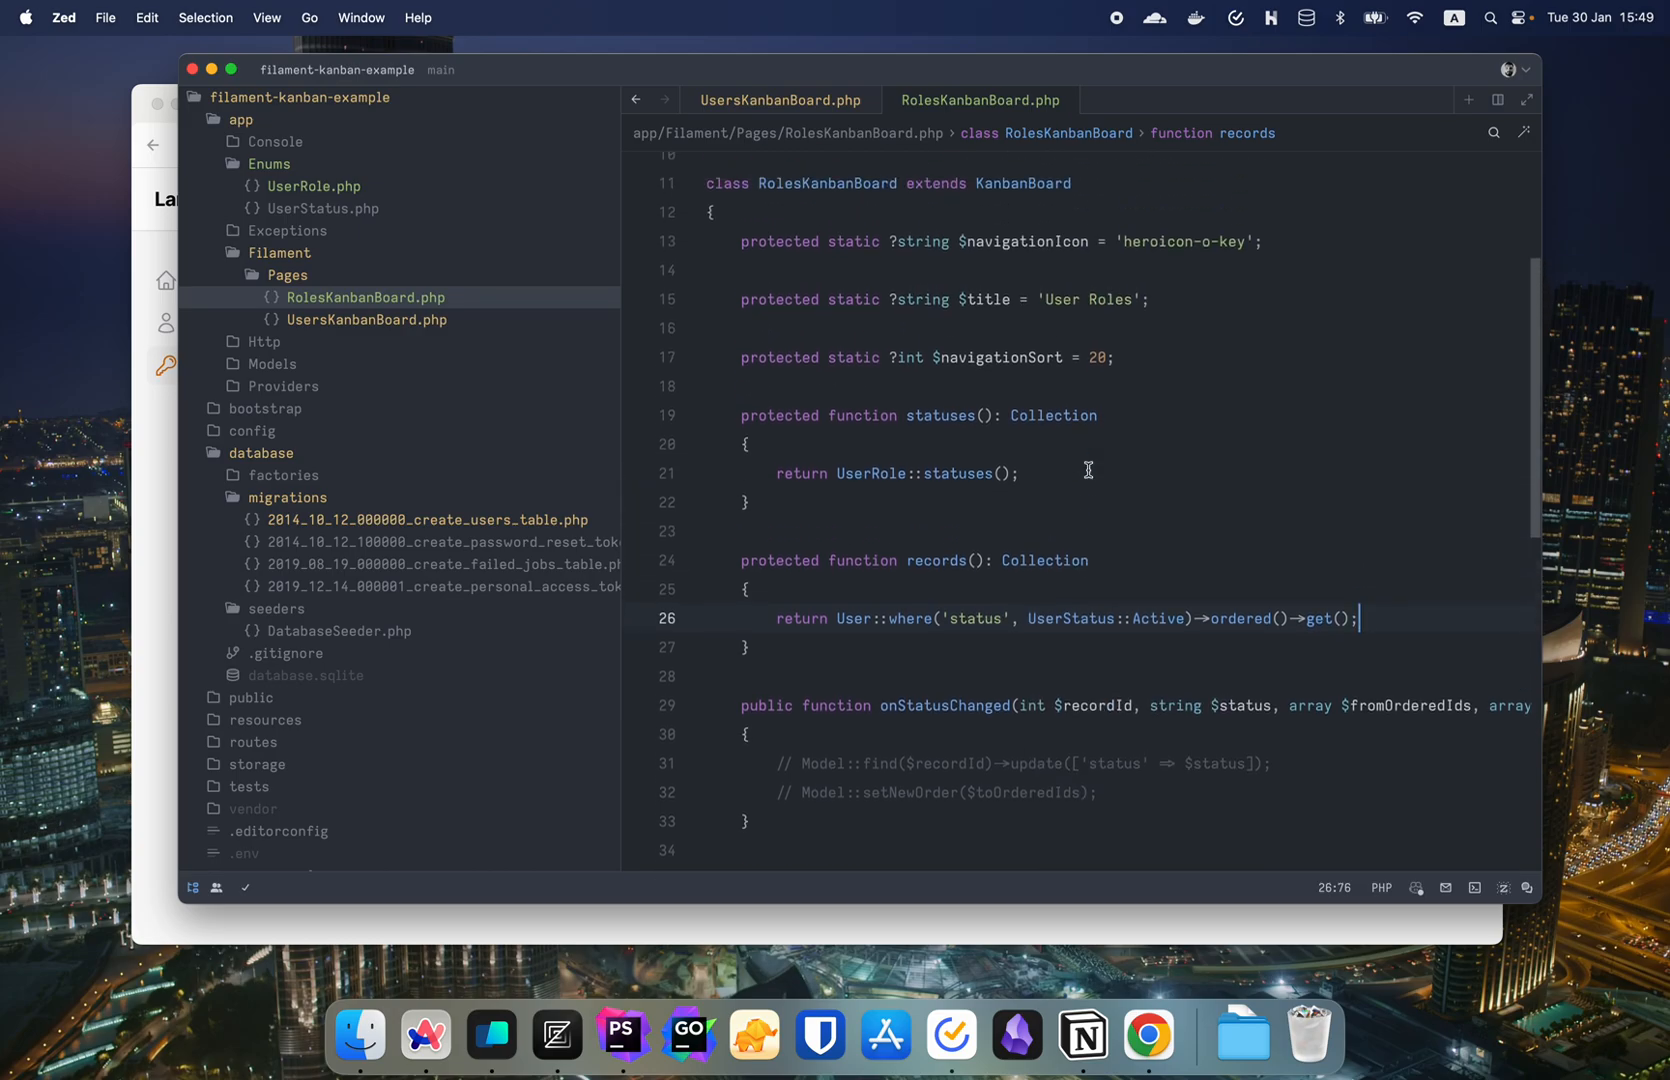
scroll("up", 3)
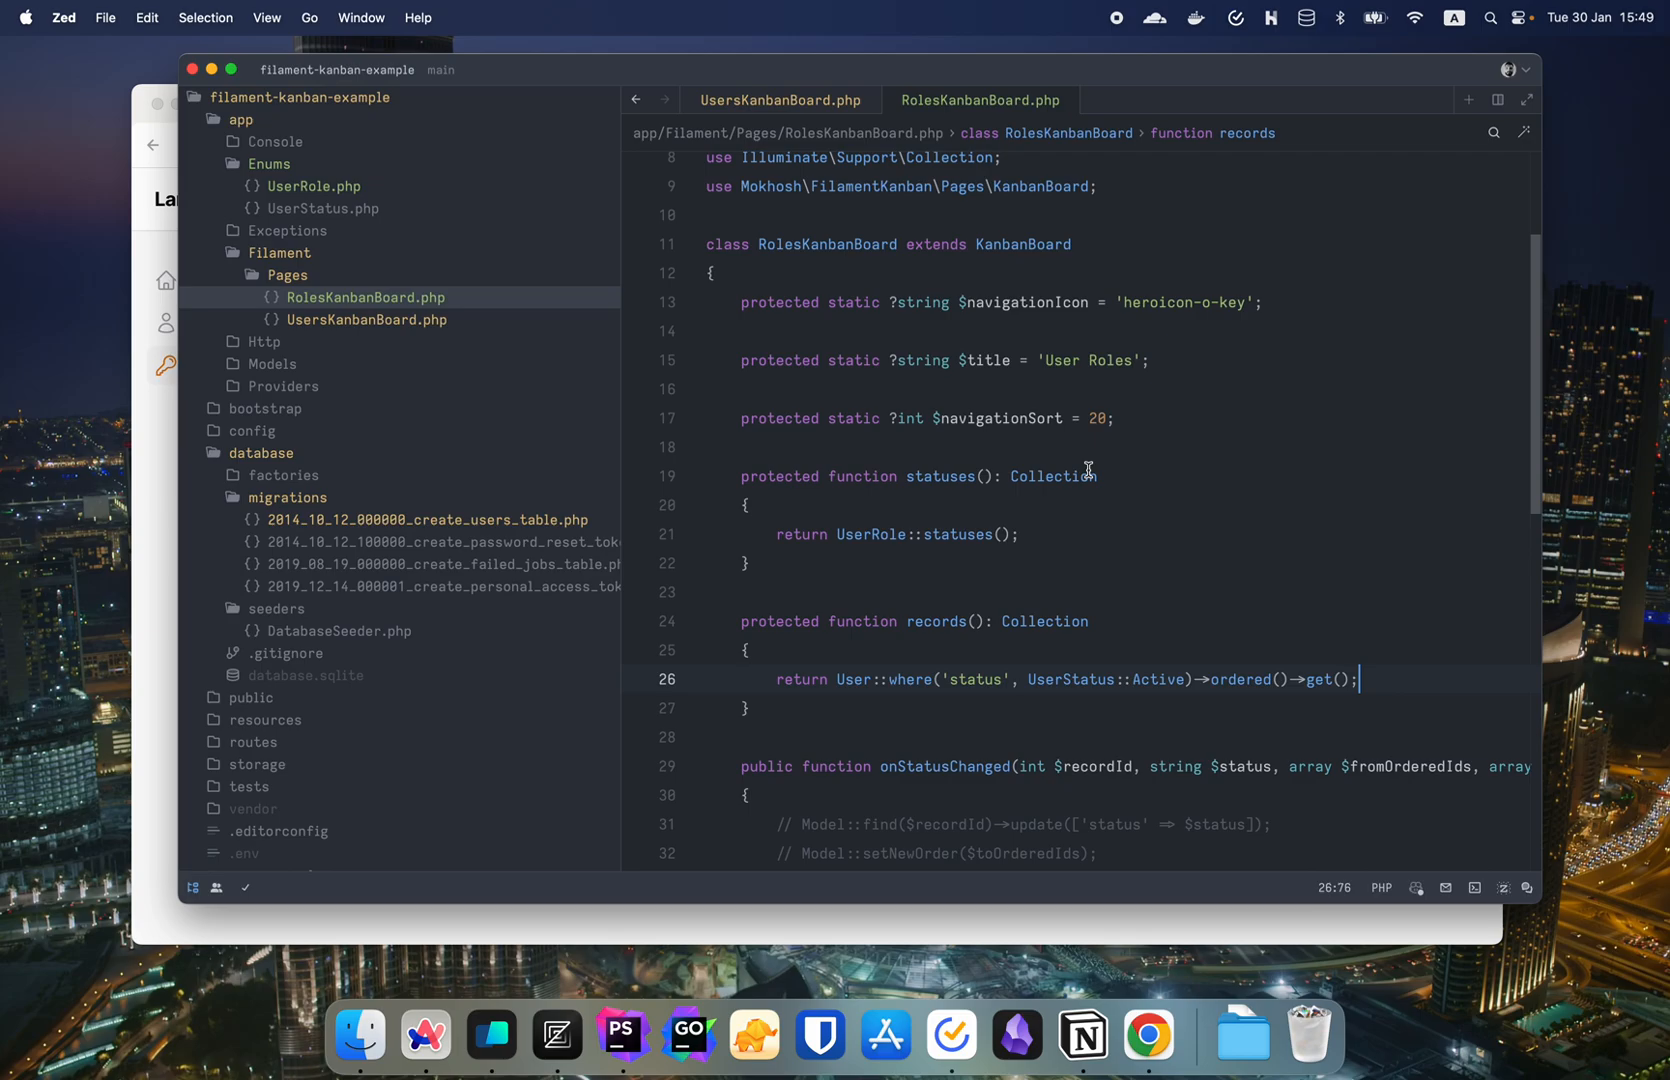
scroll("down", 3)
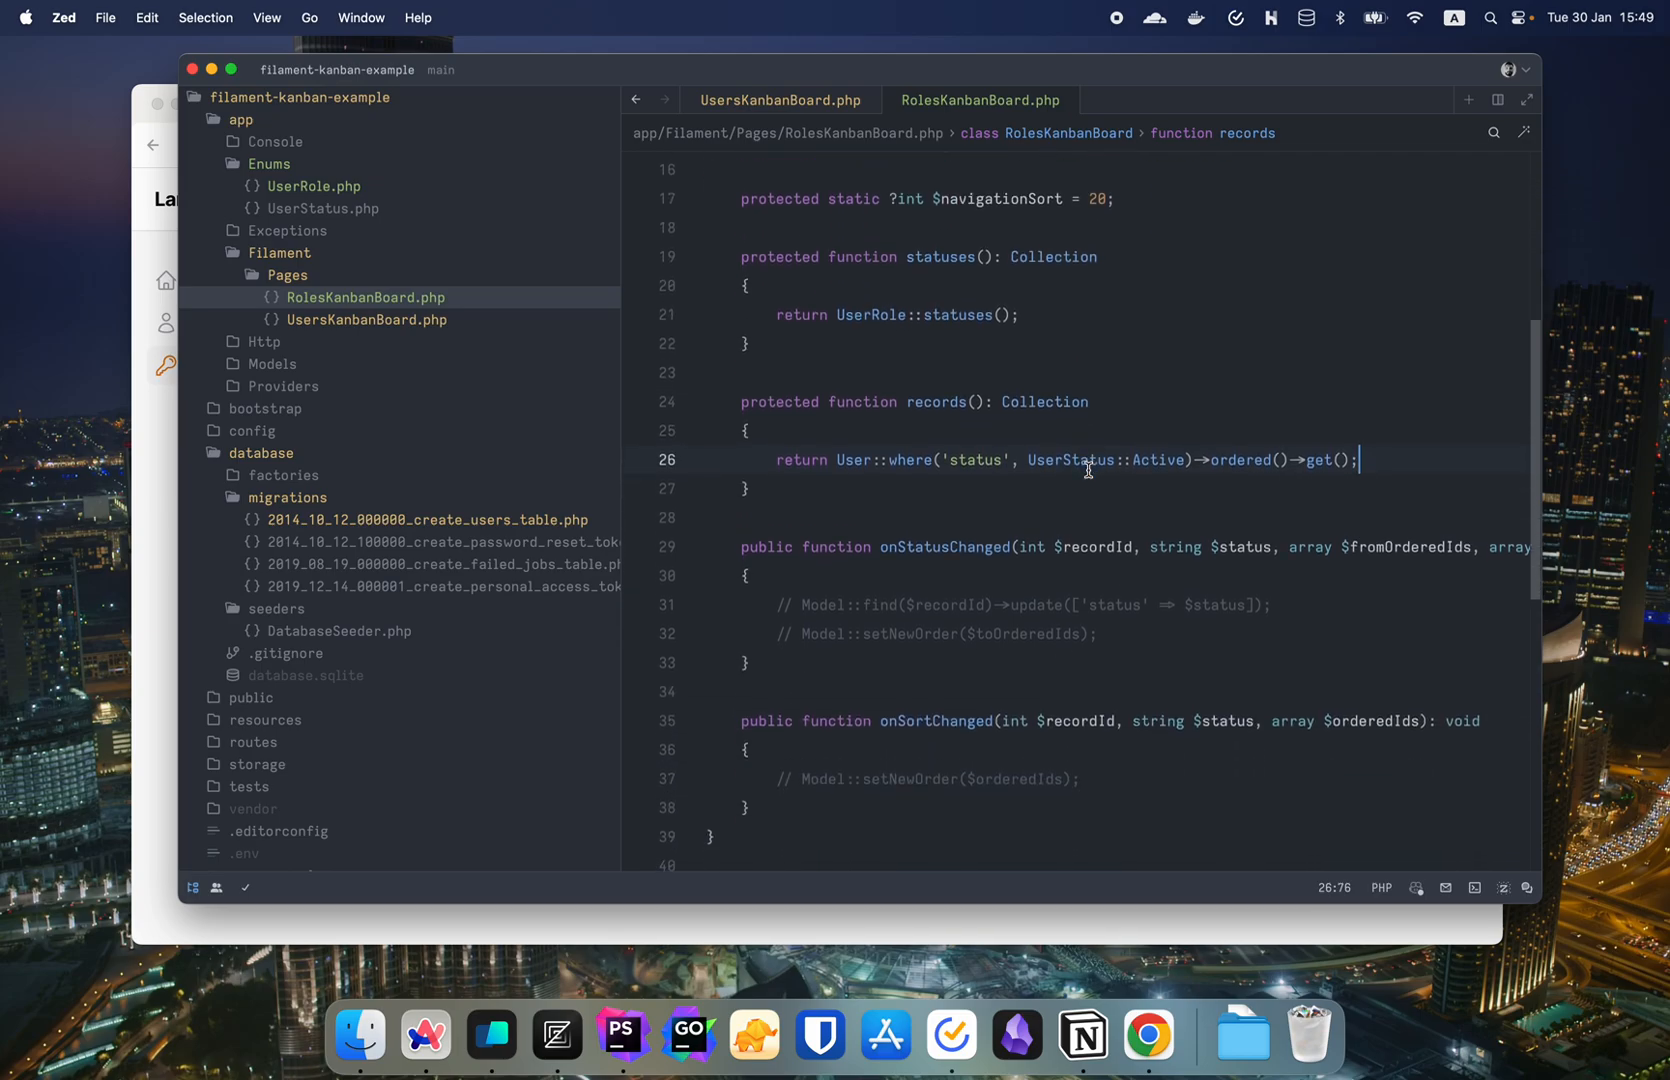
scroll("up", 3)
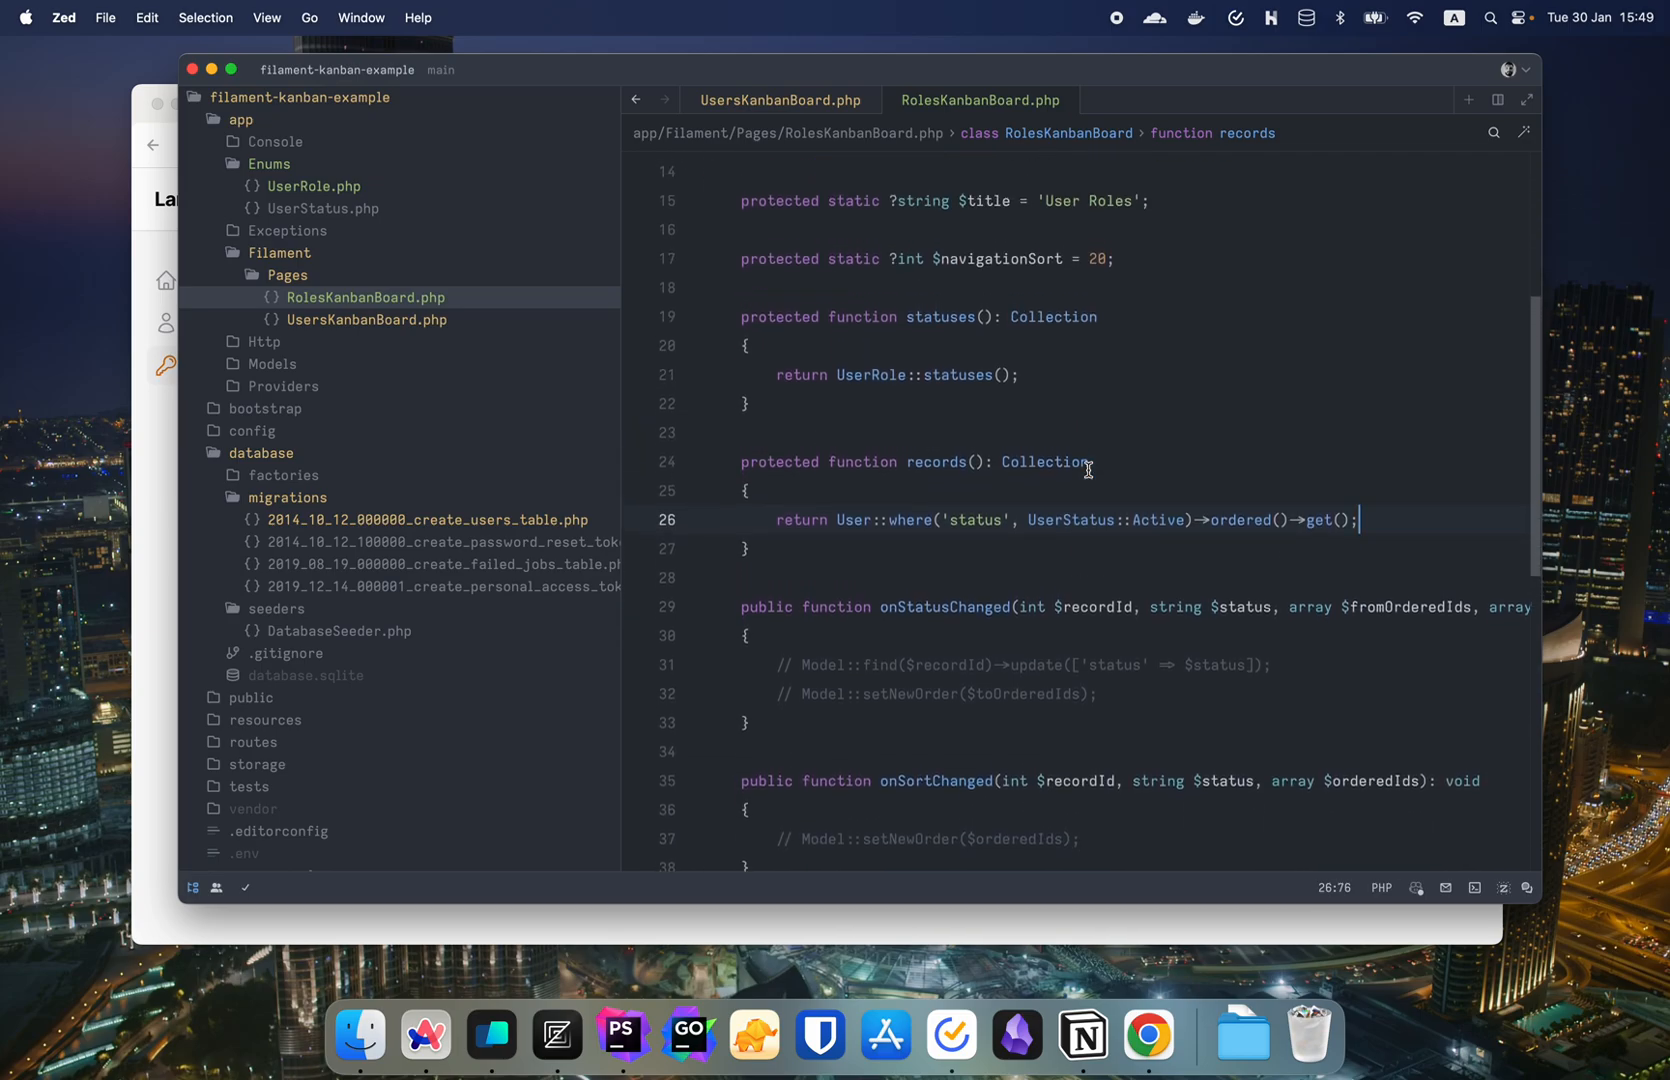
scroll("up", 3)
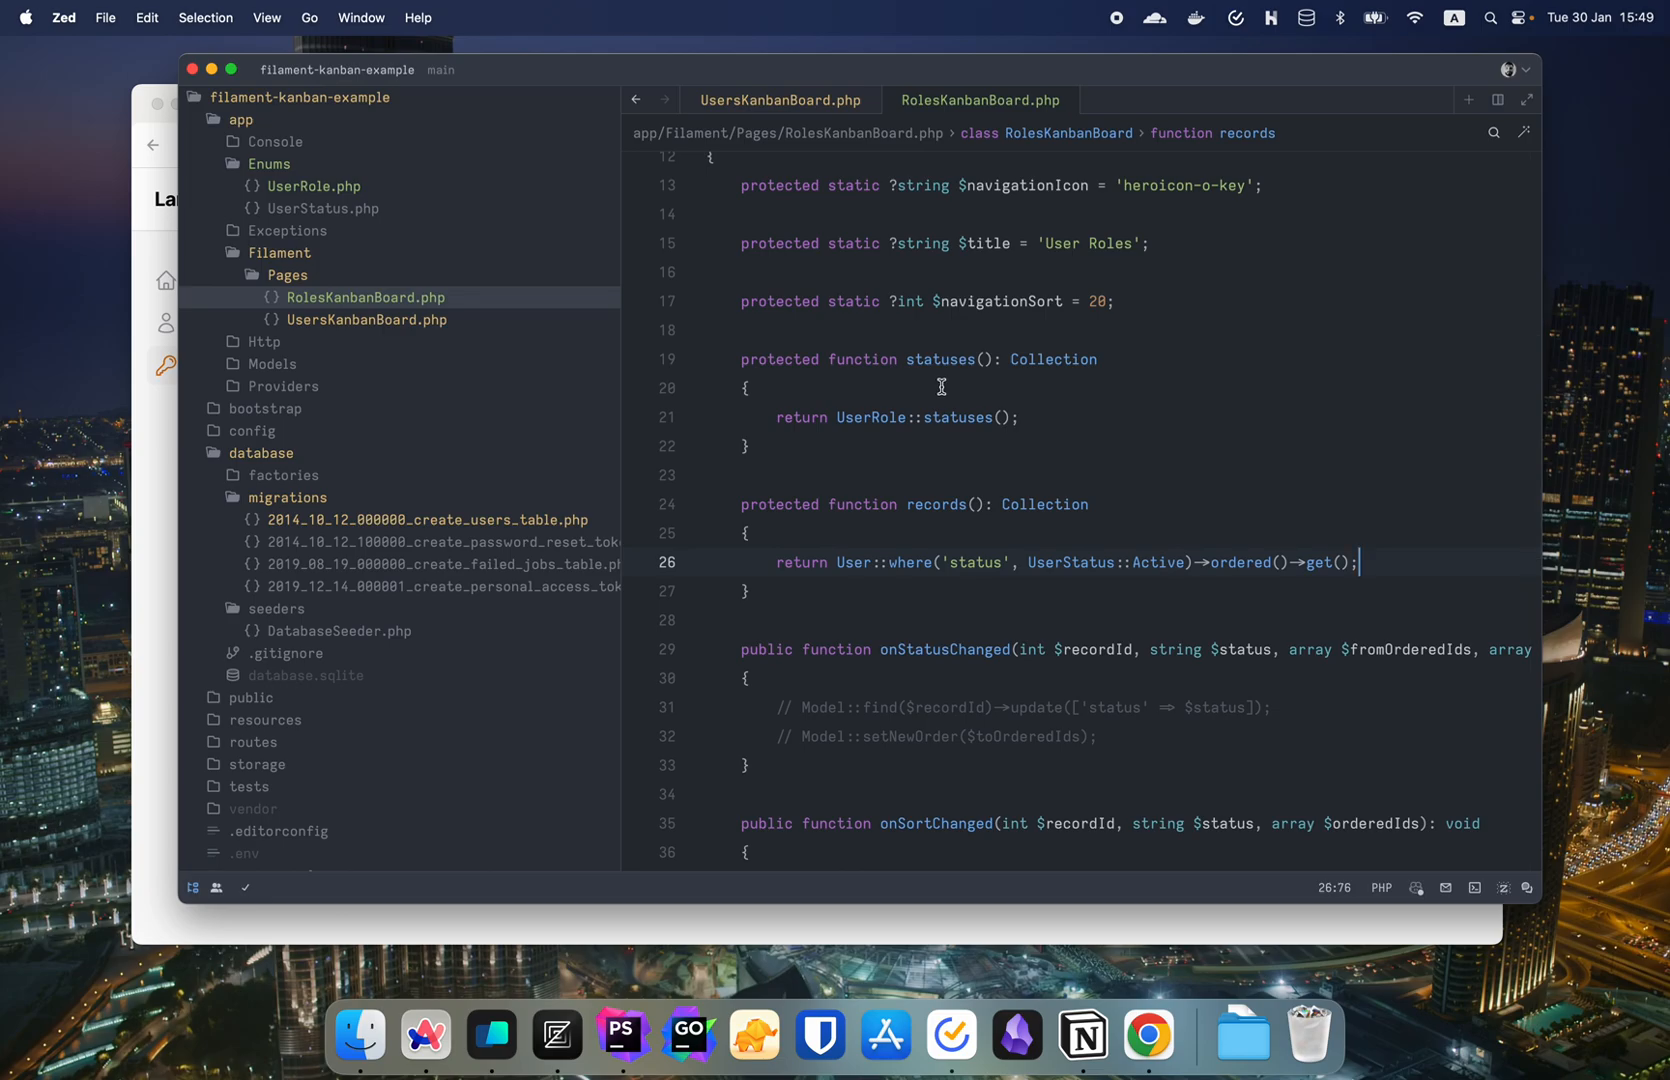
mouse_move(1074, 398)
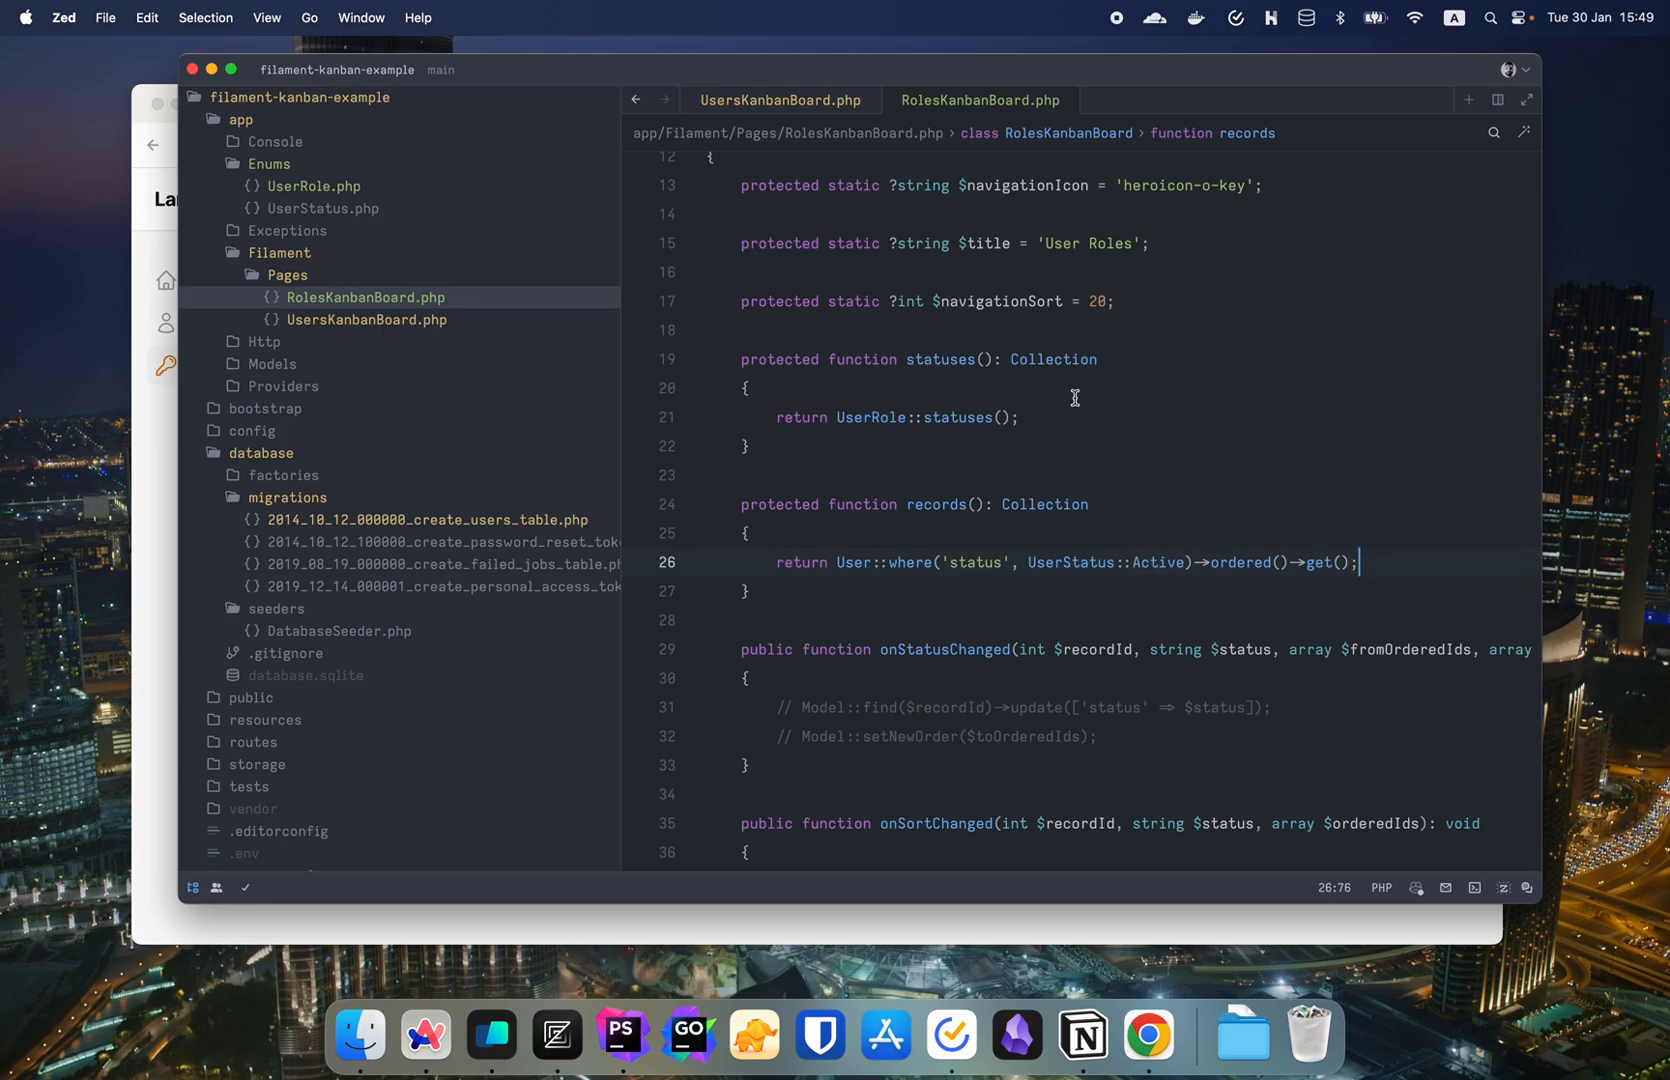
mouse_move(1136, 296)
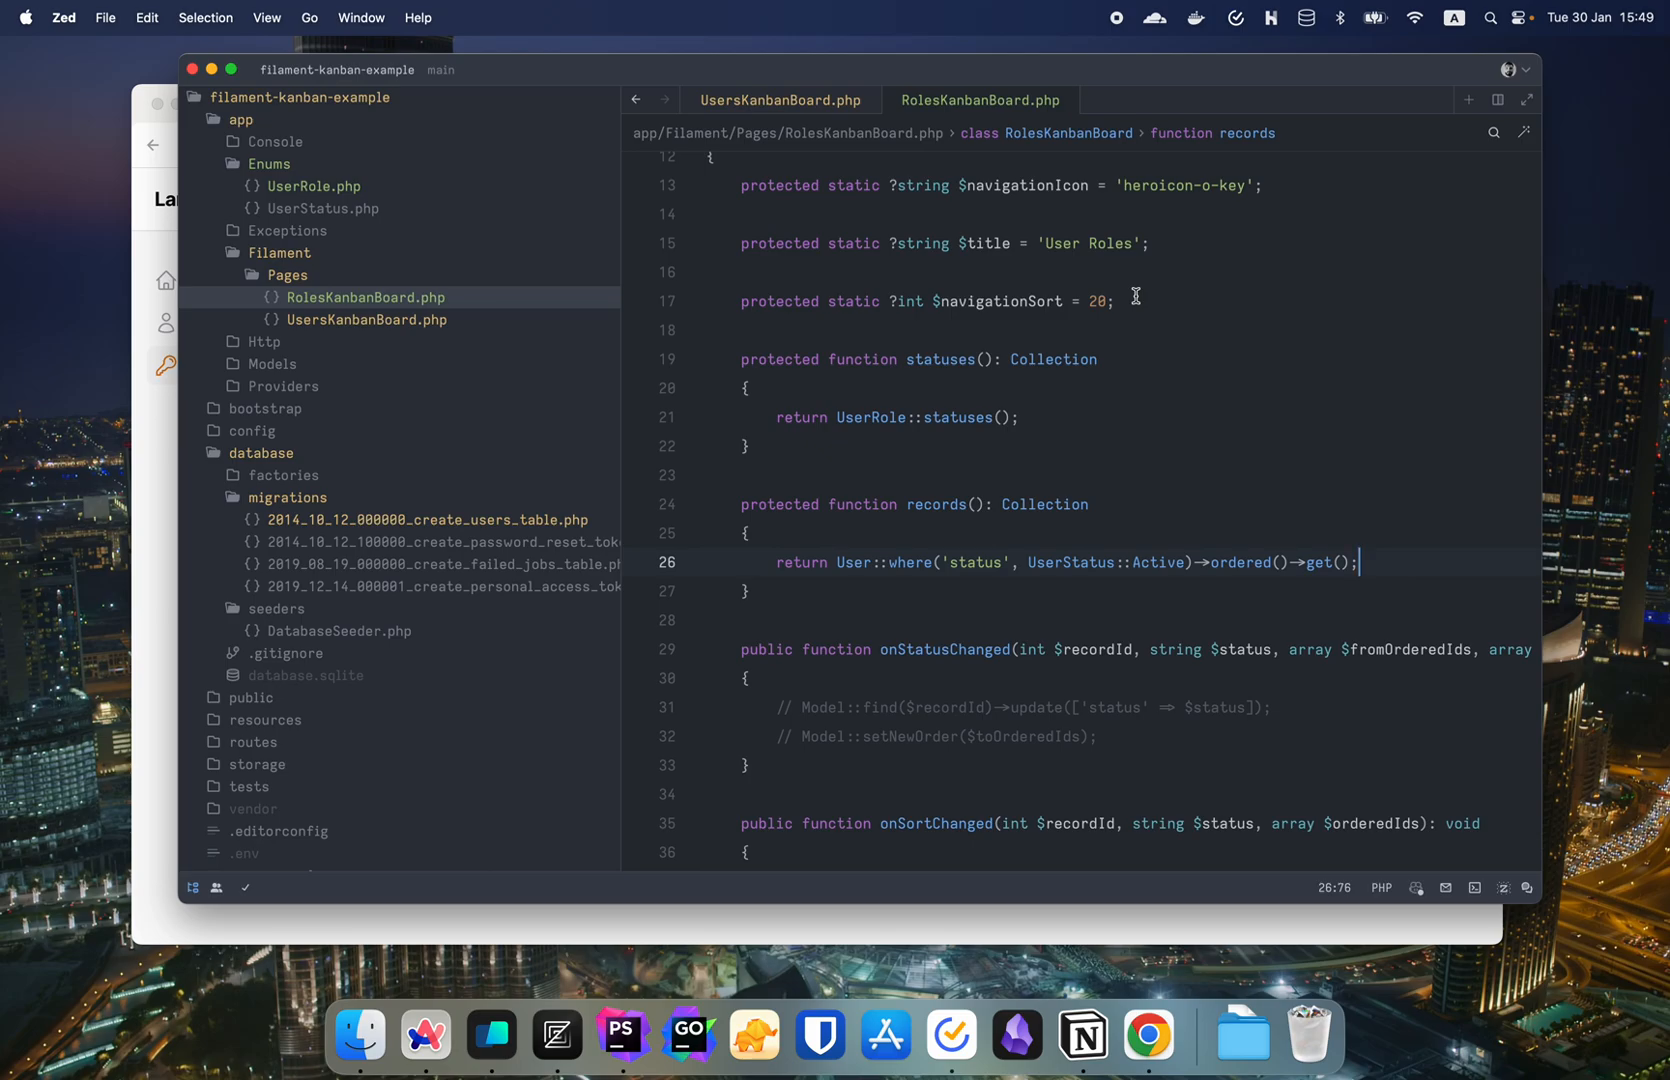
left_click(1148, 1034)
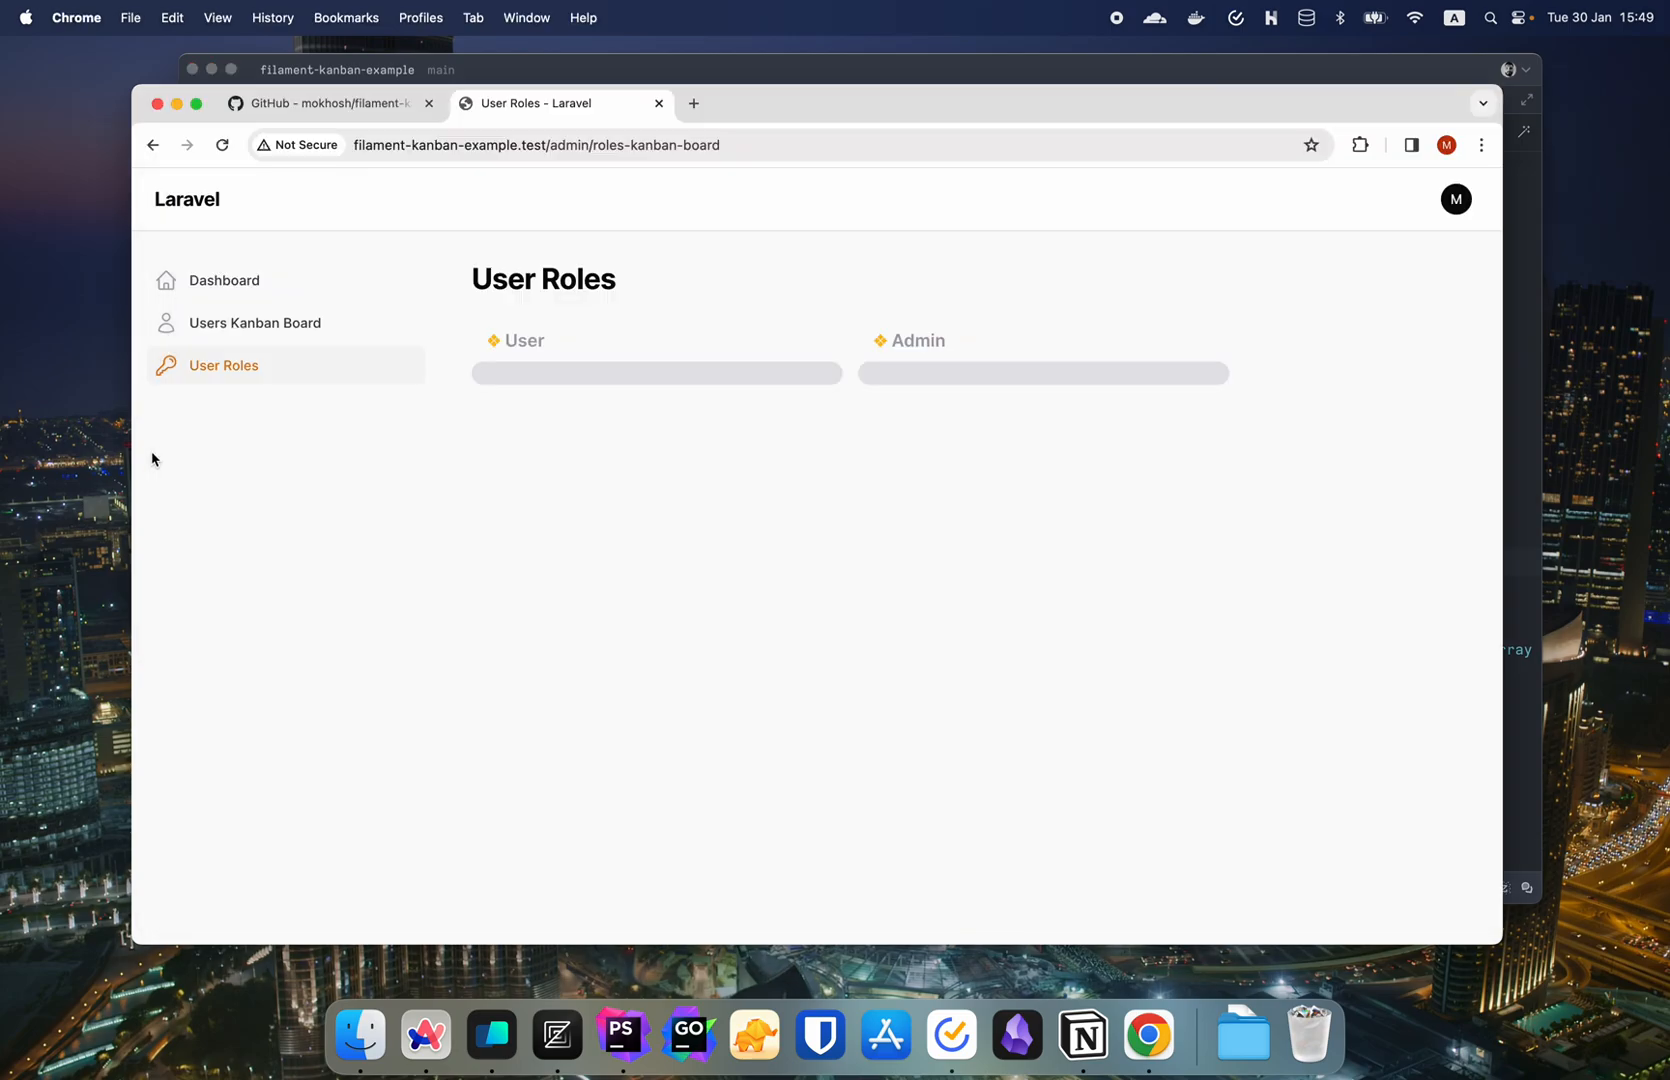
- Select the $recordTitleAttribute snippet in the filament-kanban README's Customization section
left_click(328, 104)
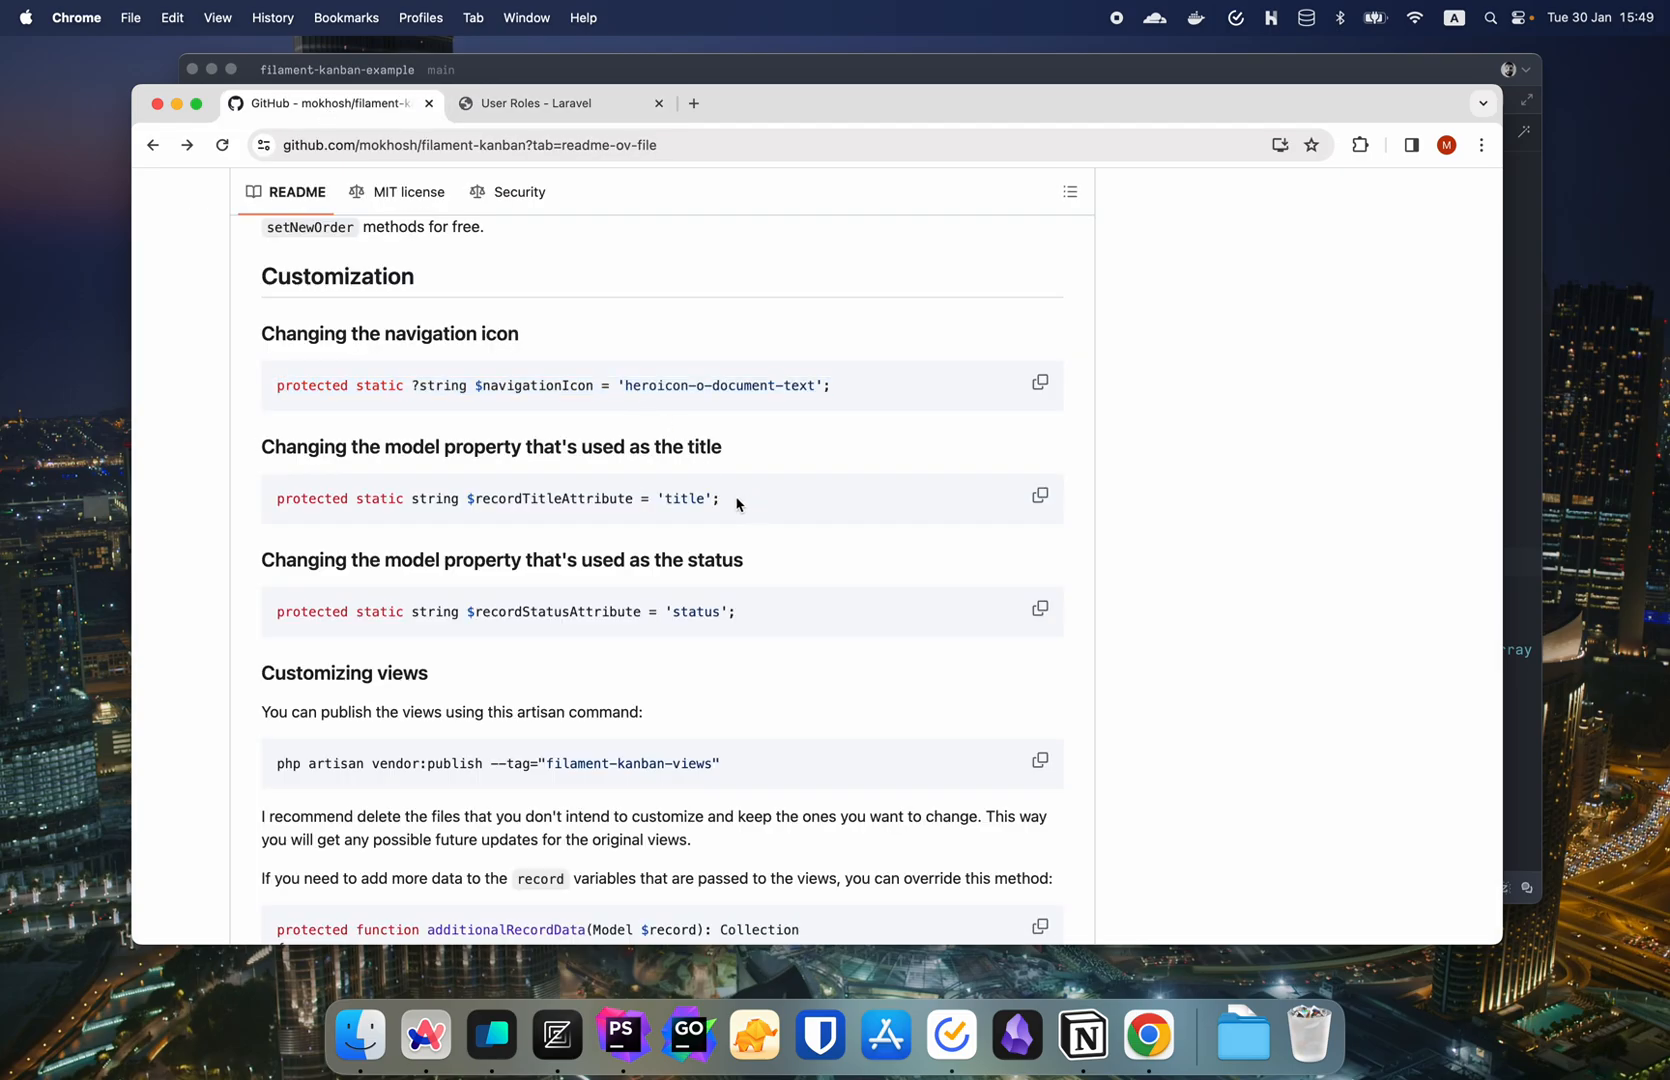
triple_click(498, 498)
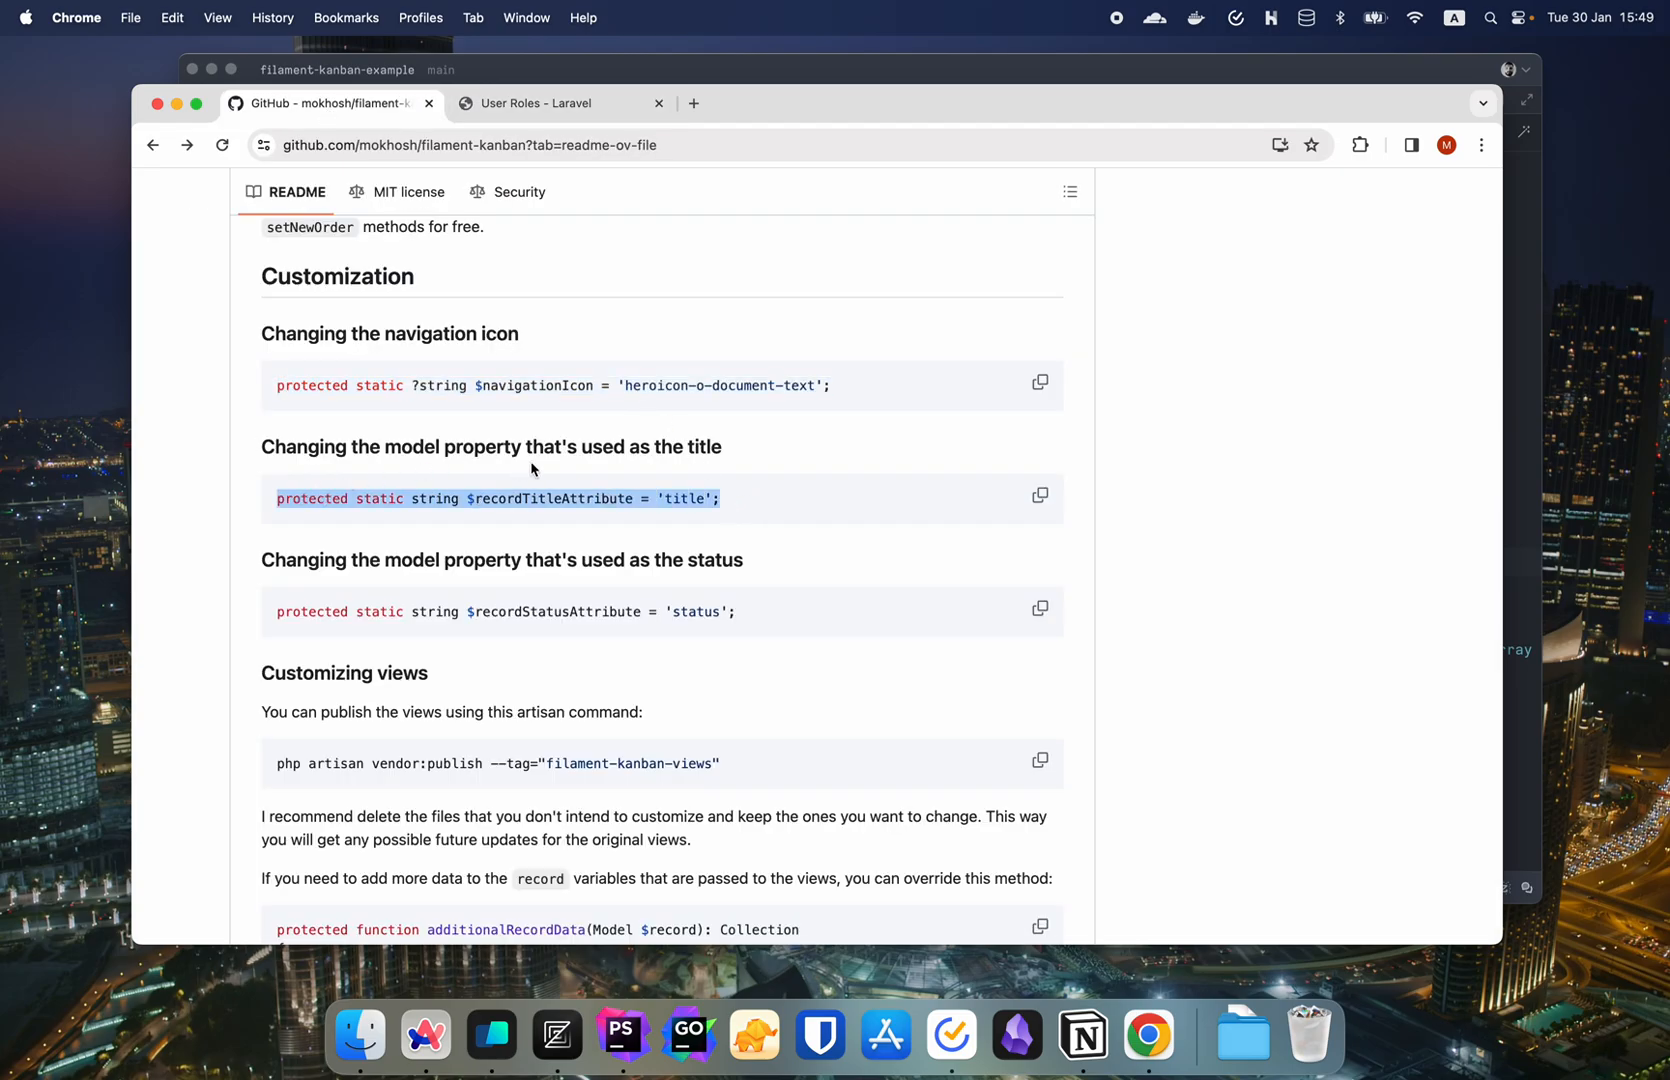
mouse_move(728, 456)
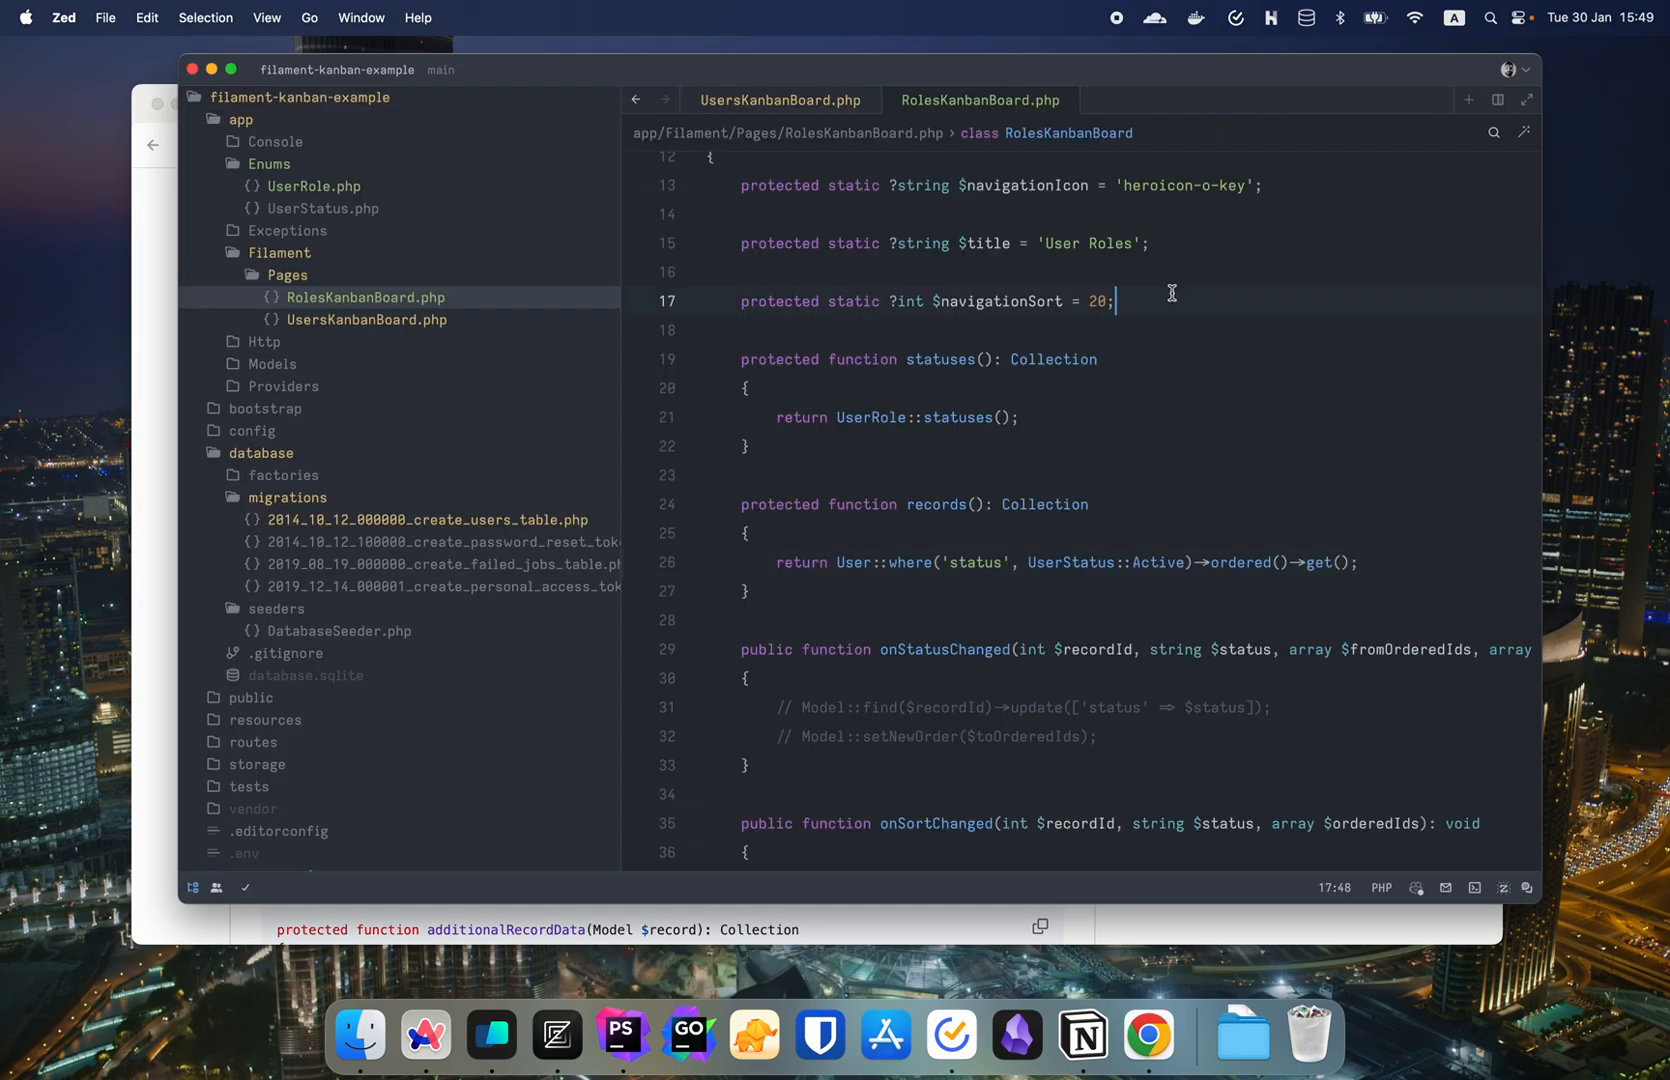
- Set $recordTitleAttribute = 'name' and $recordStatusAttribute = 'role' in RolesKanbanBoard.php
type("protected static string $recordTitleAttribute = 'name';")
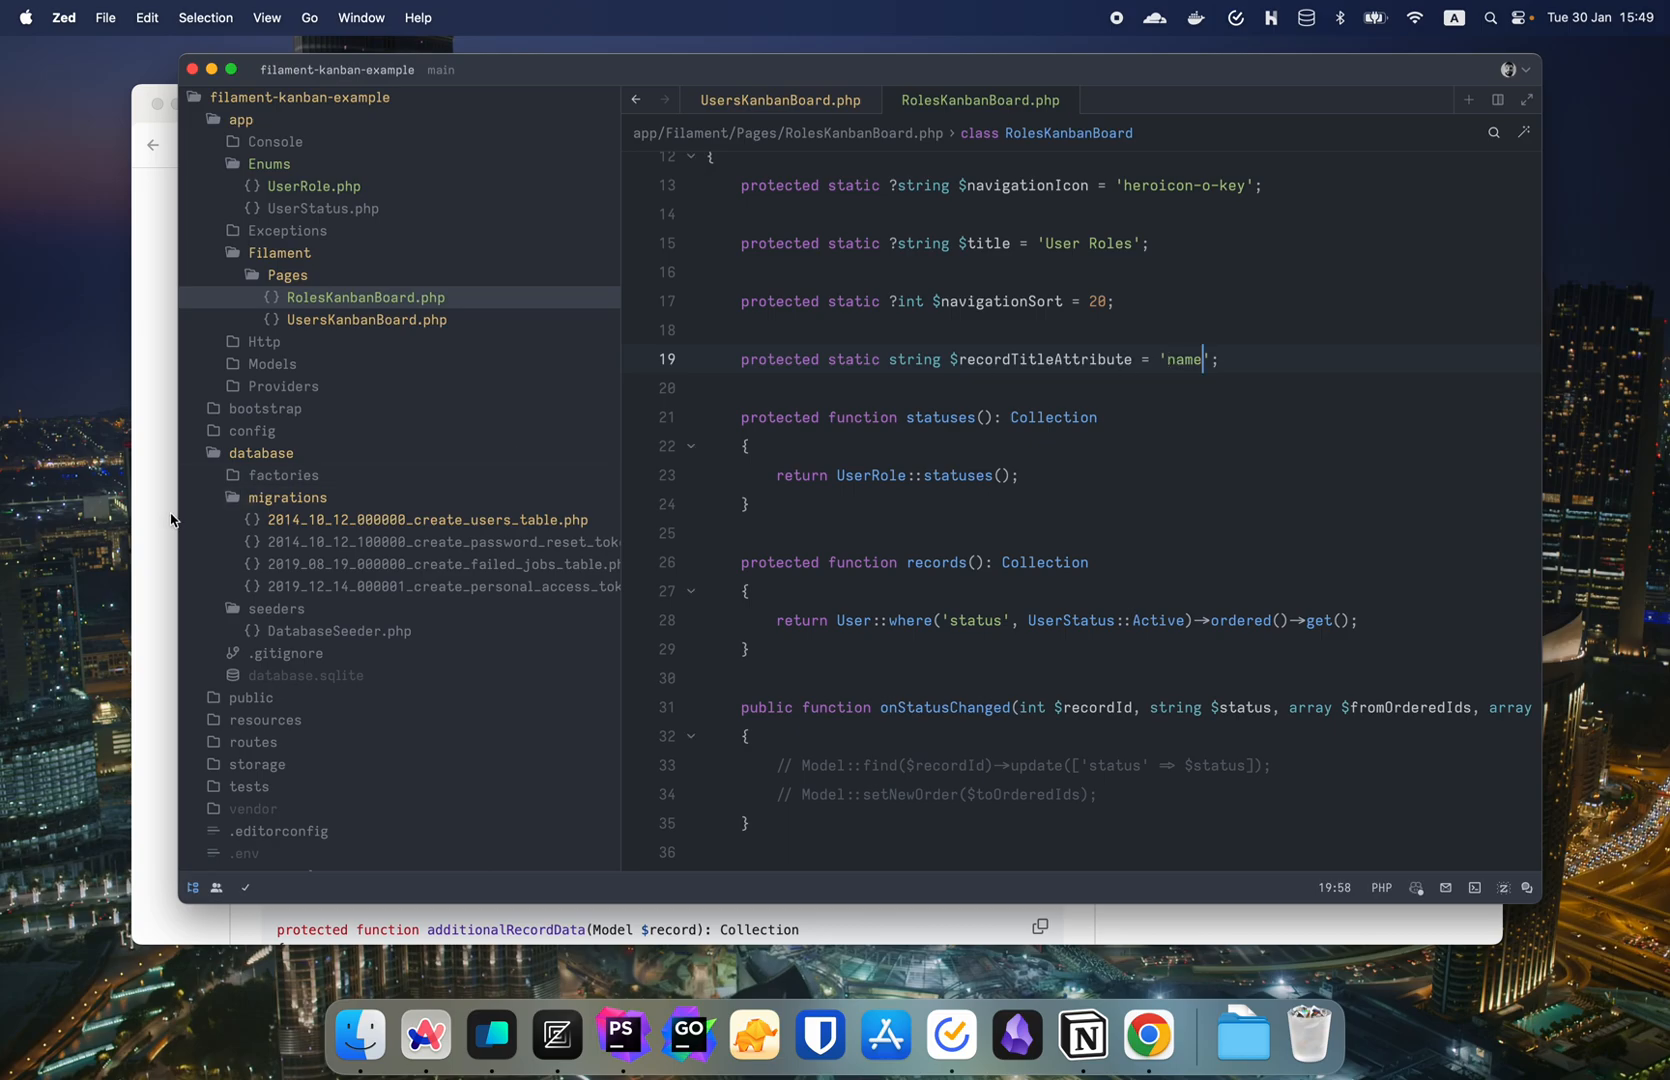
left_click(1148, 1044)
type("protected static string $recordStatusAttribute = 'status';")
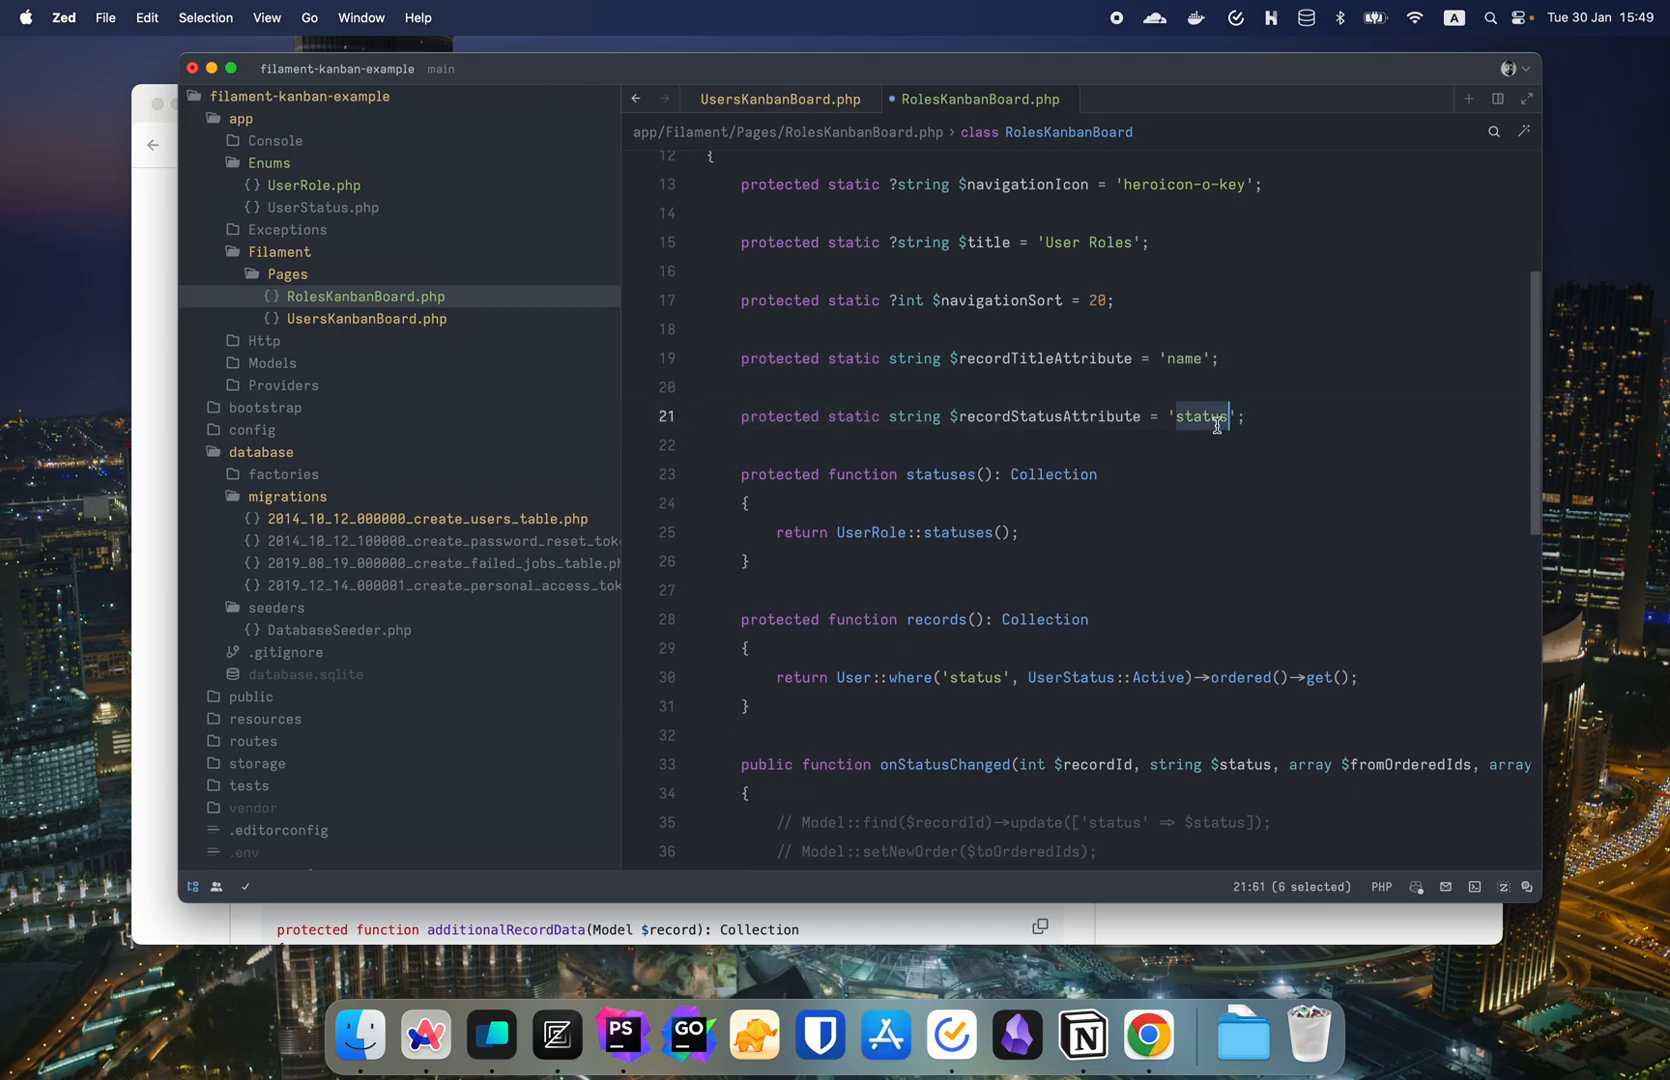
type("role")
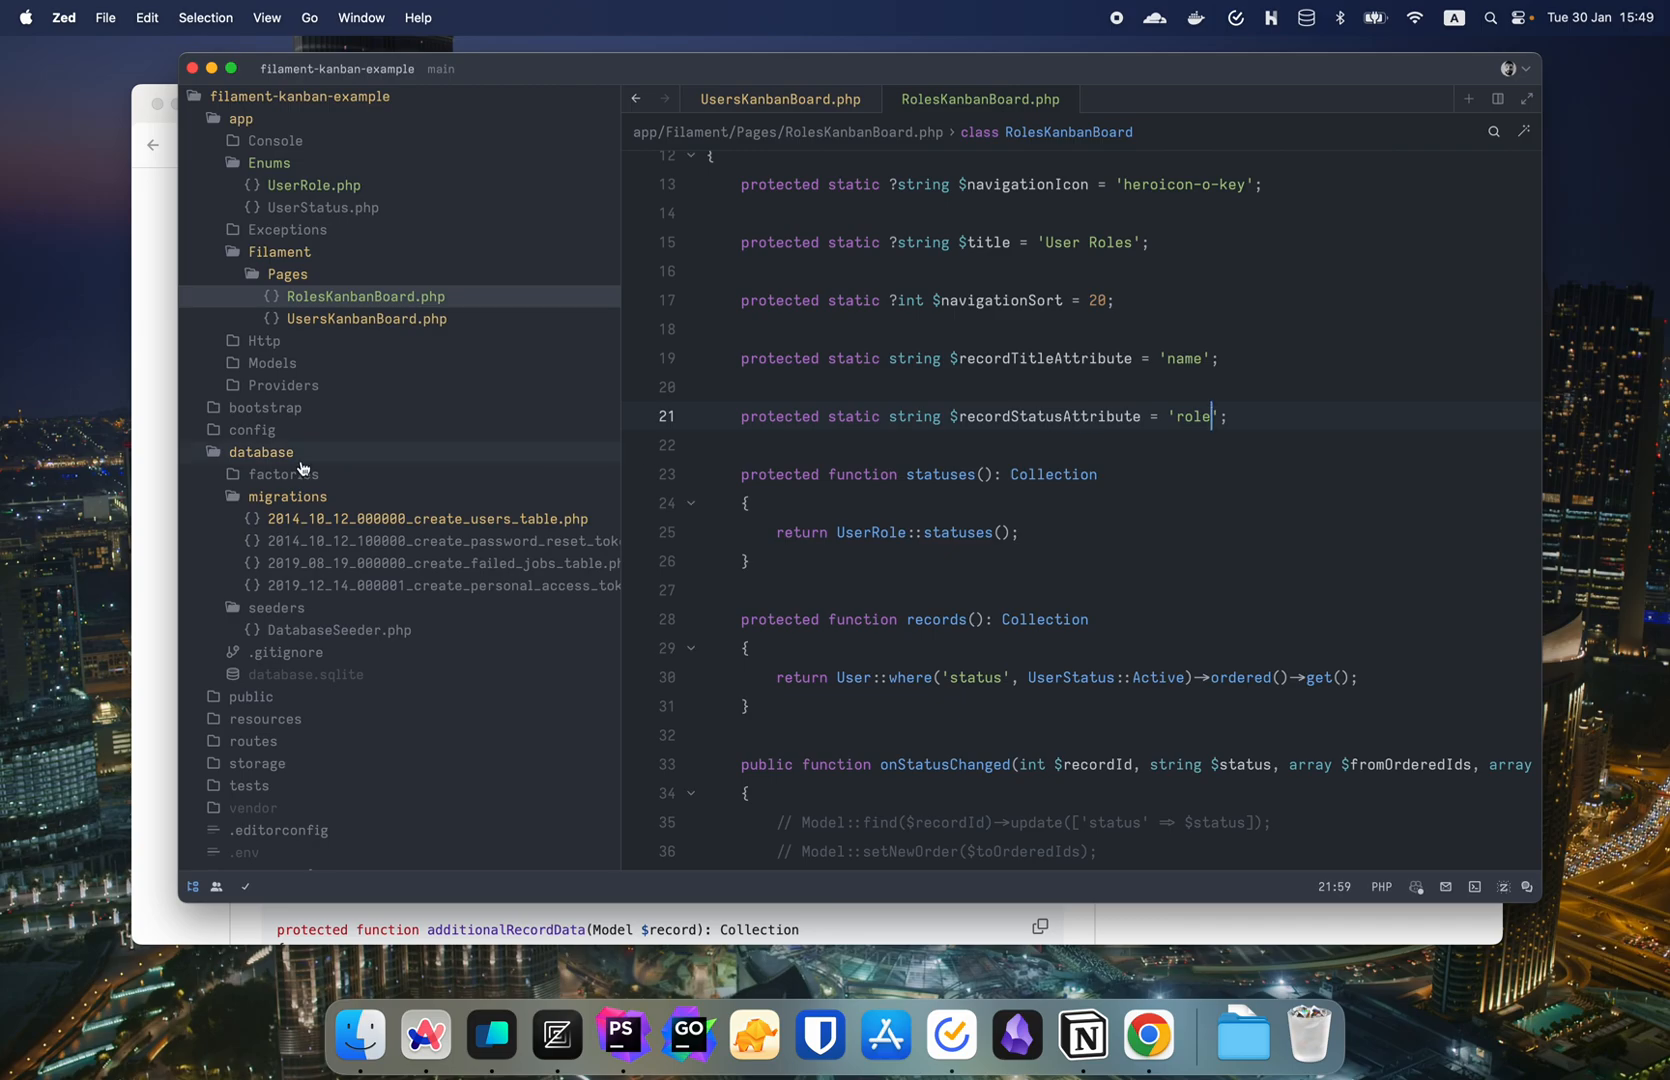
left_click(1148, 1036)
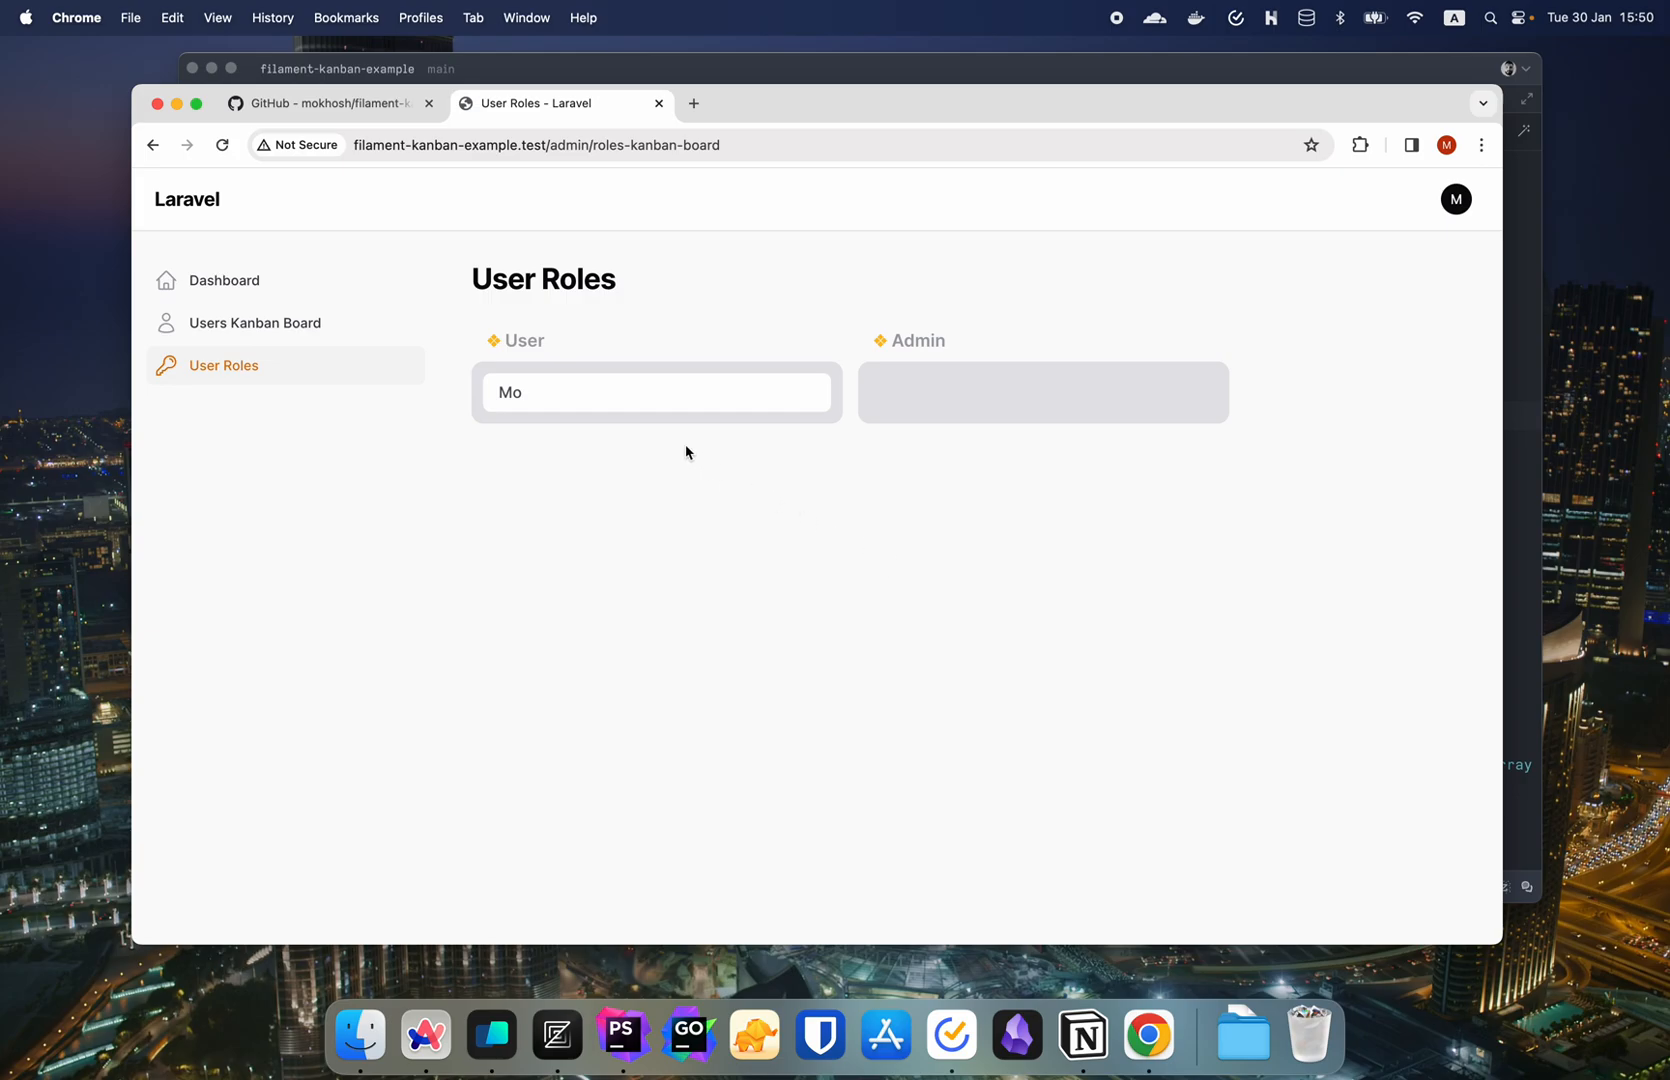
mouse_move(518, 342)
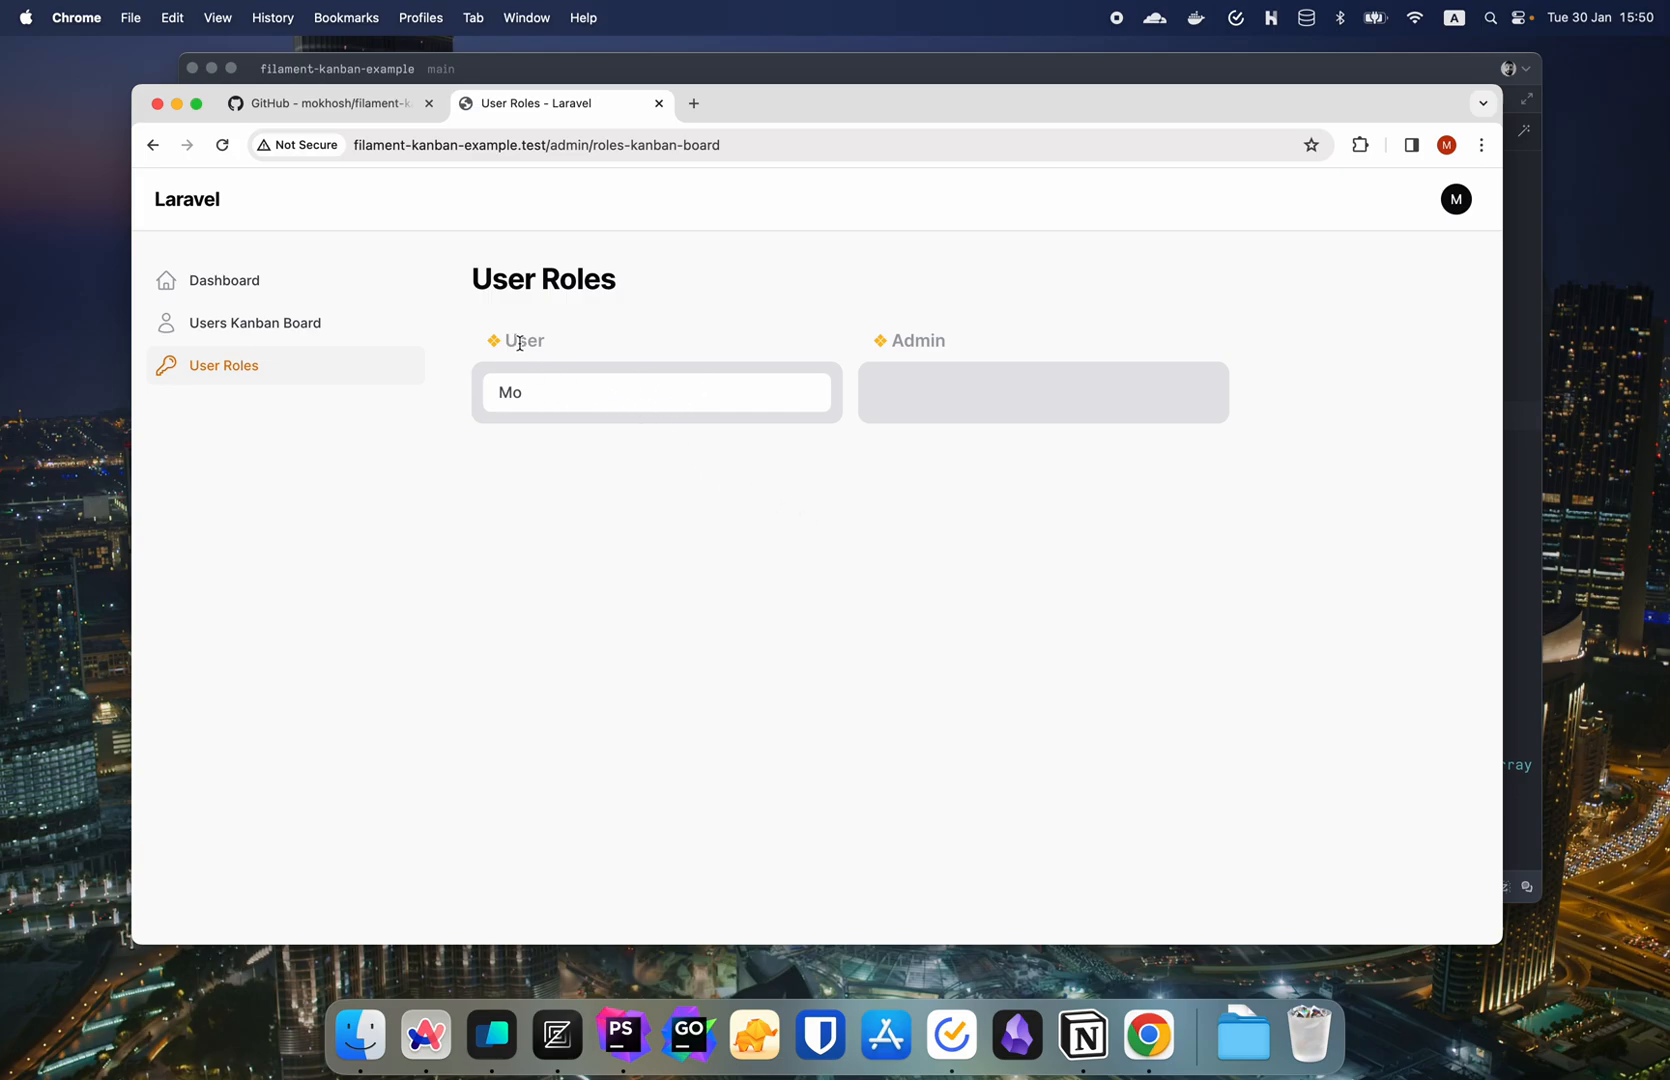
mouse_move(930, 328)
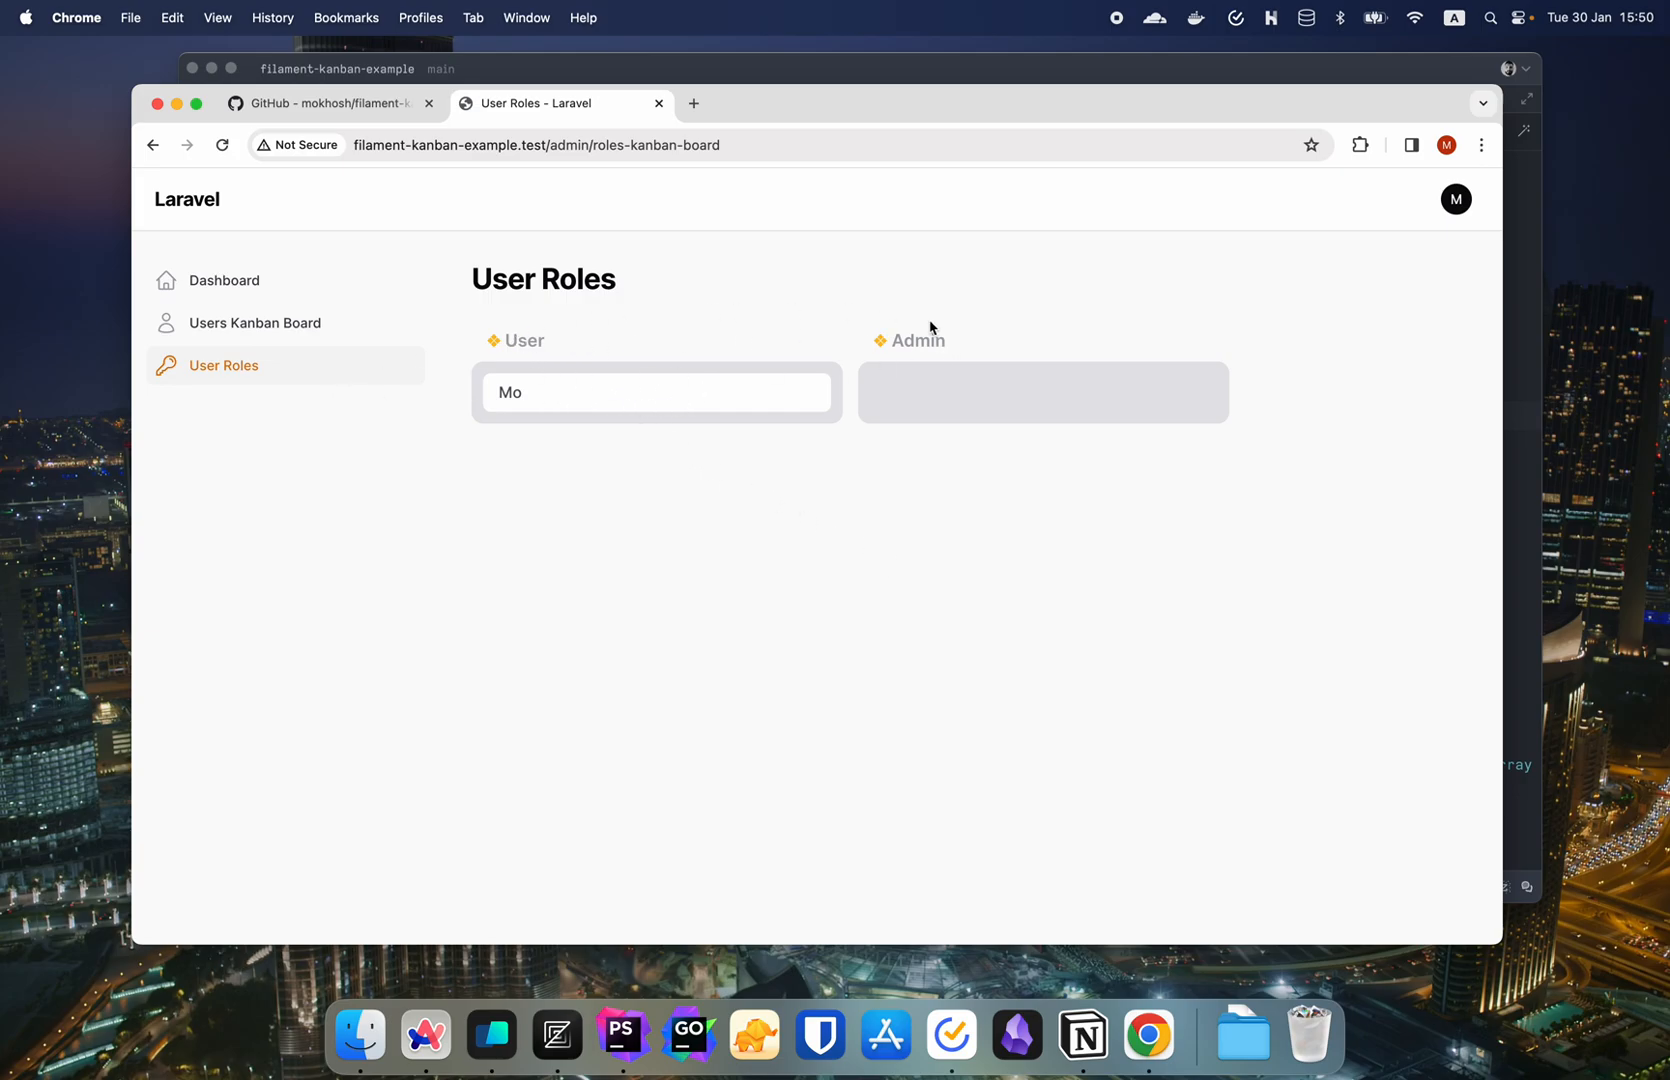
mouse_move(604, 400)
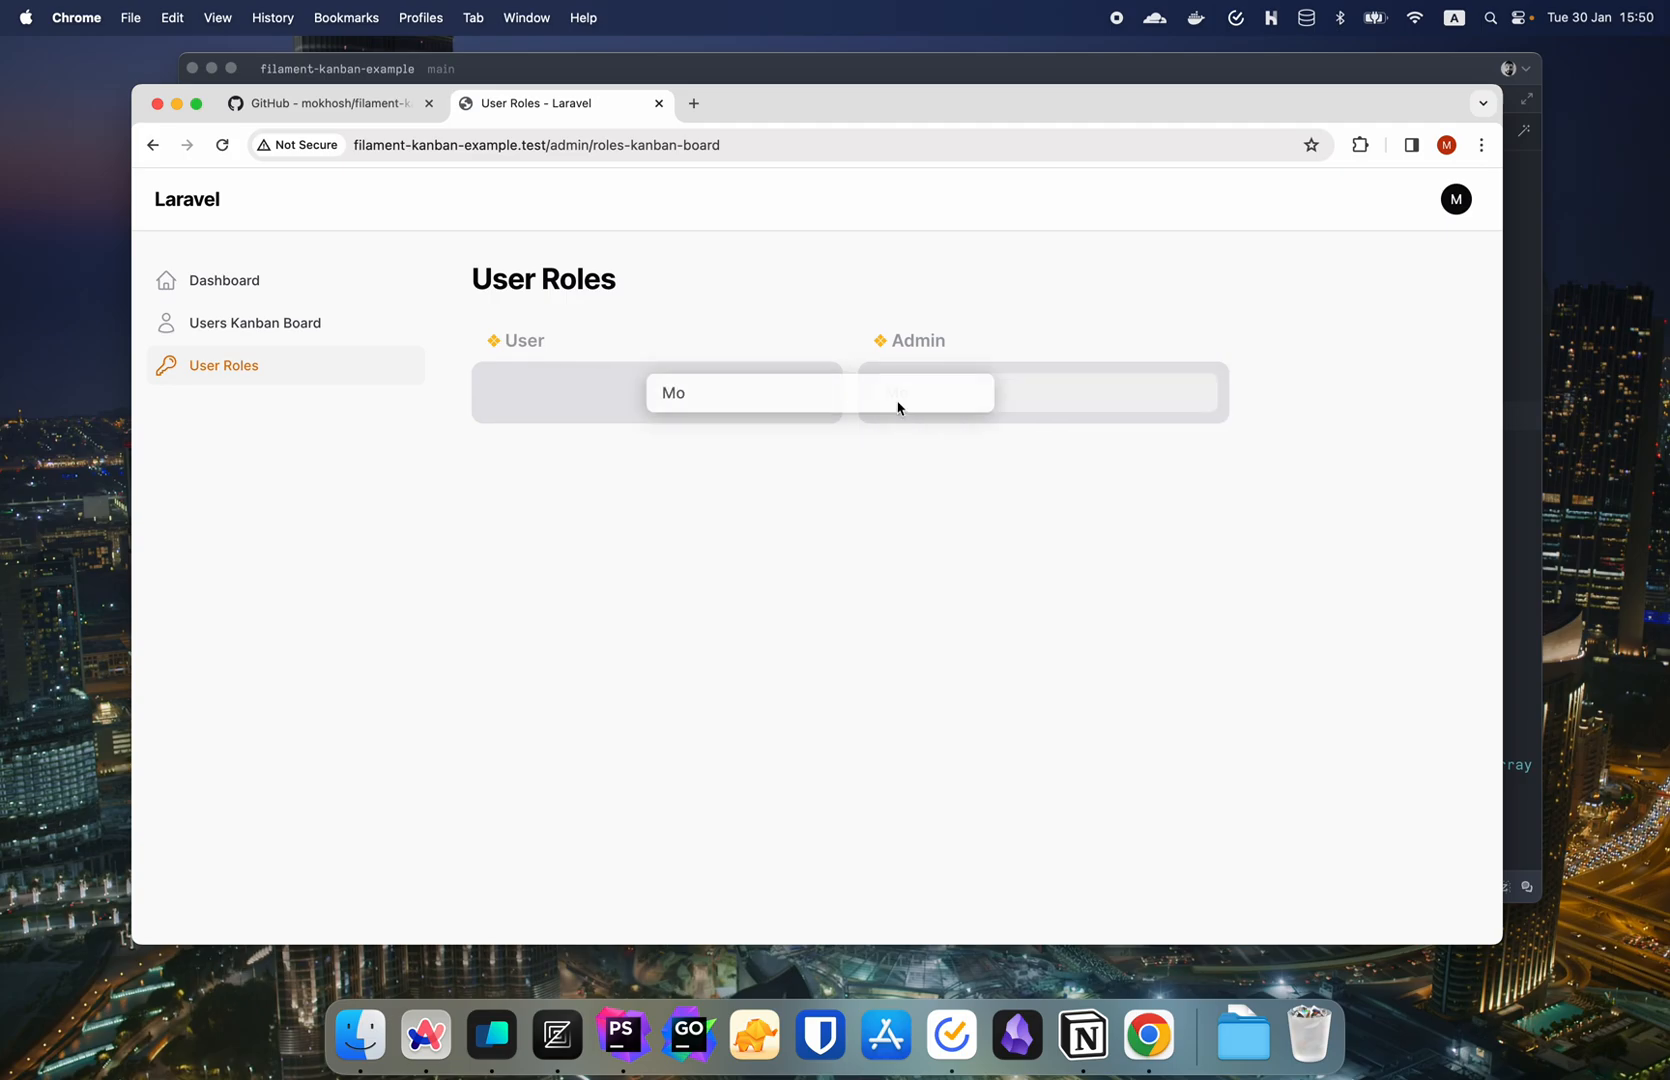
- Drag the user card from the User column into the Admin column
left_click(490, 1046)
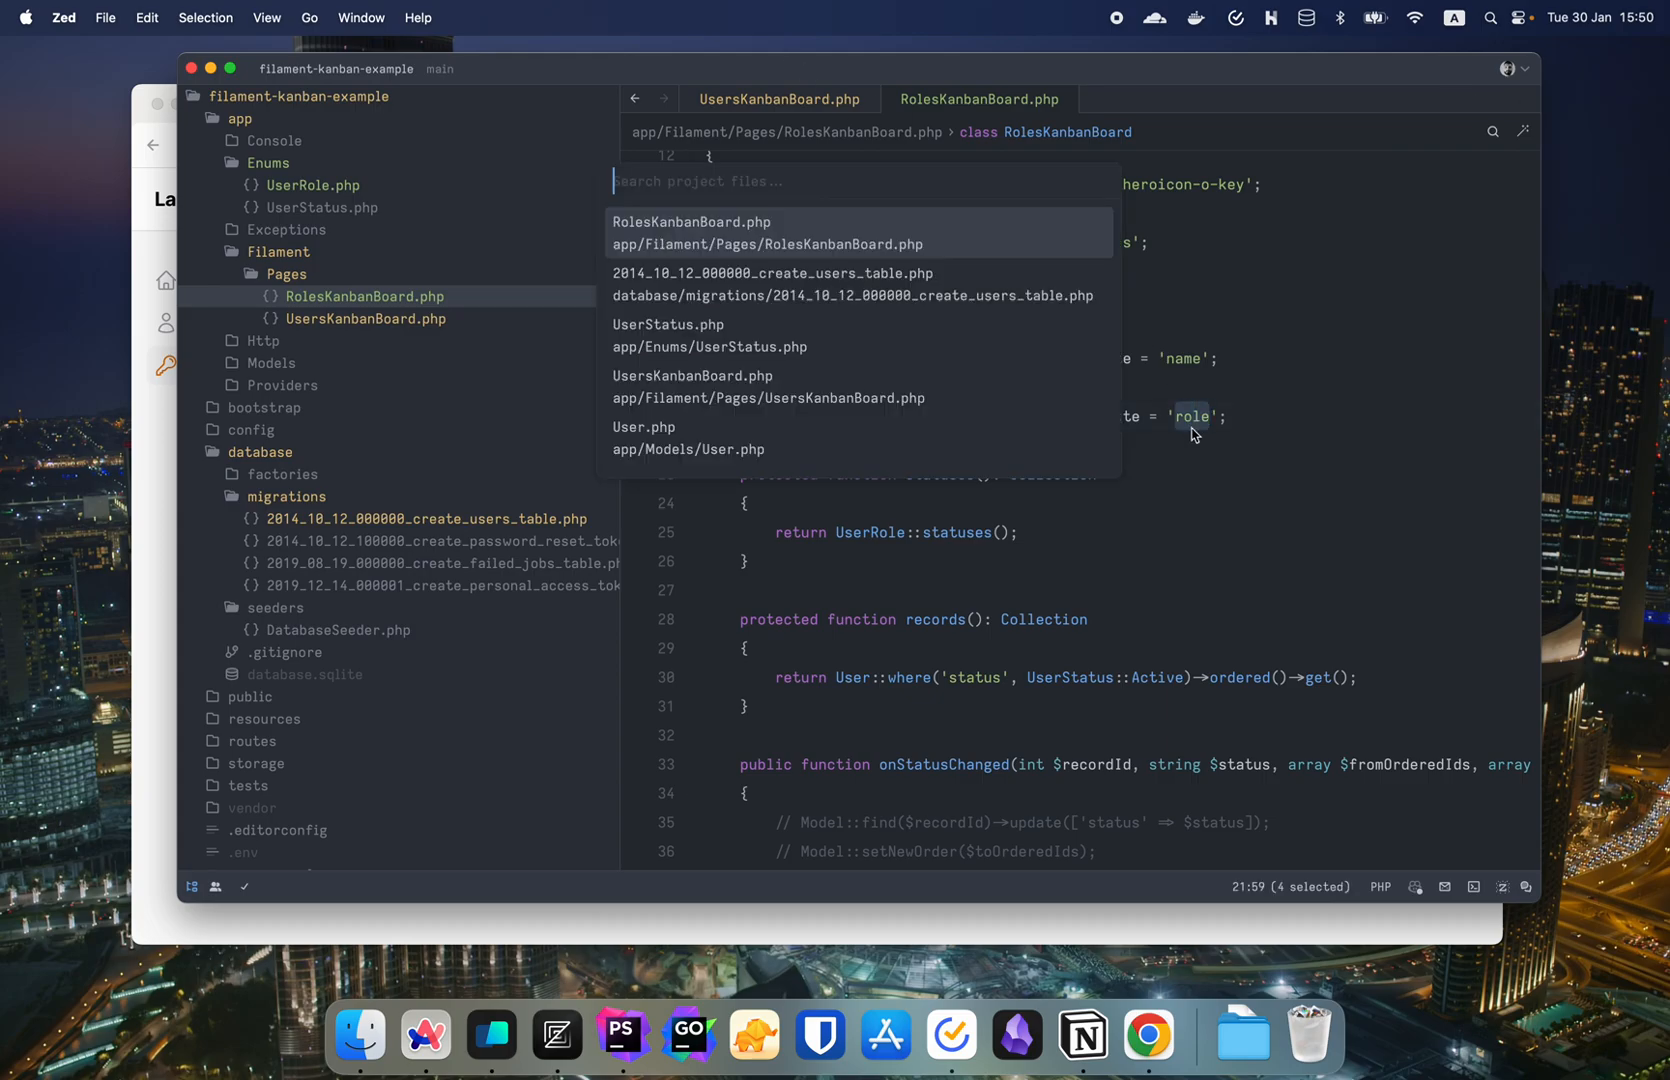
- Add 'role' to the User model's fillable fields and review the UsersKanbanBoard handlers
left_click(644, 436)
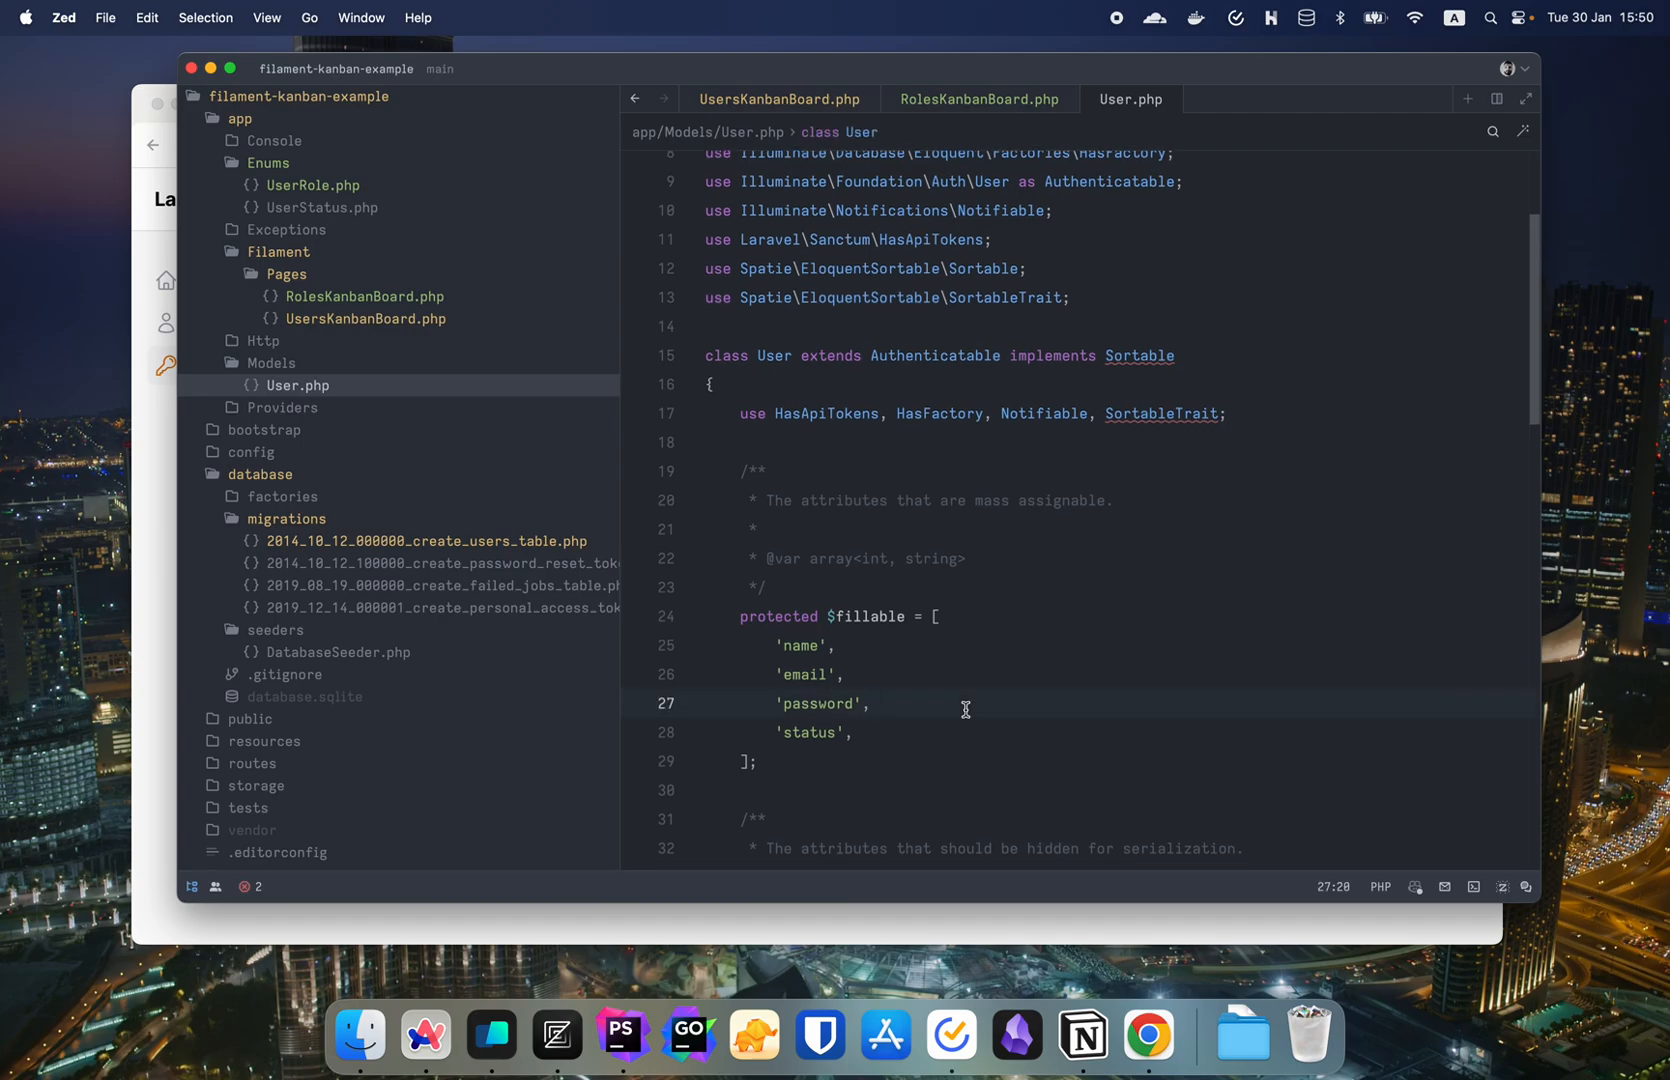
type("'role',")
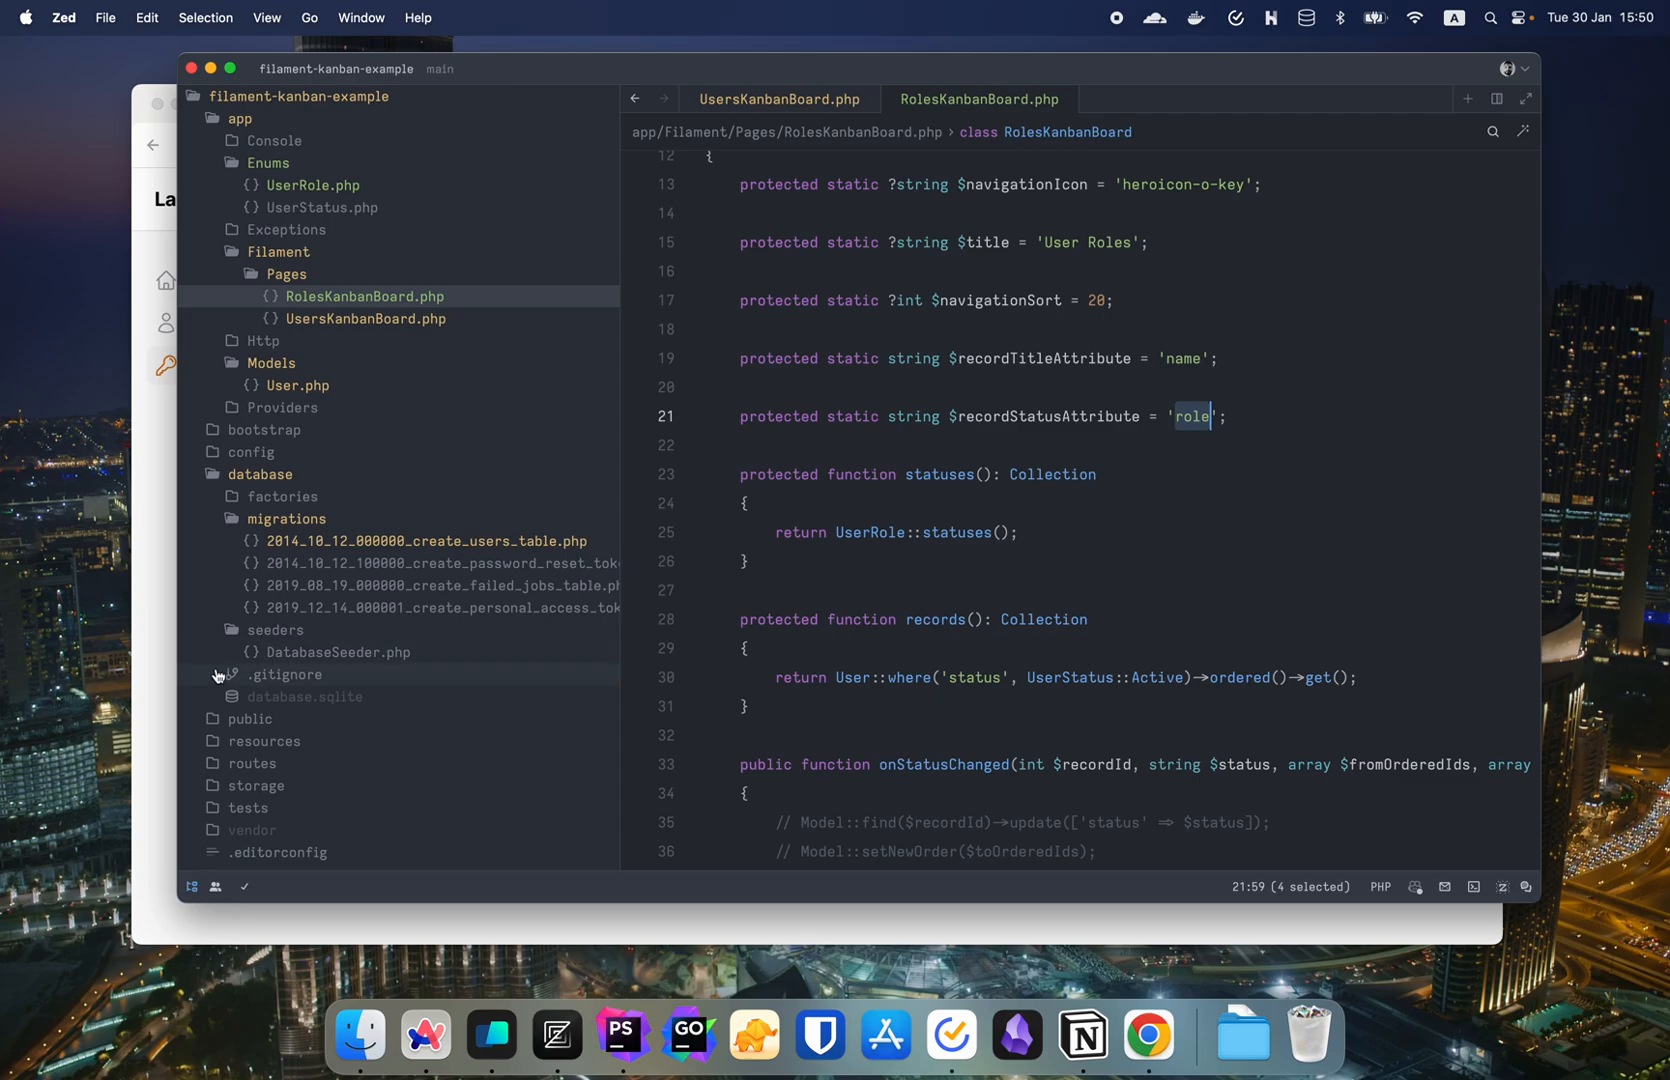
left_click(1148, 1034)
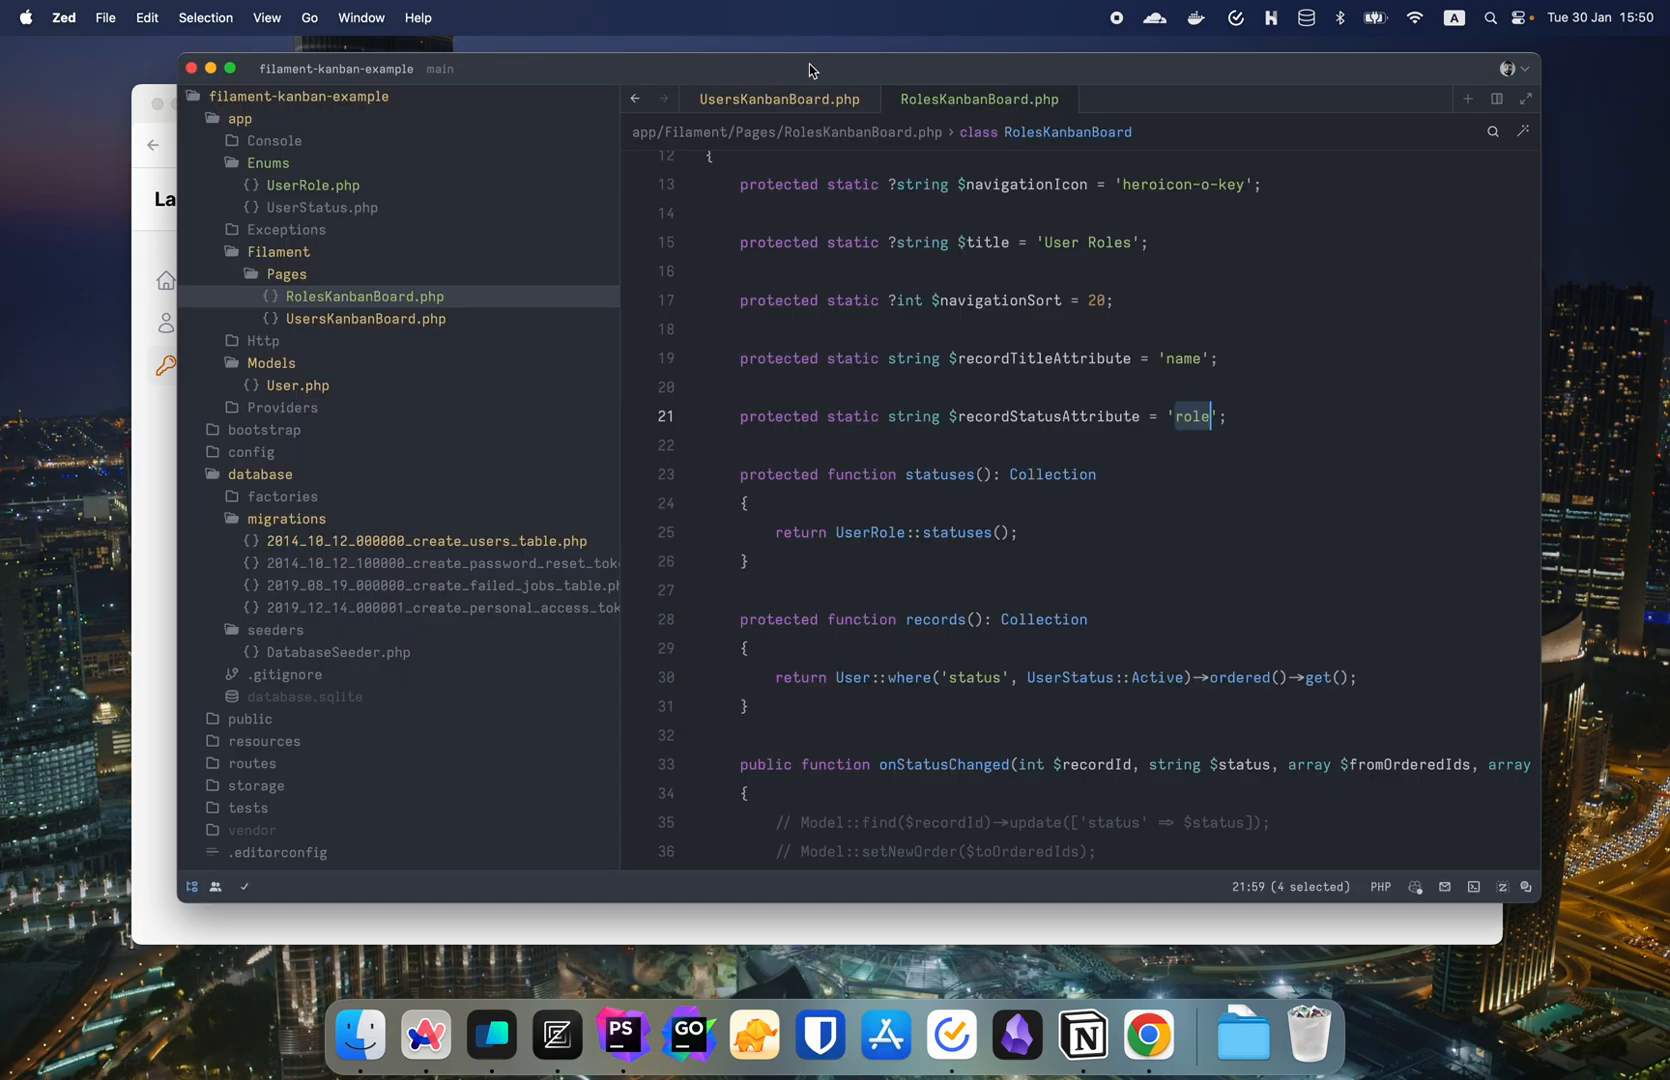
left_click(778, 100)
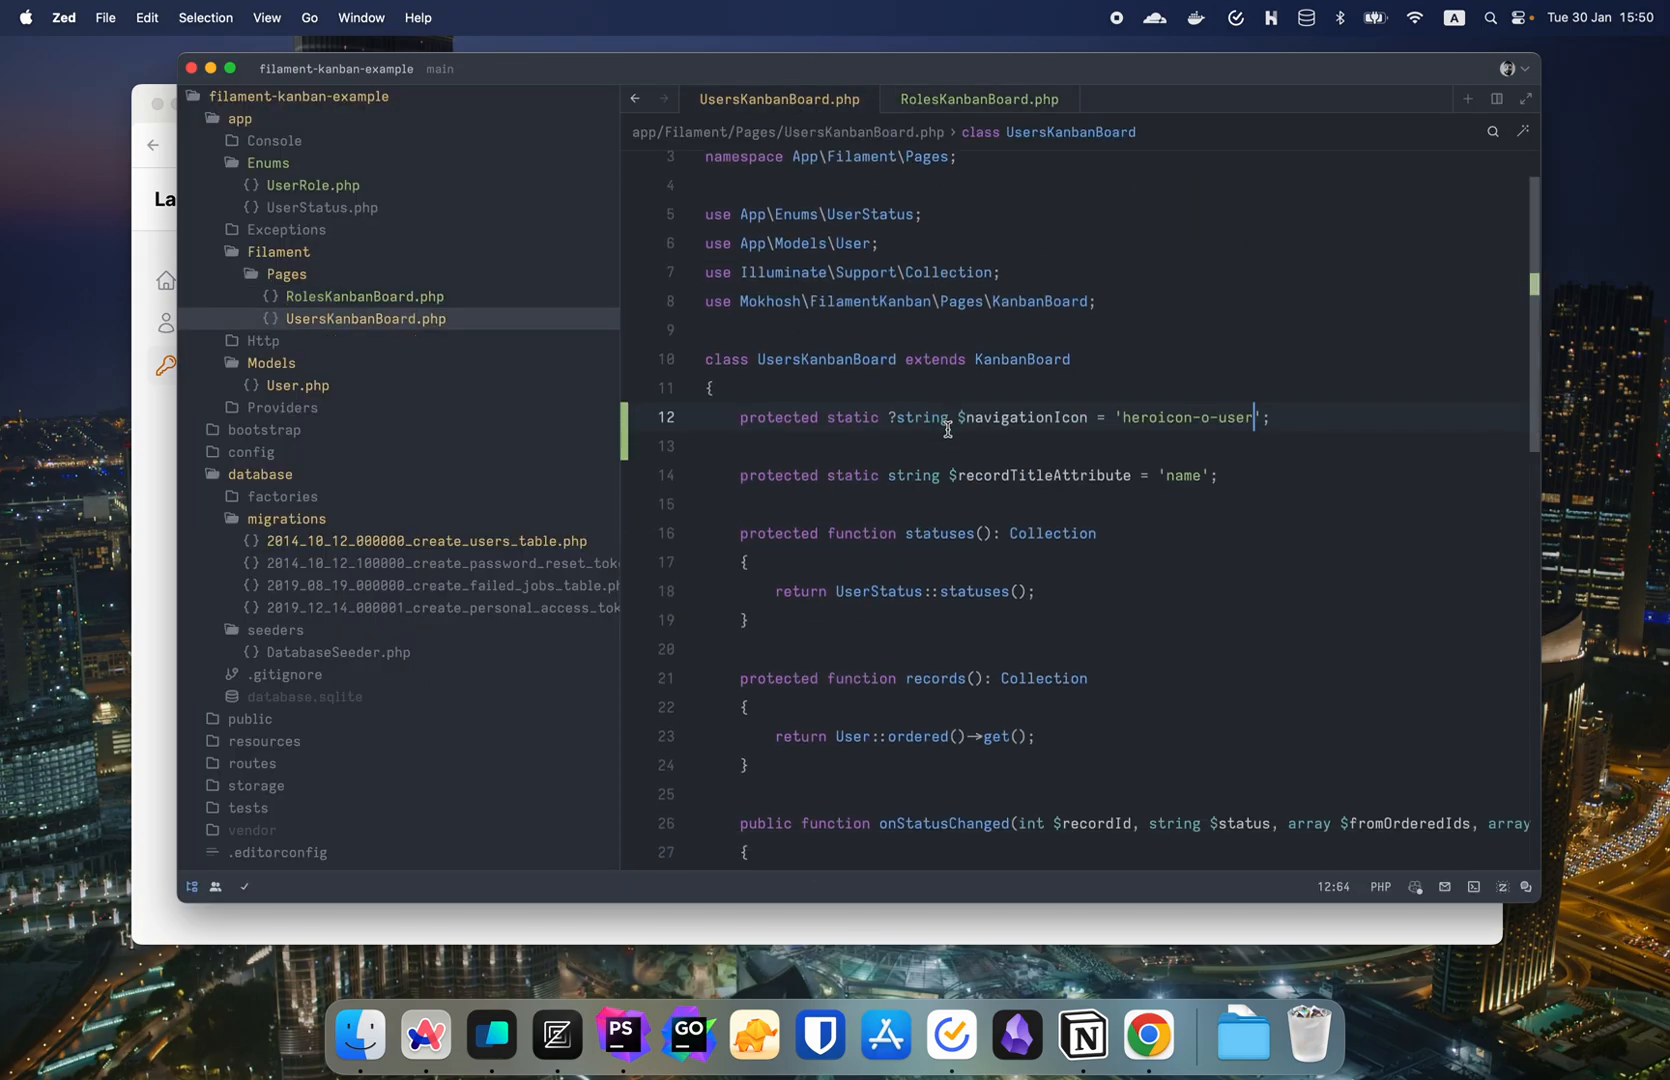
scroll("down", 3)
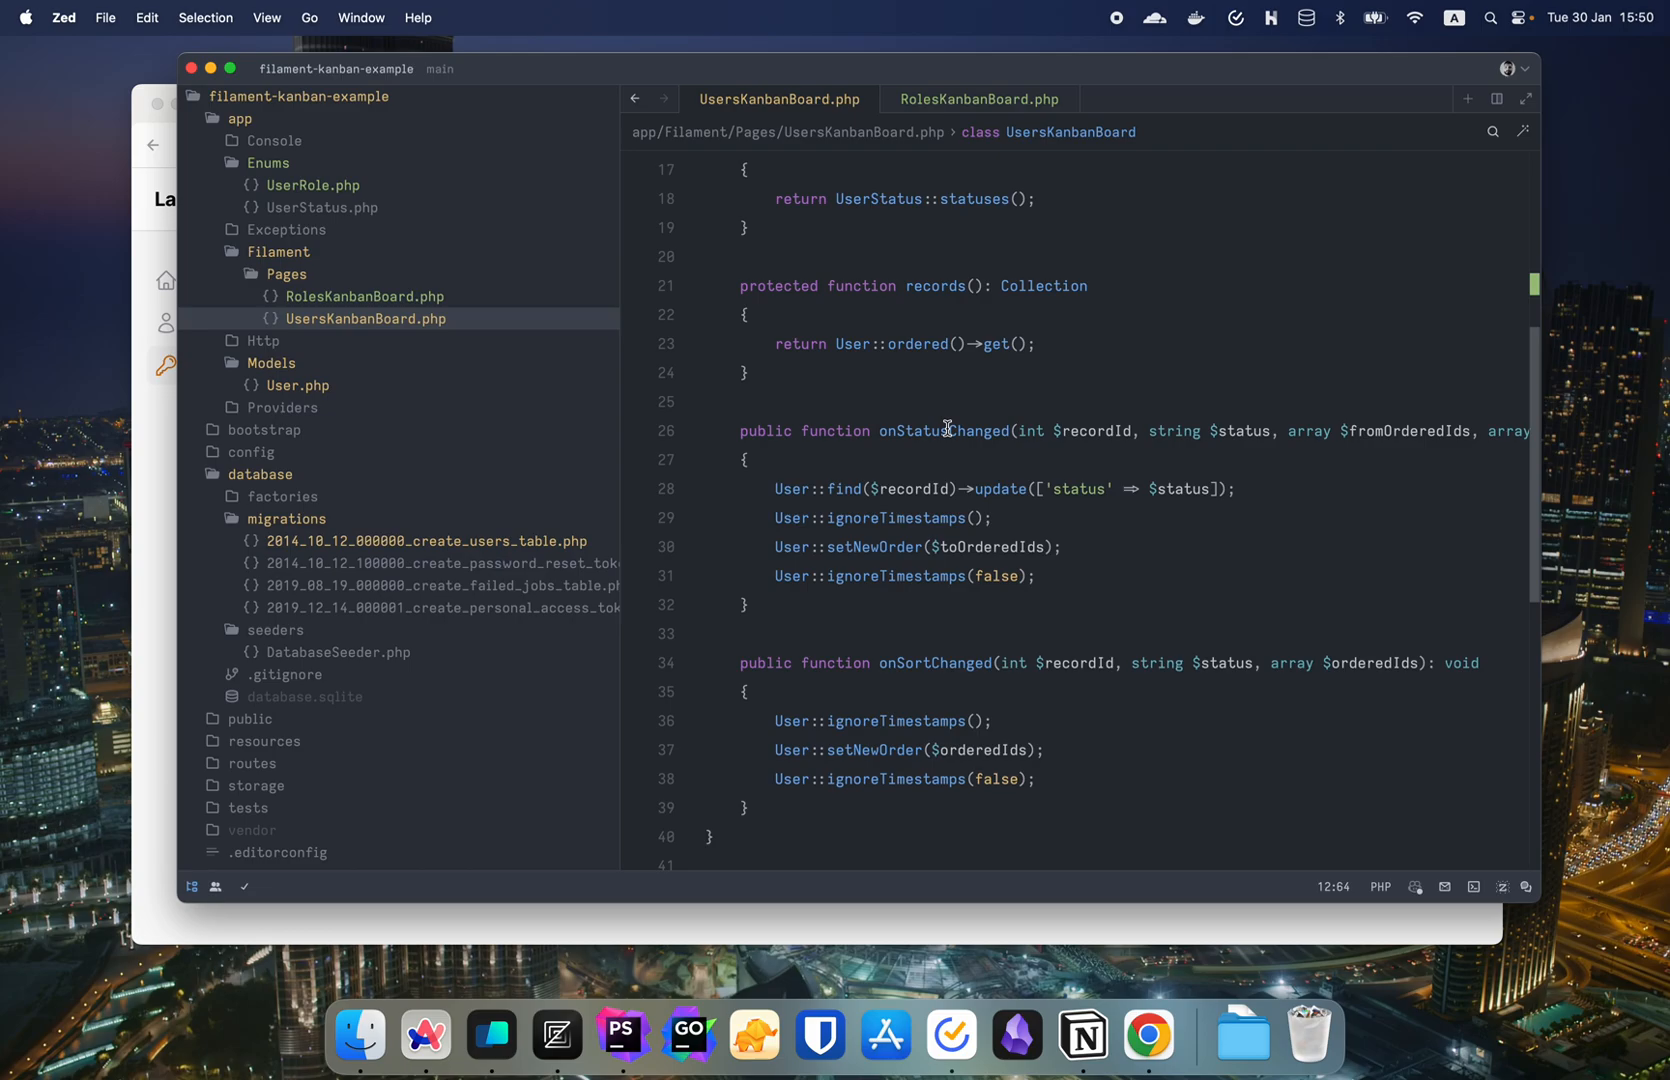
left_click(976, 98)
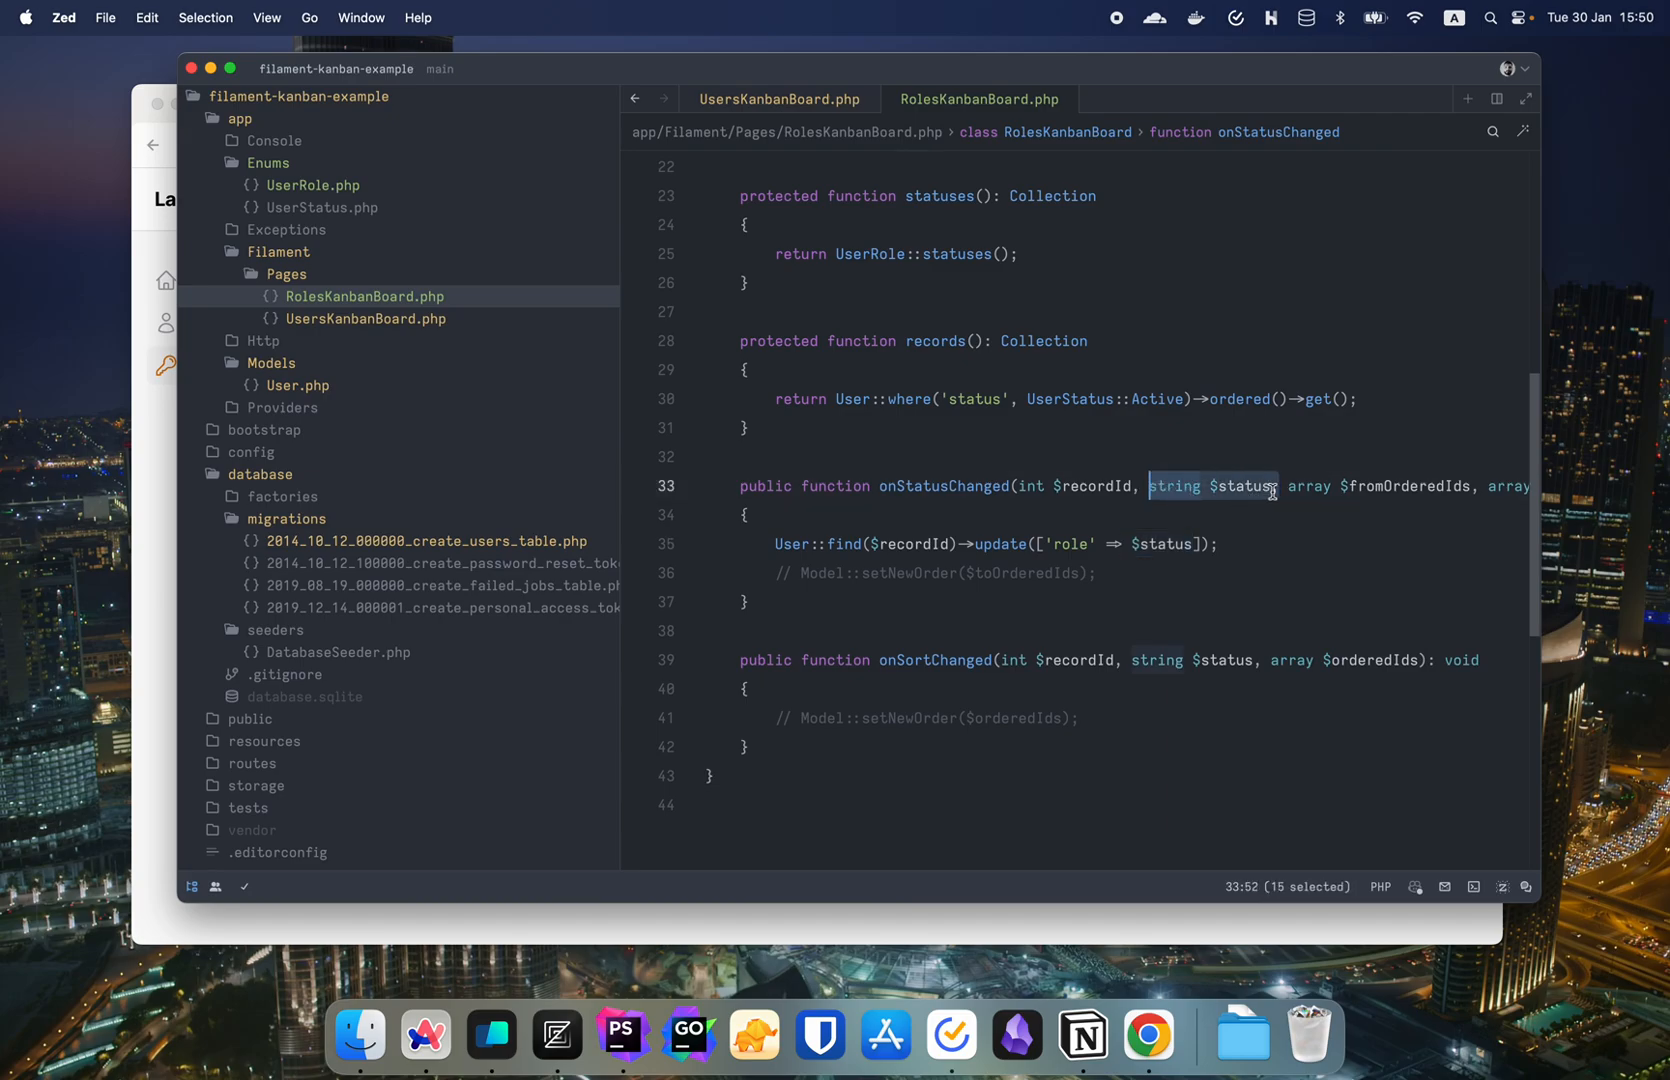
- Copy the ignoreTimestamps/setNewOrder lines into onStatusChanged and onSortChanged of RolesKanbanBoard.php
left_click(1210, 564)
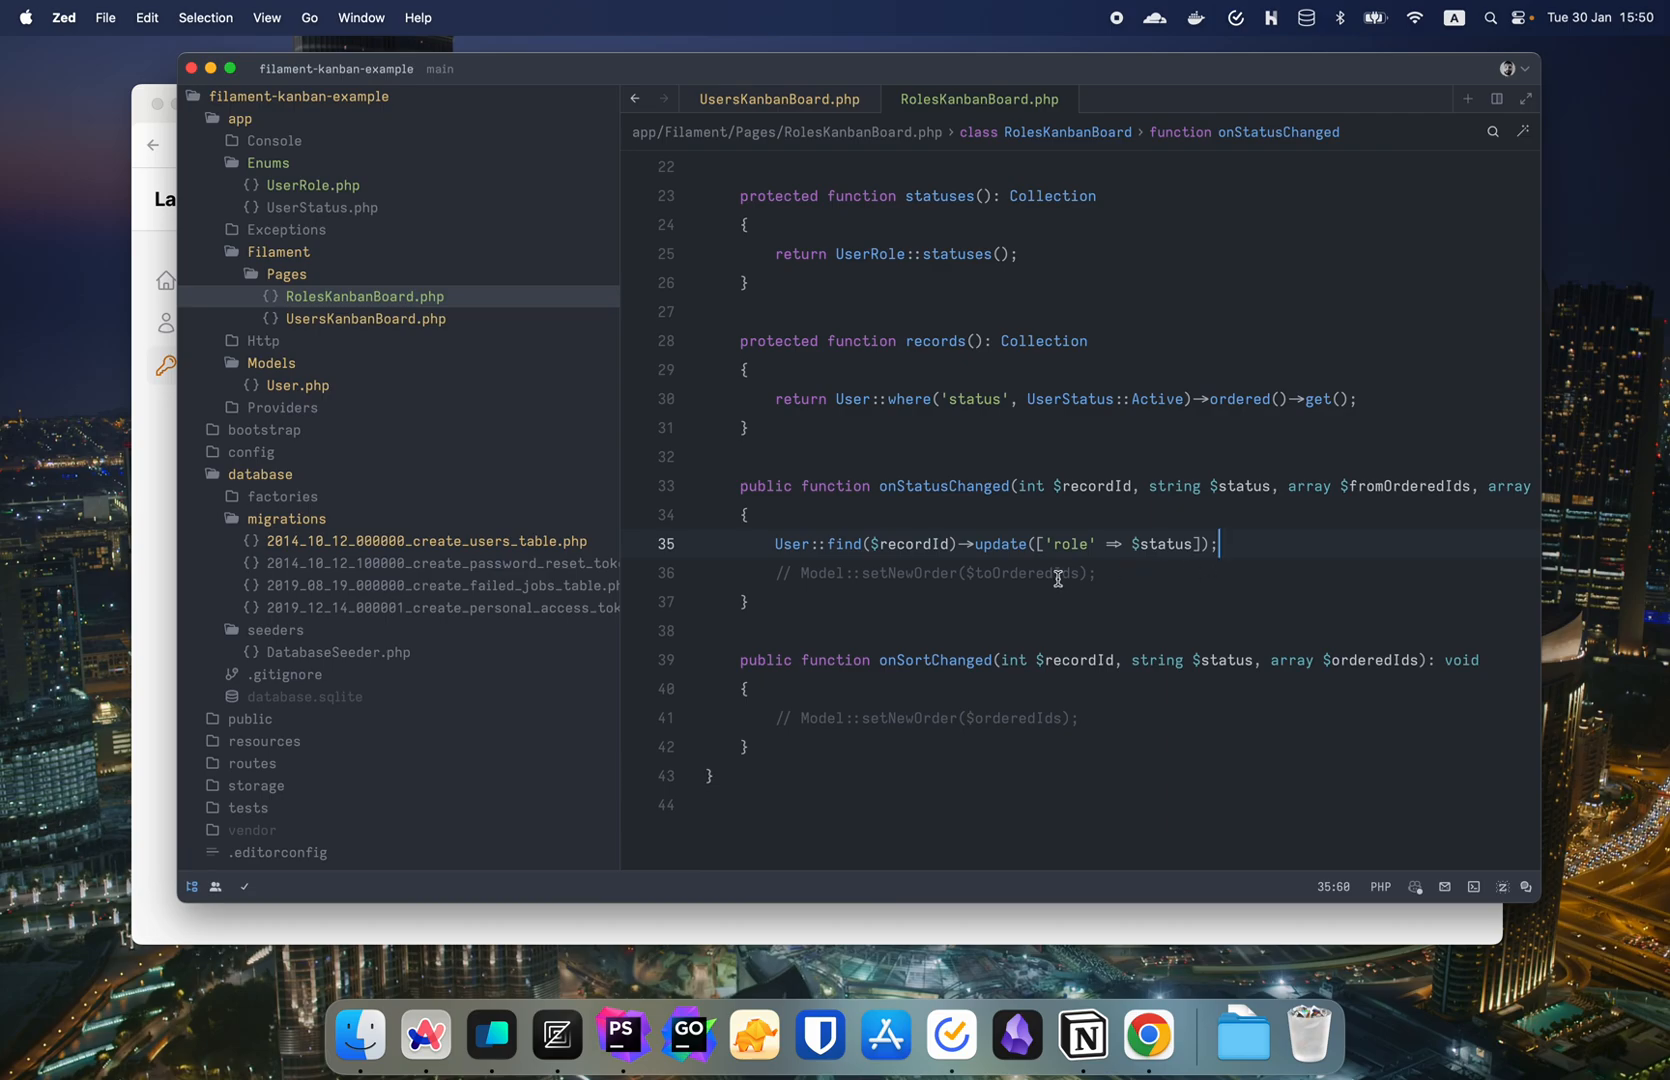
left_click(1148, 1038)
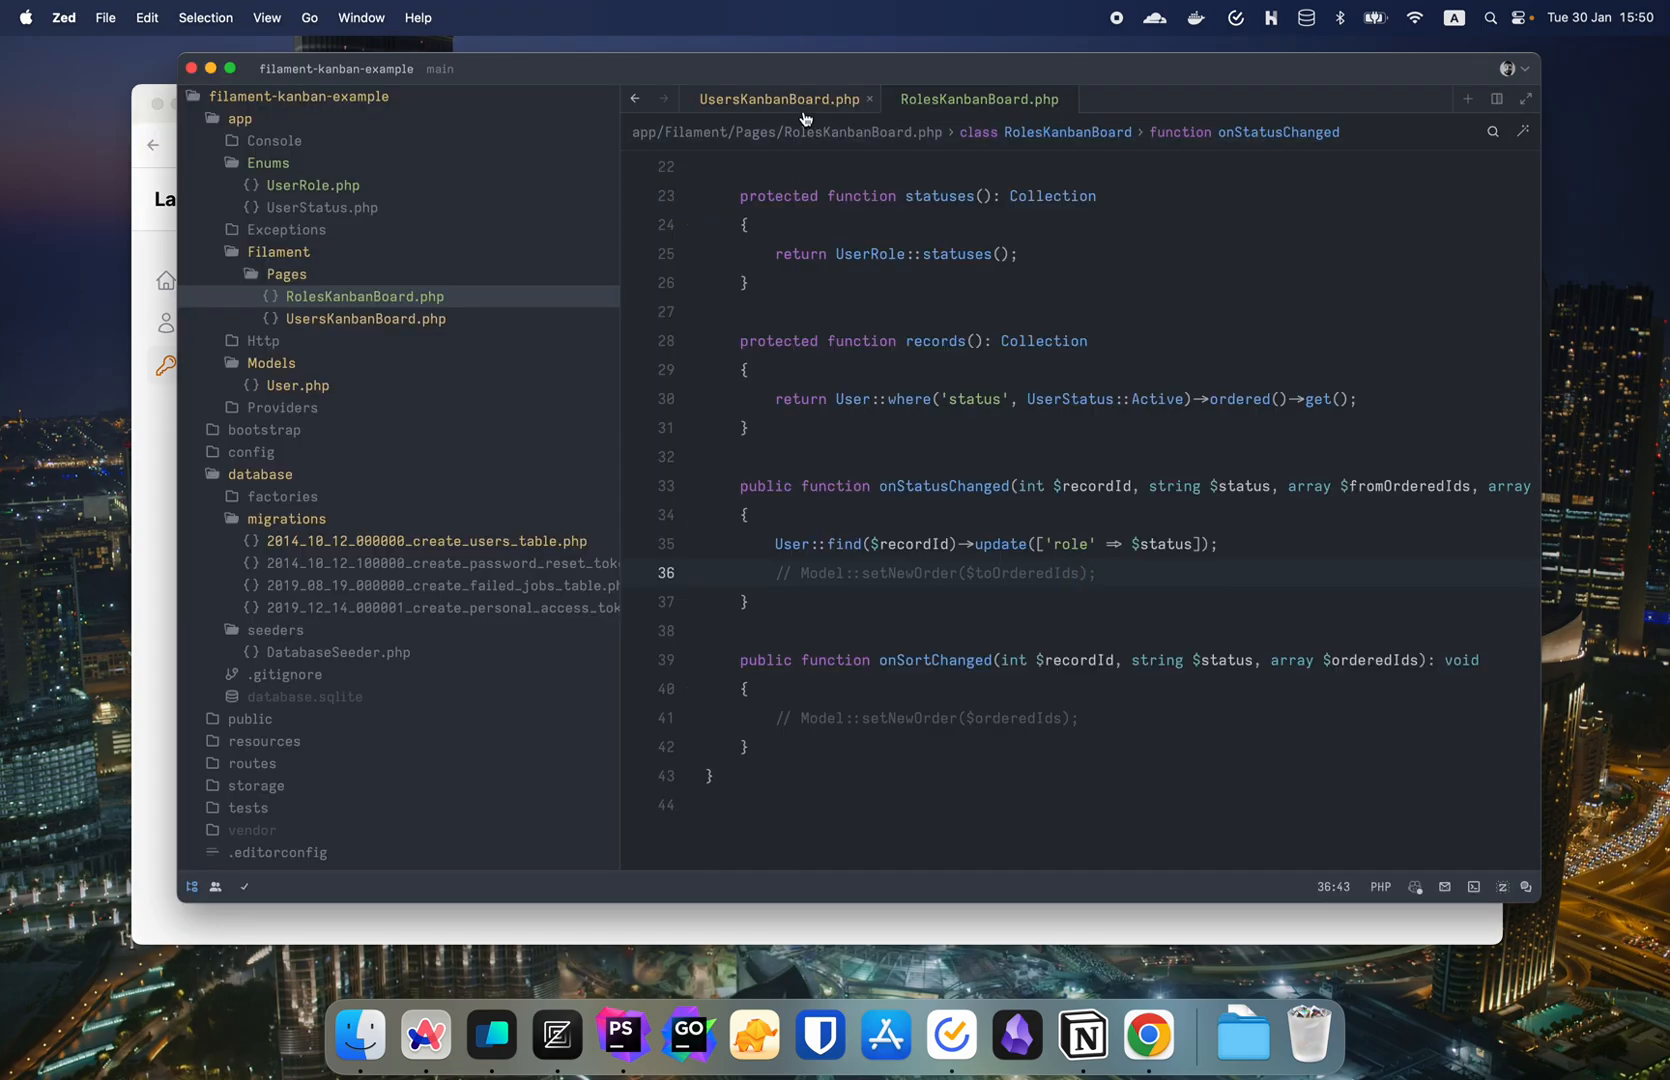
left_click(778, 100)
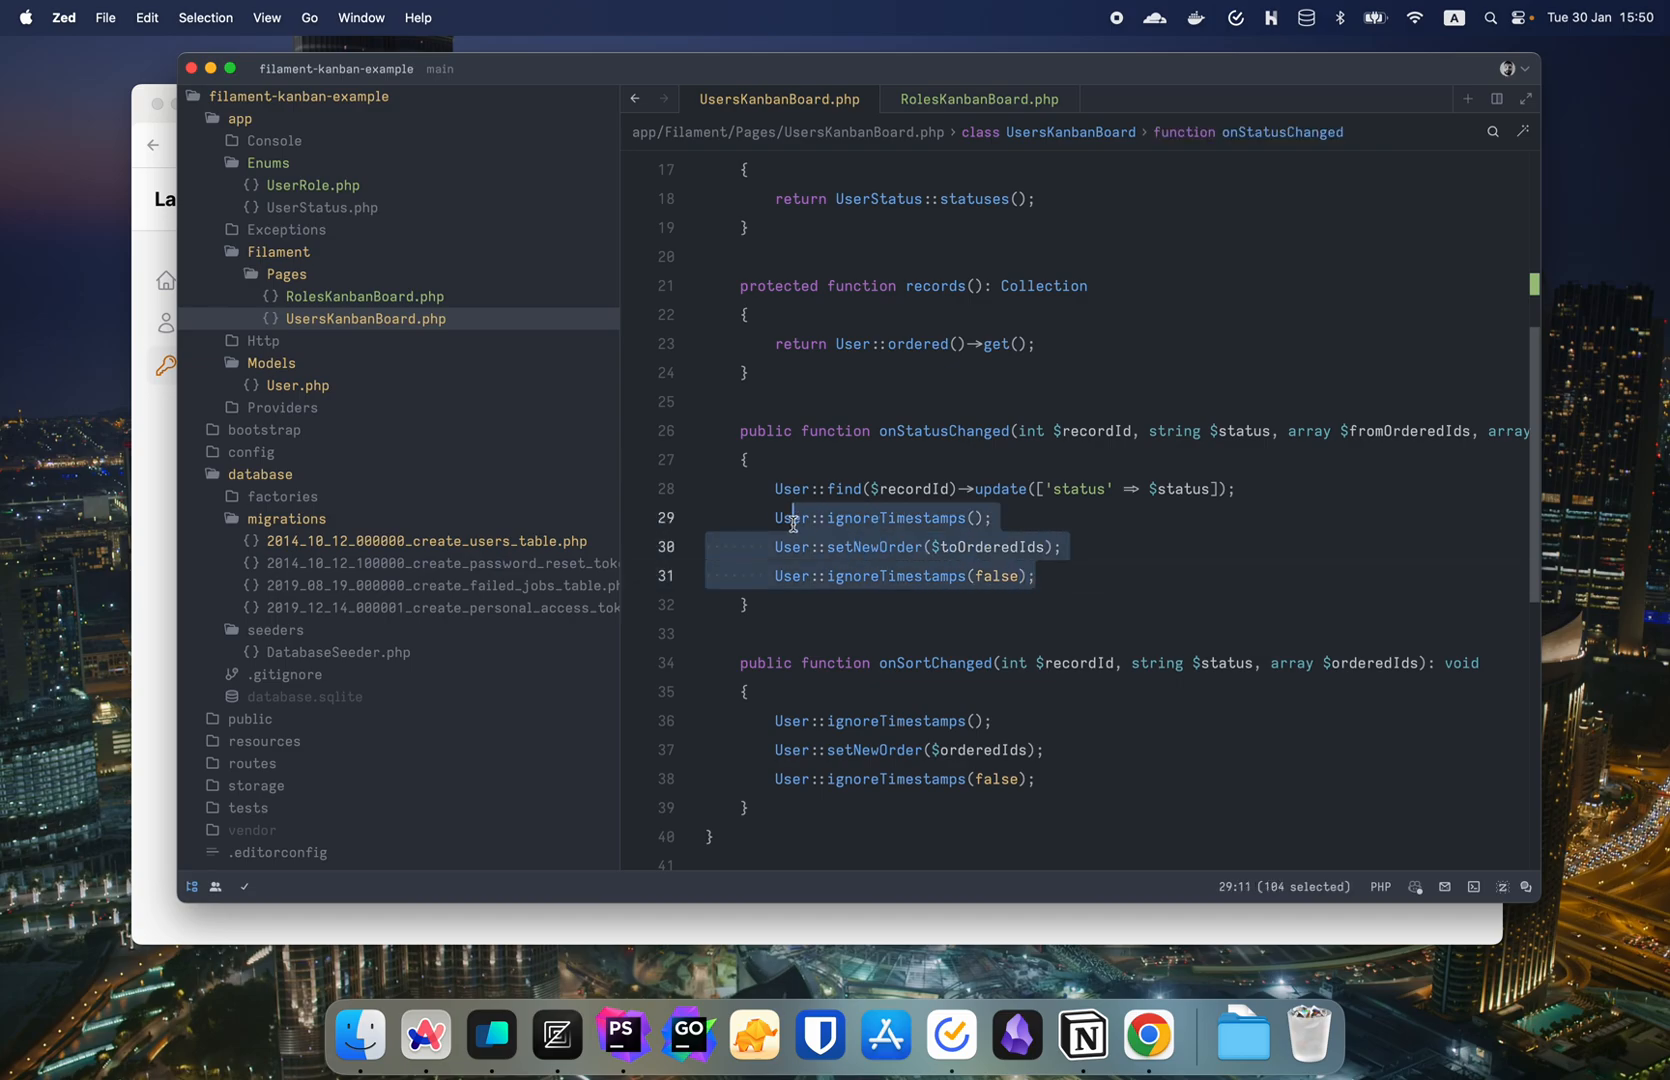
left_click(976, 100)
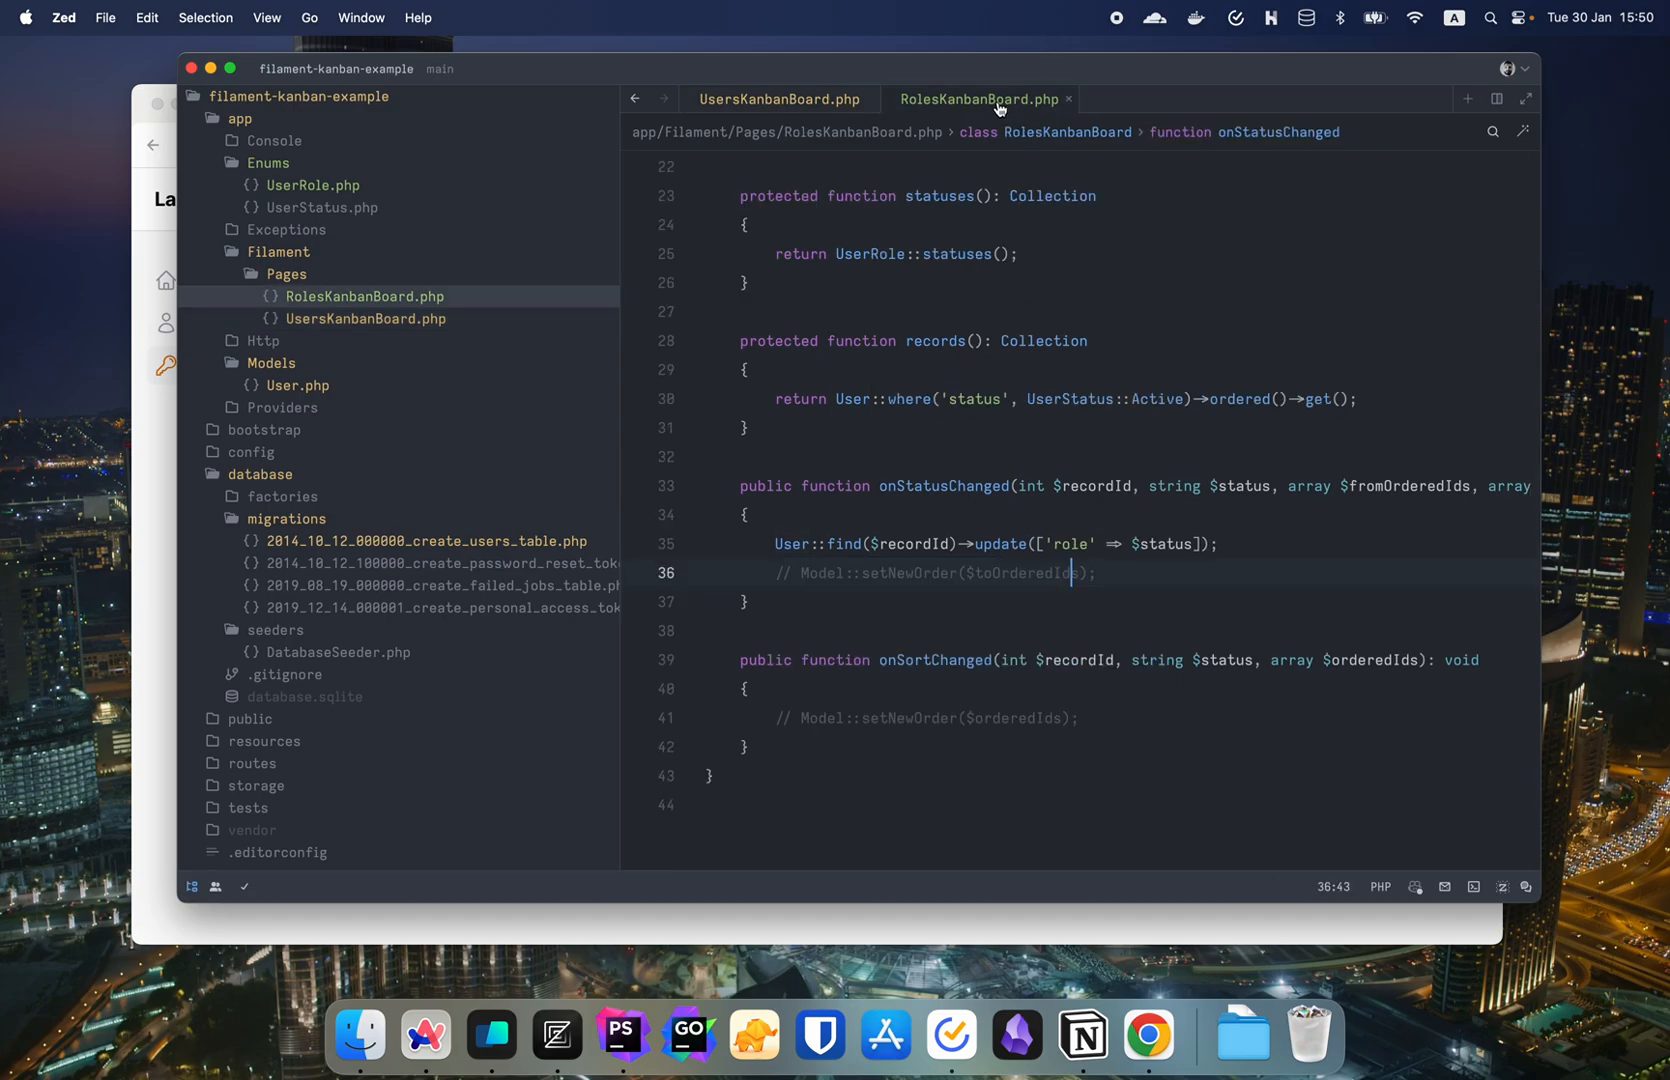
triple_click(938, 574)
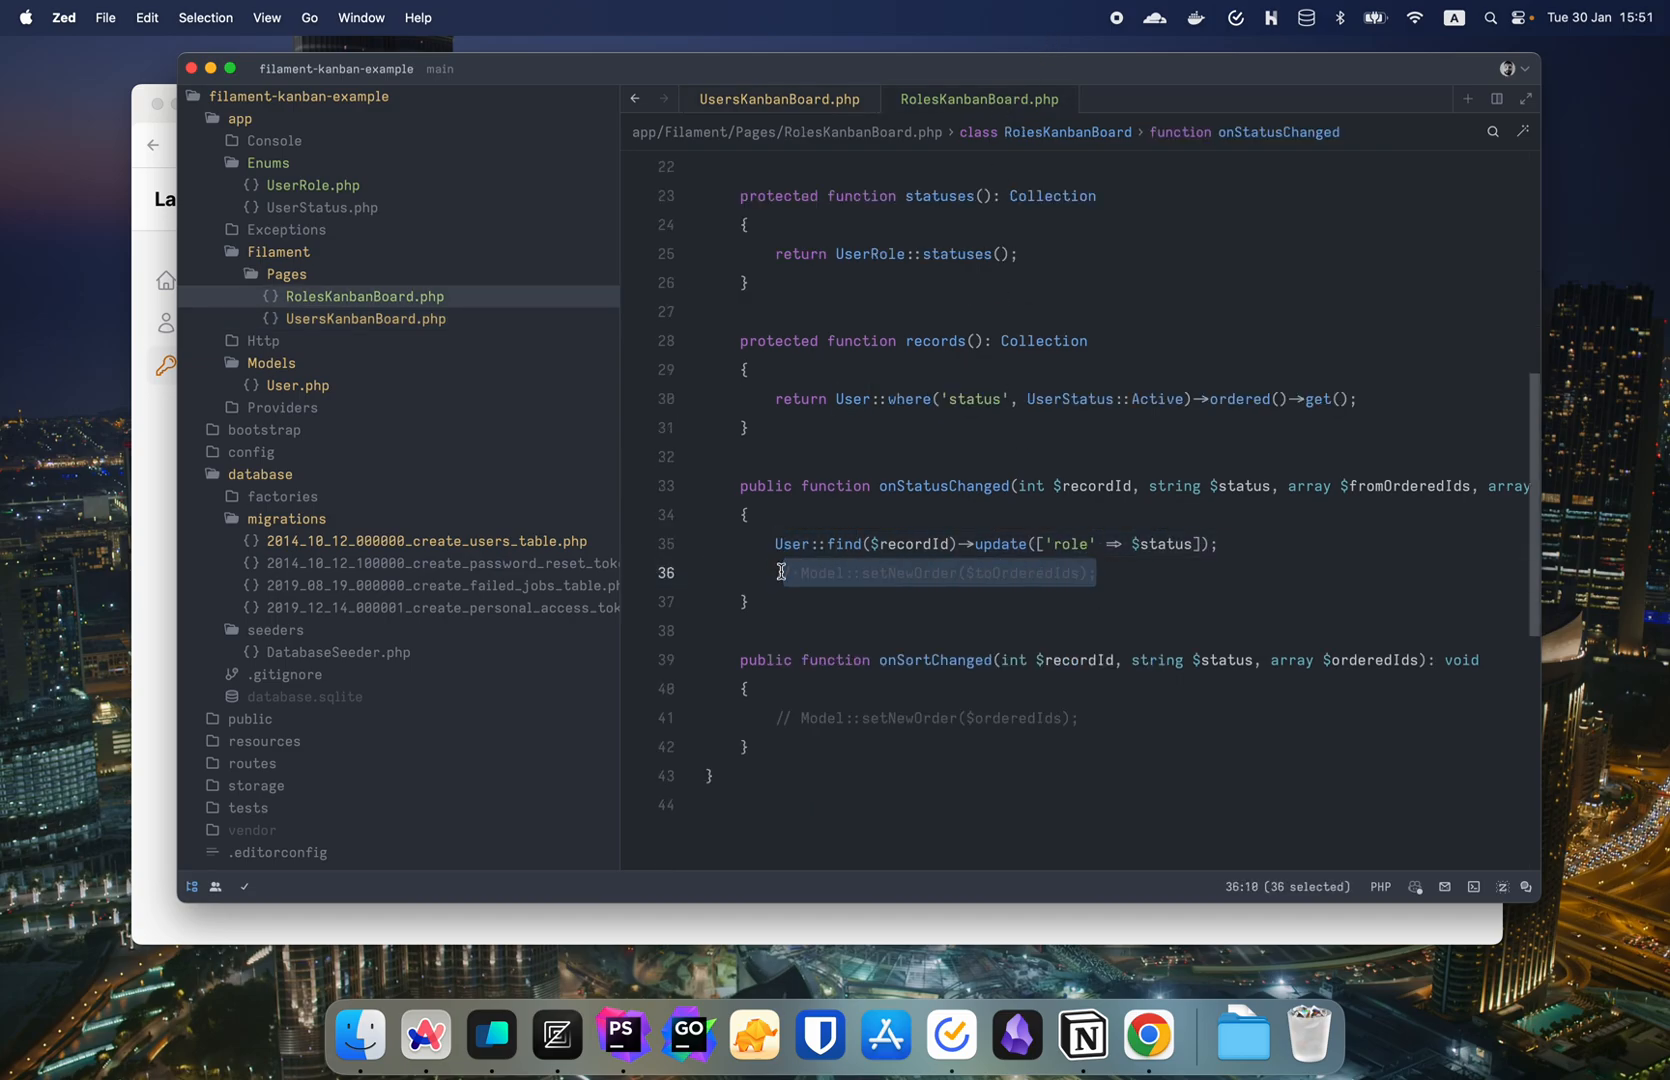
left_click(778, 100)
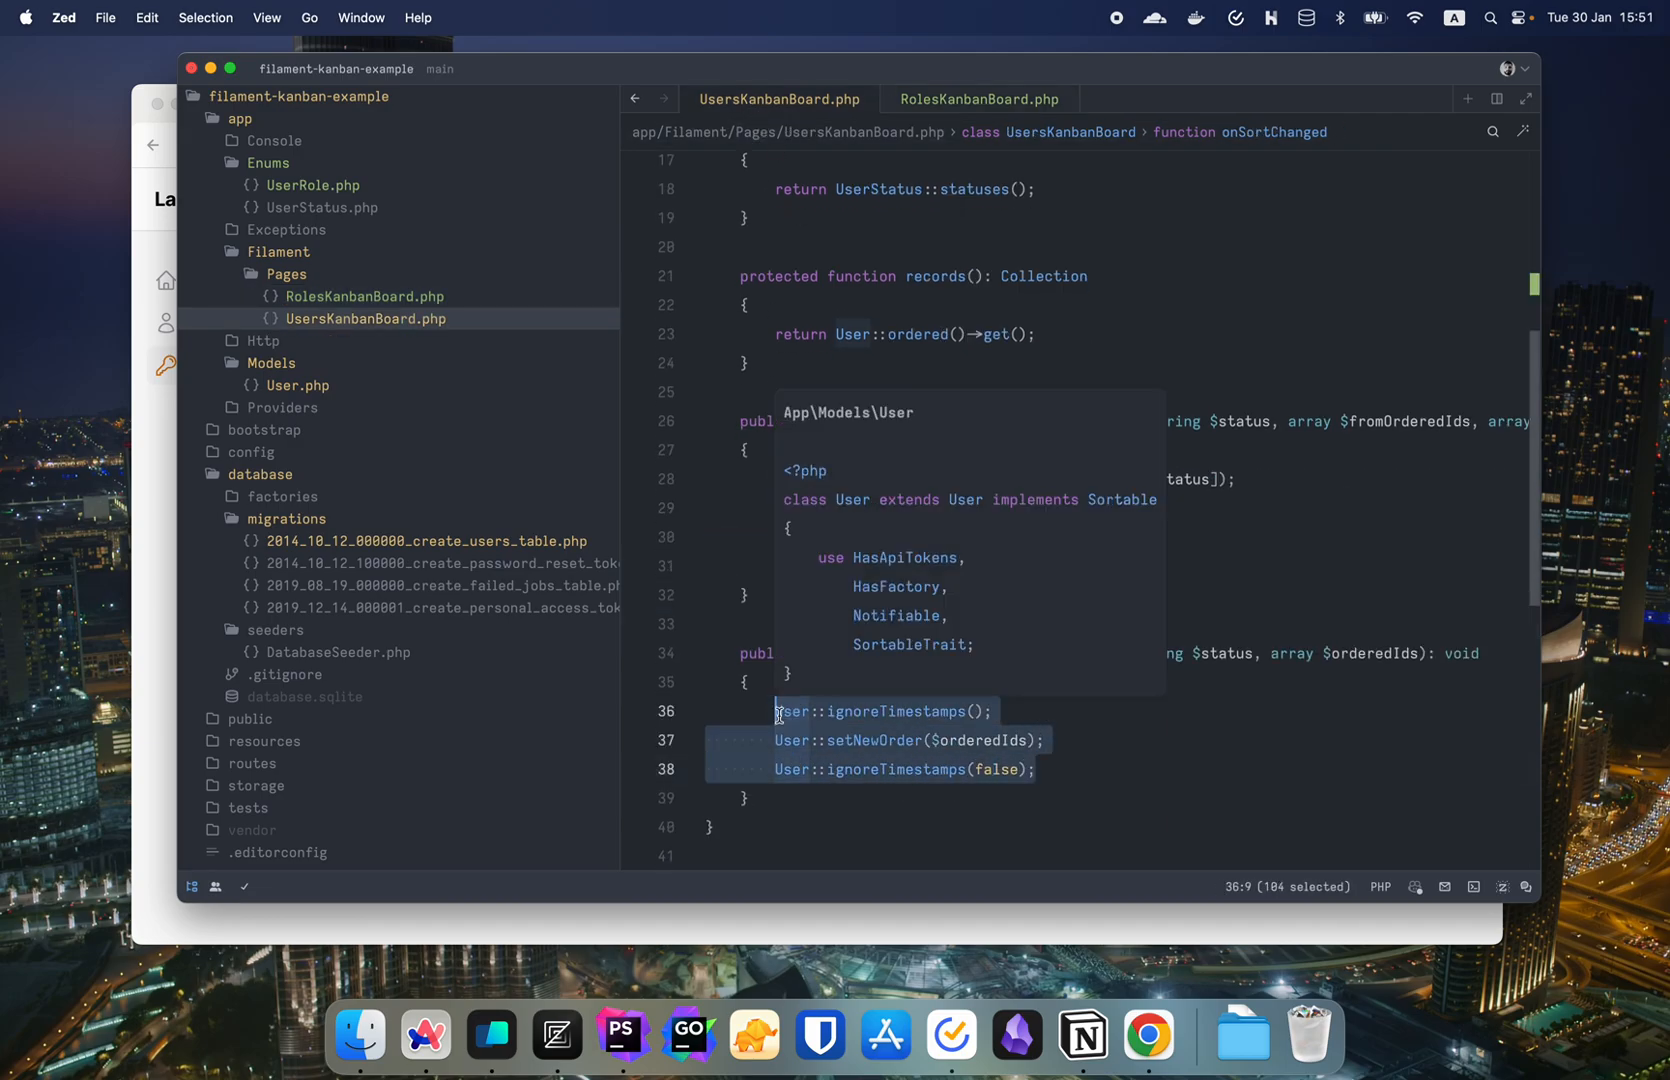
left_click(976, 100)
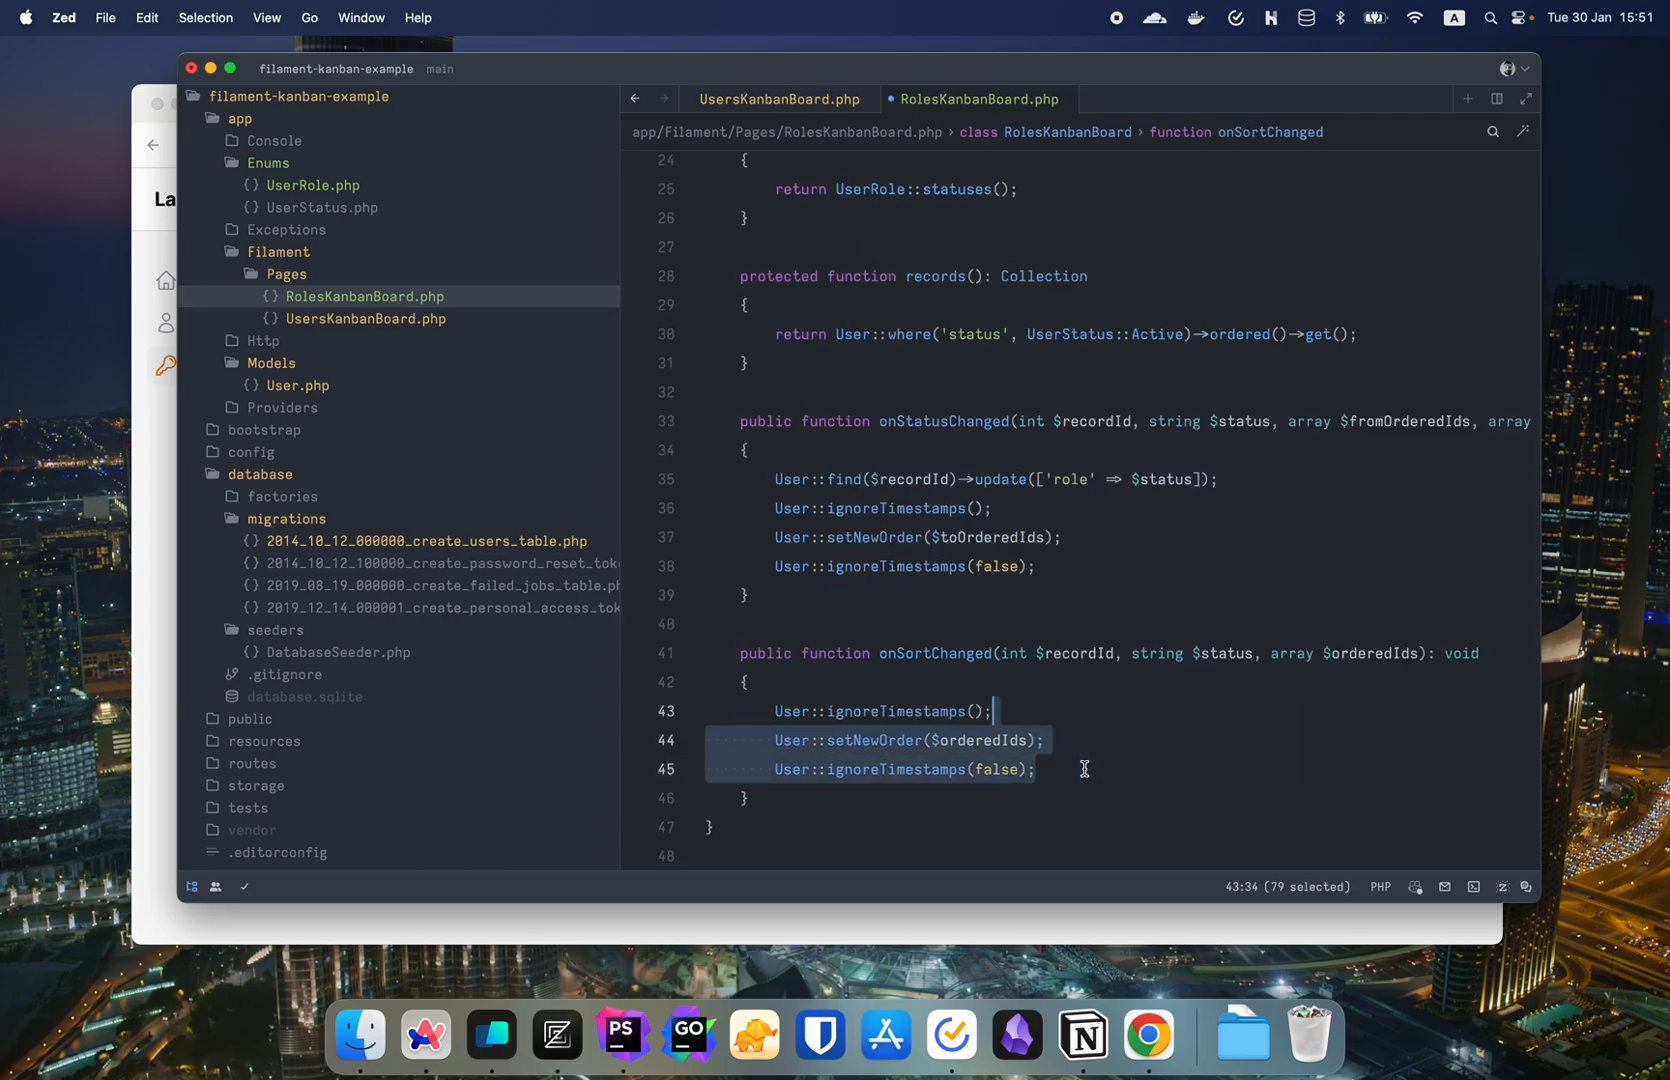
left_click(1046, 740)
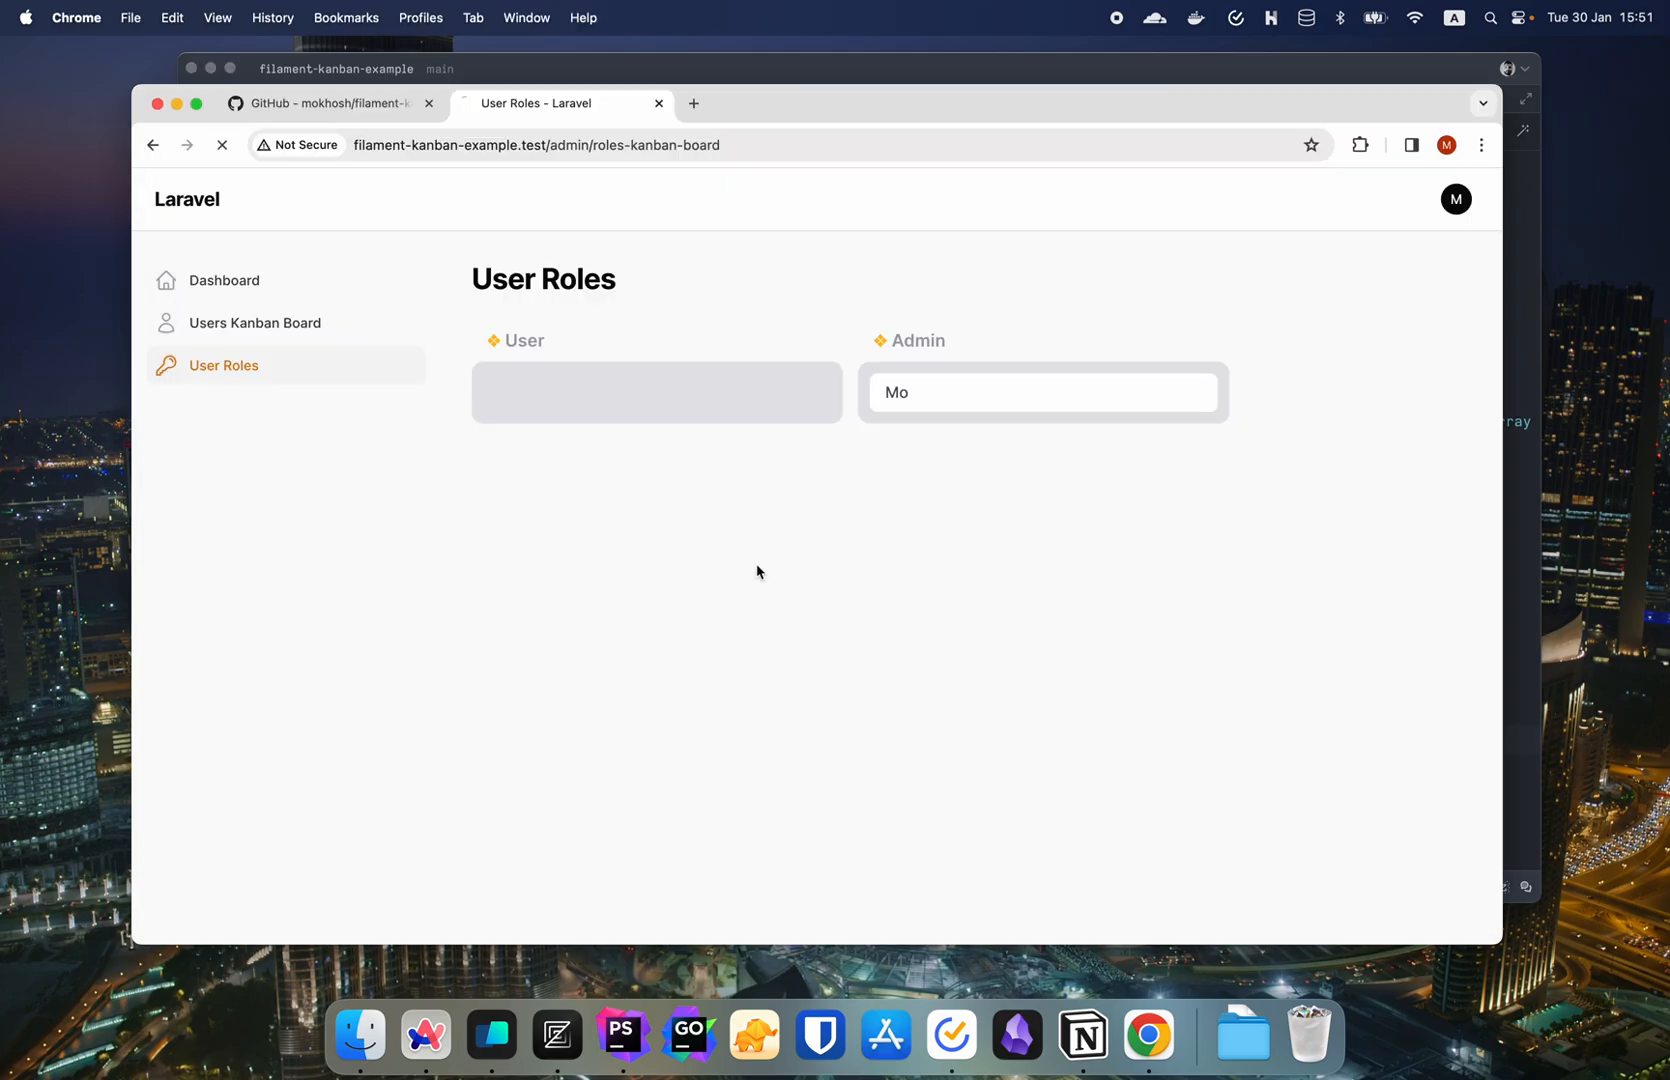
- Drag Jaycee Bogisich into Active on the Users Kanban Board so four users show under User on User Roles
left_click(254, 322)
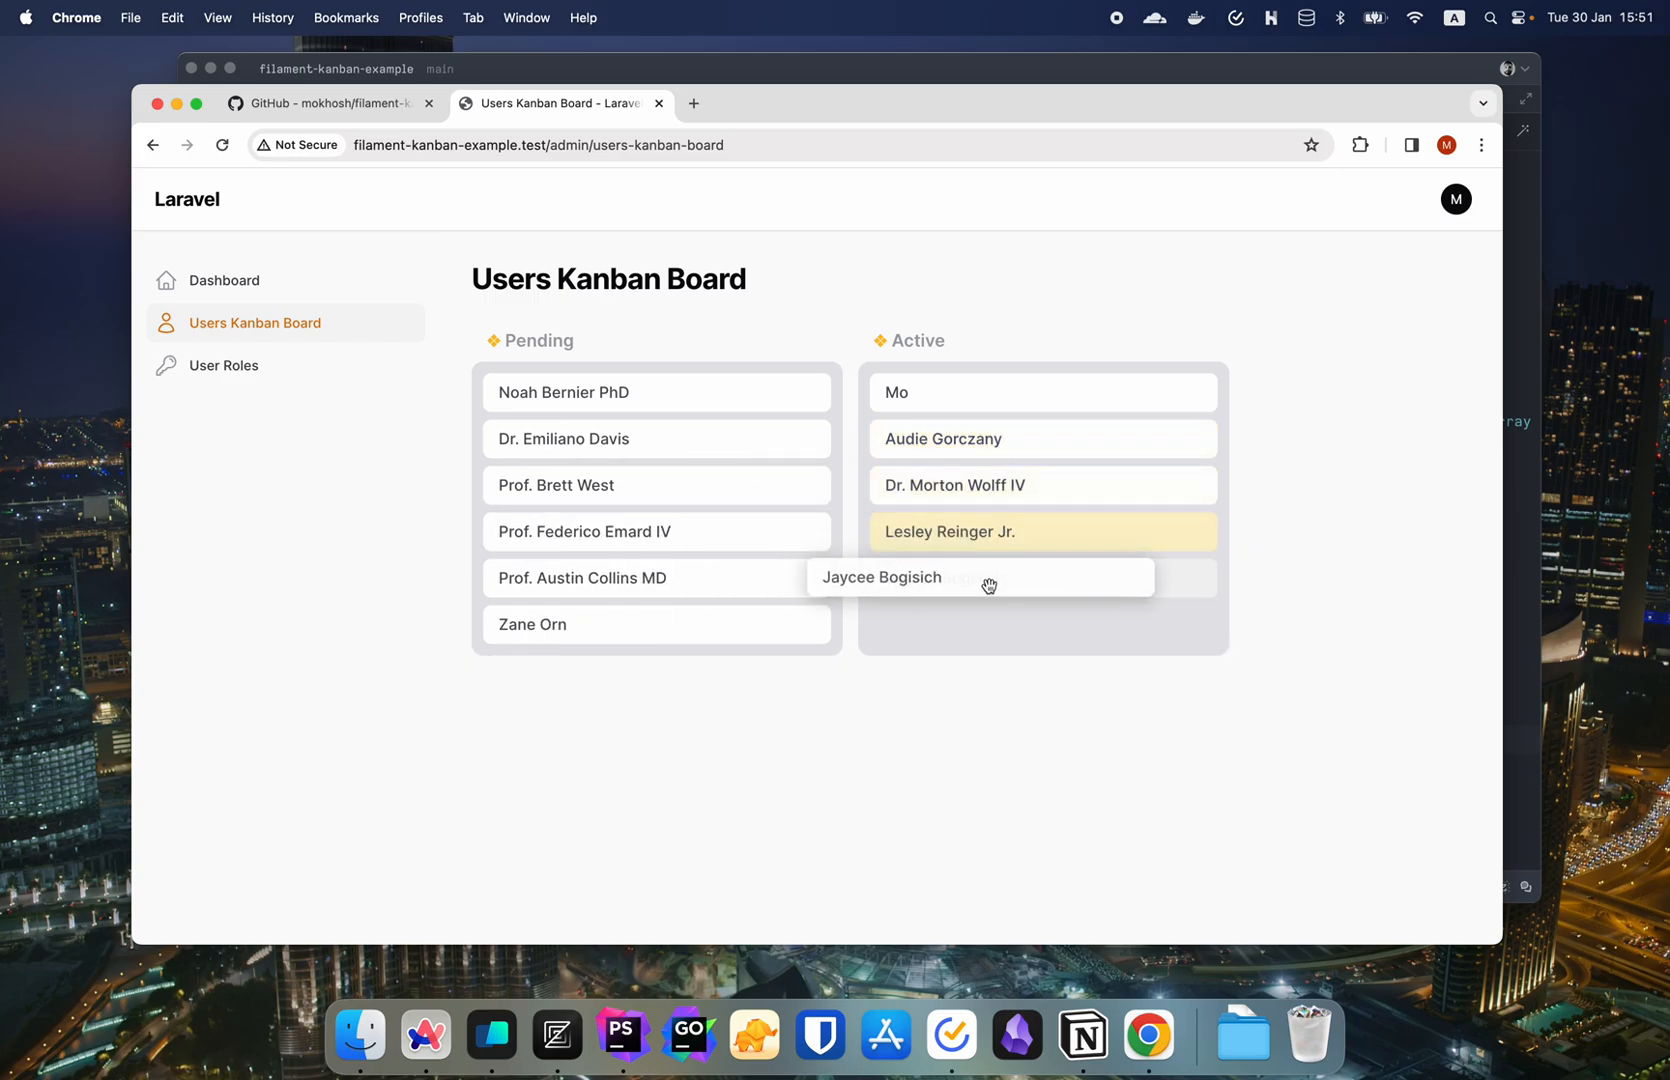
left_click(224, 366)
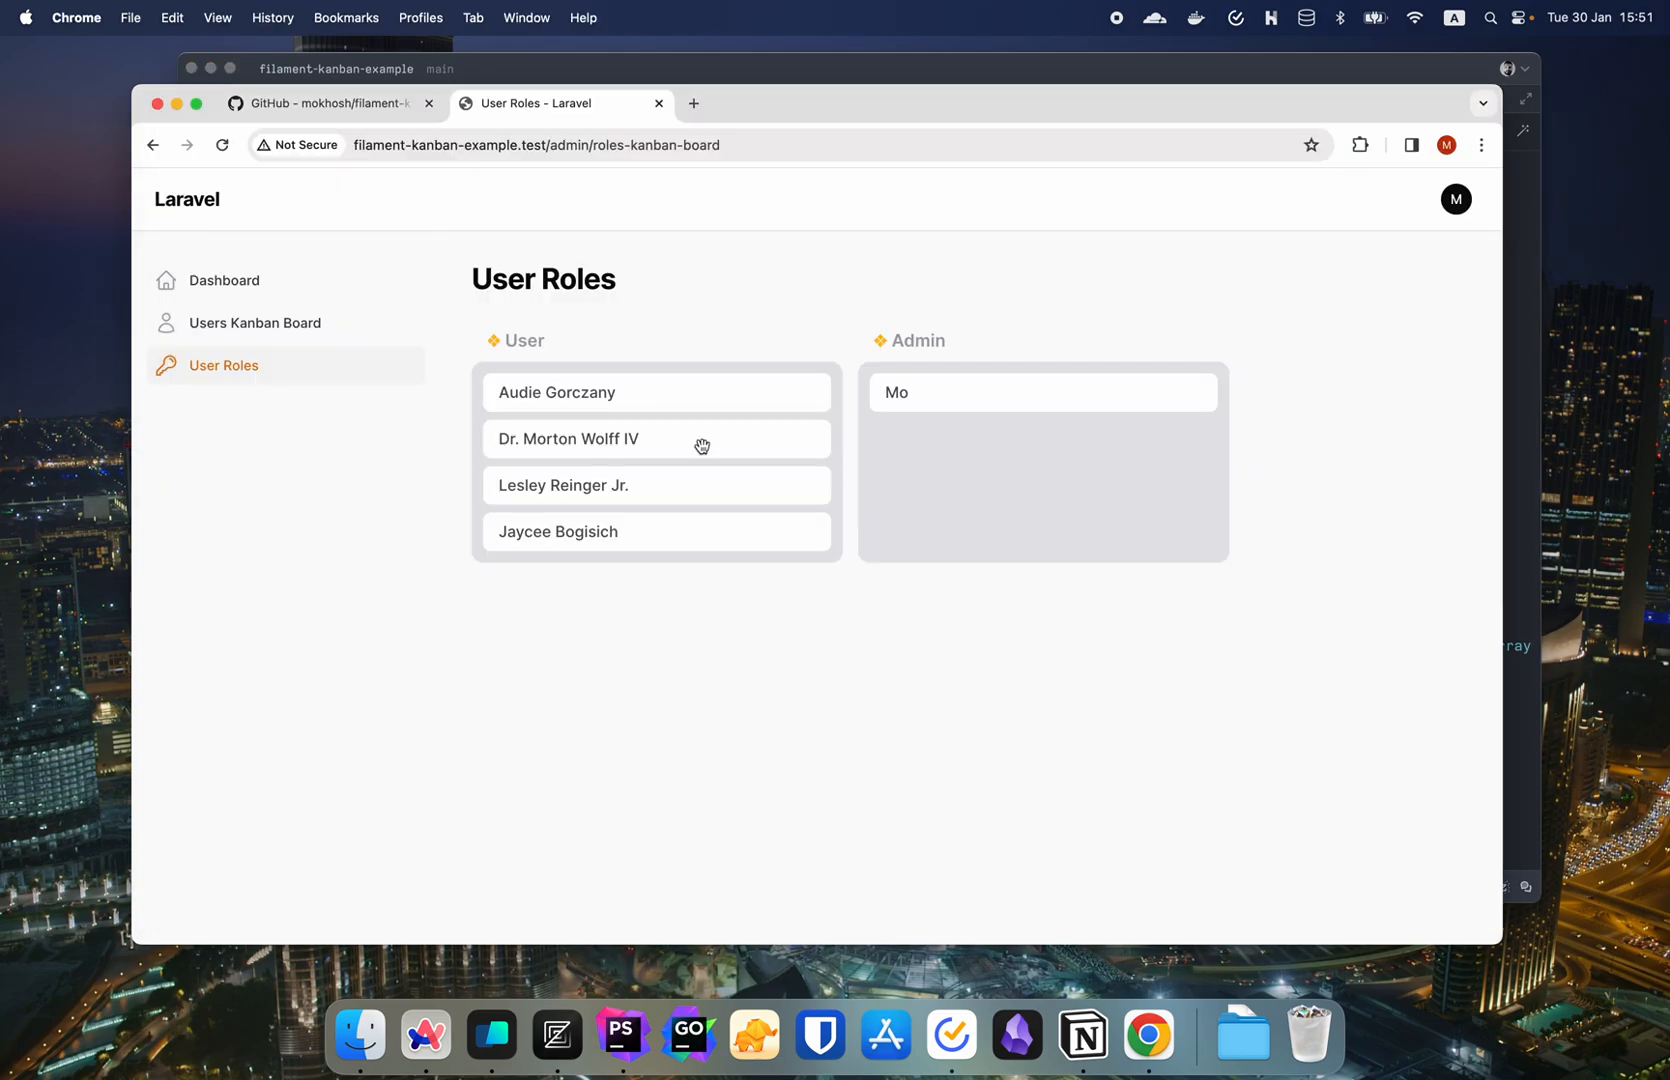
mouse_move(740, 456)
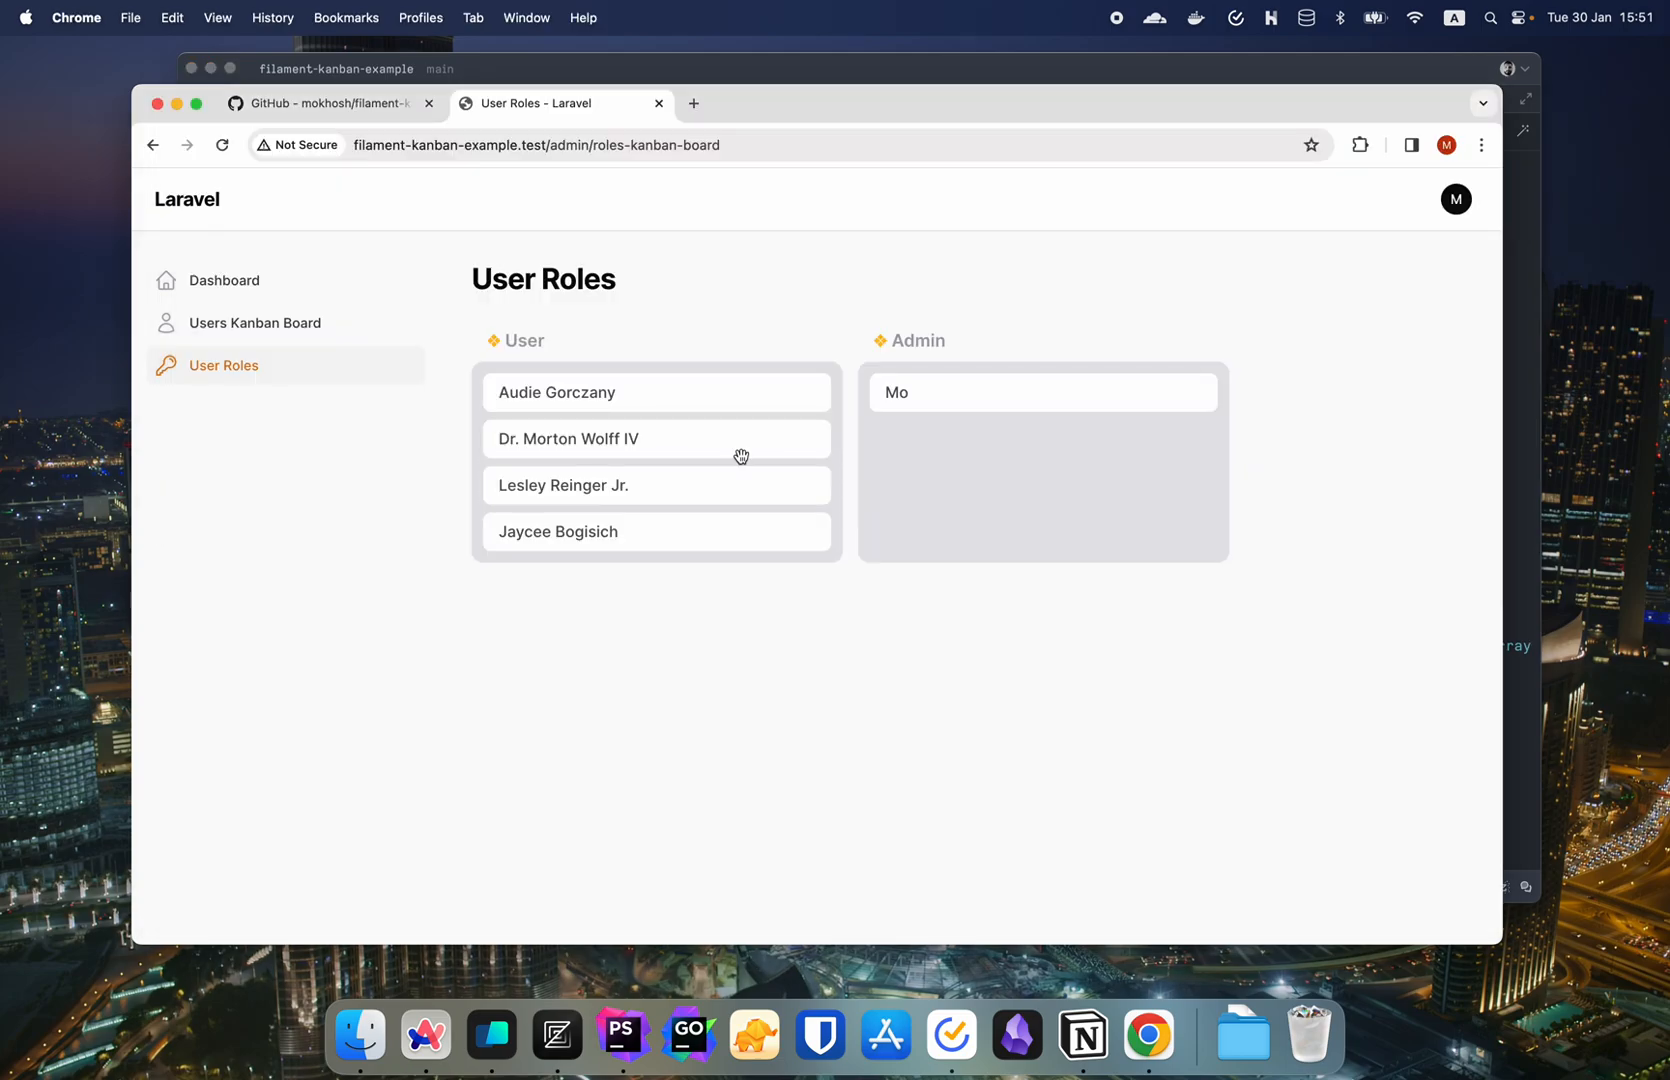
mouse_move(252, 368)
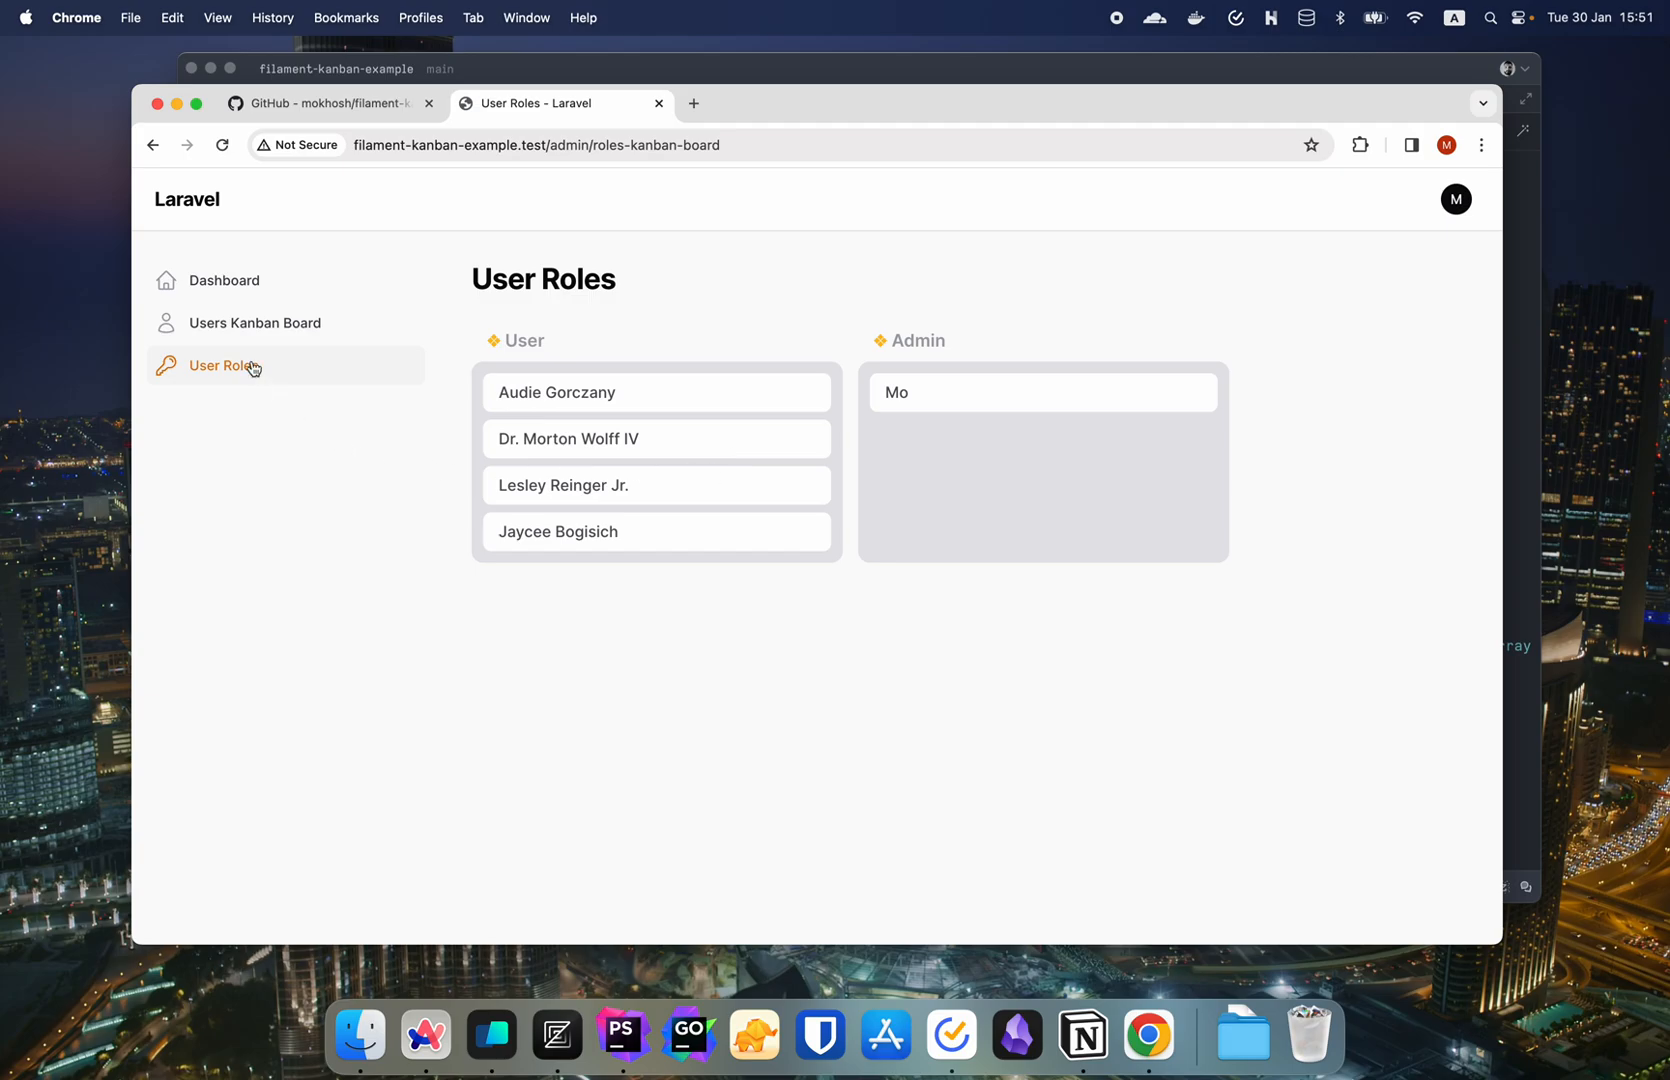
mouse_move(254, 322)
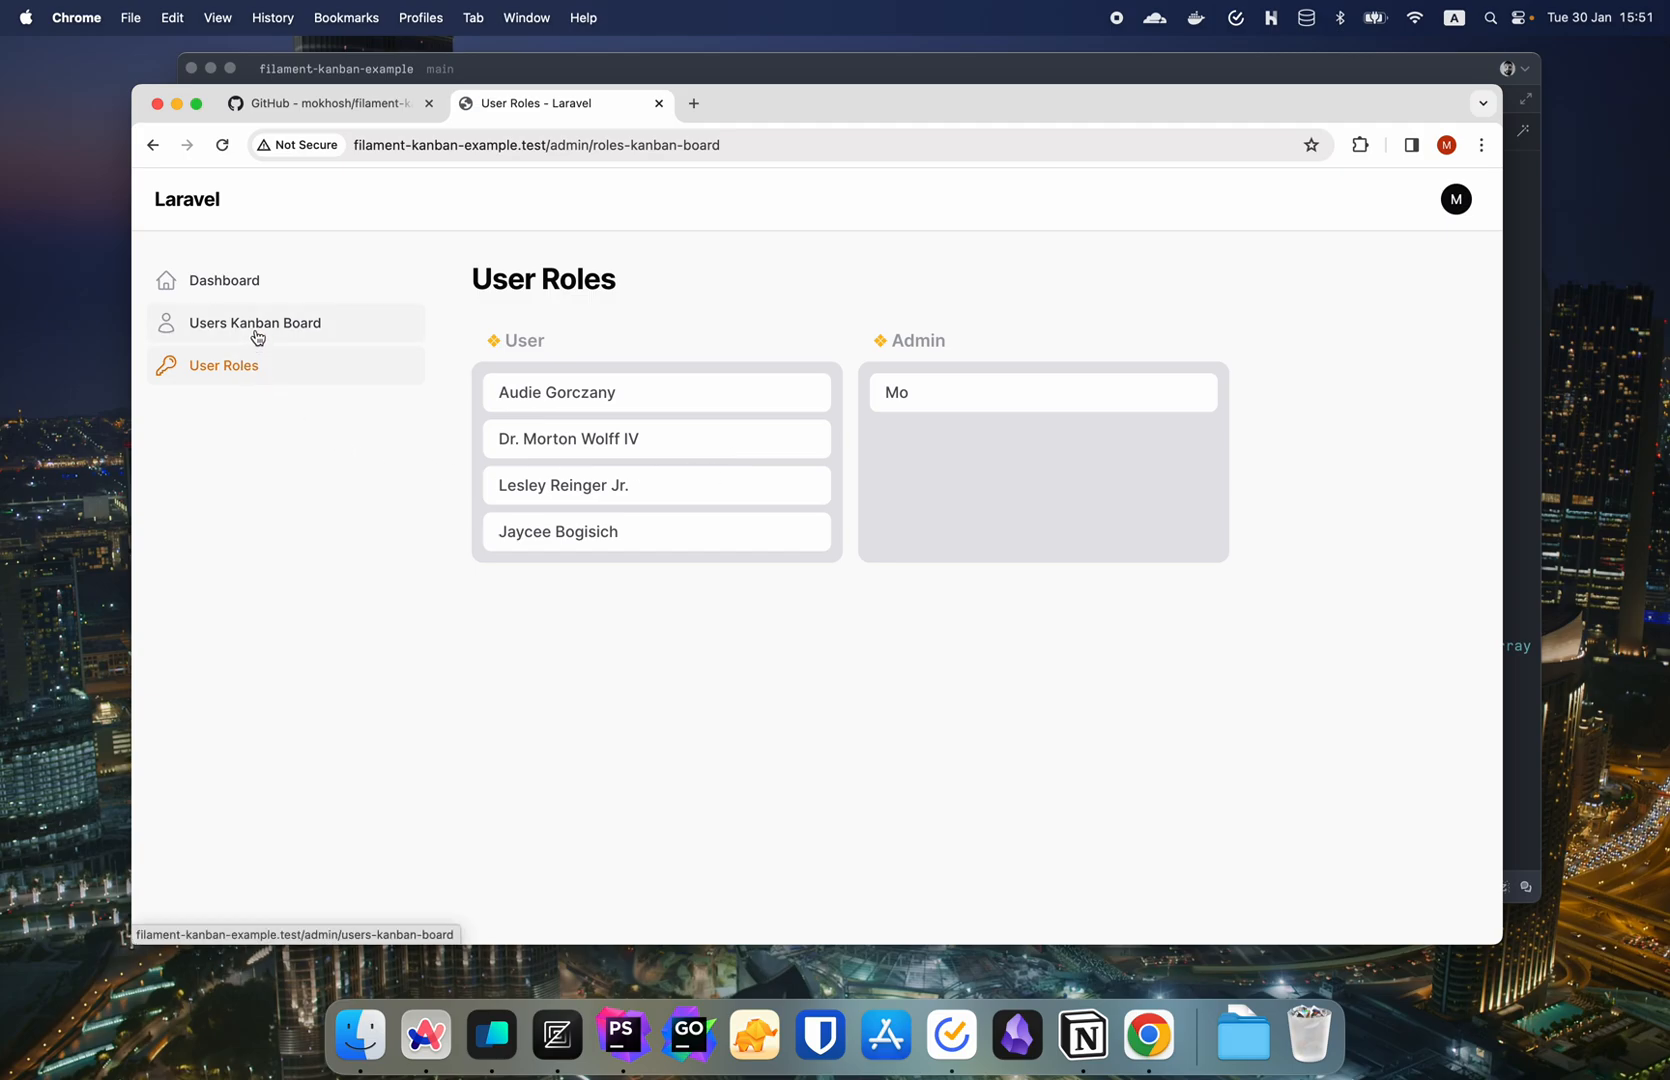
mouse_move(262, 334)
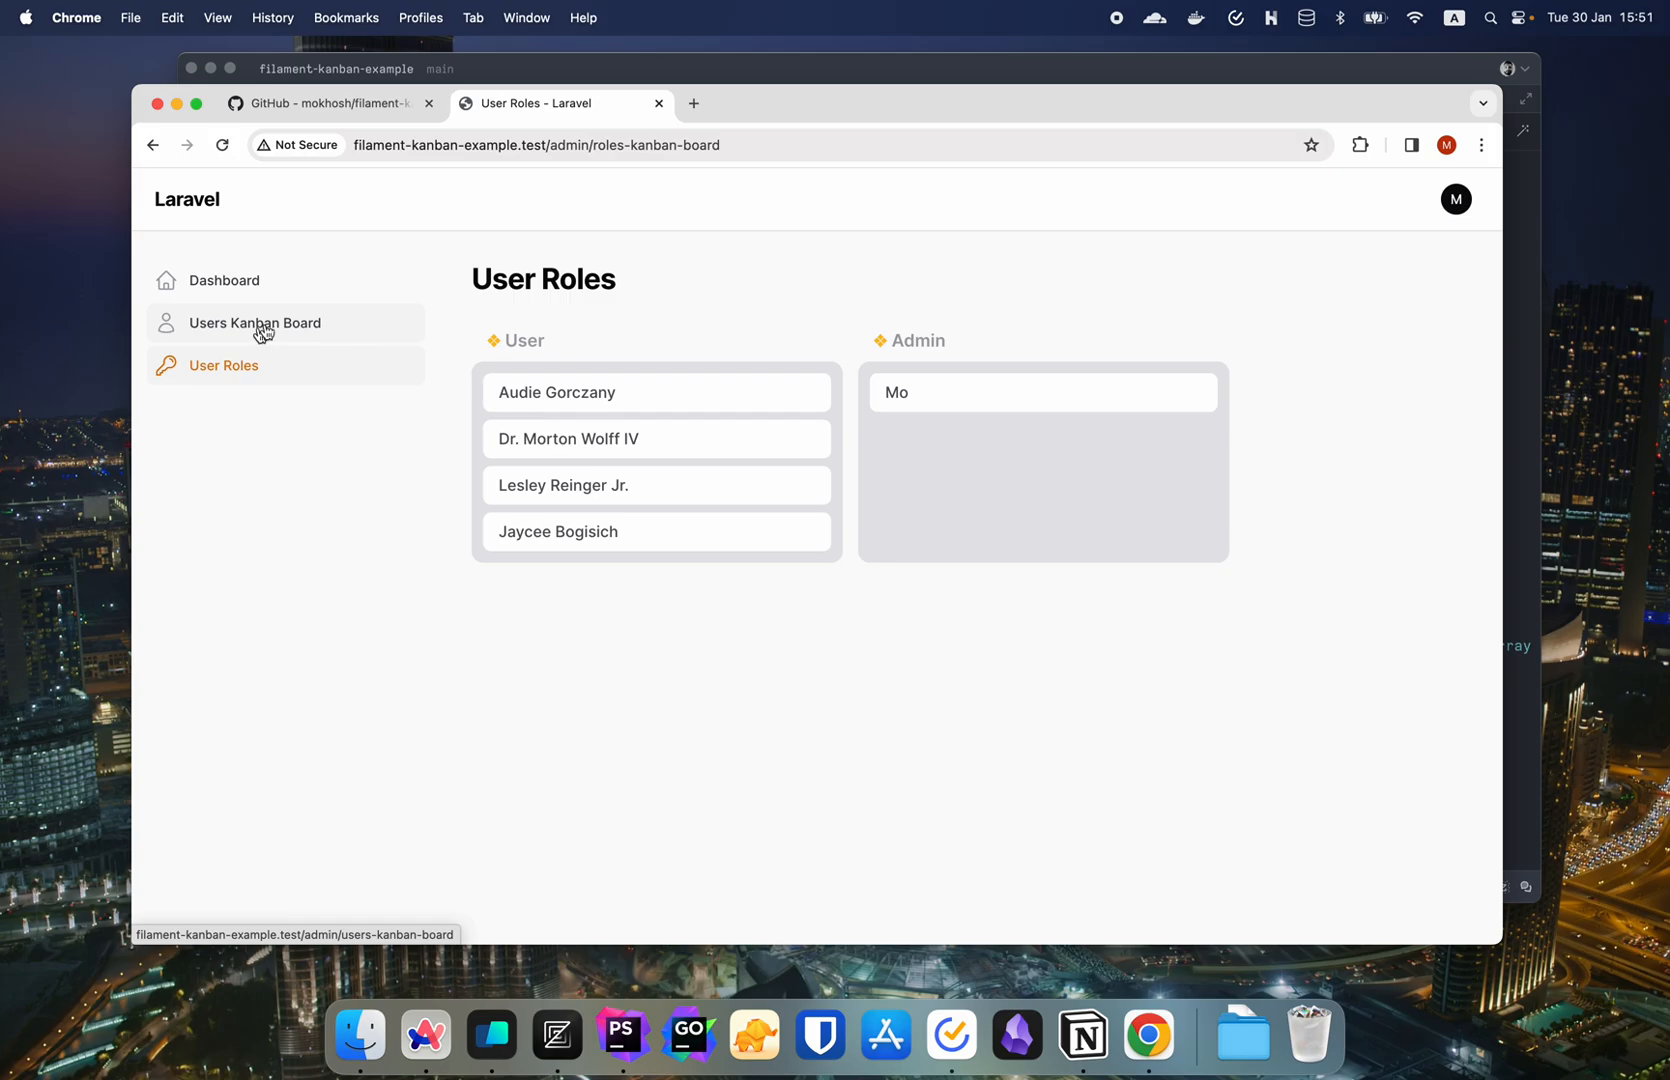
left_click(488, 1034)
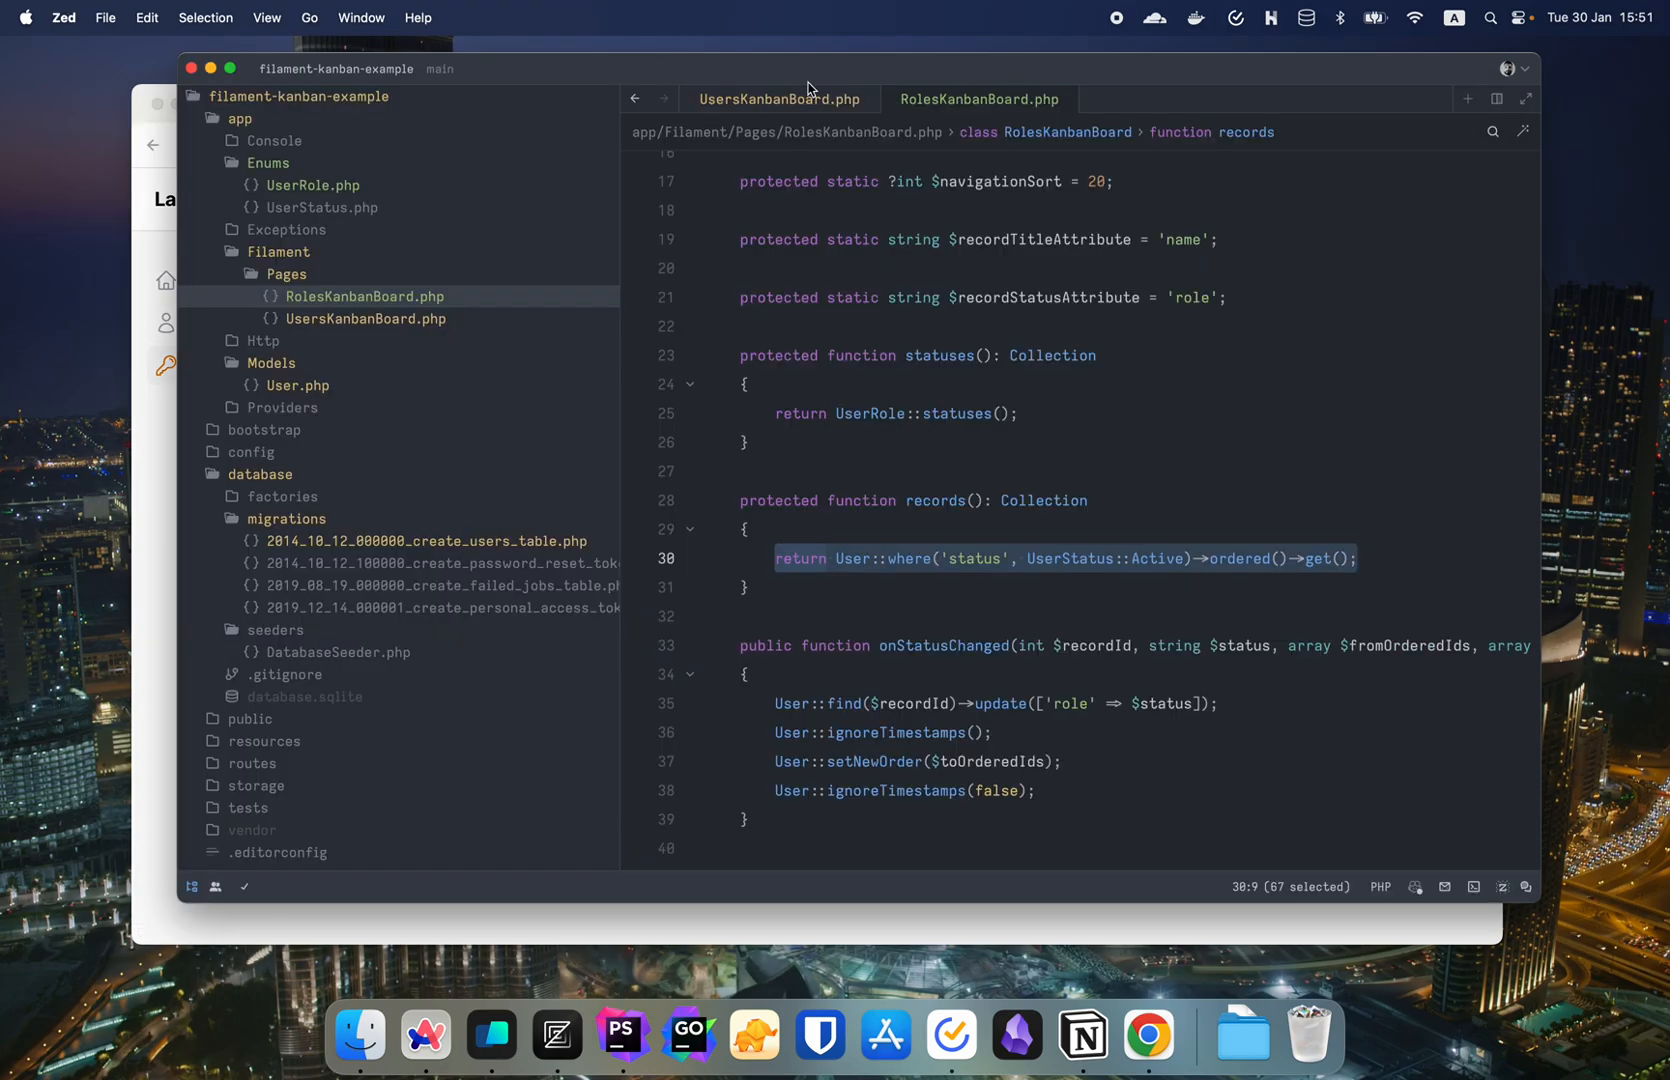
mouse_move(802, 146)
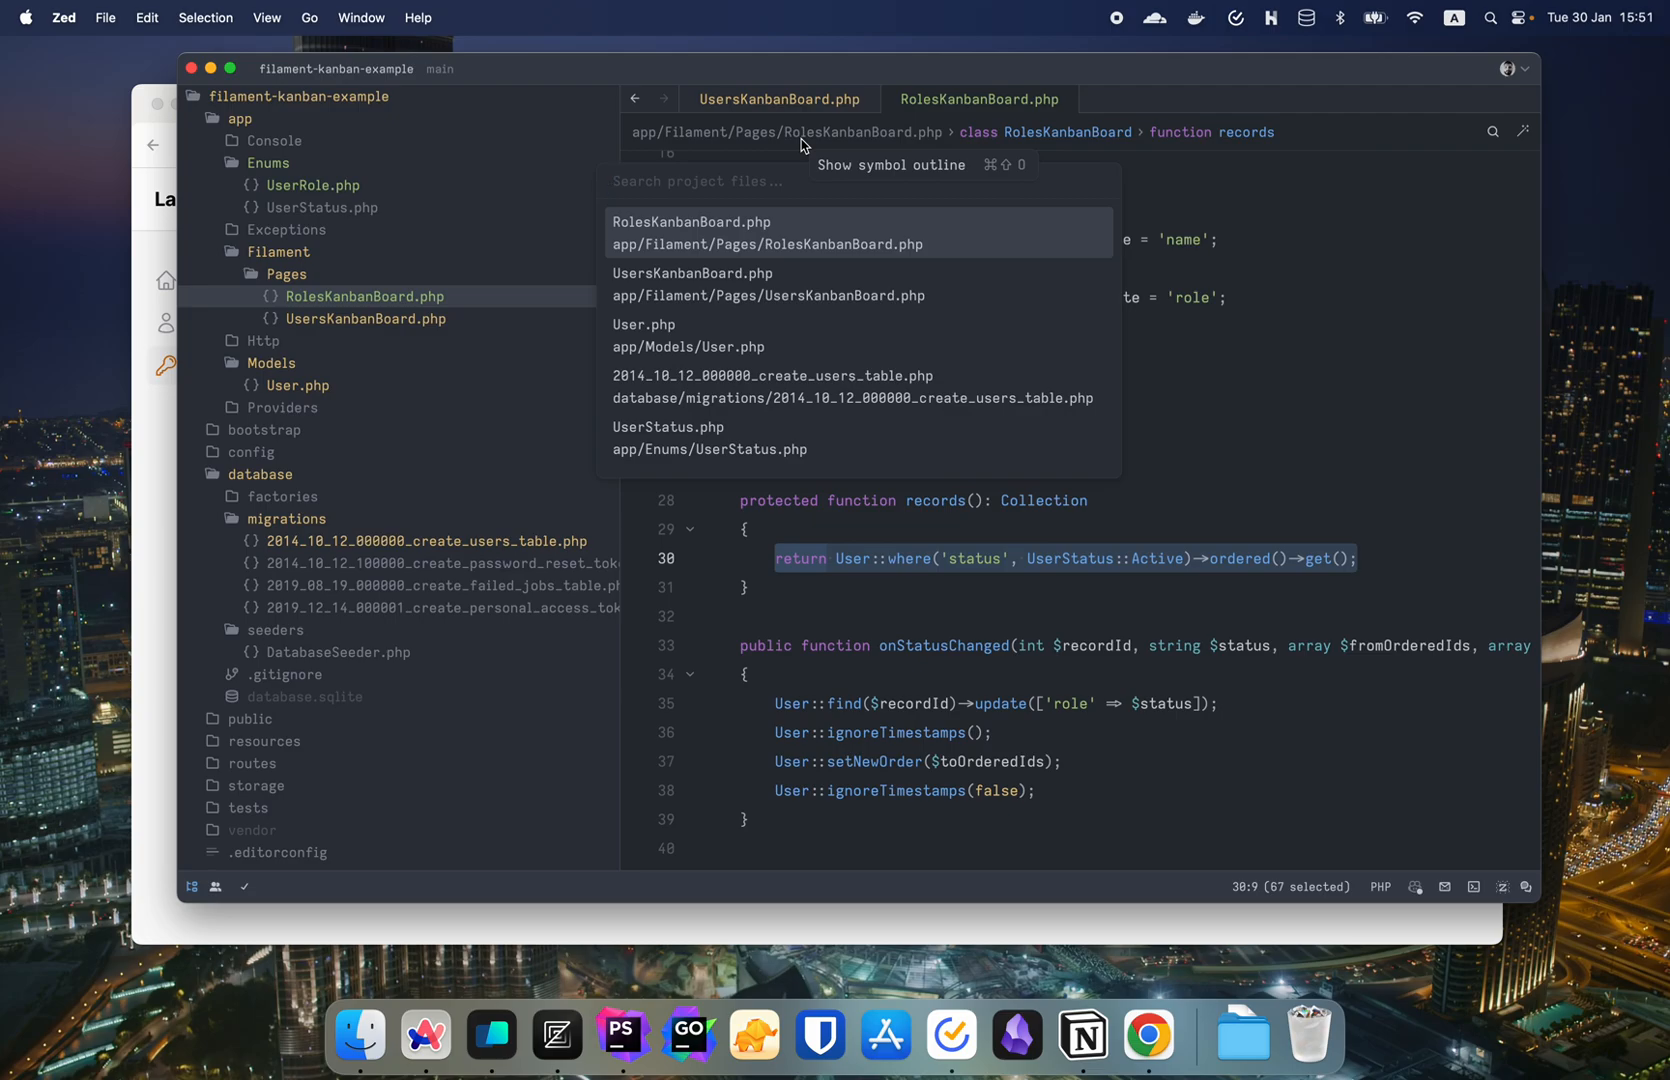
left_click(776, 386)
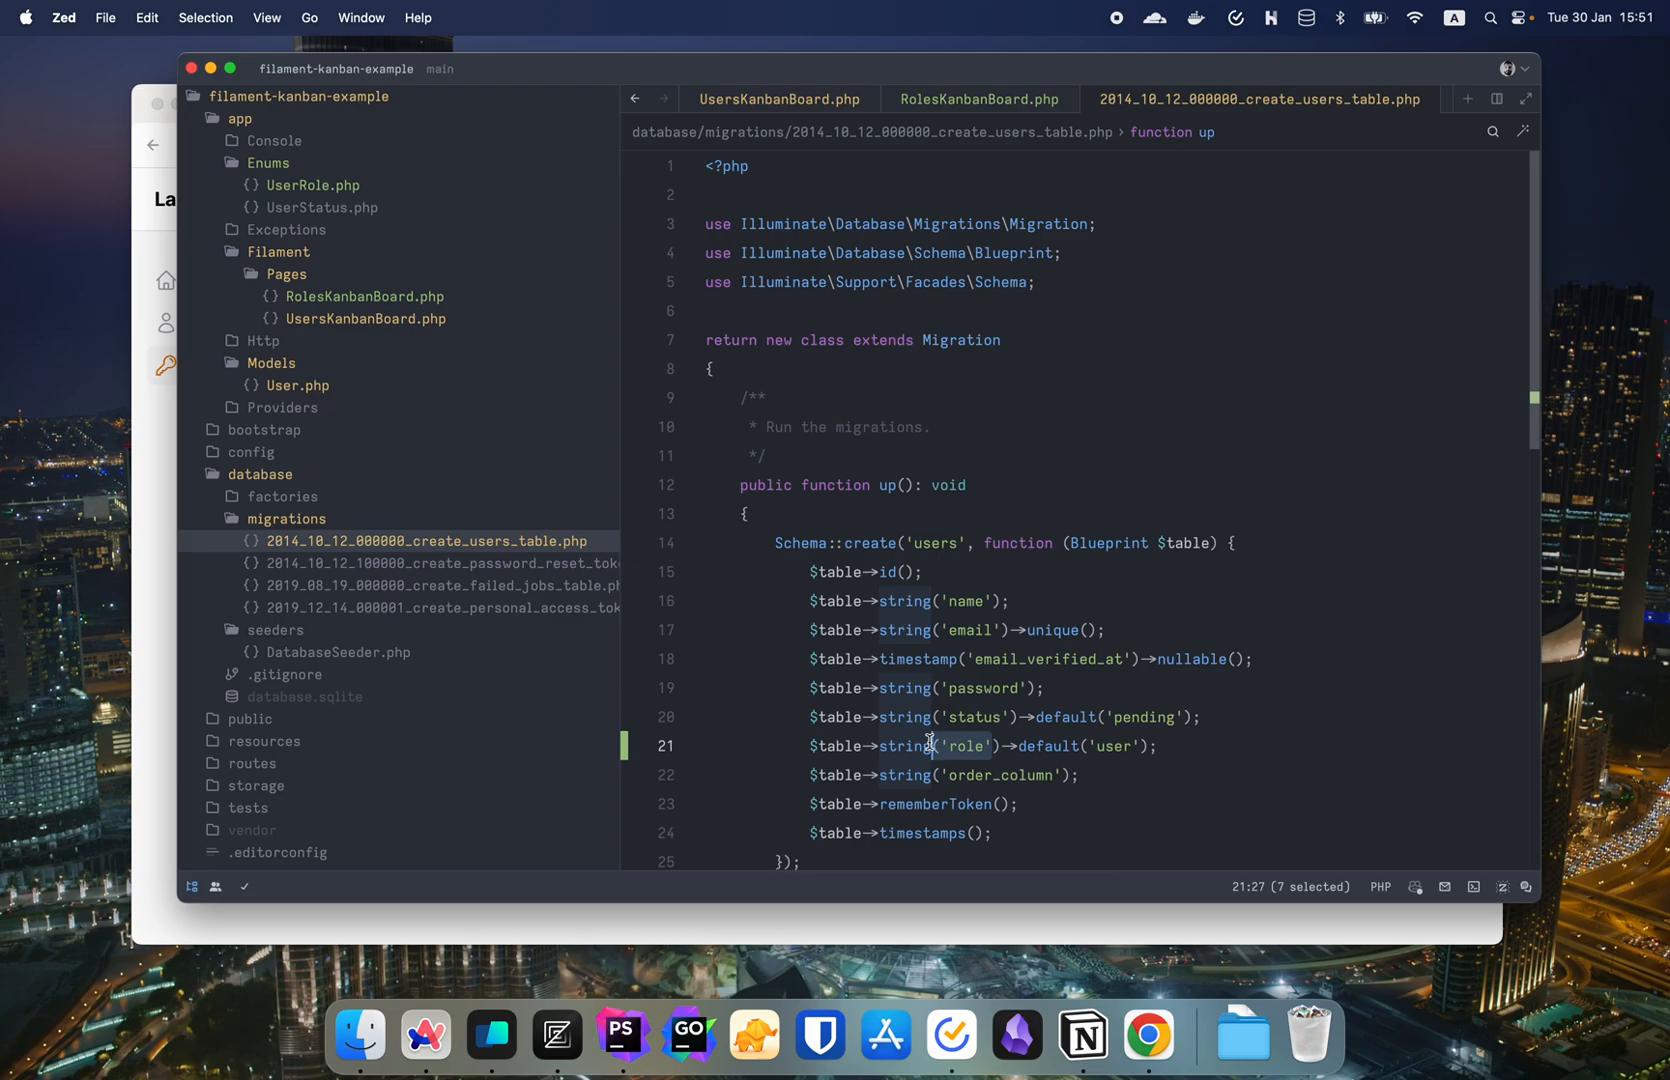
left_click(976, 100)
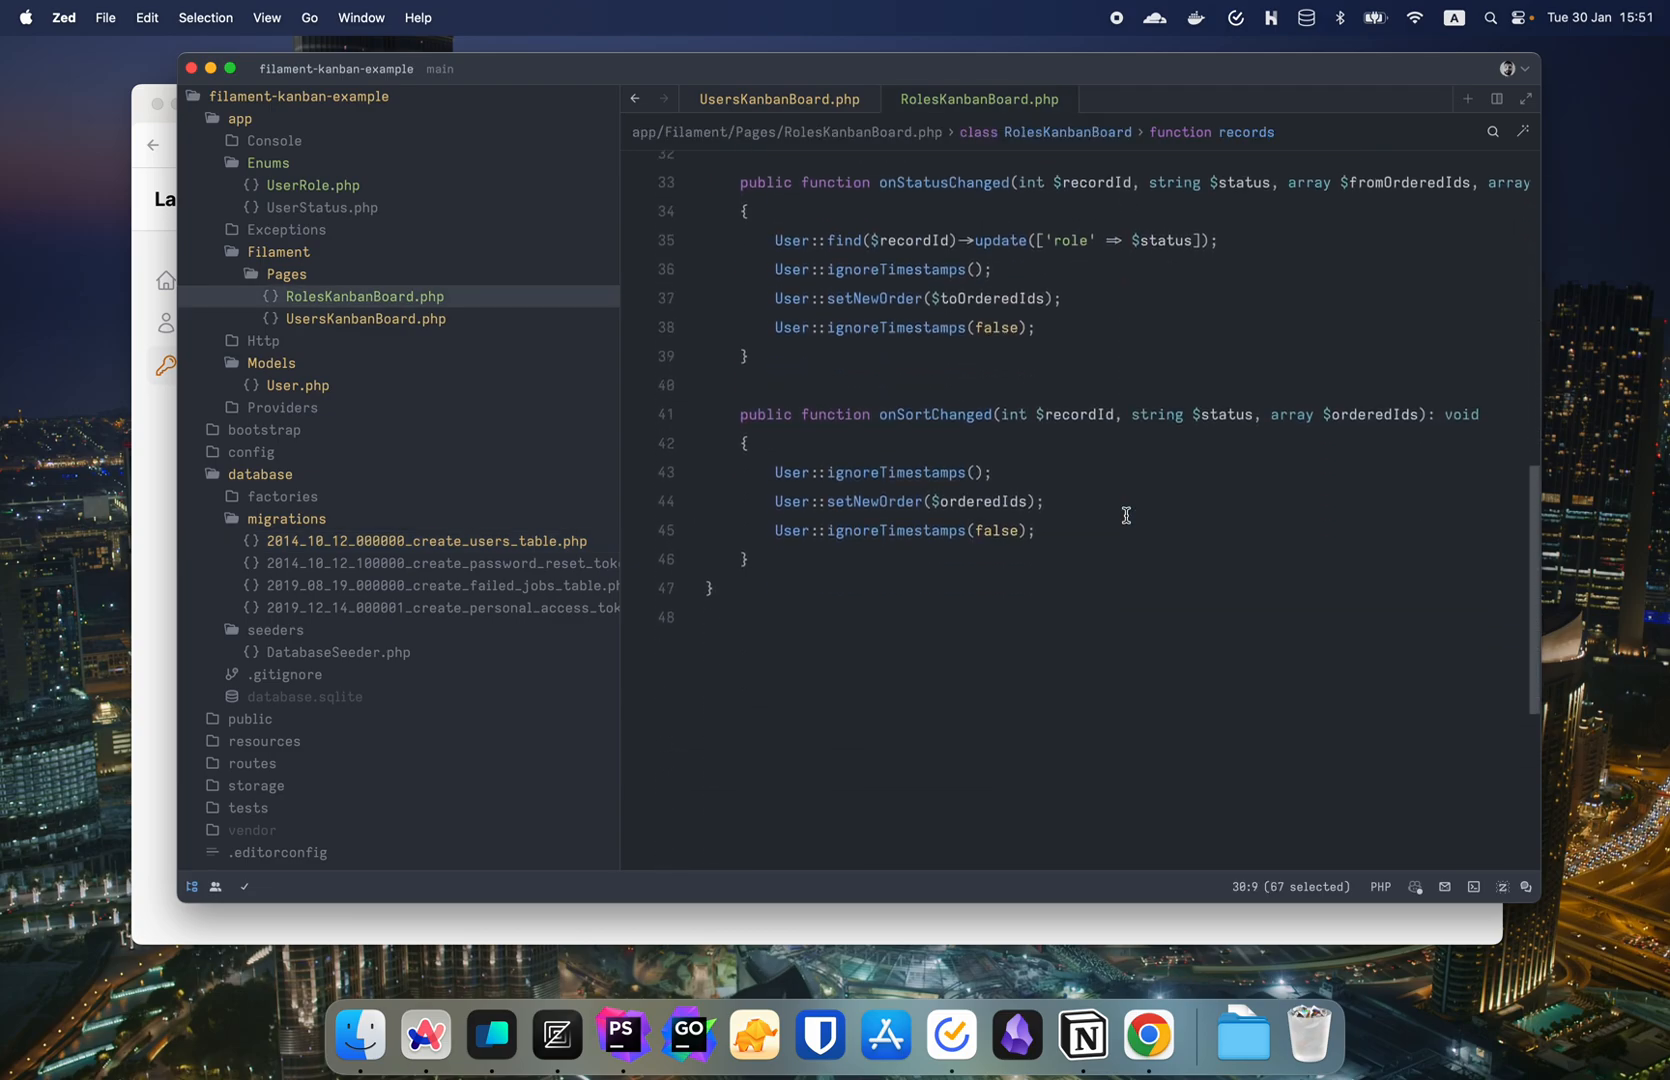
left_click(1148, 1038)
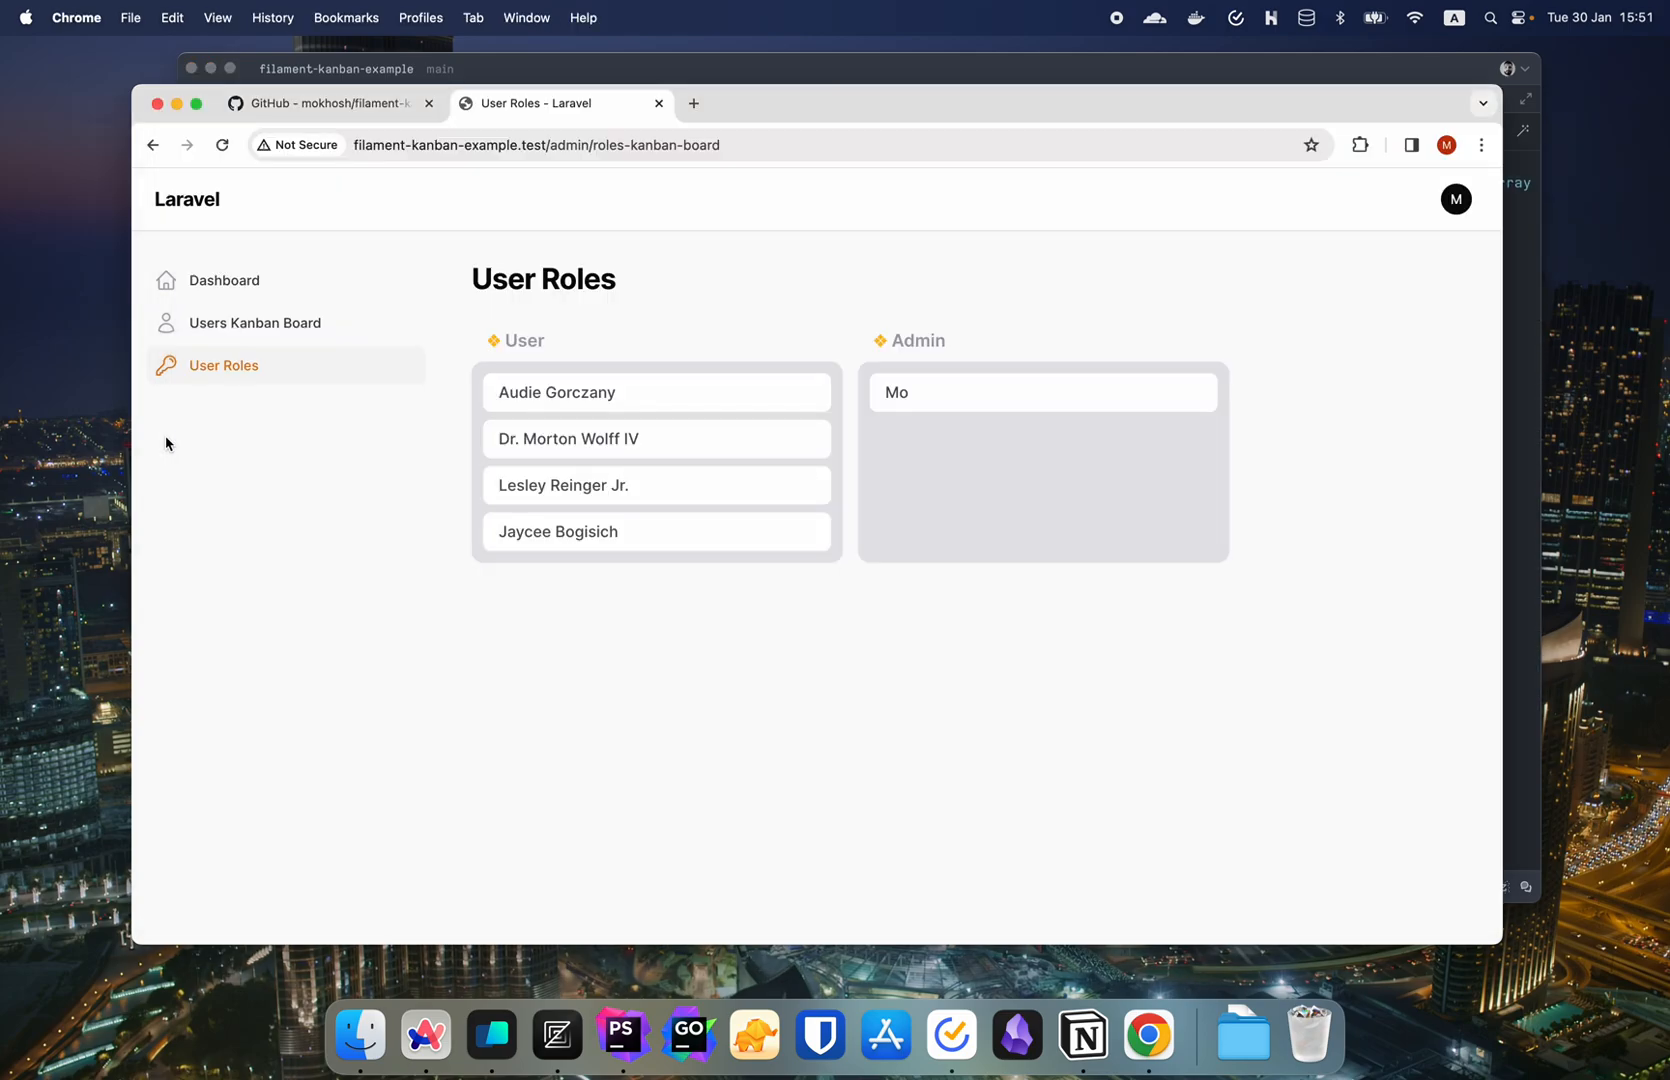
- Scroll the README past the recordStatusAttribute snippet to its Customizing views section
left_click(324, 104)
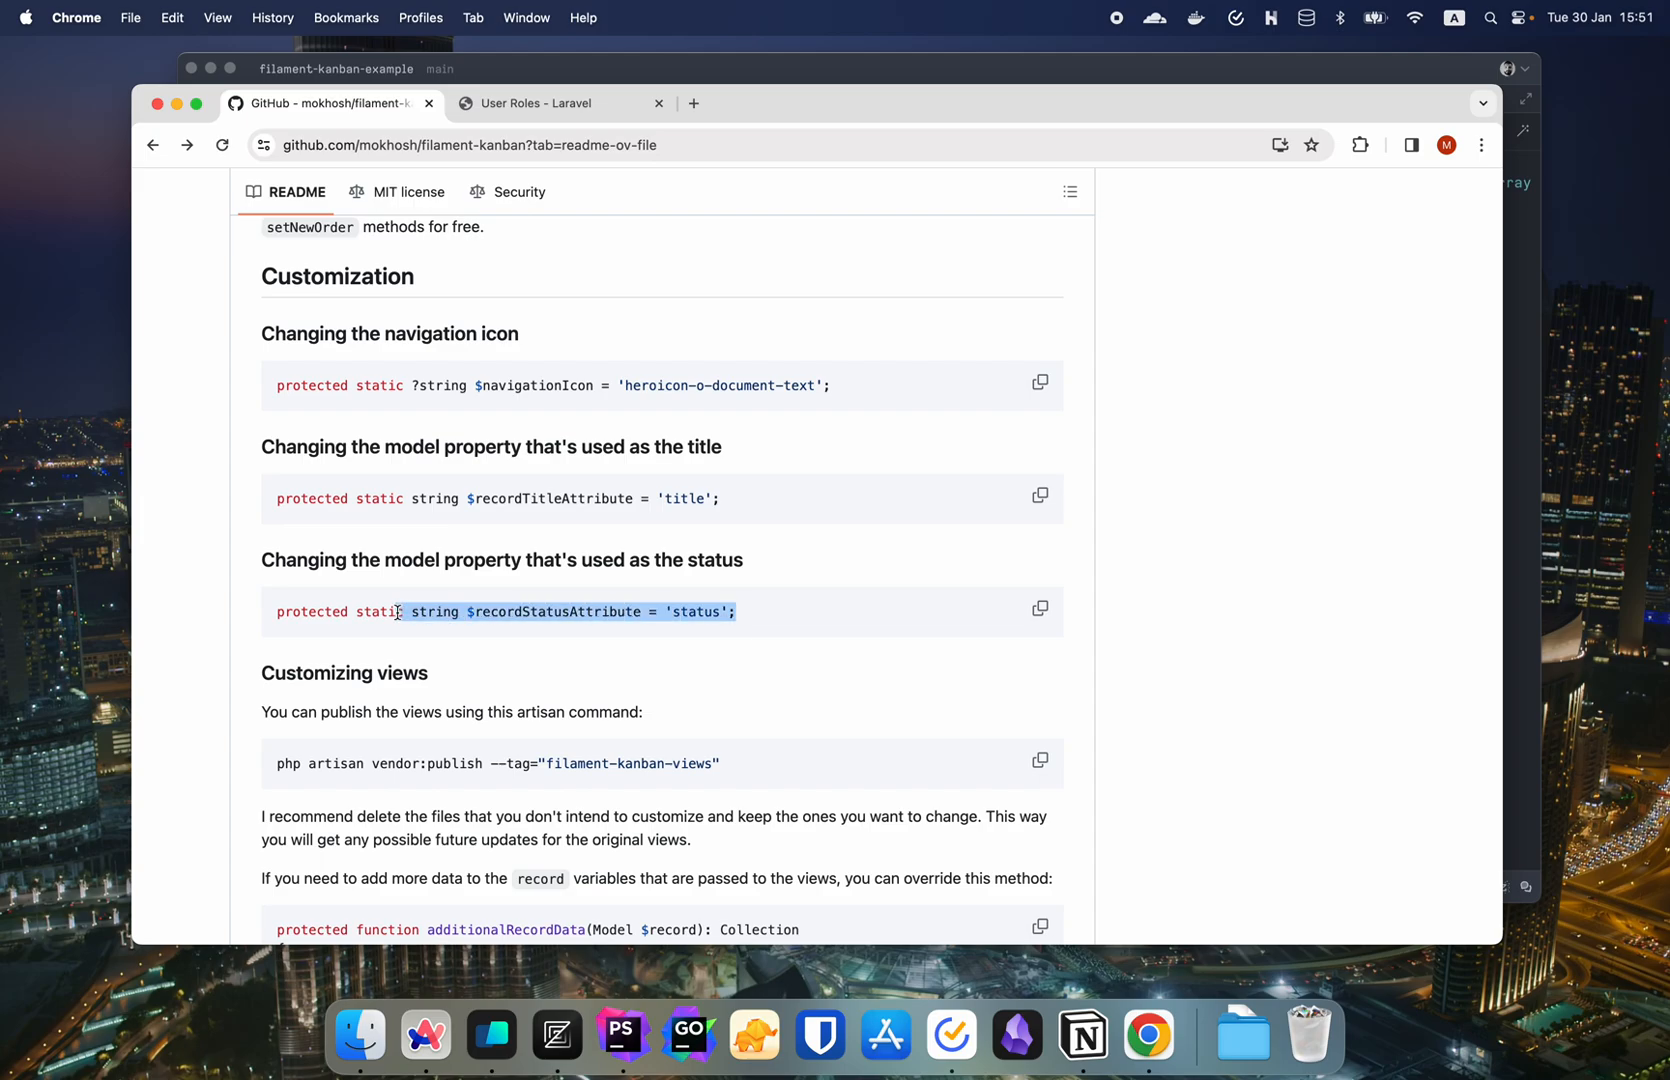
scroll("down", 3)
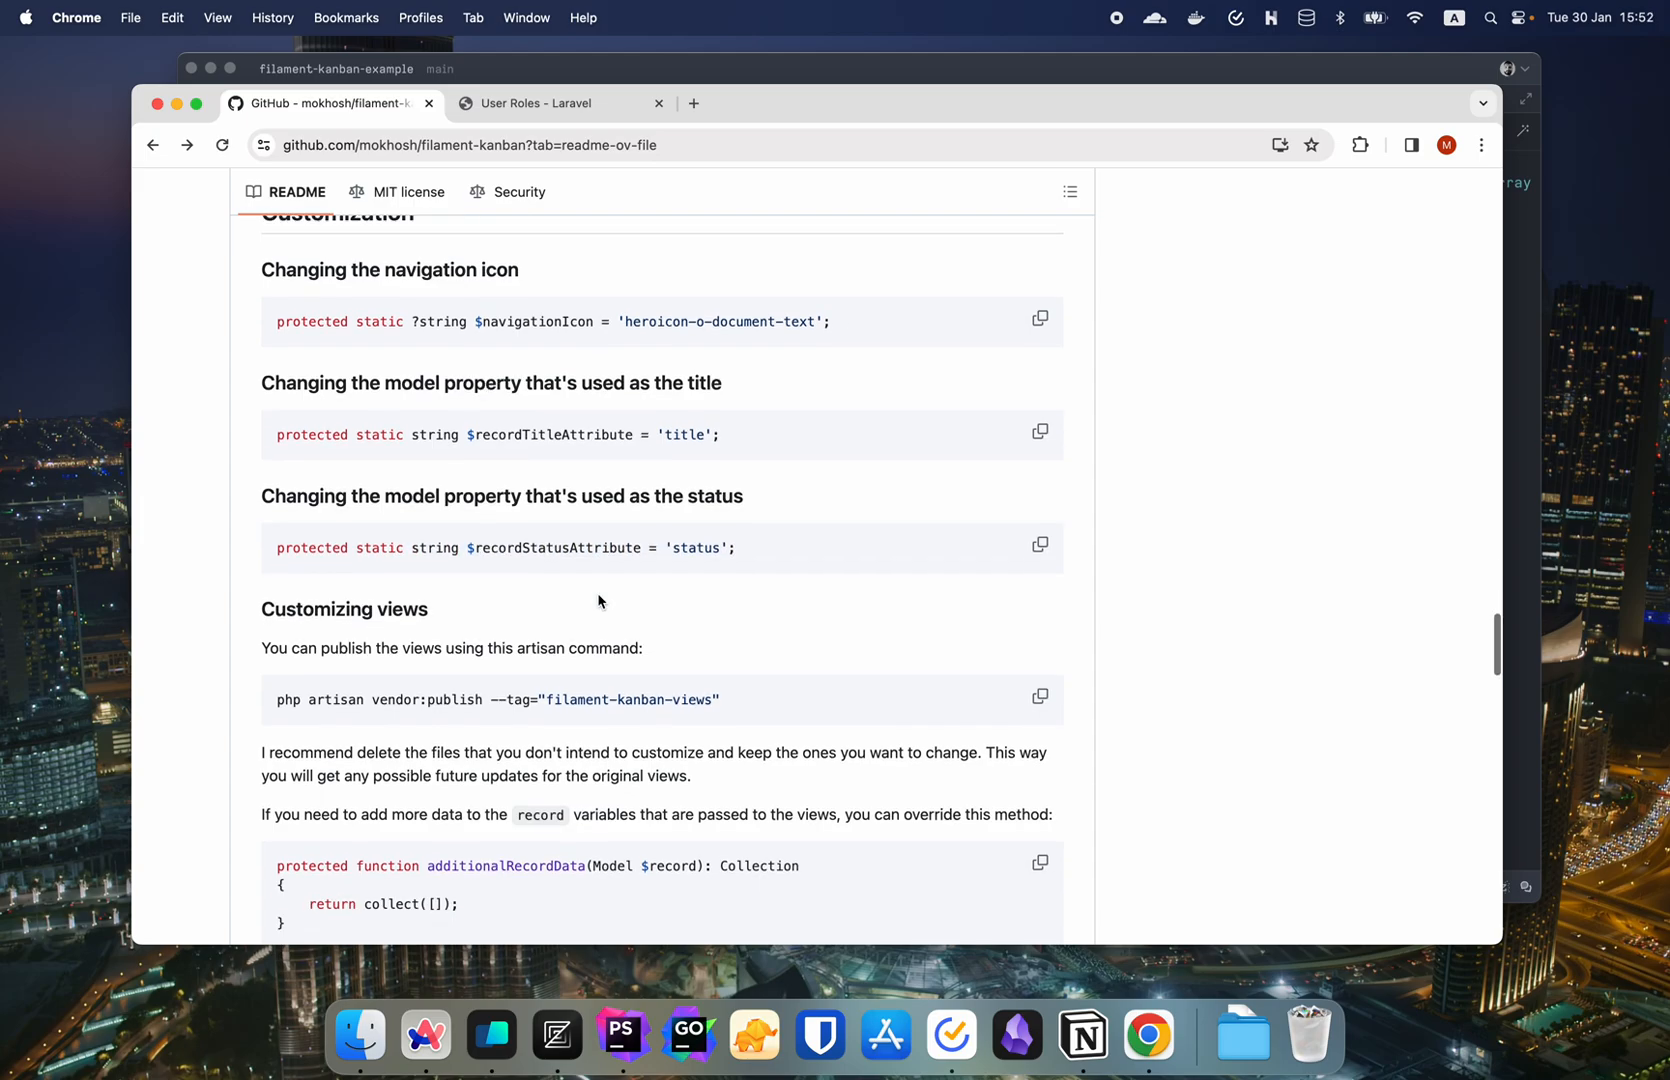
mouse_move(632, 322)
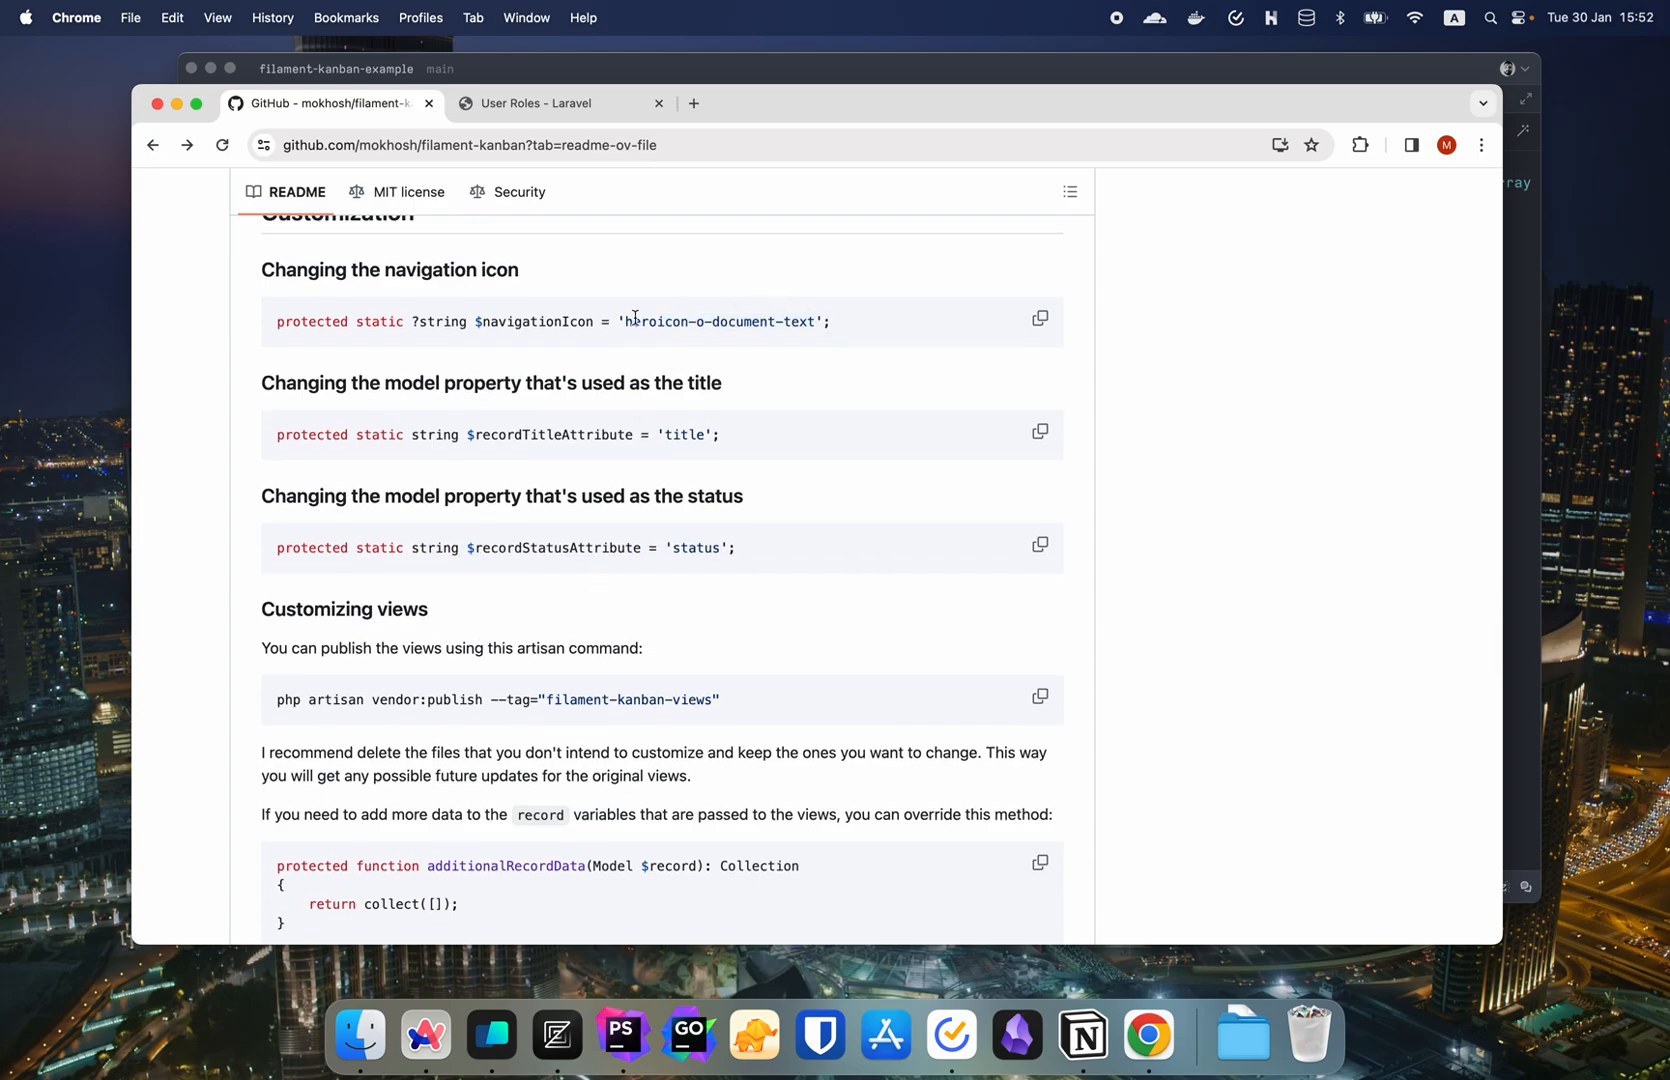
scroll("down", 3)
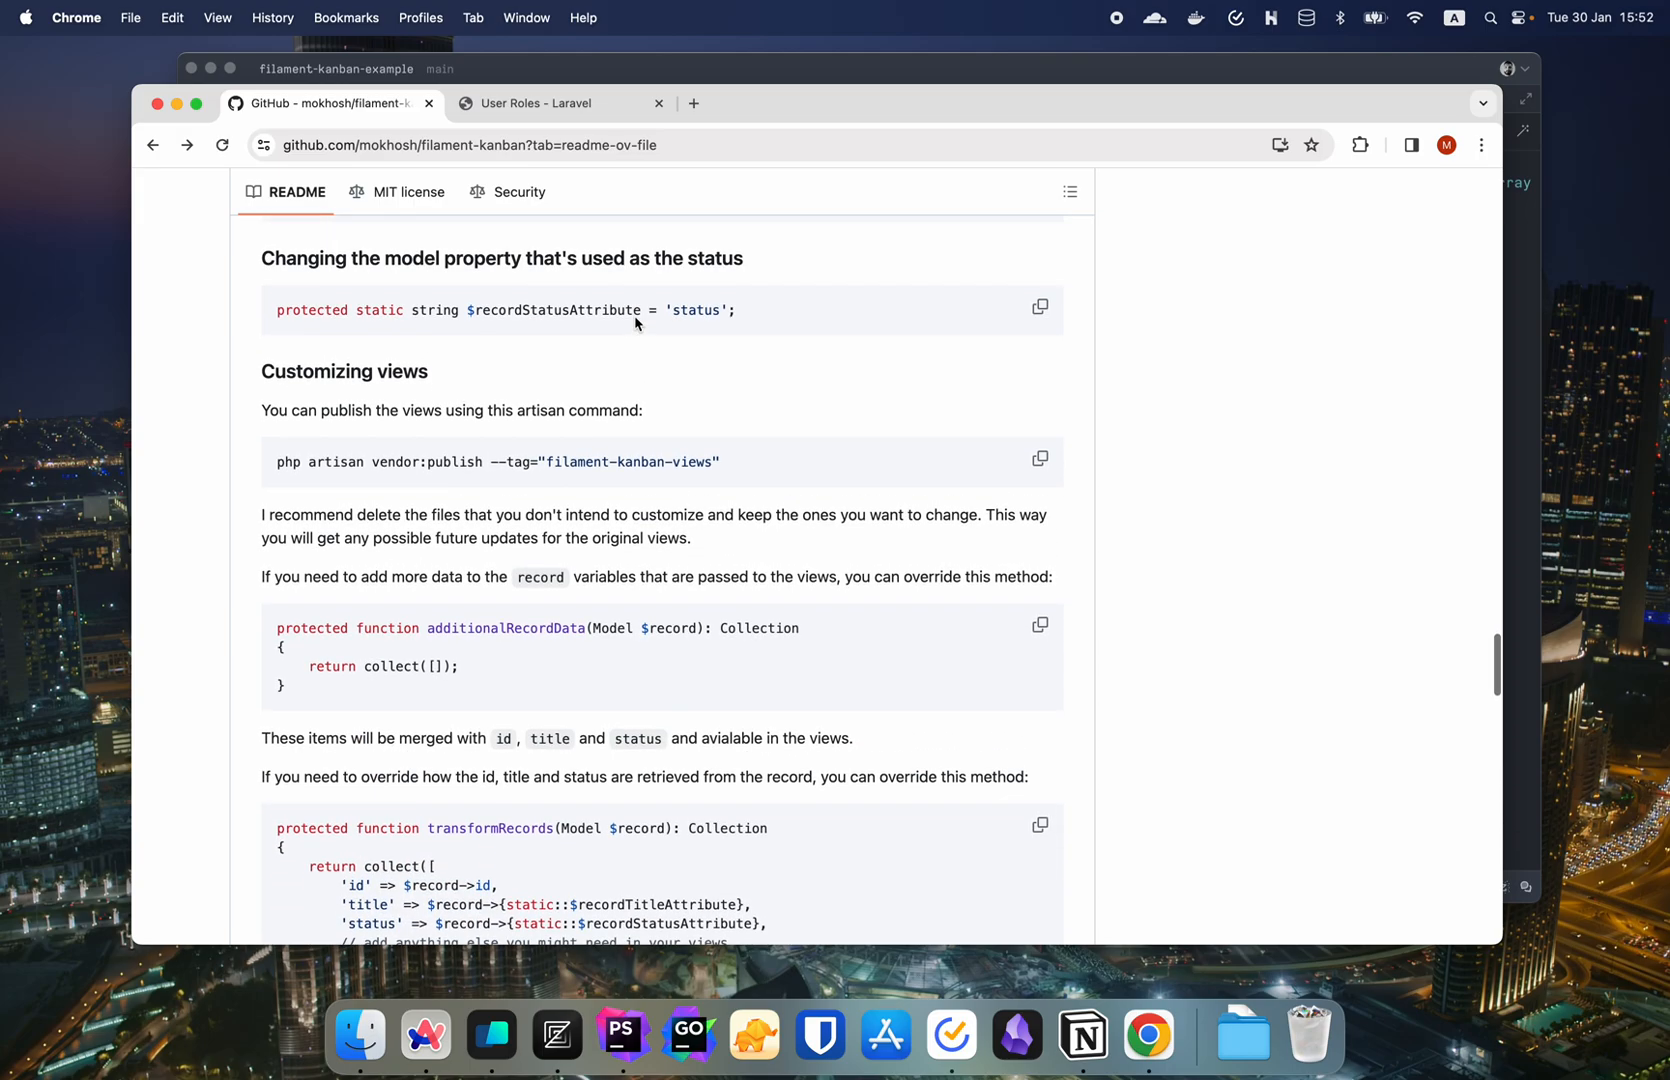
scroll("down", 3)
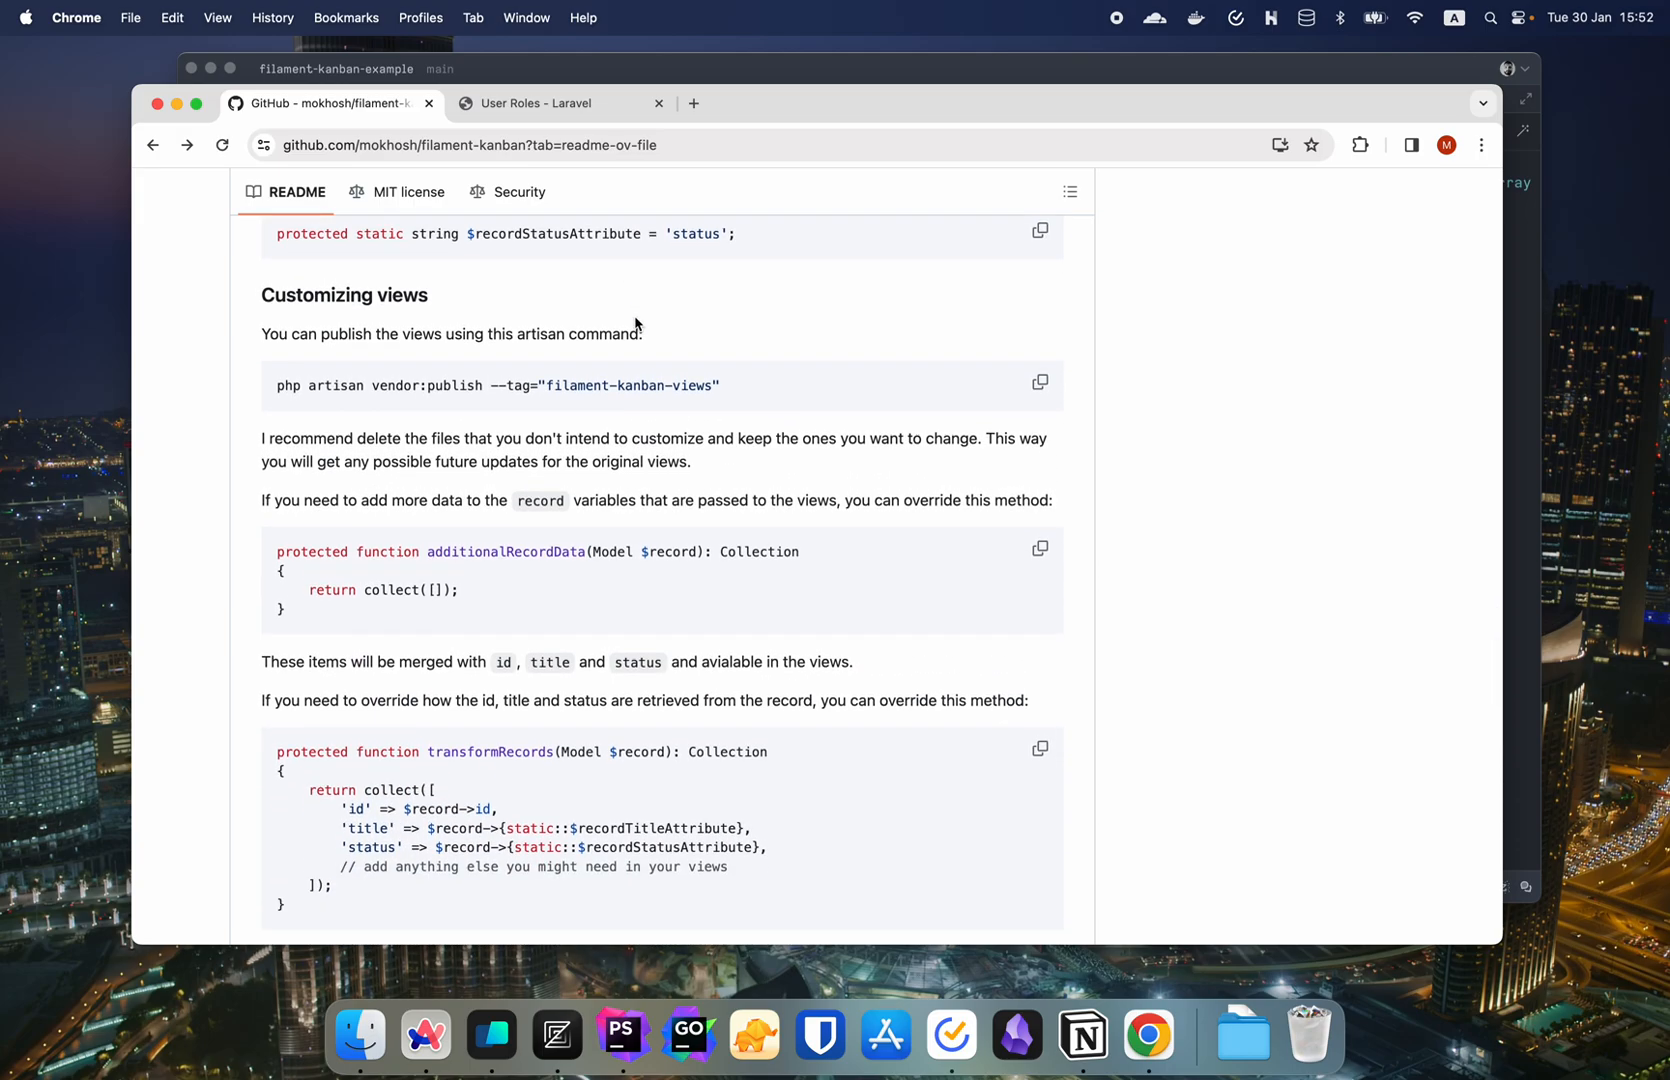
mouse_move(678, 320)
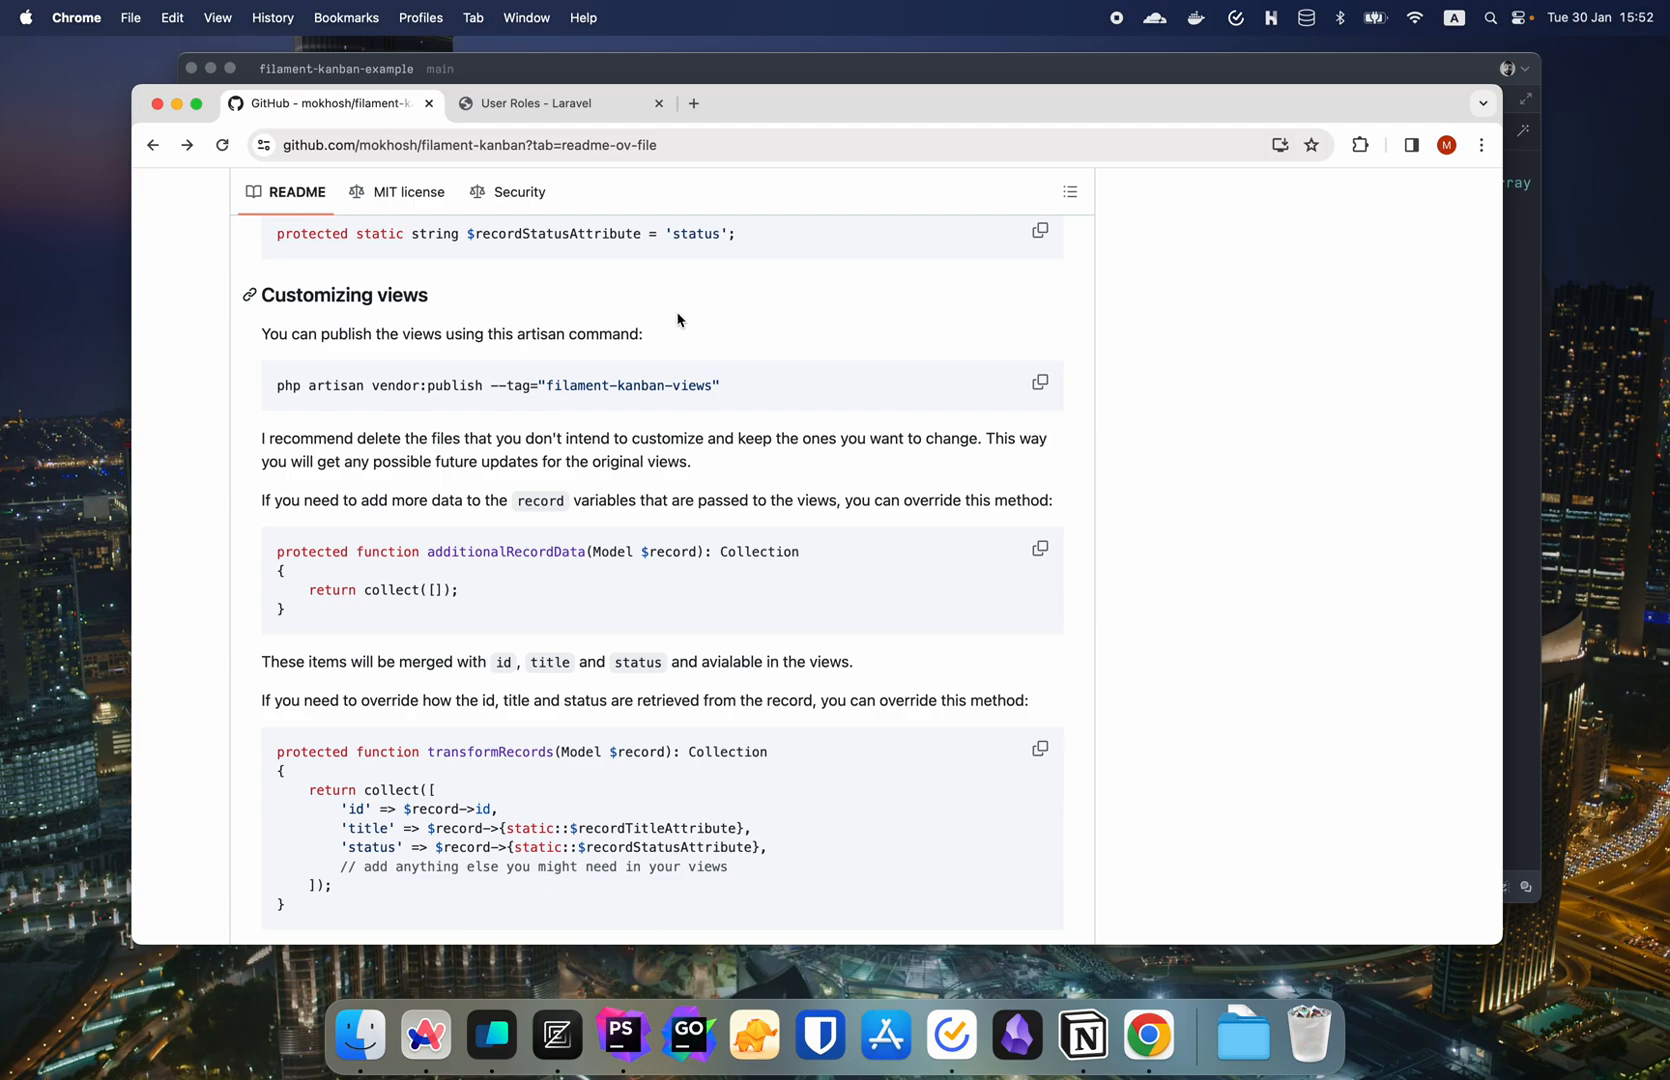